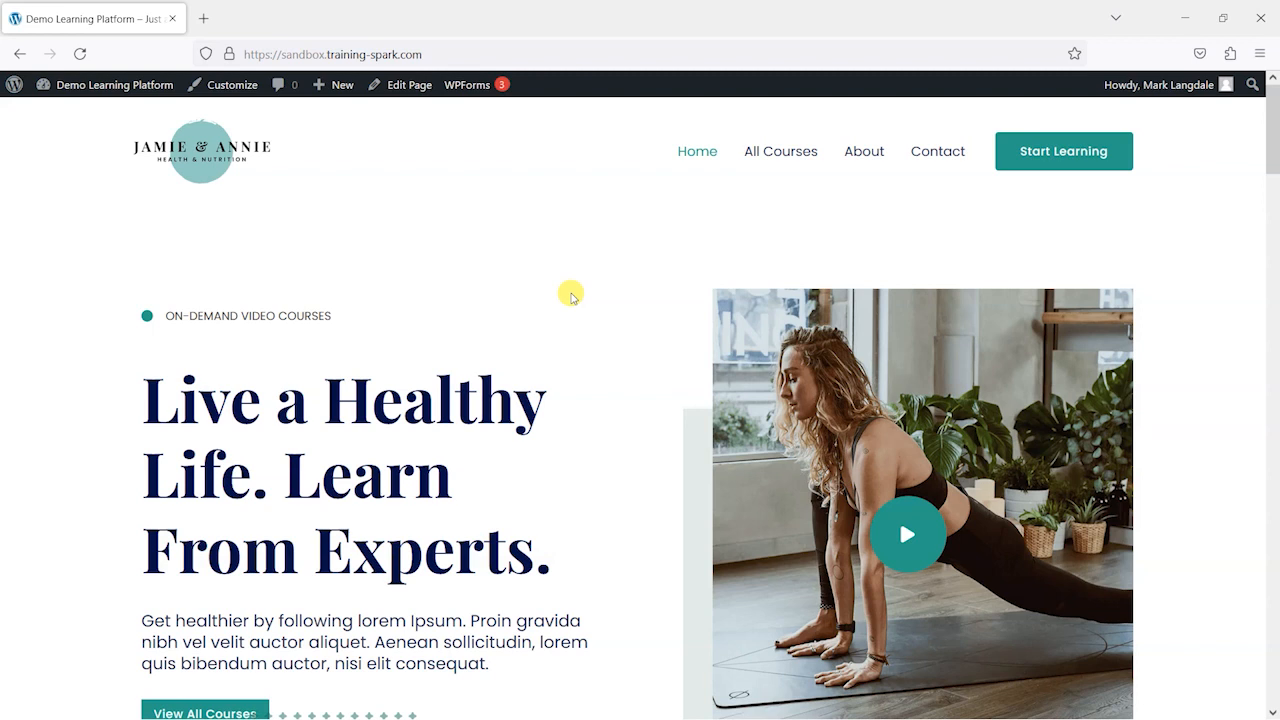
{"action": "mouse_move", "coordinate": [588, 305]}
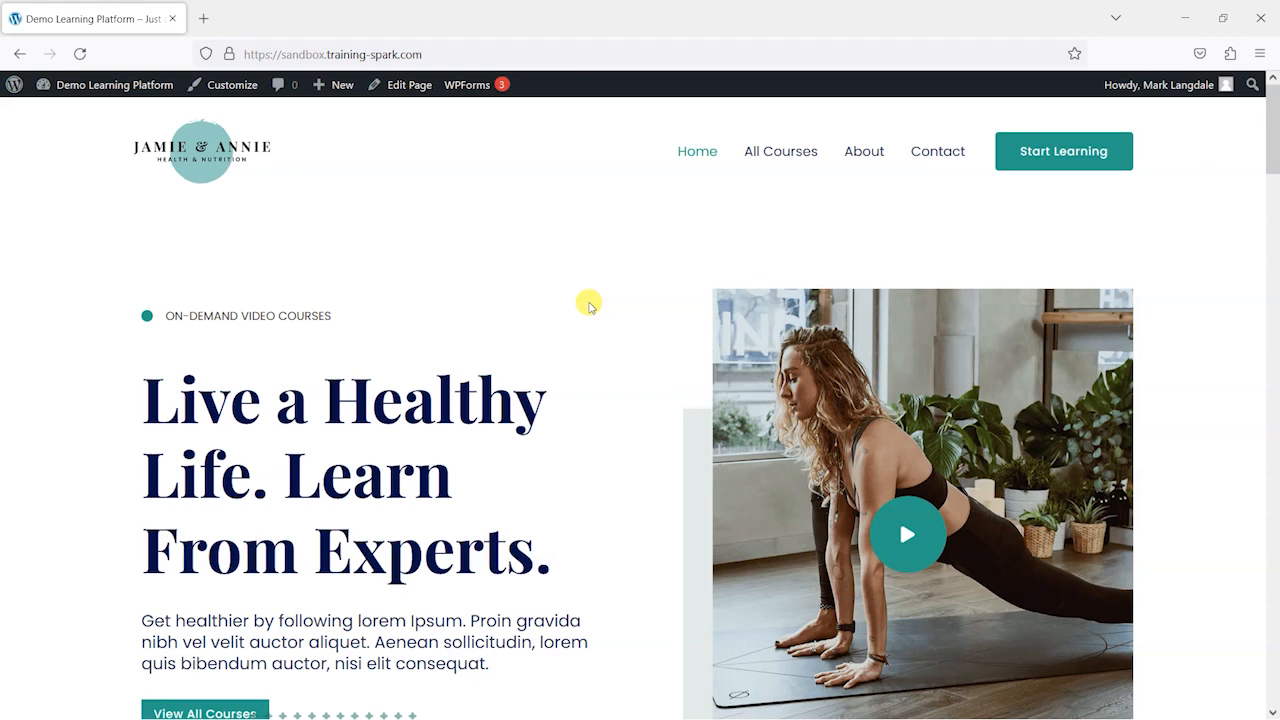
{"action": "mouse_move", "coordinate": [410, 356]}
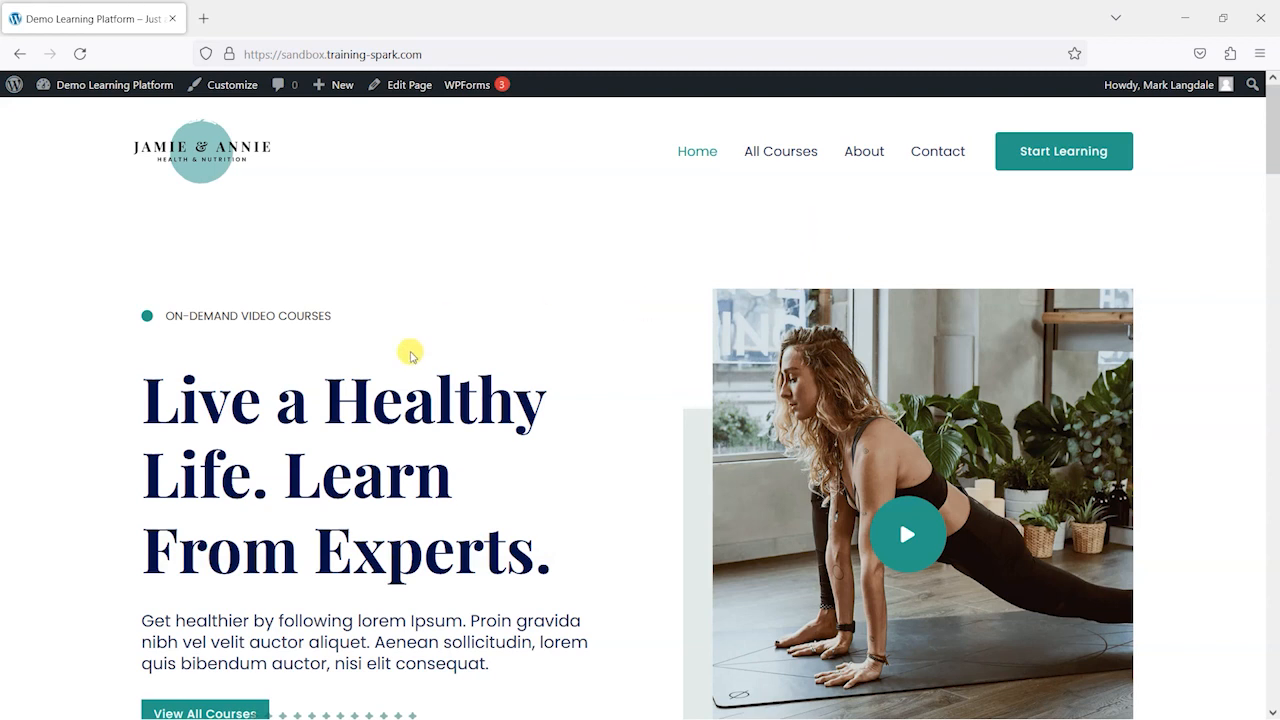
{"action": "mouse_move", "coordinate": [735, 527]}
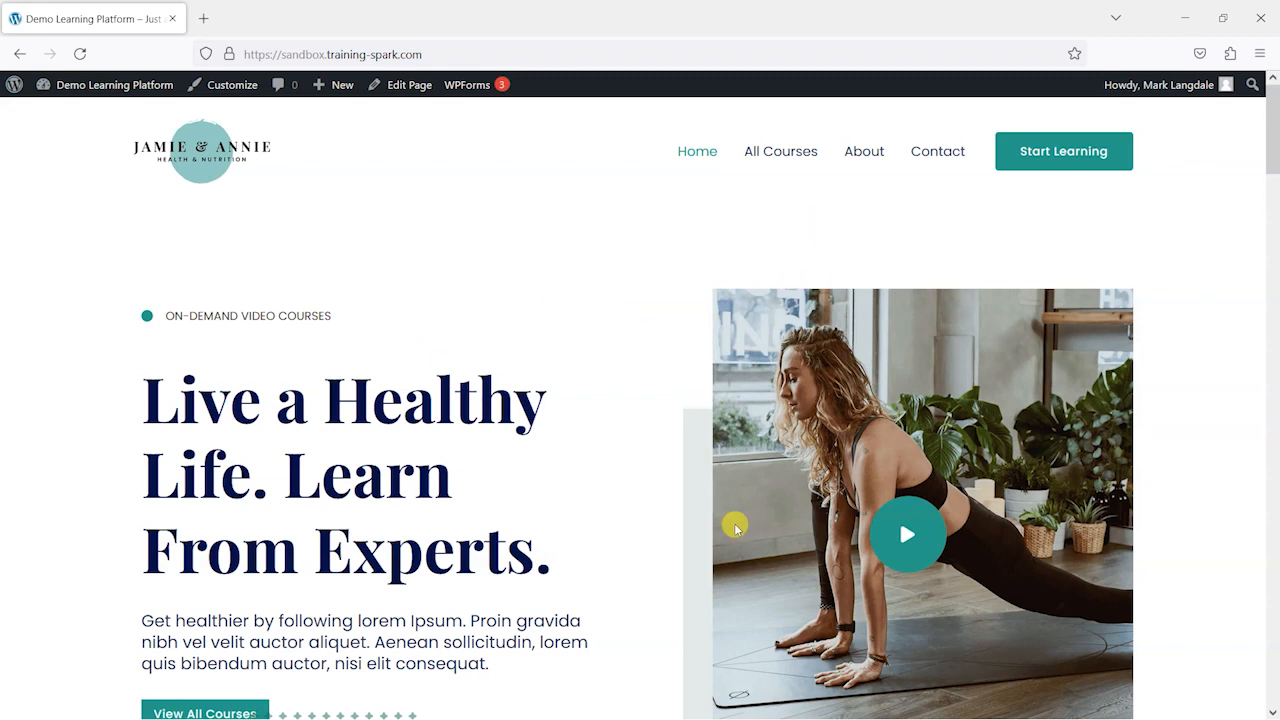
{"action": "mouse_move", "coordinate": [768, 468]}
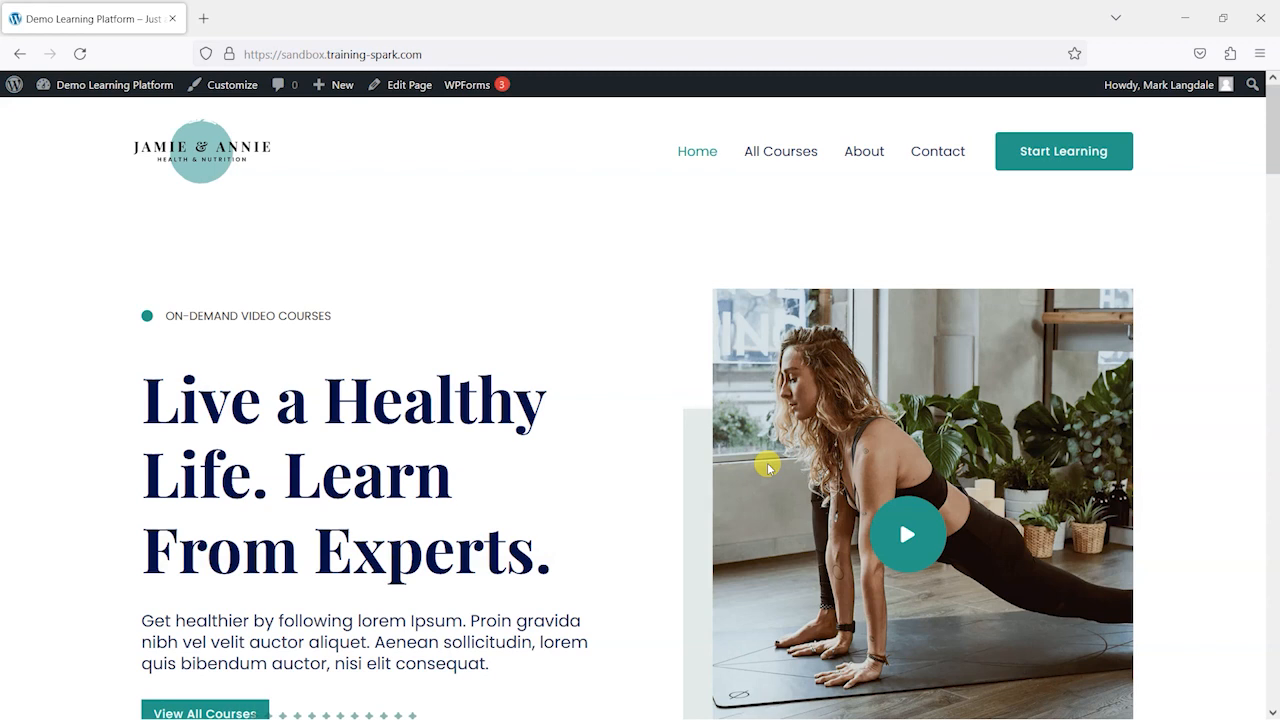
{"action": "mouse_move", "coordinate": [907, 194]}
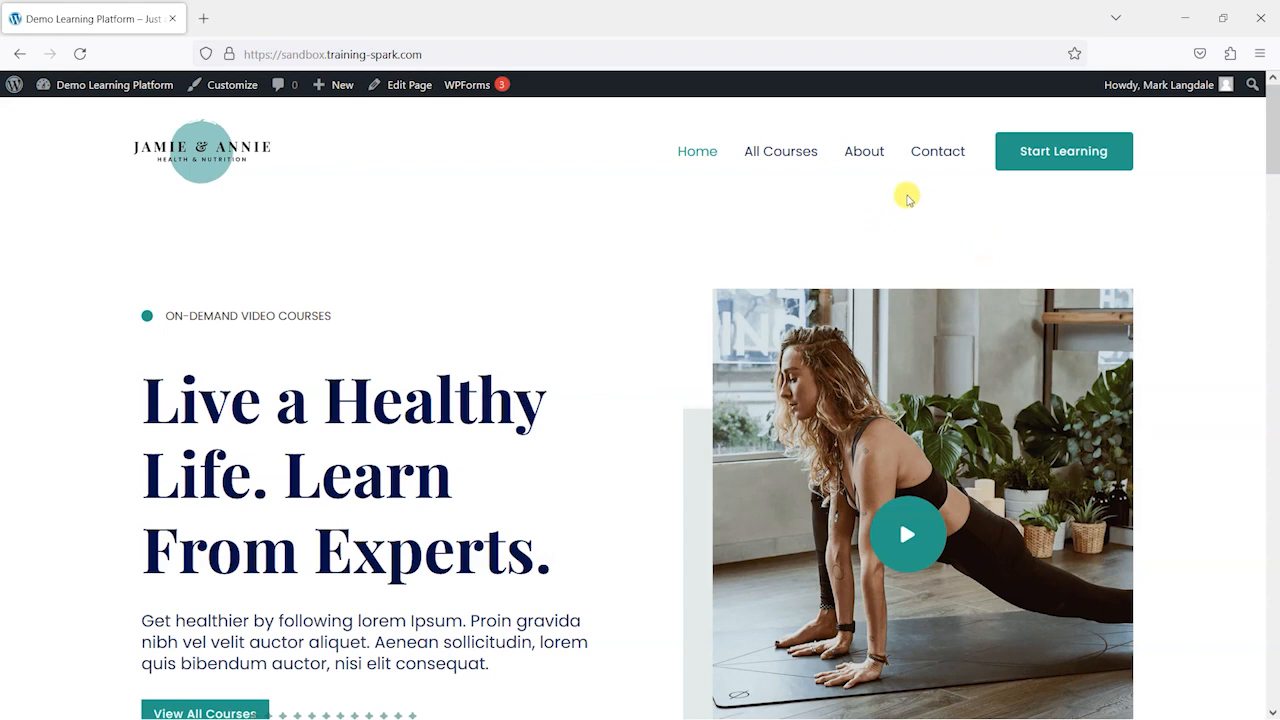
{"action": "mouse_move", "coordinate": [959, 219]}
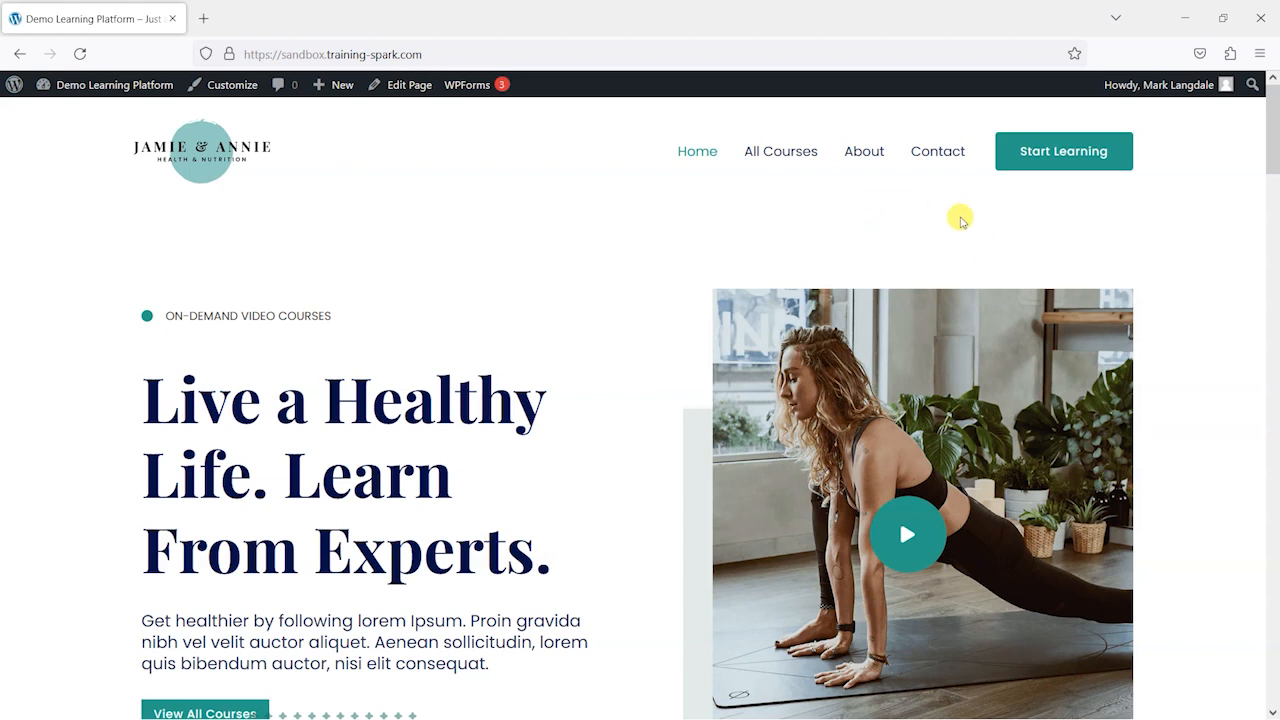
{"action": "mouse_move", "coordinate": [519, 456]}
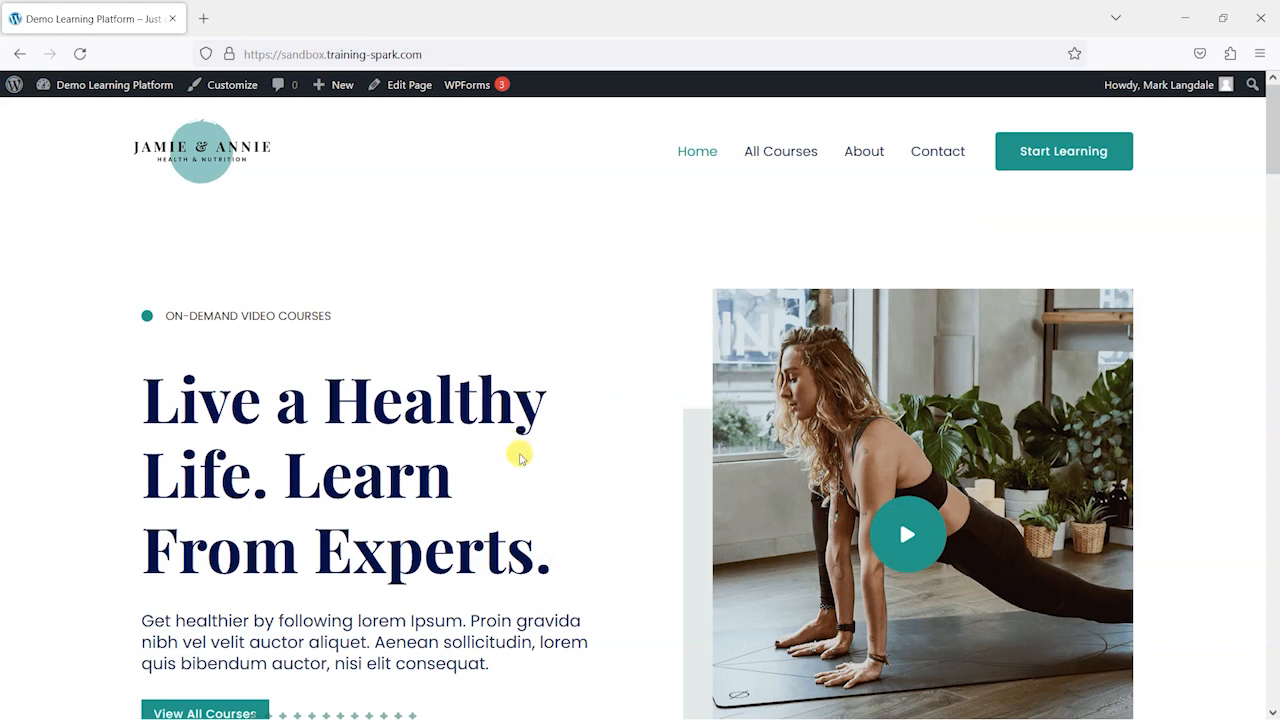
- Go to the Dashboard and open LearnDash LMS Add-ons to see Achievements installed
{"action": "left_click", "coordinate": [114, 84]}
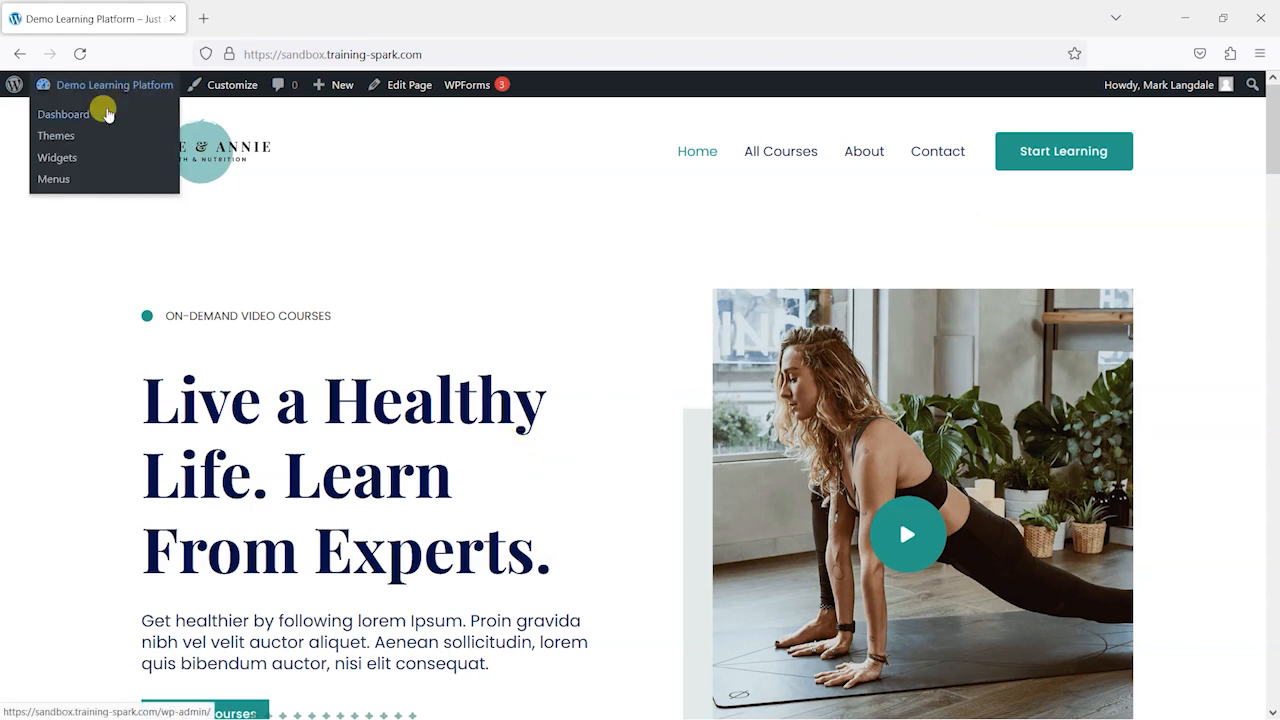
{"action": "left_click", "coordinate": [62, 113]}
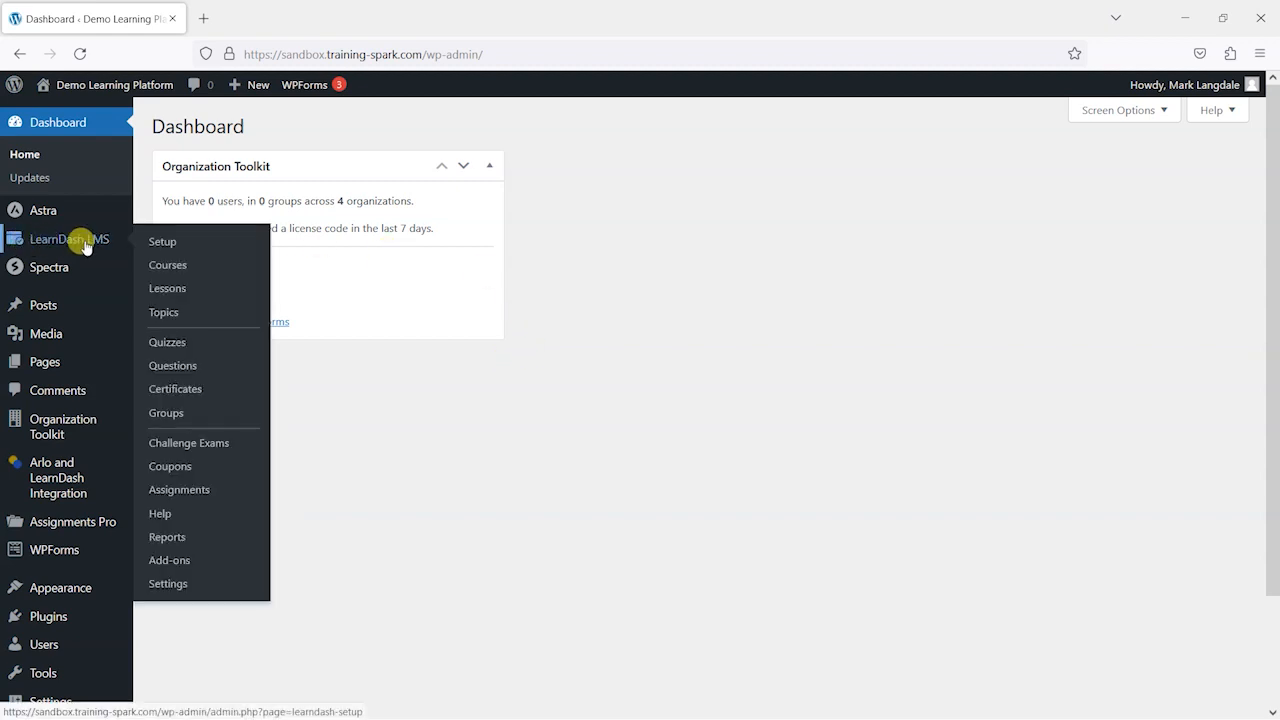
{"action": "mouse_move", "coordinate": [167, 560]}
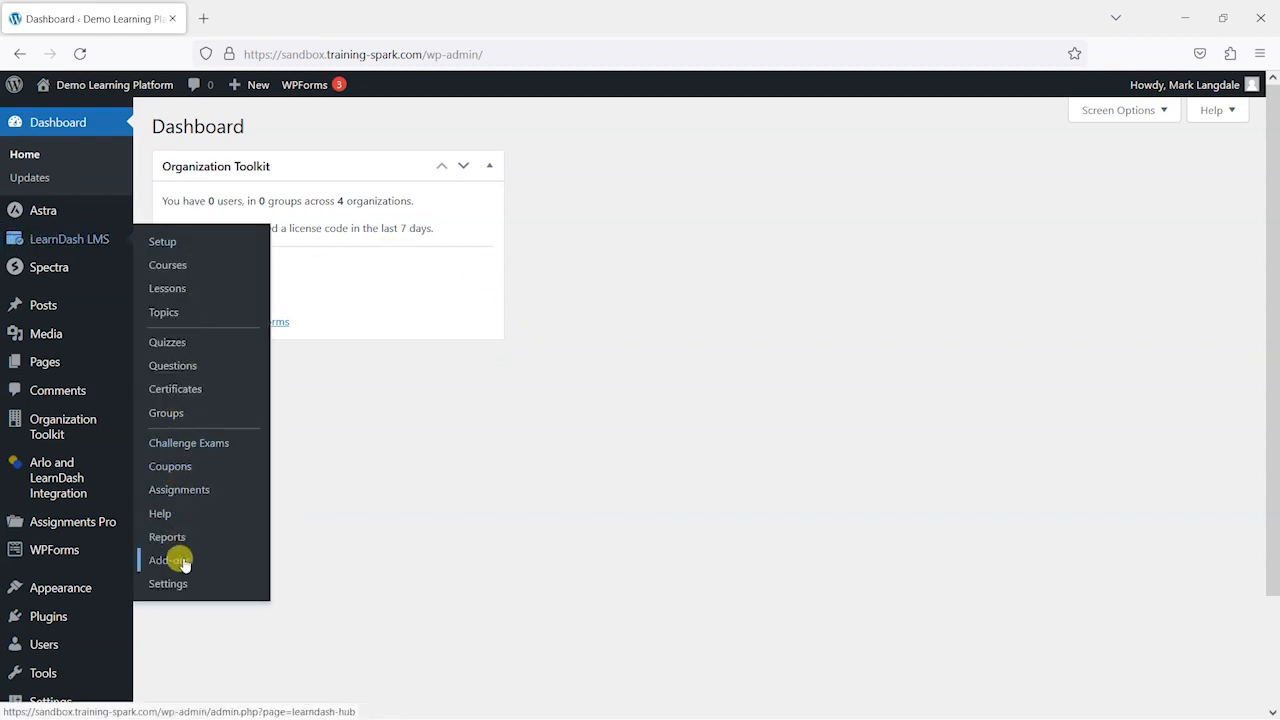
{"action": "left_click", "coordinate": [167, 559]}
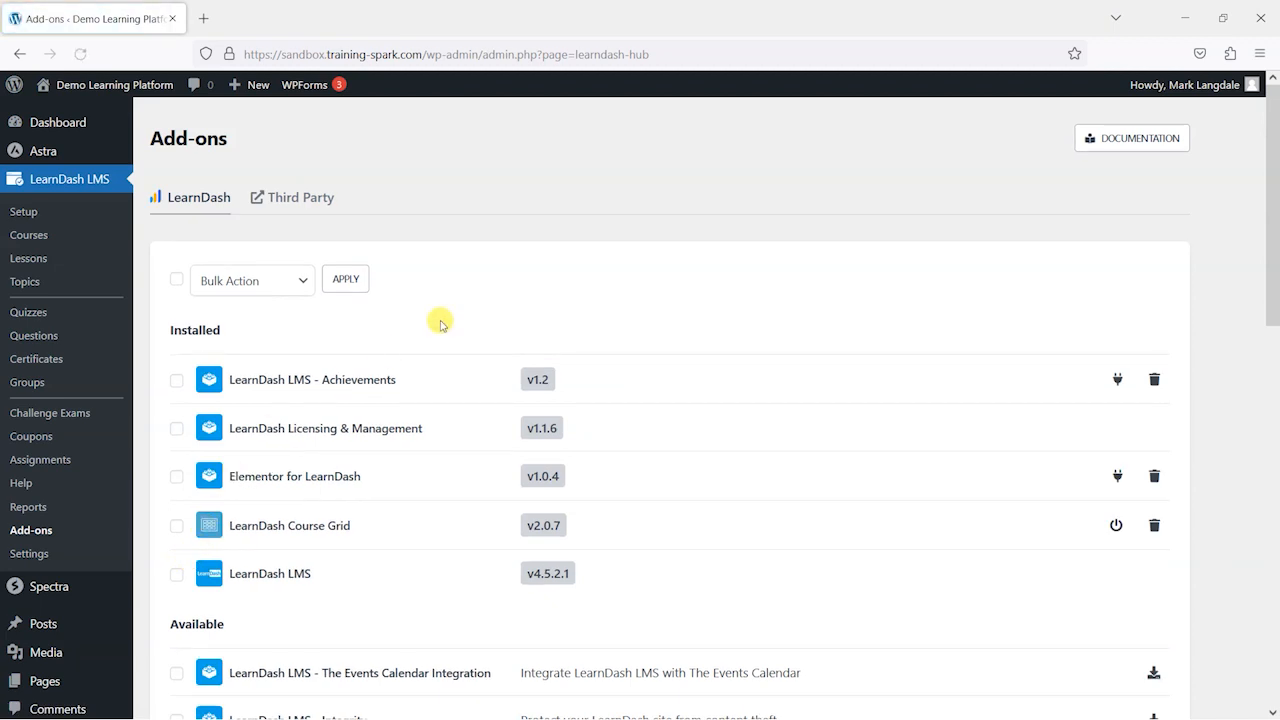
{"action": "scroll", "scroll_direction": "down", "scroll_amount": 3}
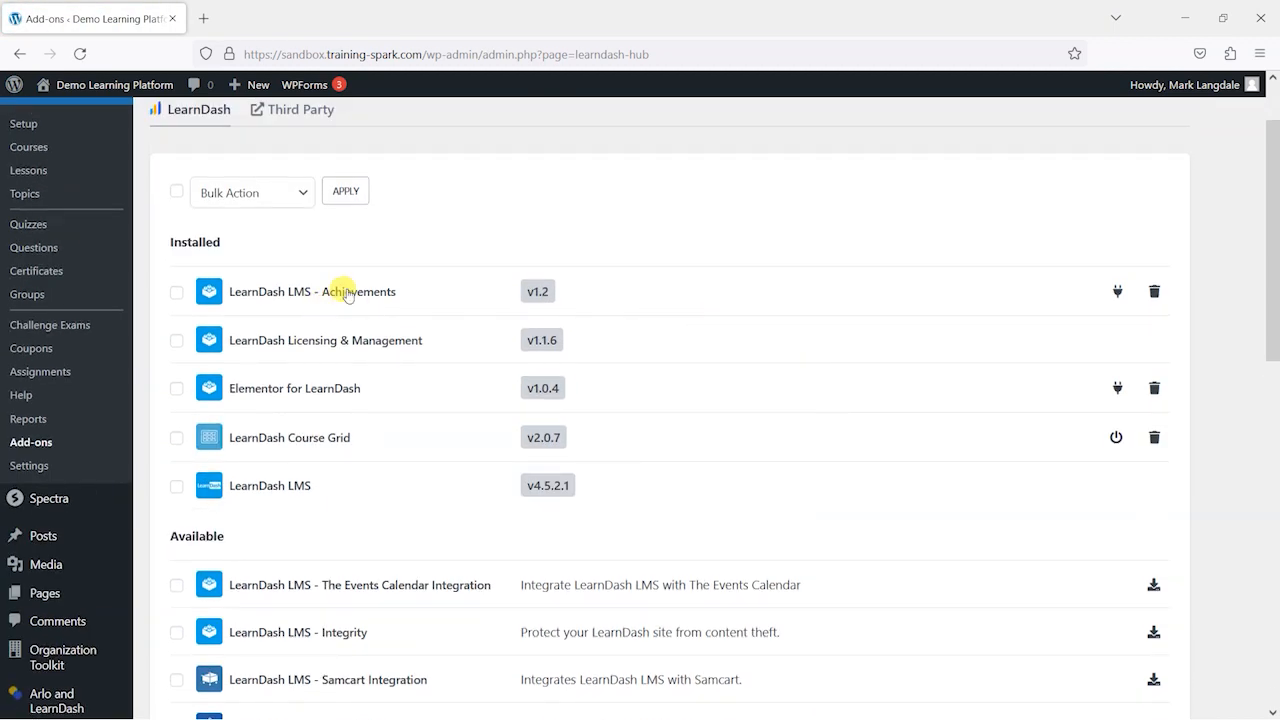
{"action": "mouse_move", "coordinate": [486, 298]}
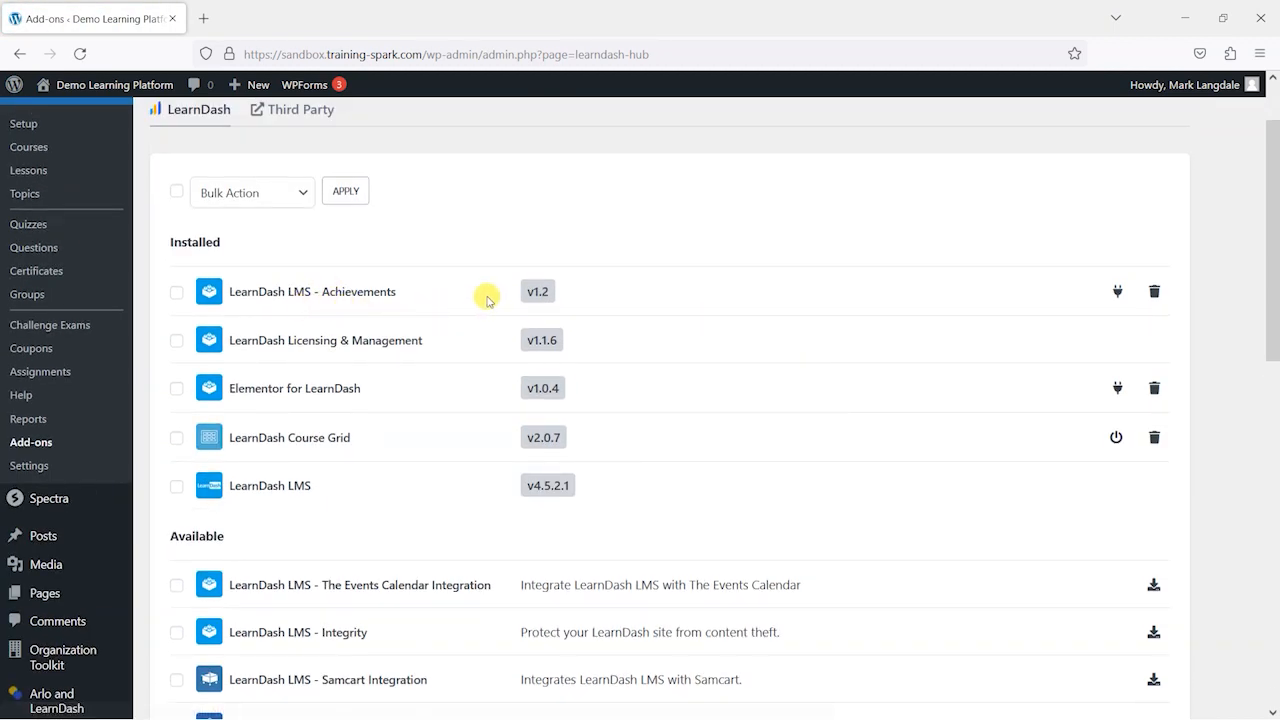
{"action": "mouse_move", "coordinate": [323, 277]}
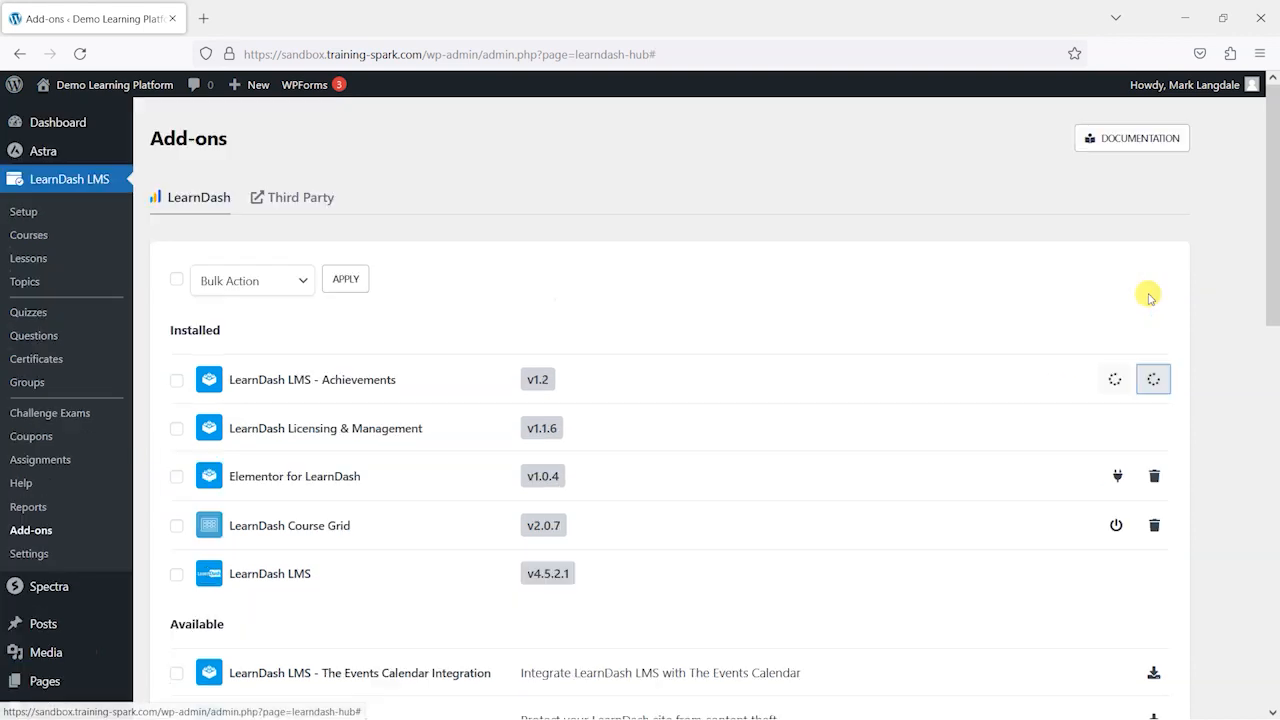
- Remove, redownload and activate the Achievements v1.2 add-on on the Add-ons list
{"action": "scroll", "scroll_direction": "down", "scroll_amount": 3}
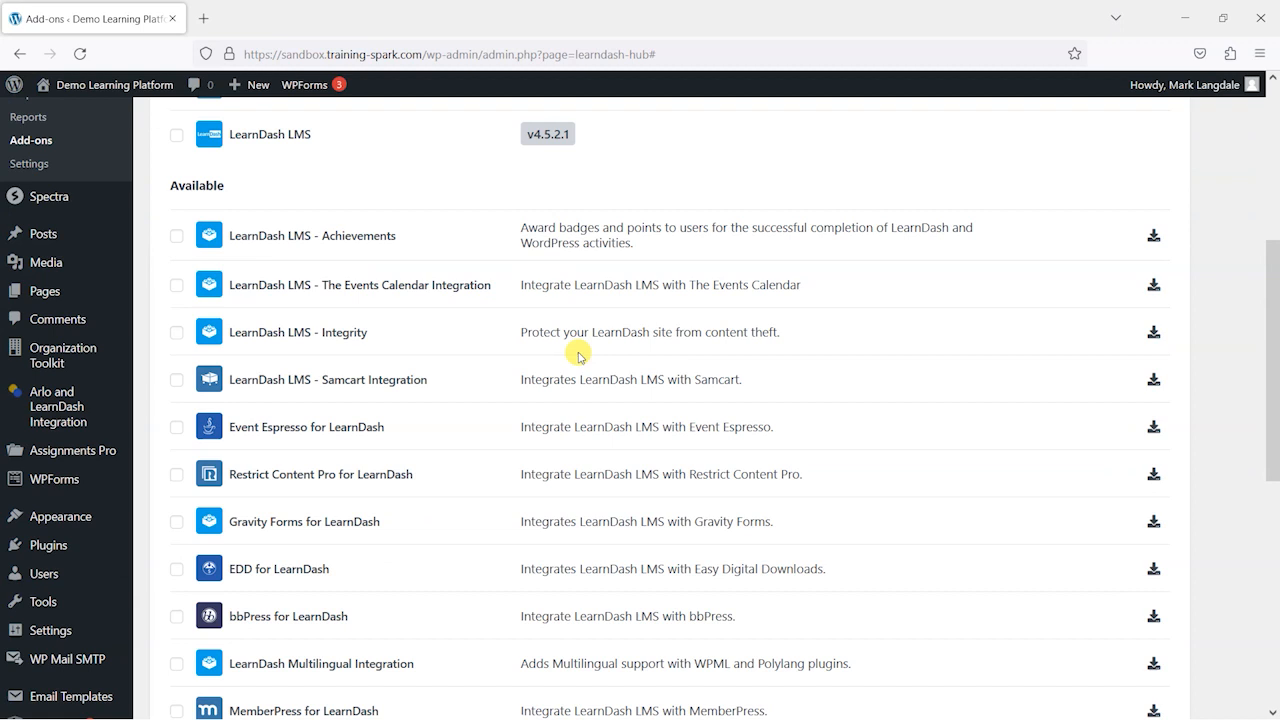
{"action": "scroll", "scroll_direction": "up", "scroll_amount": 3}
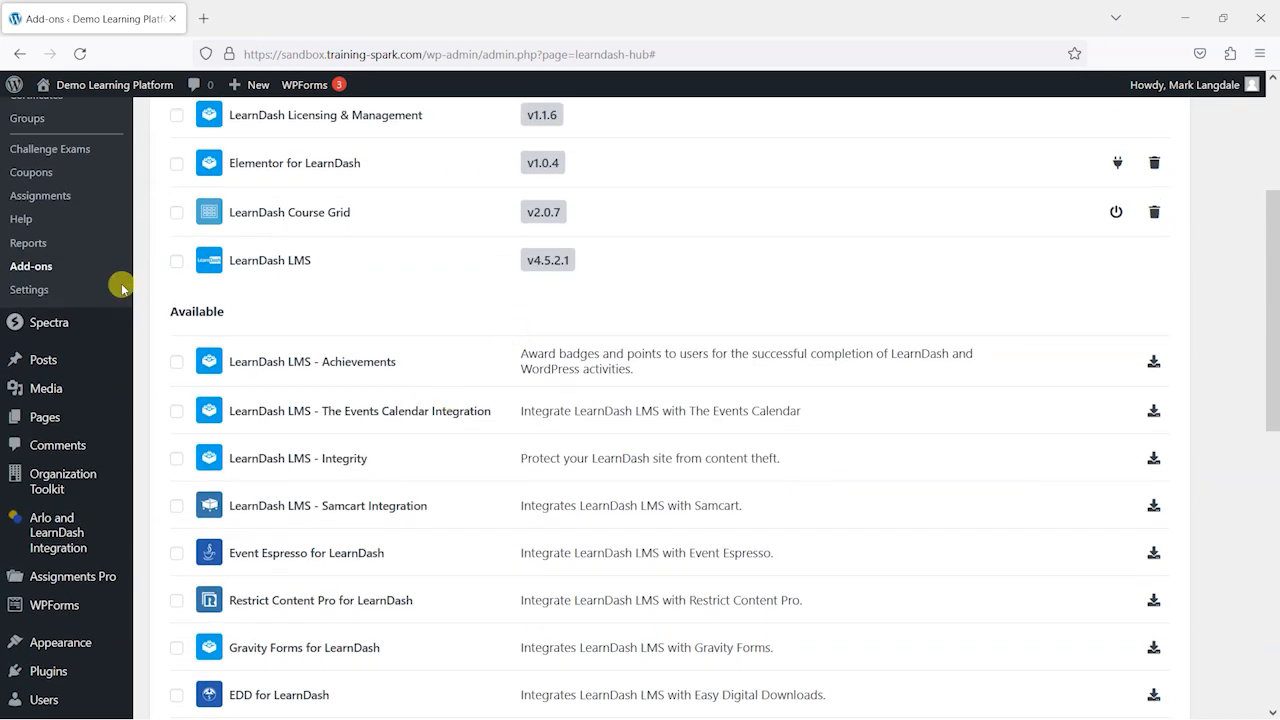
{"action": "mouse_move", "coordinate": [332, 320]}
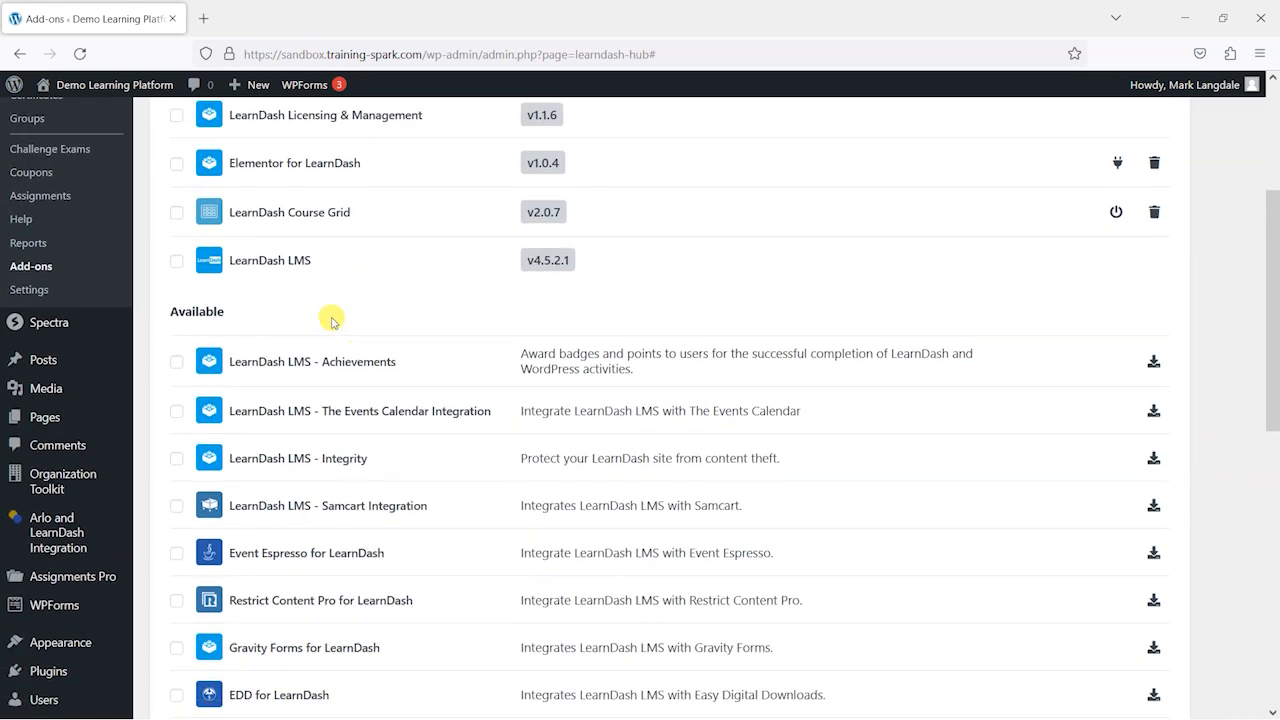
{"action": "mouse_move", "coordinate": [197, 326]}
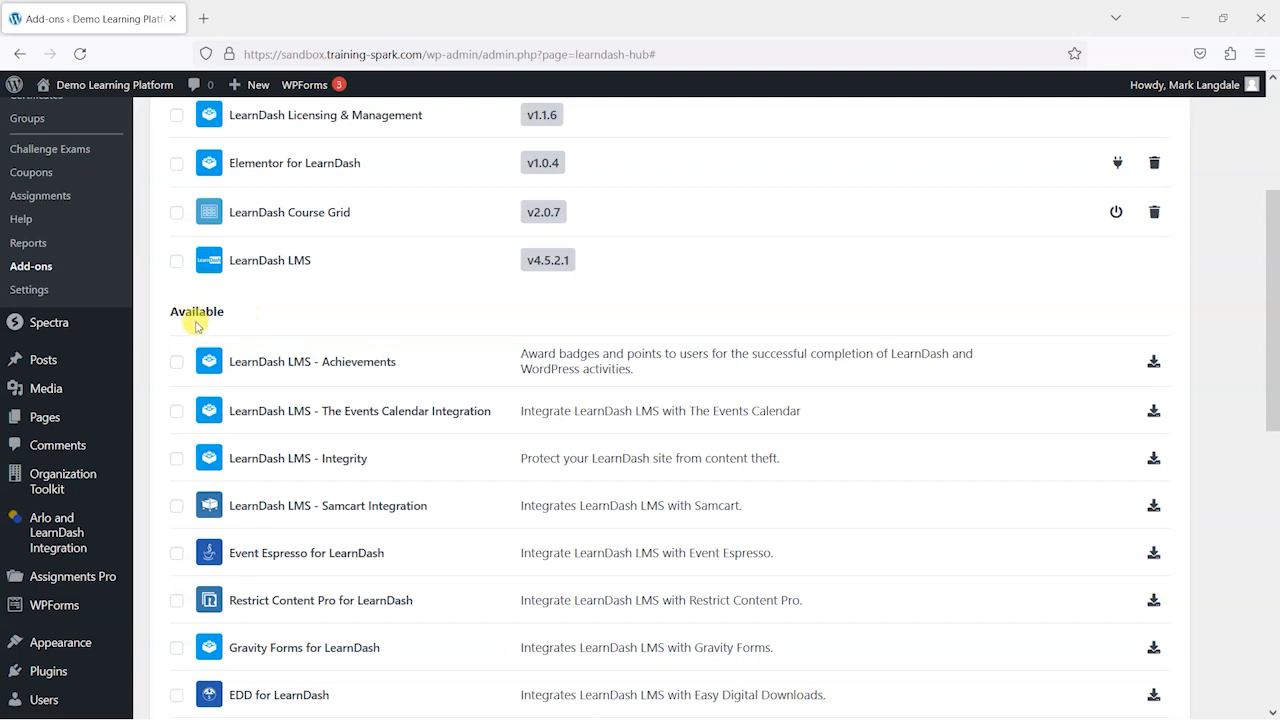
{"action": "mouse_move", "coordinate": [240, 366]}
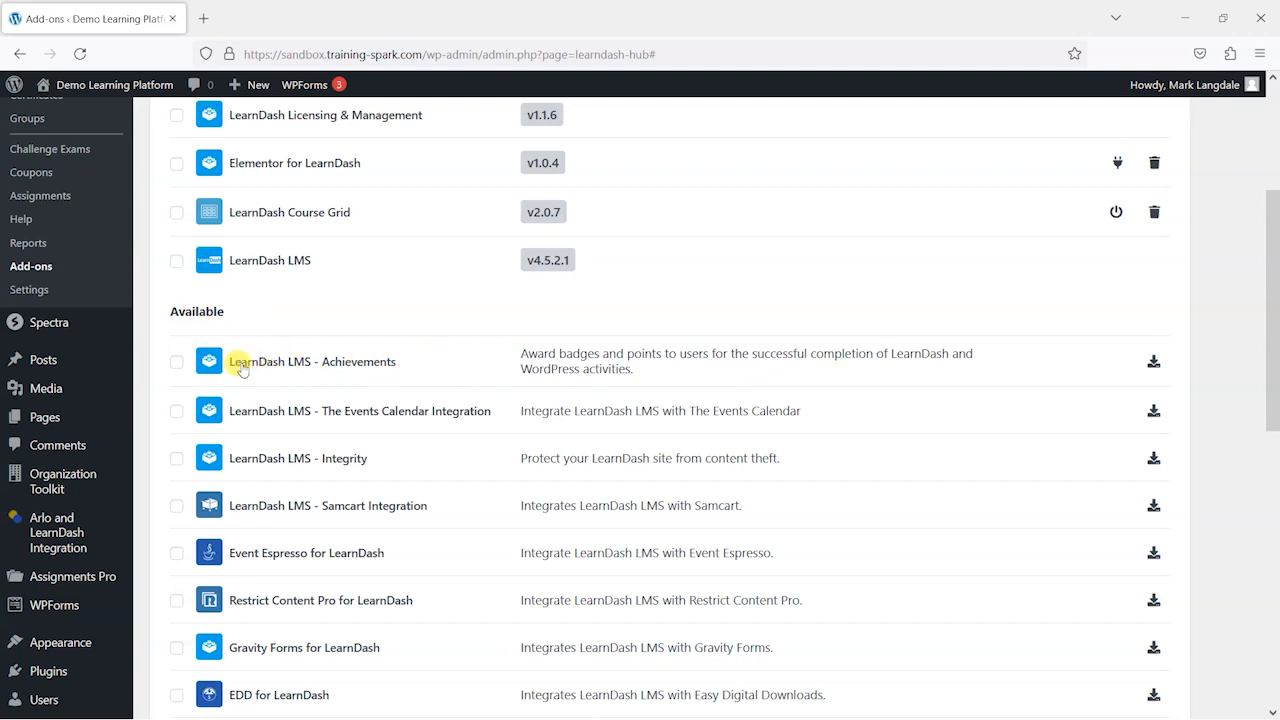
{"action": "mouse_move", "coordinate": [615, 368]}
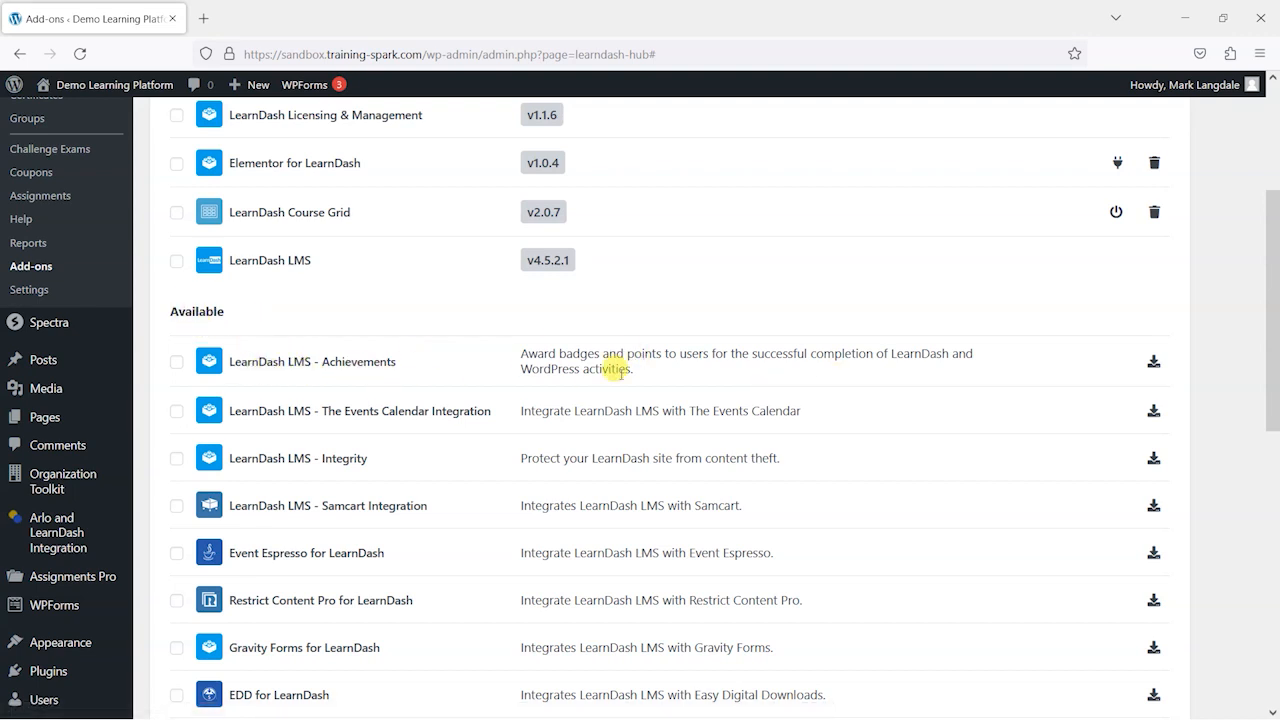
{"action": "mouse_move", "coordinate": [680, 347]}
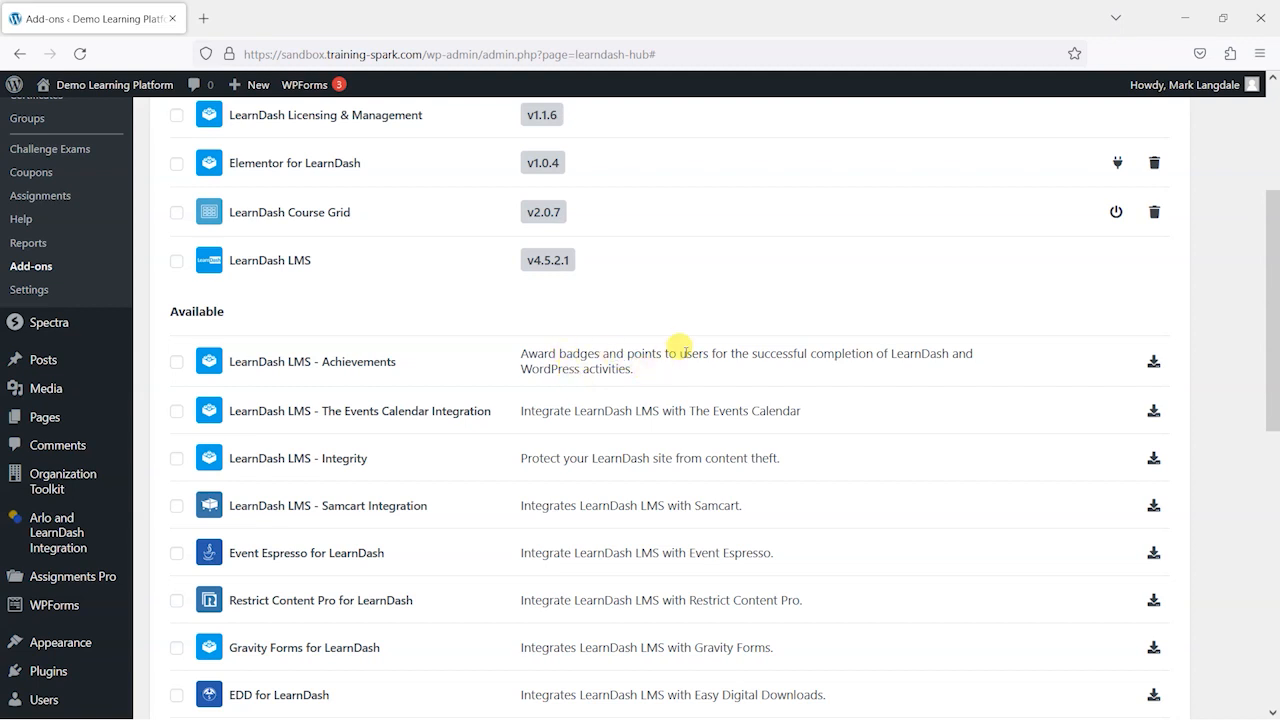
{"action": "mouse_move", "coordinate": [847, 357]}
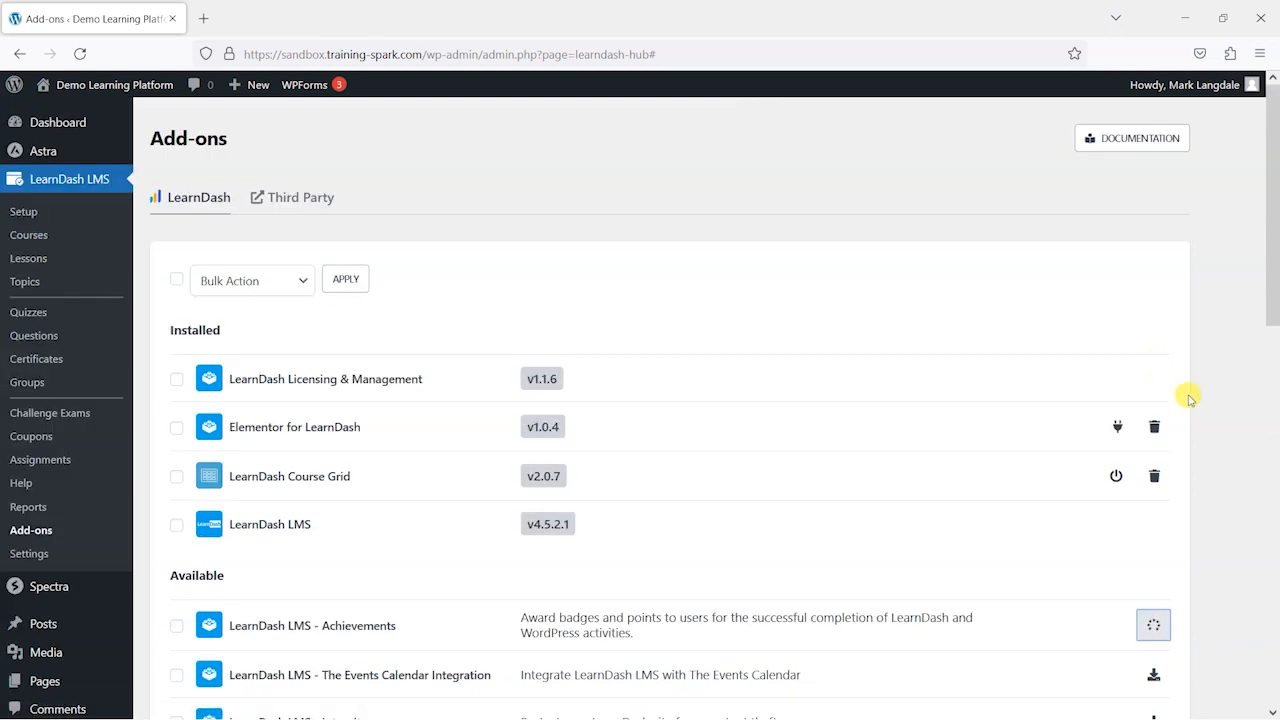
{"action": "scroll", "scroll_direction": "down", "scroll_amount": 3}
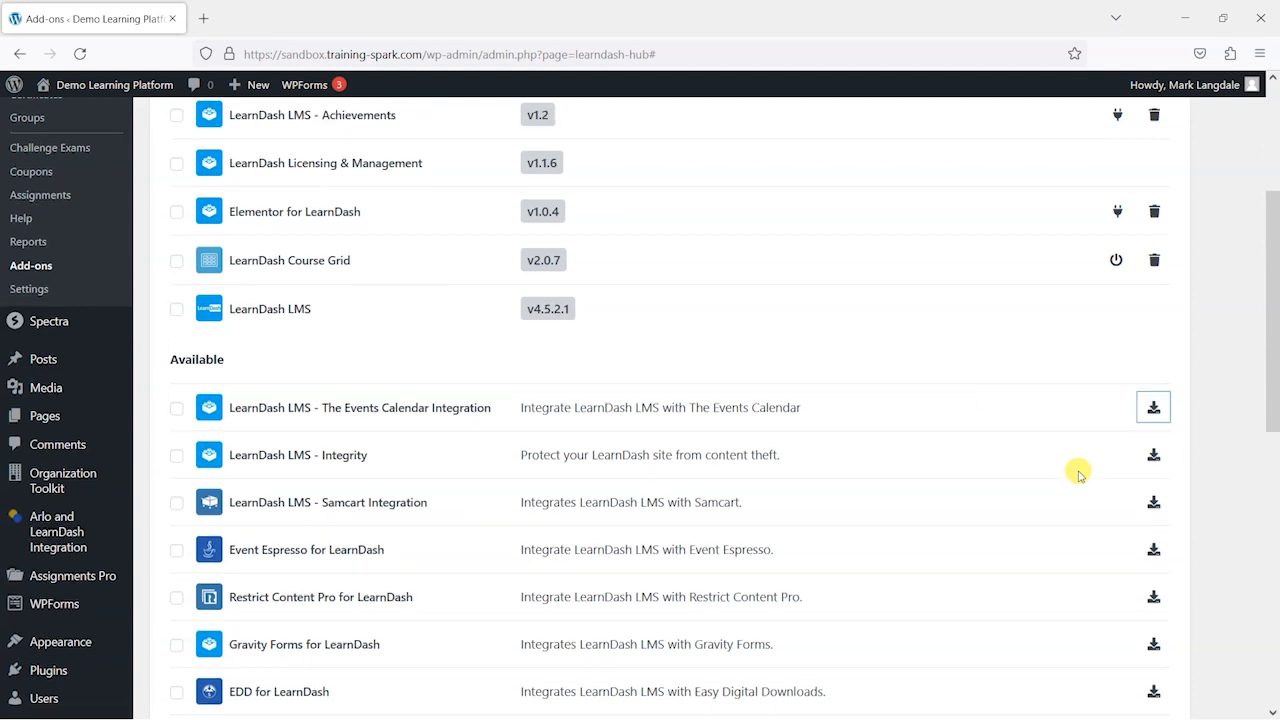
{"action": "scroll", "scroll_direction": "up", "scroll_amount": 3}
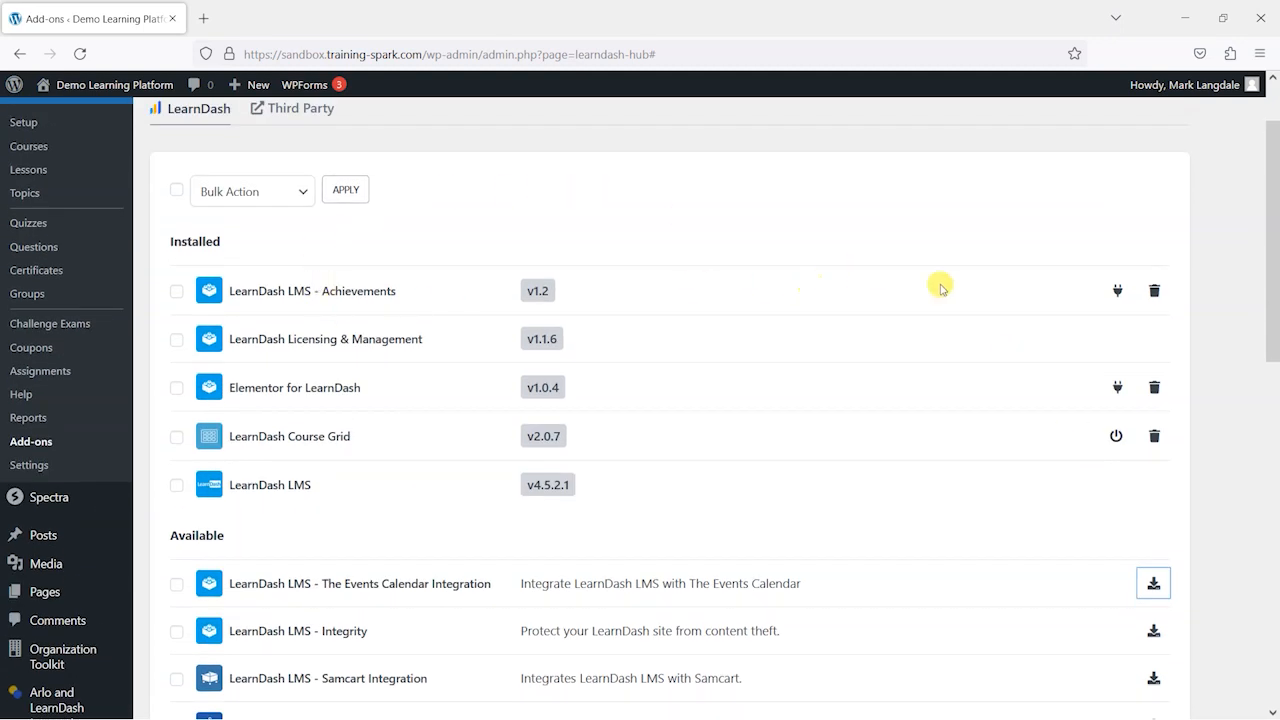
{"action": "scroll", "scroll_direction": "up", "scroll_amount": 3}
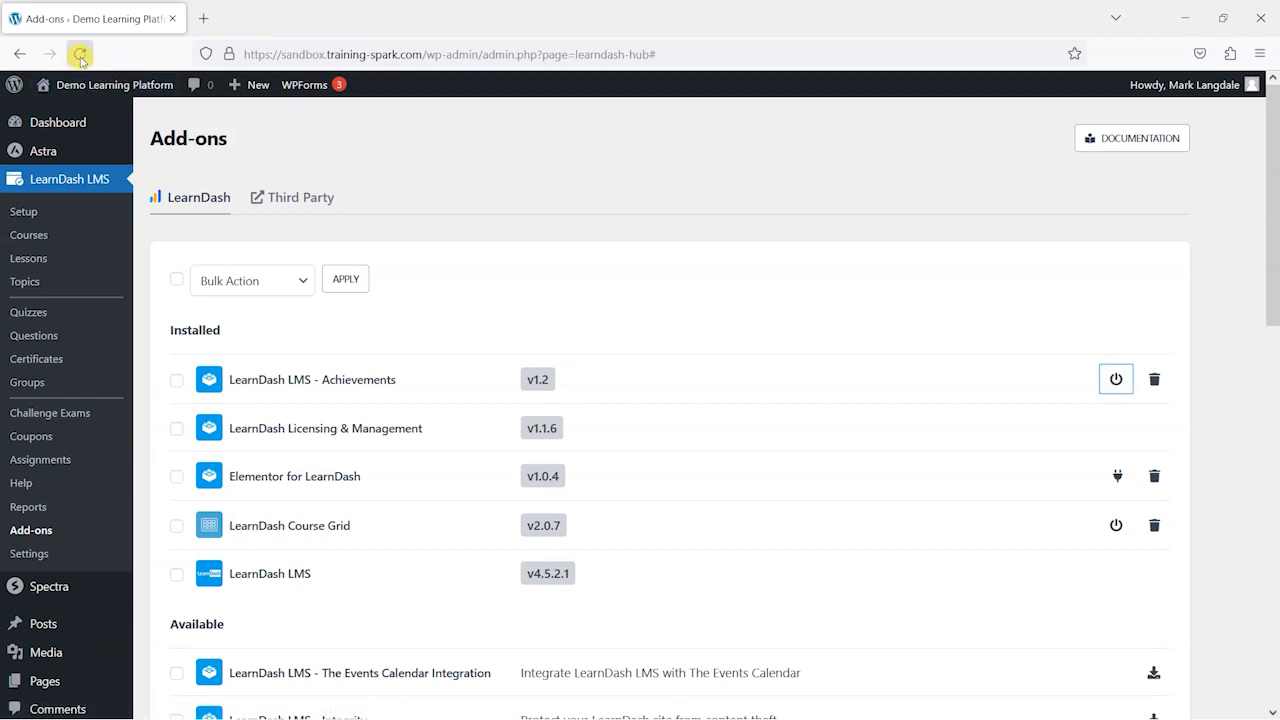
- Reload Add-ons and open the Achievements list showing the published My Badge
{"action": "left_click", "coordinate": [80, 54]}
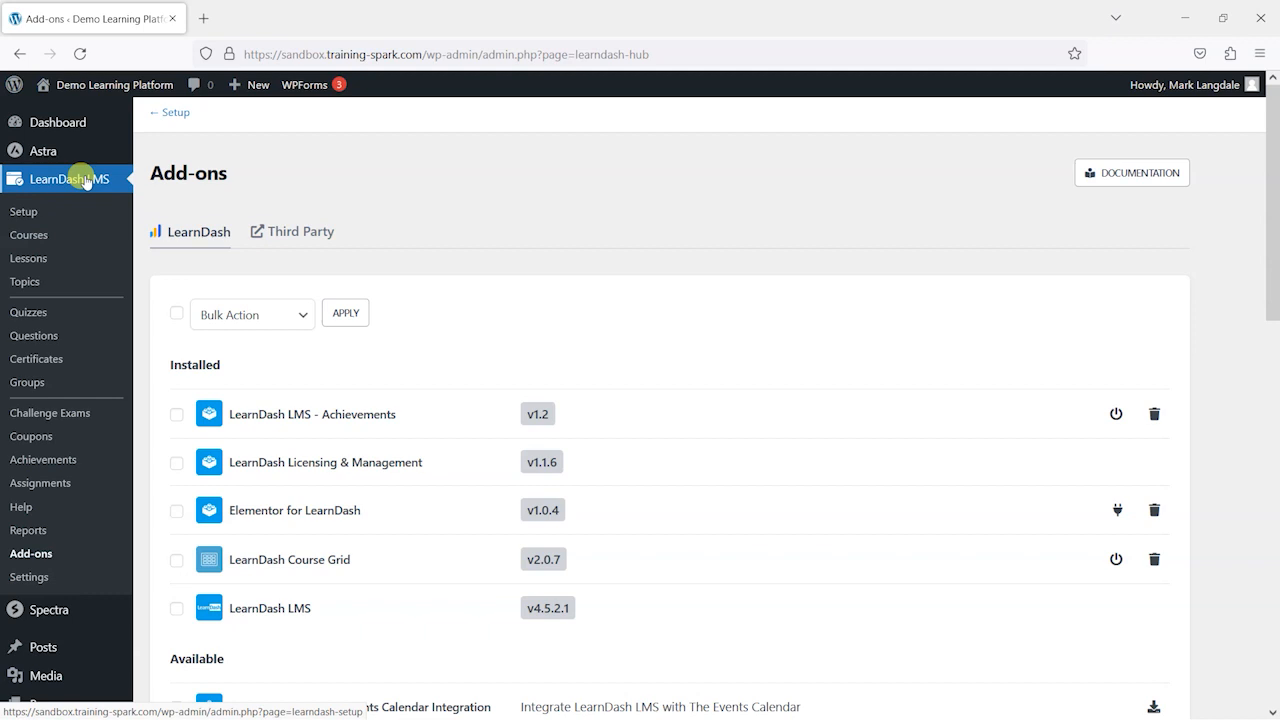
{"action": "mouse_move", "coordinate": [32, 437]}
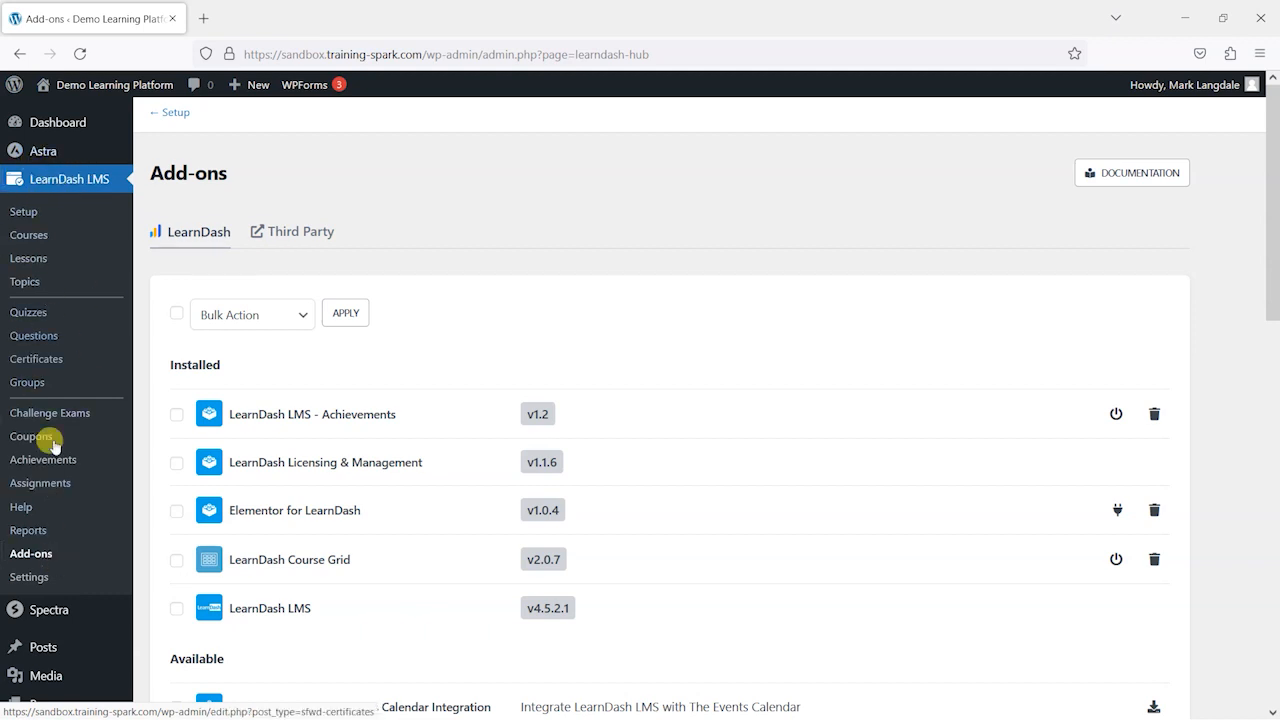
{"action": "left_click", "coordinate": [43, 459]}
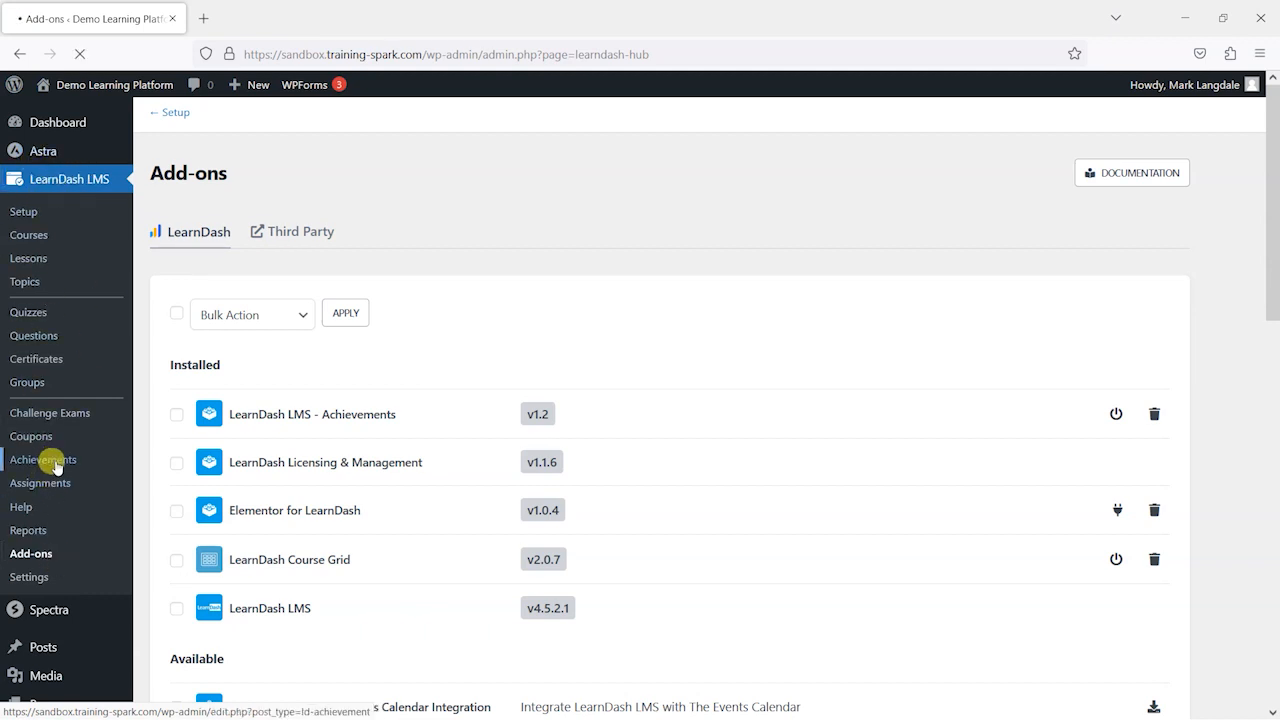
{"action": "left_click", "coordinate": [42, 460]}
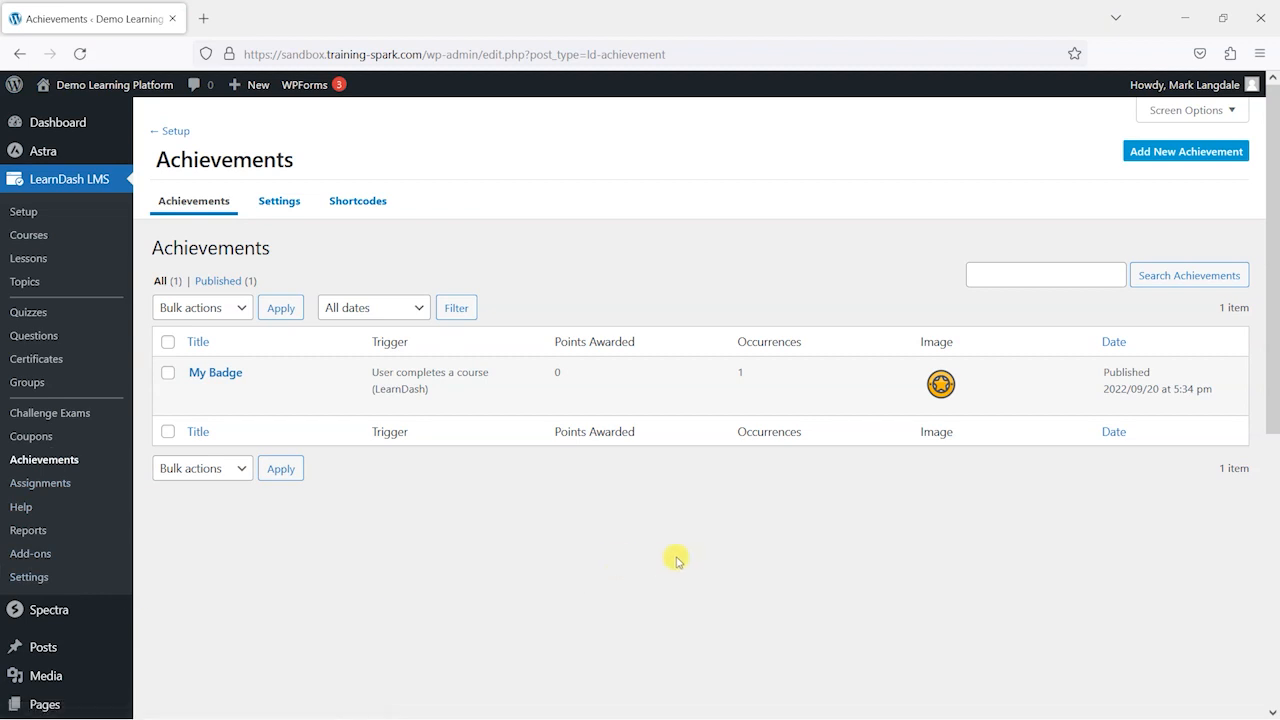
{"action": "mouse_move", "coordinate": [645, 547]}
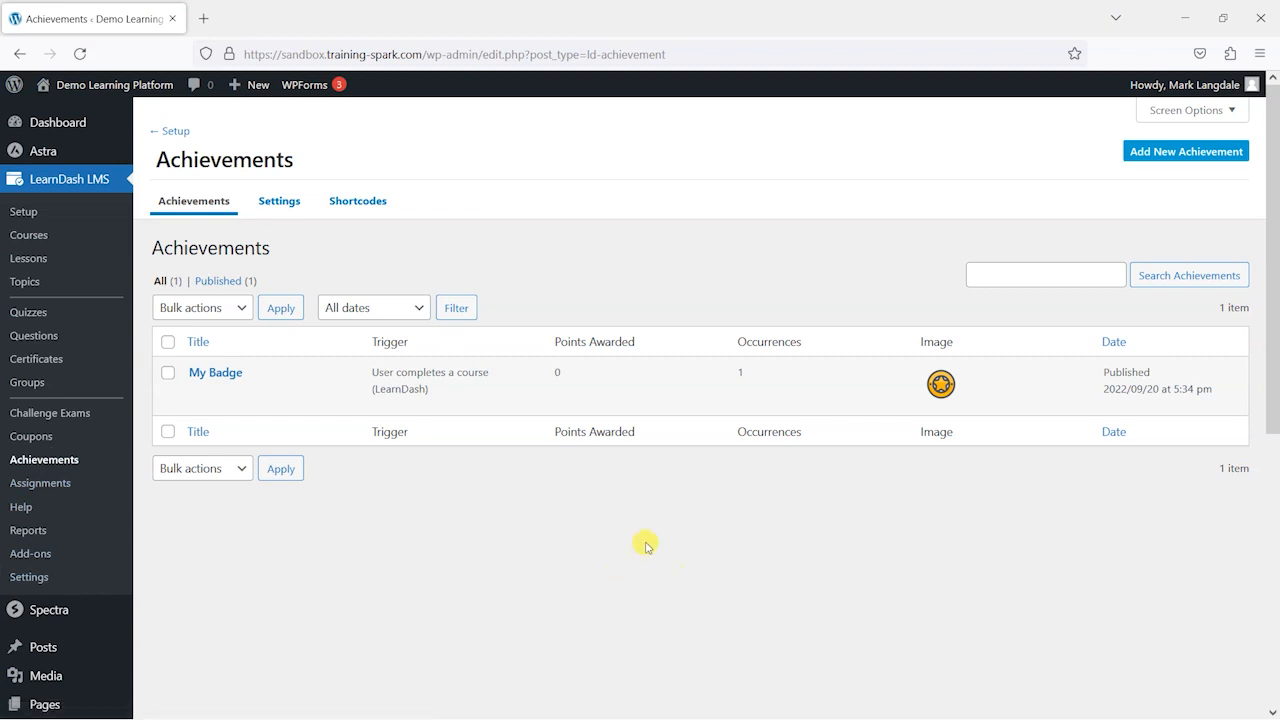
{"action": "mouse_move", "coordinate": [215, 372]}
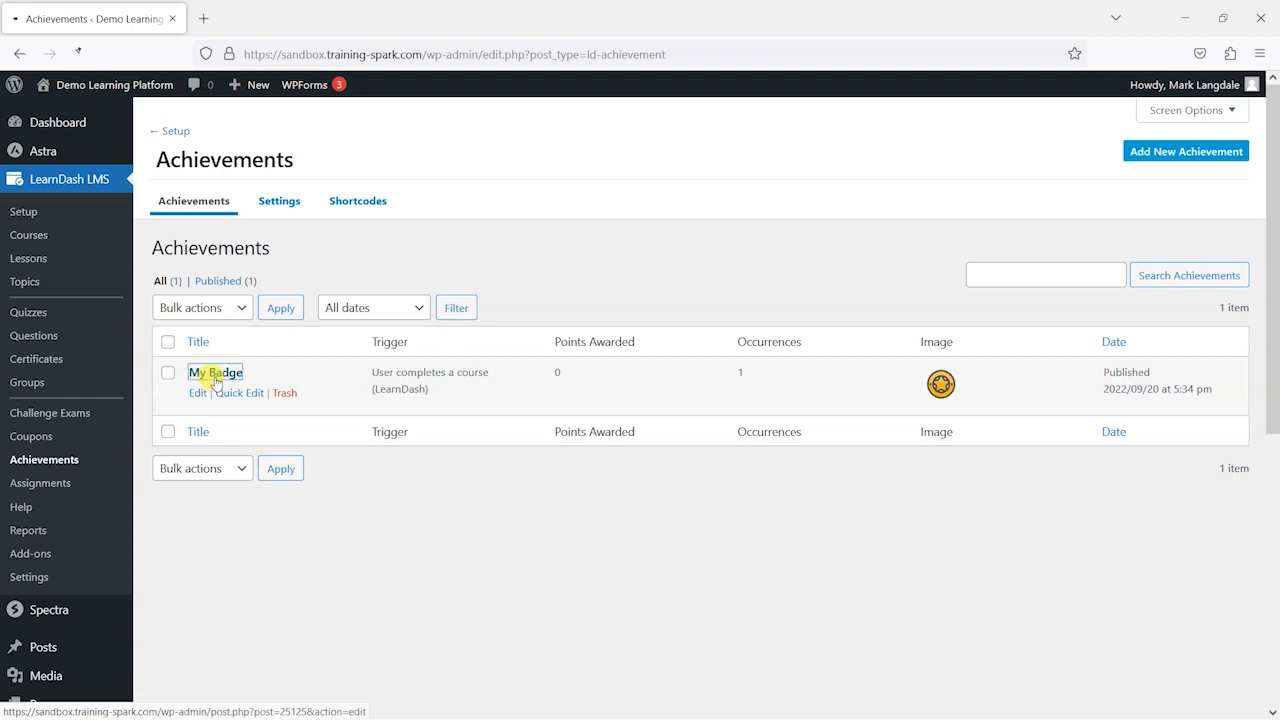
- Open My Badge and review its message, course-completion trigger, zero points and occurrences
{"action": "left_click", "coordinate": [215, 372]}
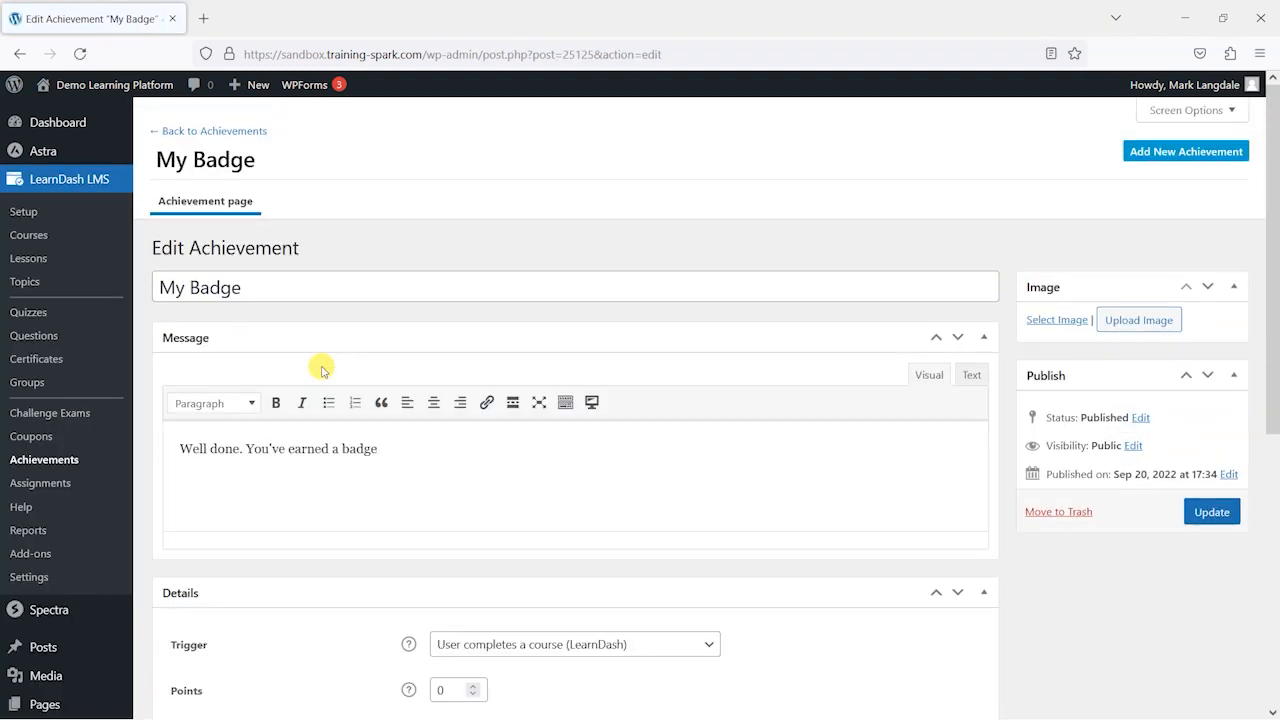
{"action": "mouse_move", "coordinate": [340, 369]}
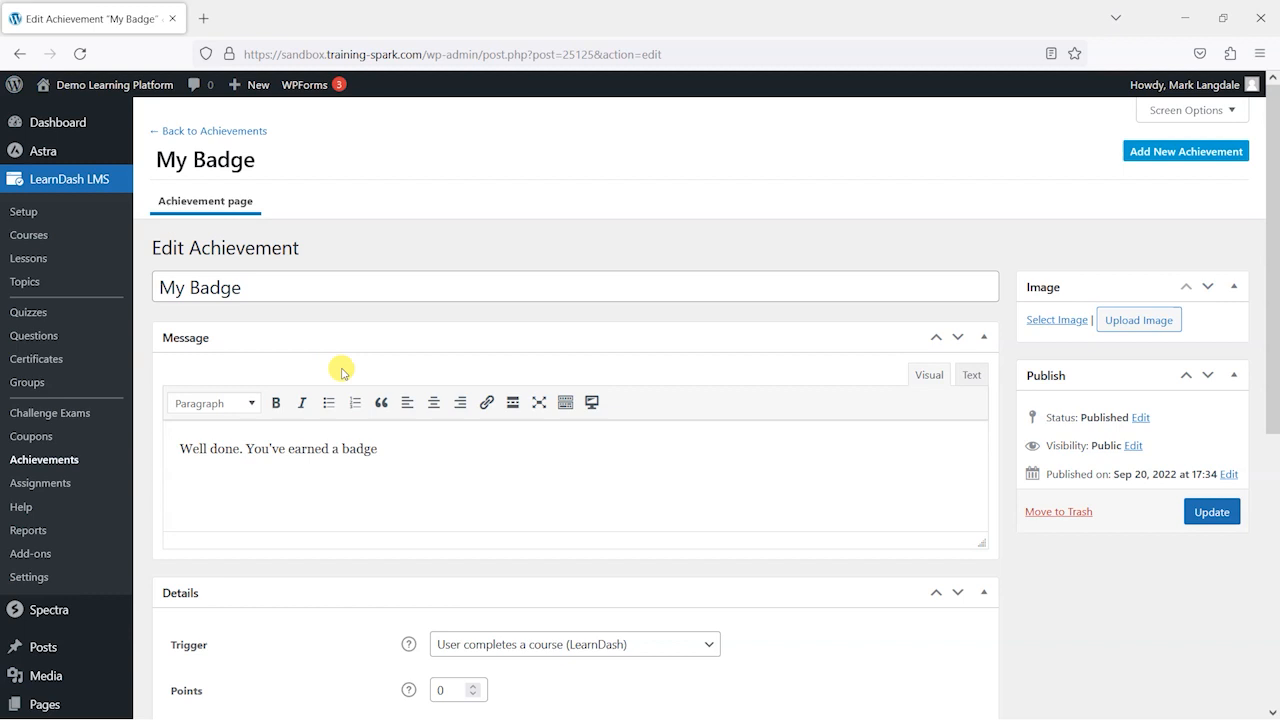
{"action": "scroll", "scroll_direction": "down", "scroll_amount": 3}
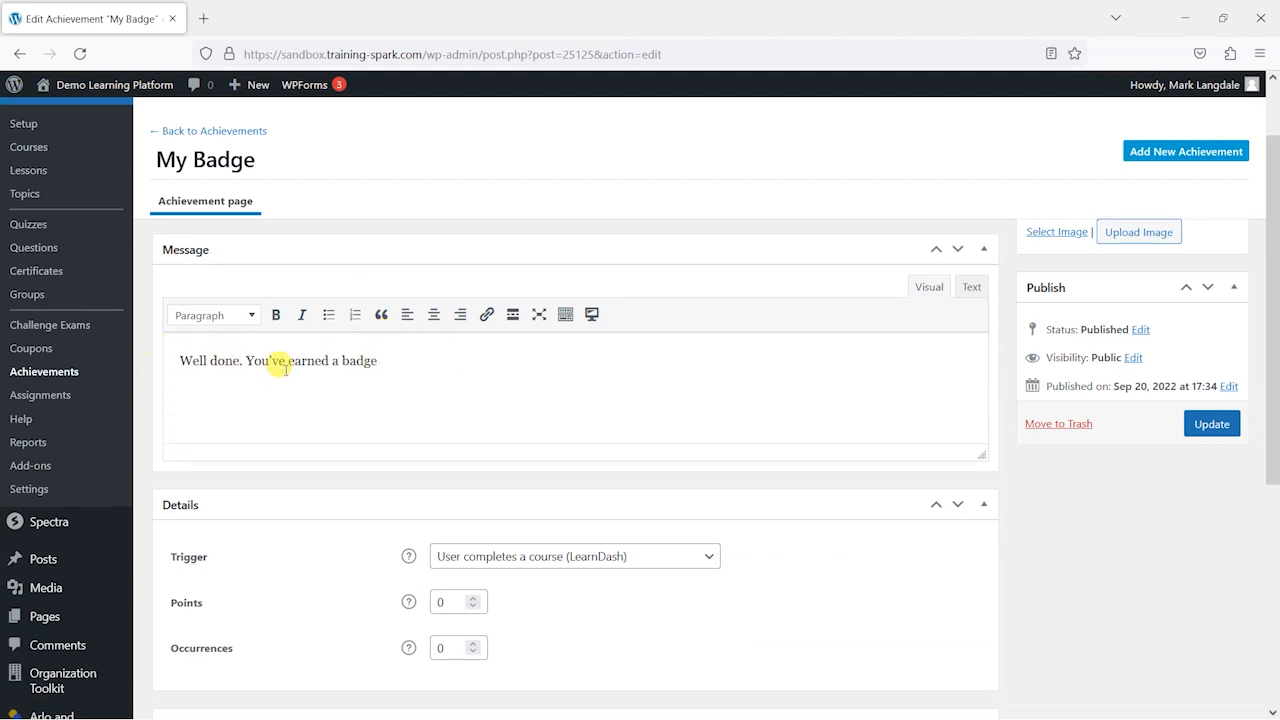
{"action": "scroll", "scroll_direction": "down", "scroll_amount": 3}
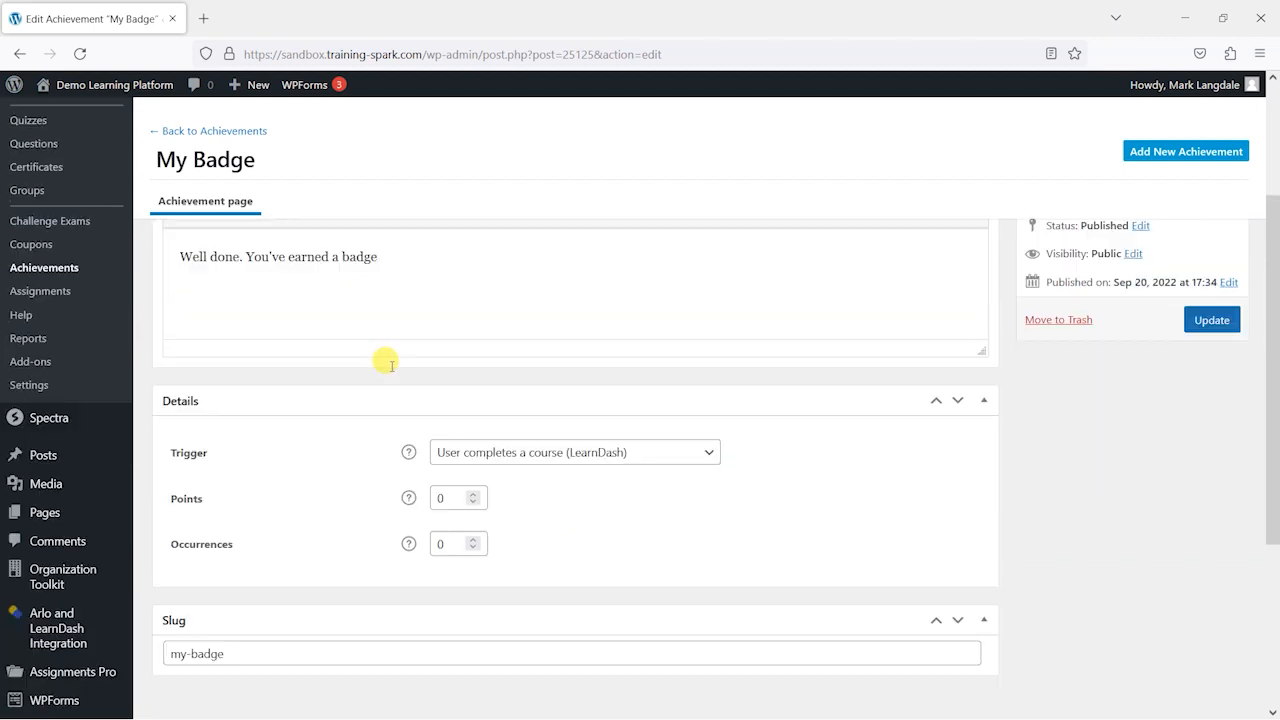
{"action": "scroll", "scroll_direction": "down", "scroll_amount": 3}
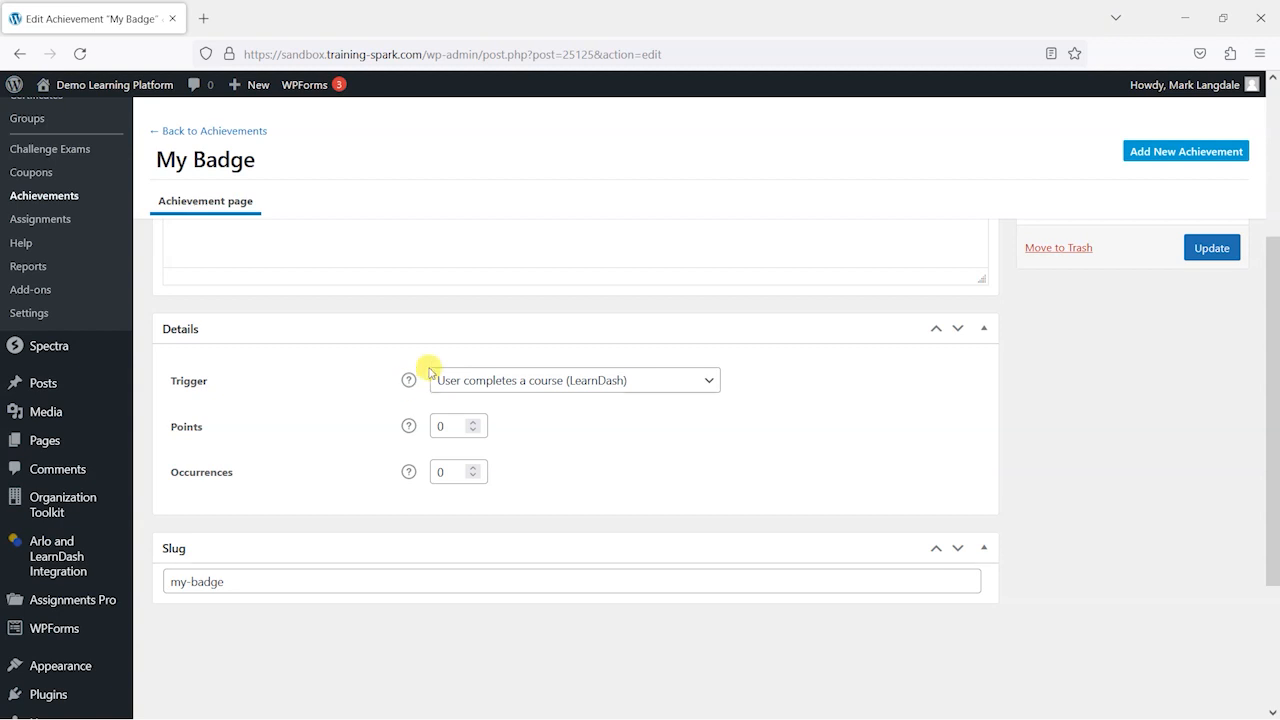
{"action": "mouse_move", "coordinate": [408, 380]}
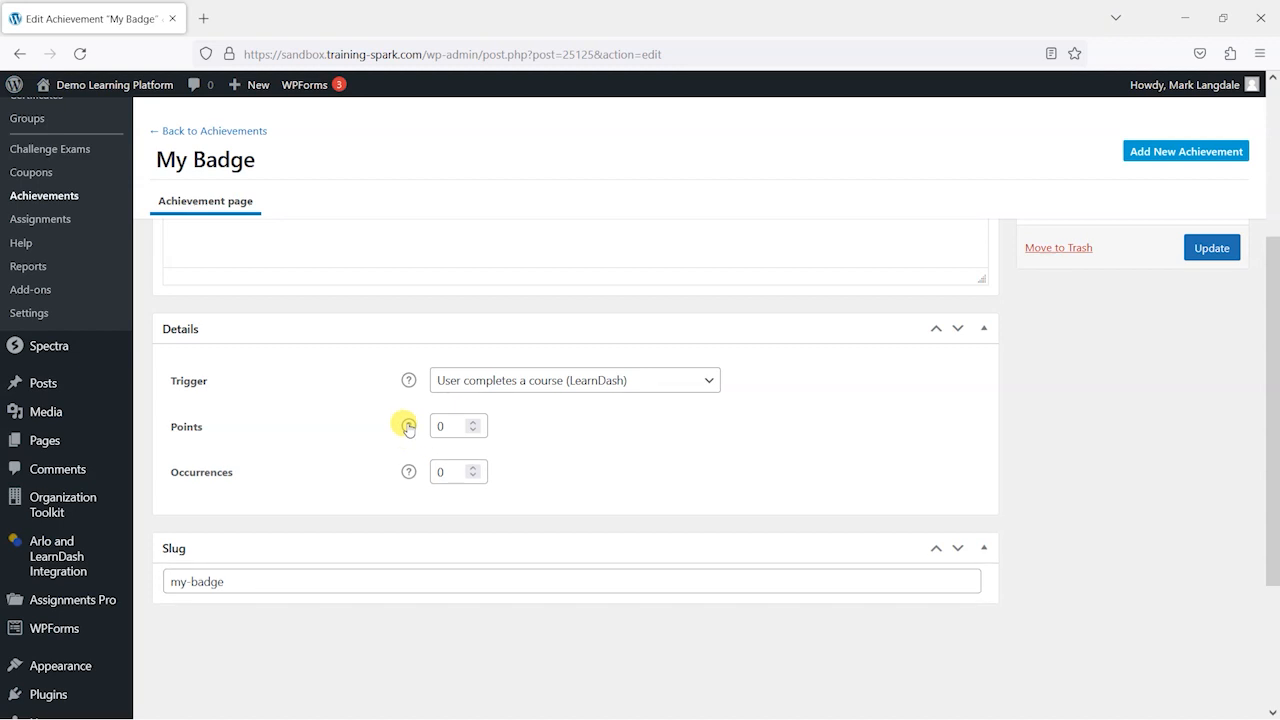
{"action": "mouse_move", "coordinate": [408, 472]}
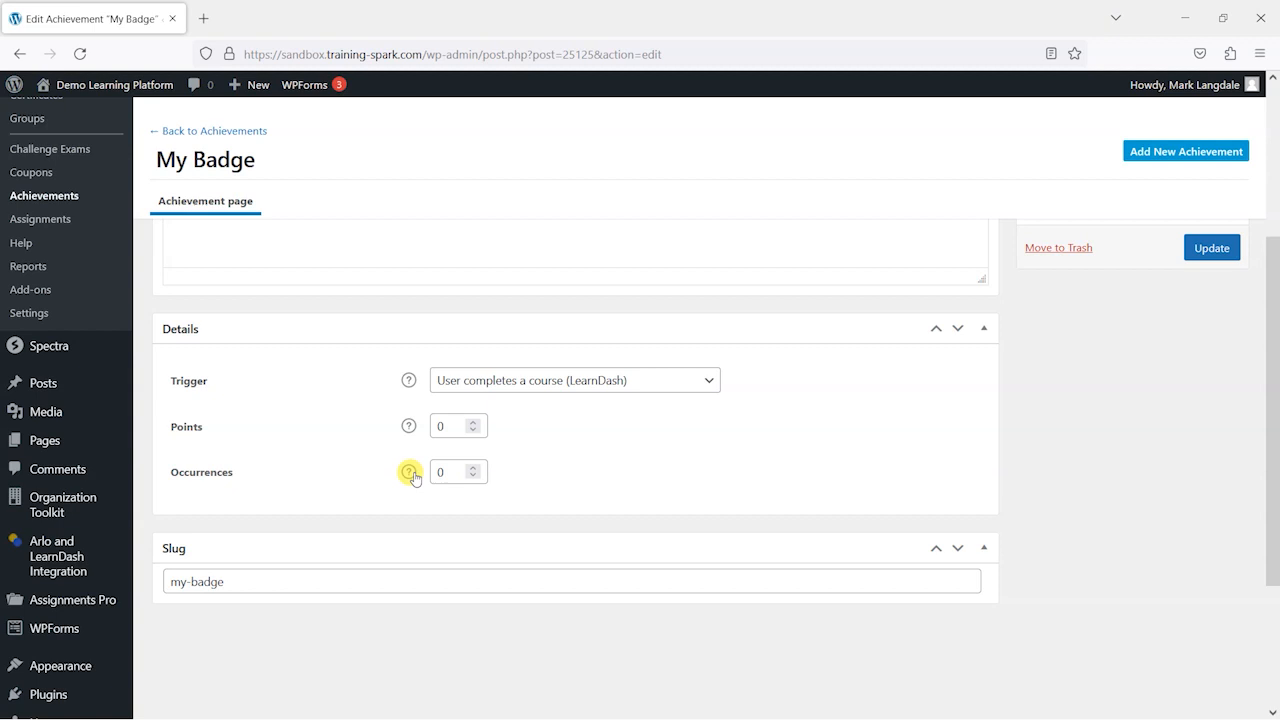
{"action": "scroll", "scroll_direction": "up", "scroll_amount": 3}
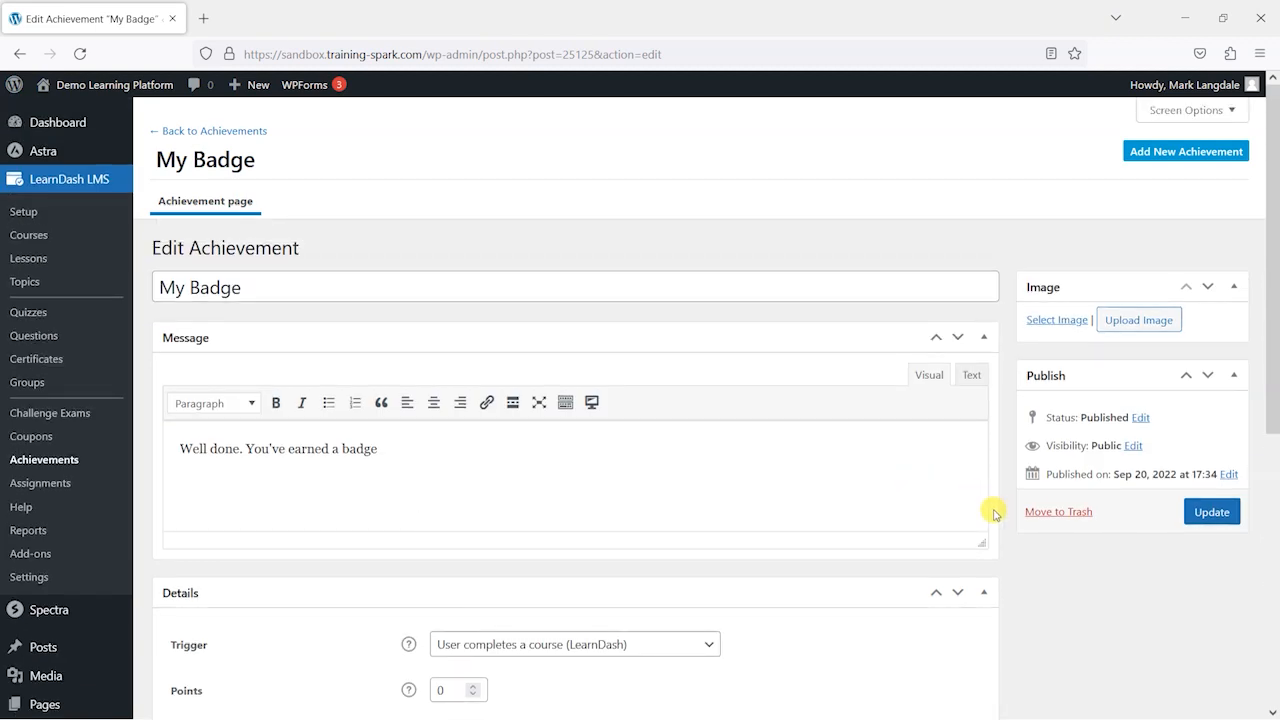
{"action": "mouse_move", "coordinate": [903, 446]}
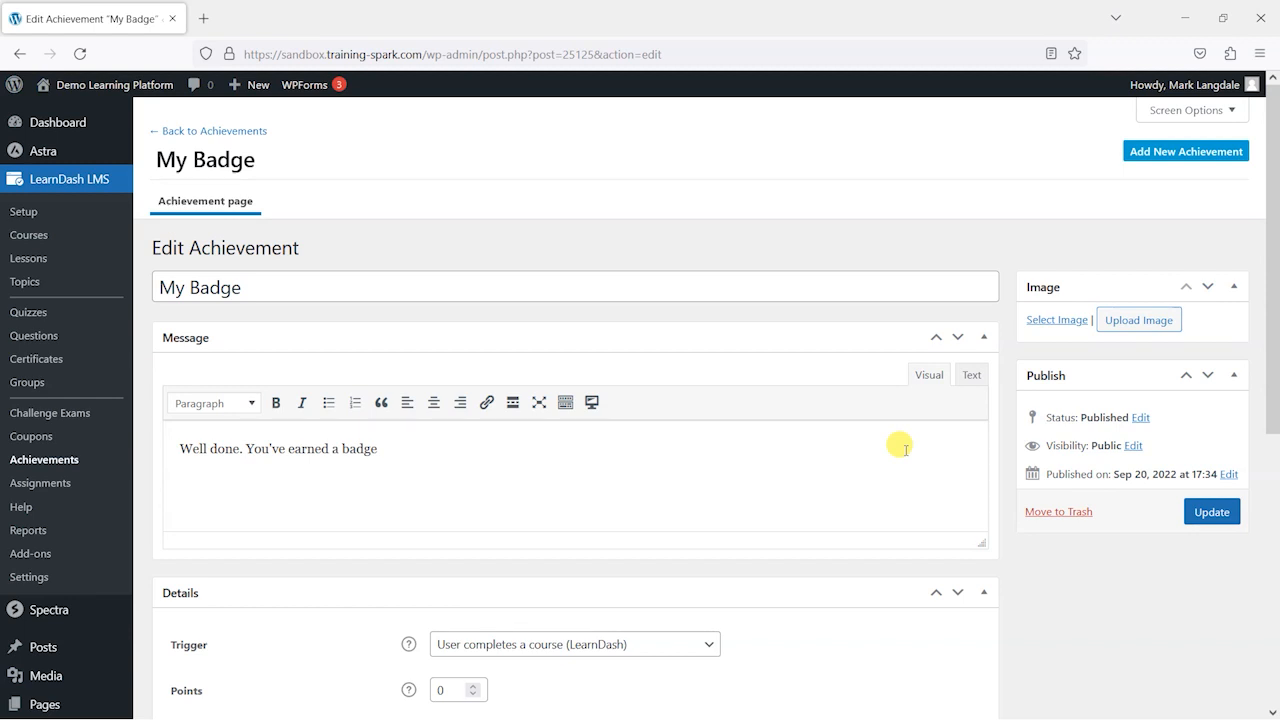
{"action": "mouse_move", "coordinate": [160, 358]}
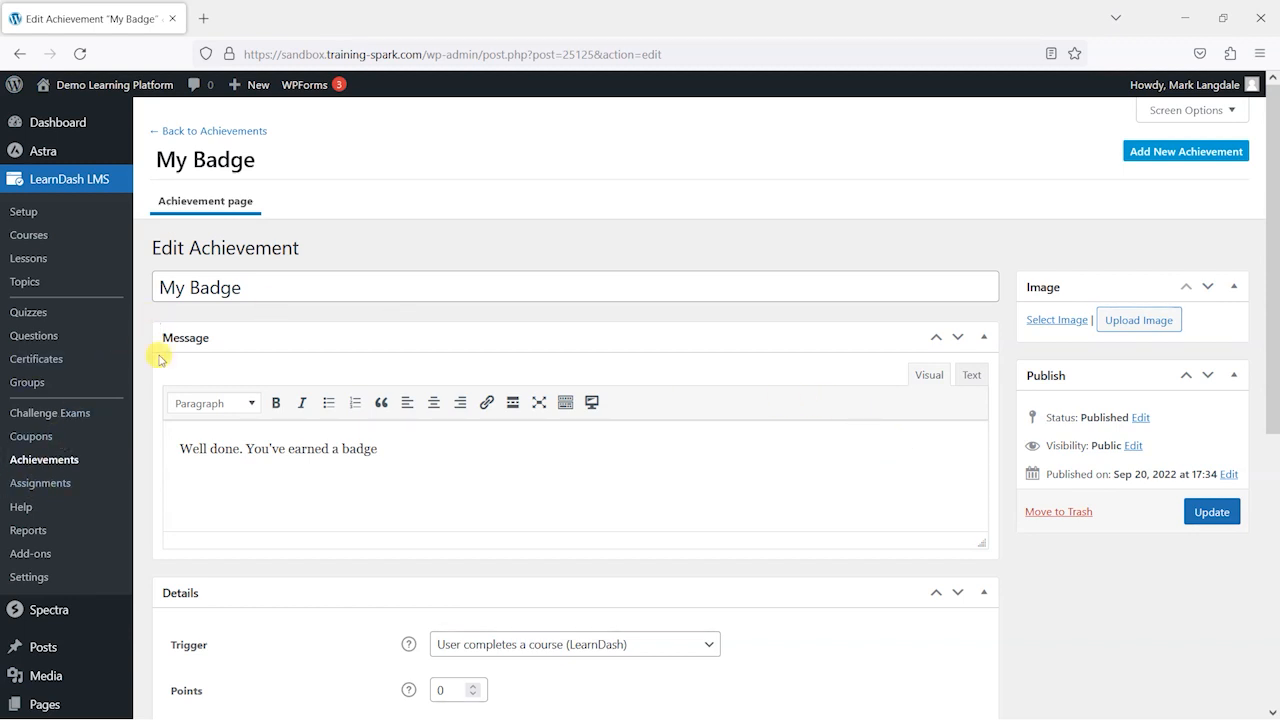
{"action": "mouse_move", "coordinate": [44, 459]}
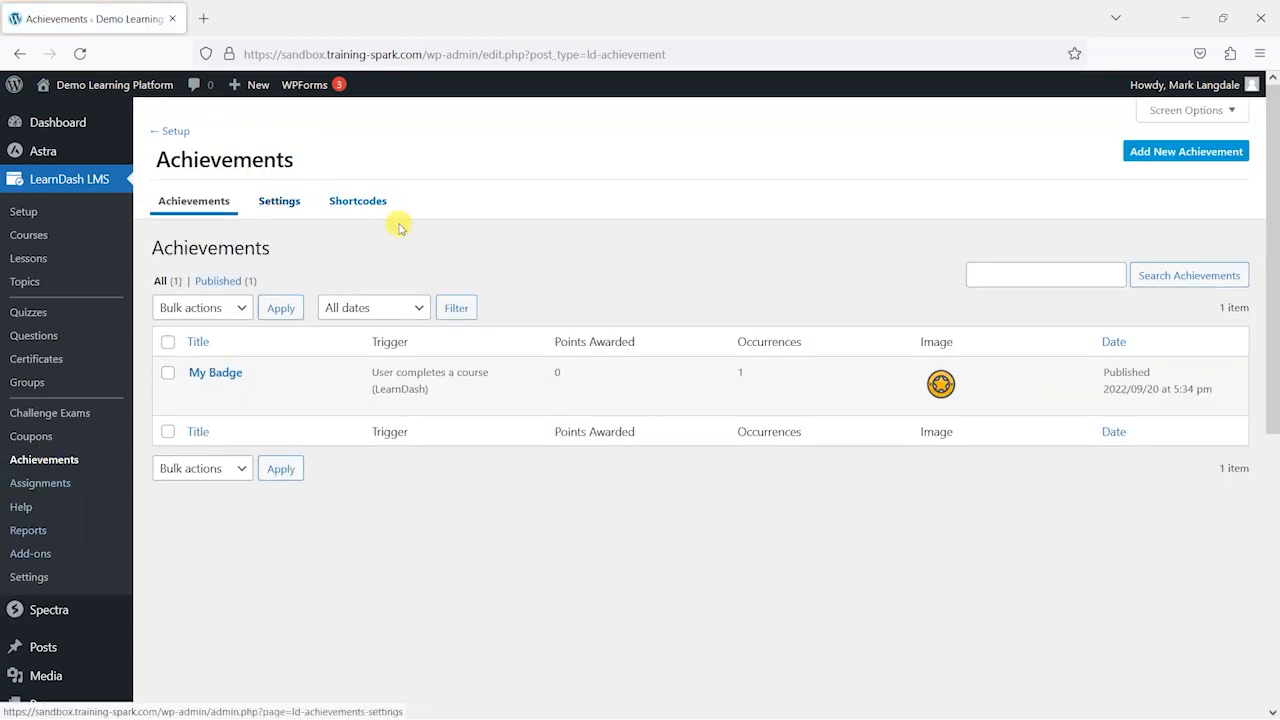
- View the Achievements shortcodes, including [ld_my_achievements], and start a new page
{"action": "left_click", "coordinate": [357, 200]}
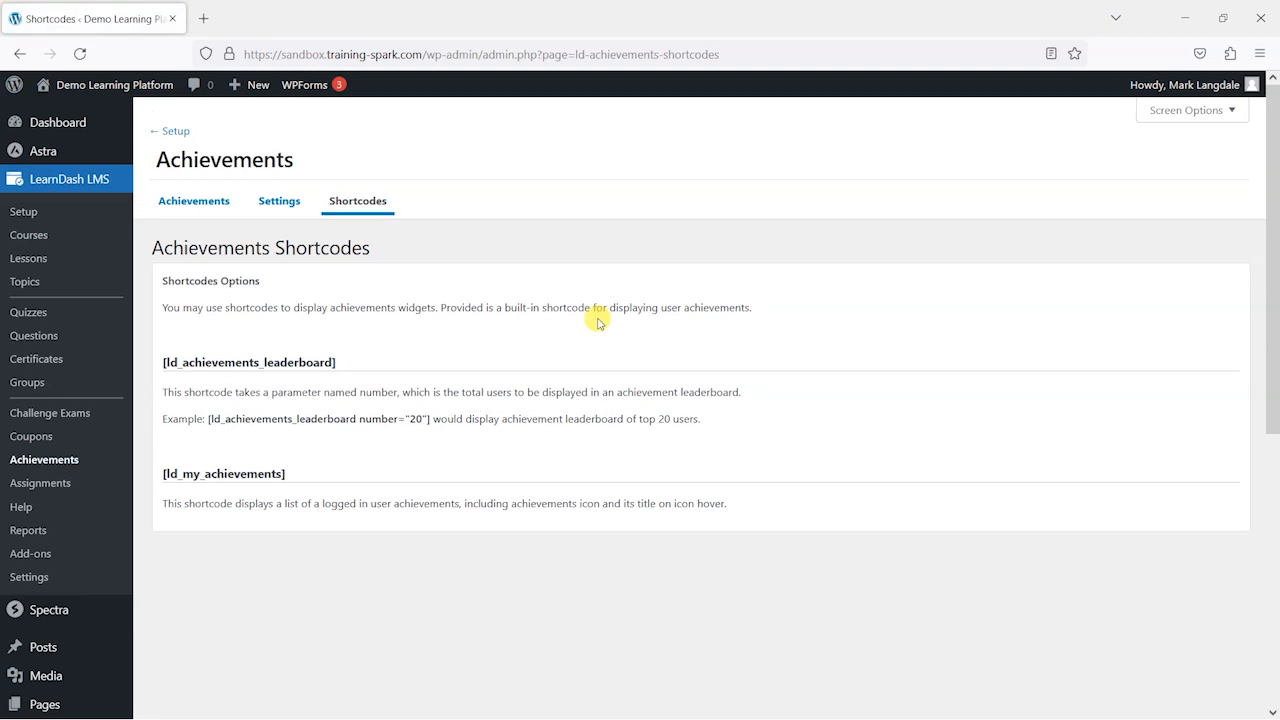
{"action": "mouse_move", "coordinate": [357, 201]}
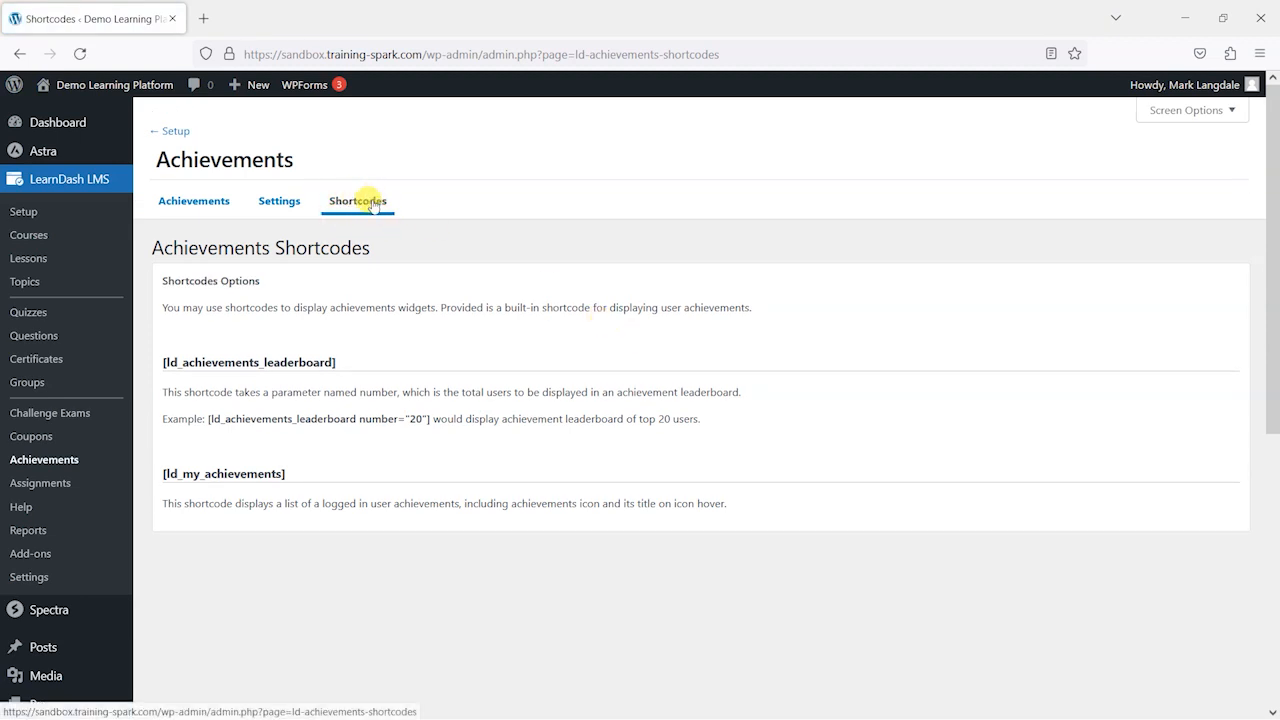
{"action": "mouse_move", "coordinate": [294, 479]}
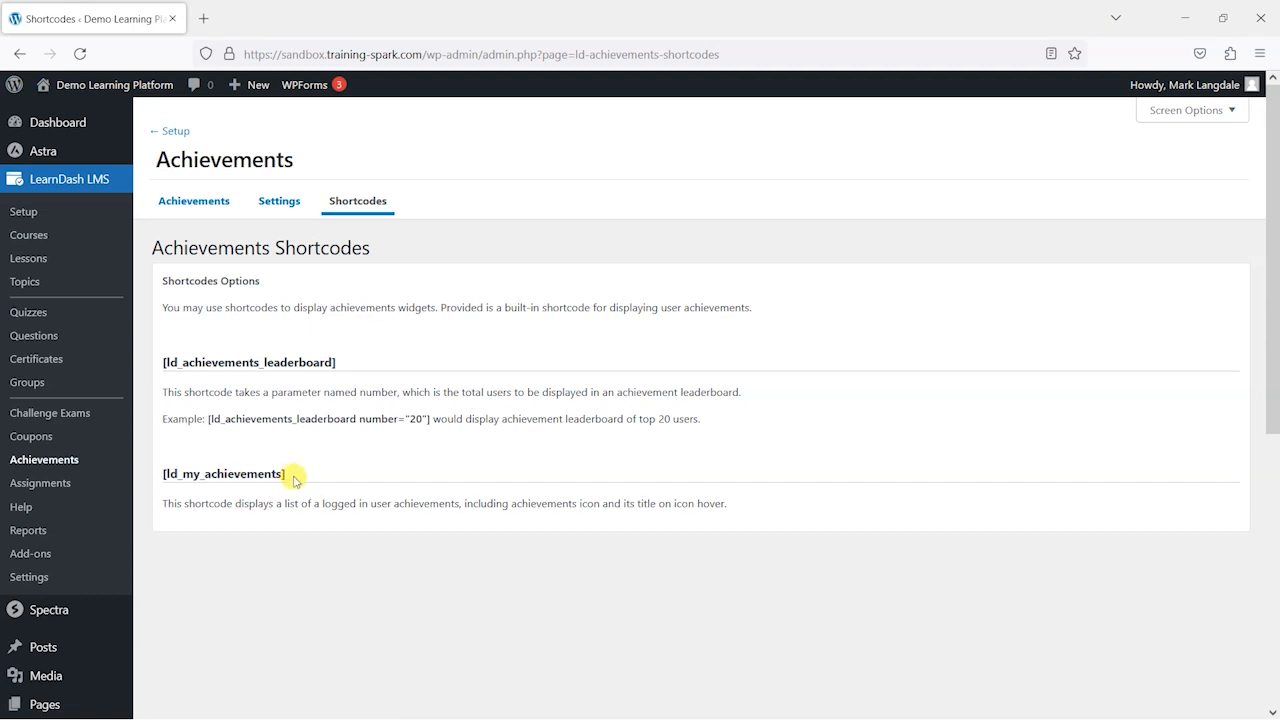
{"action": "right_click", "coordinate": [223, 473]}
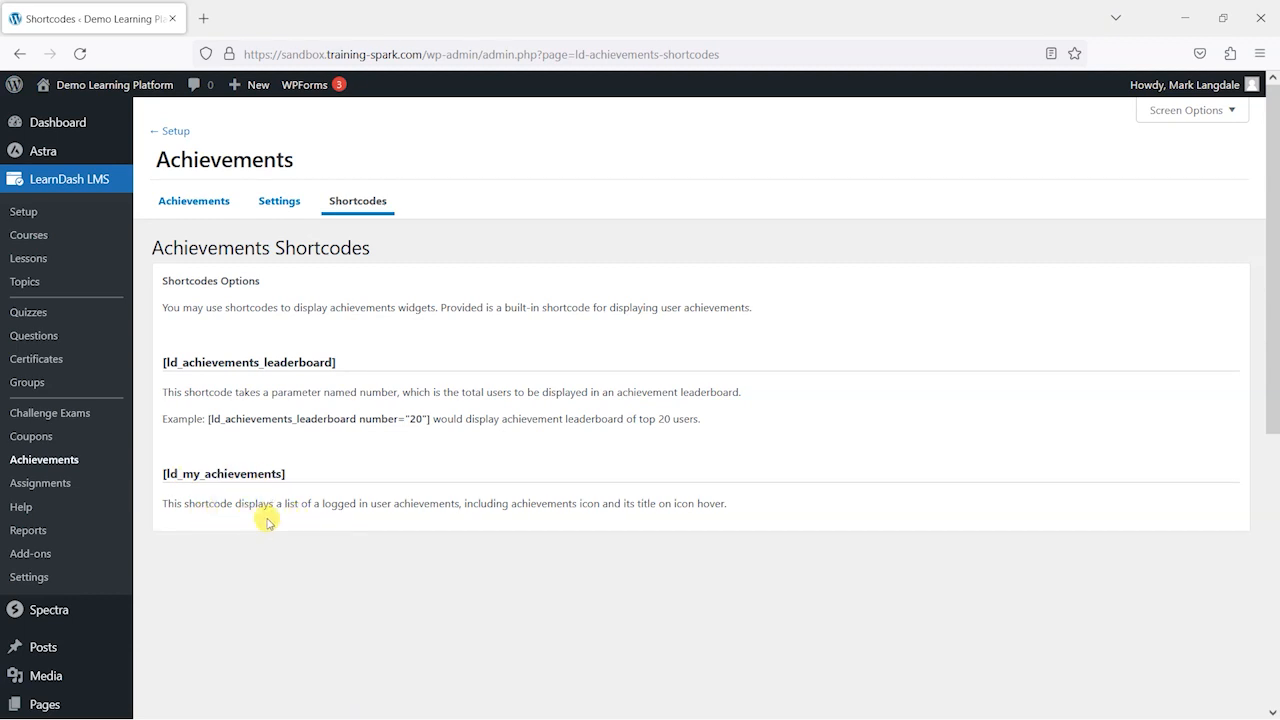
{"action": "mouse_move", "coordinate": [468, 540]}
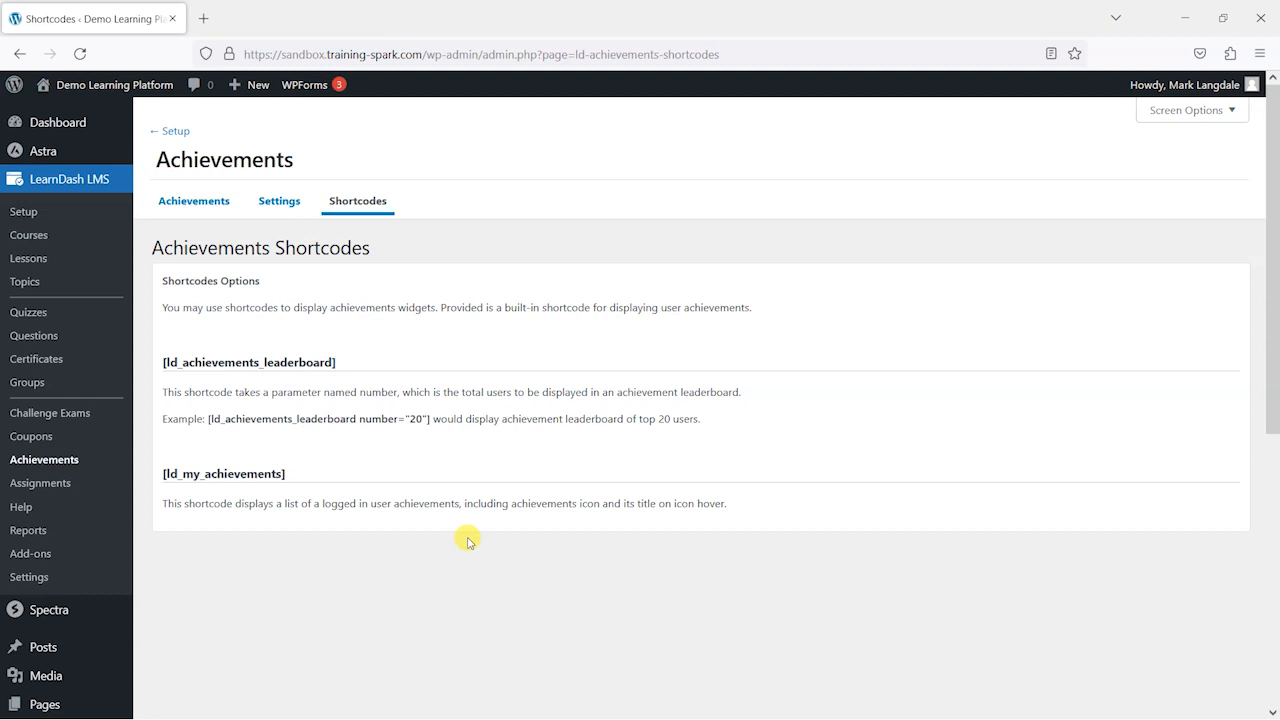
{"action": "mouse_move", "coordinate": [575, 433]}
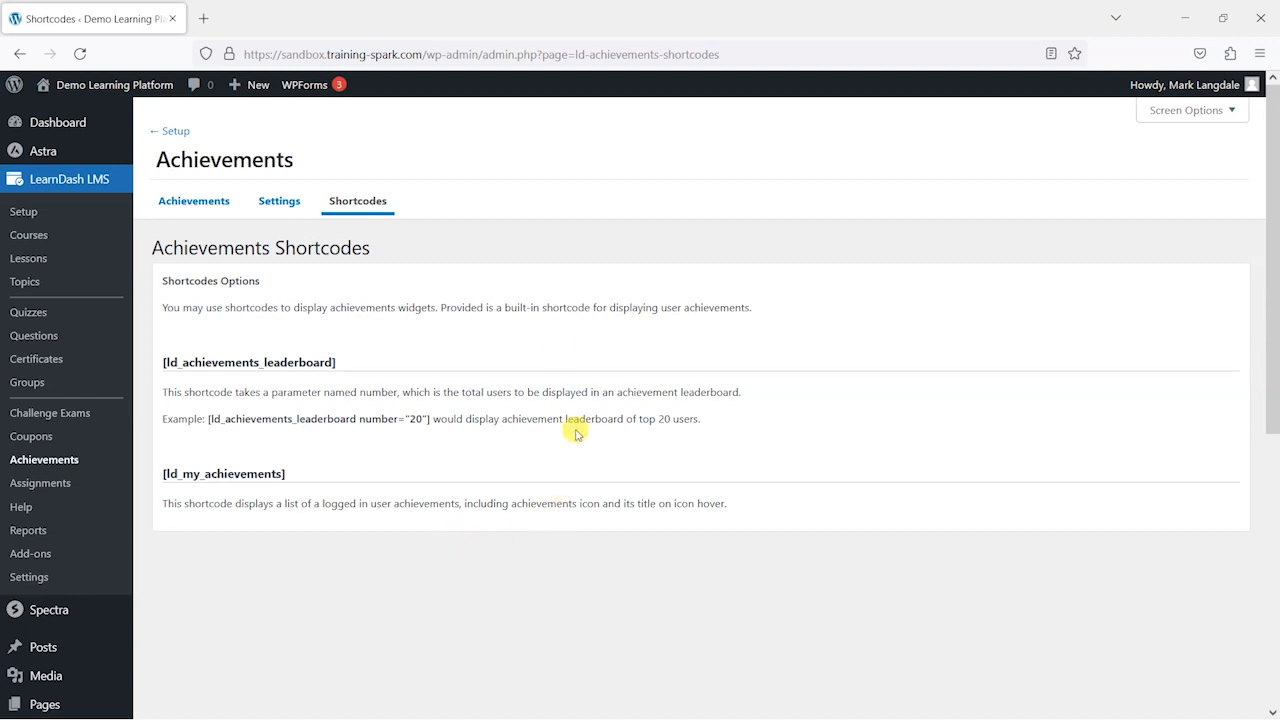
{"action": "left_click", "coordinate": [248, 84]}
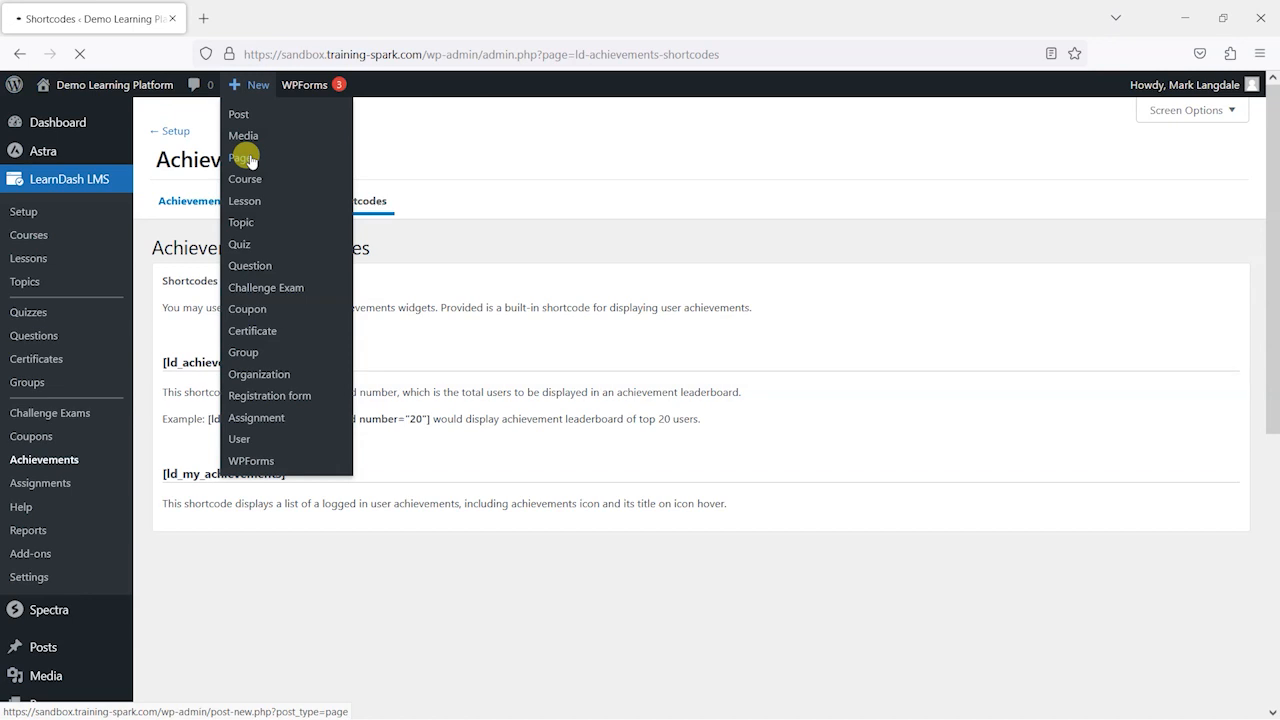
- Title a new page 'My Achievements' and add the [ld_my_achievements] shortcode
{"action": "left_click", "coordinate": [243, 157]}
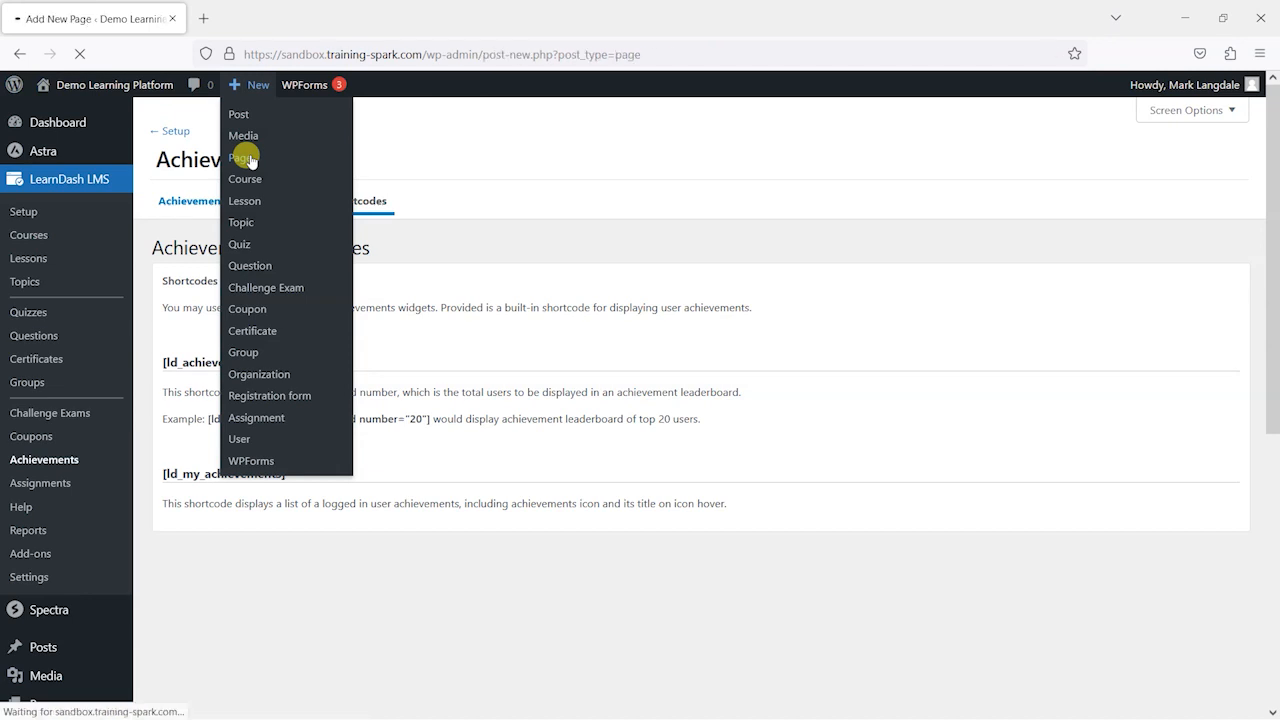
{"action": "left_click", "coordinate": [244, 157]}
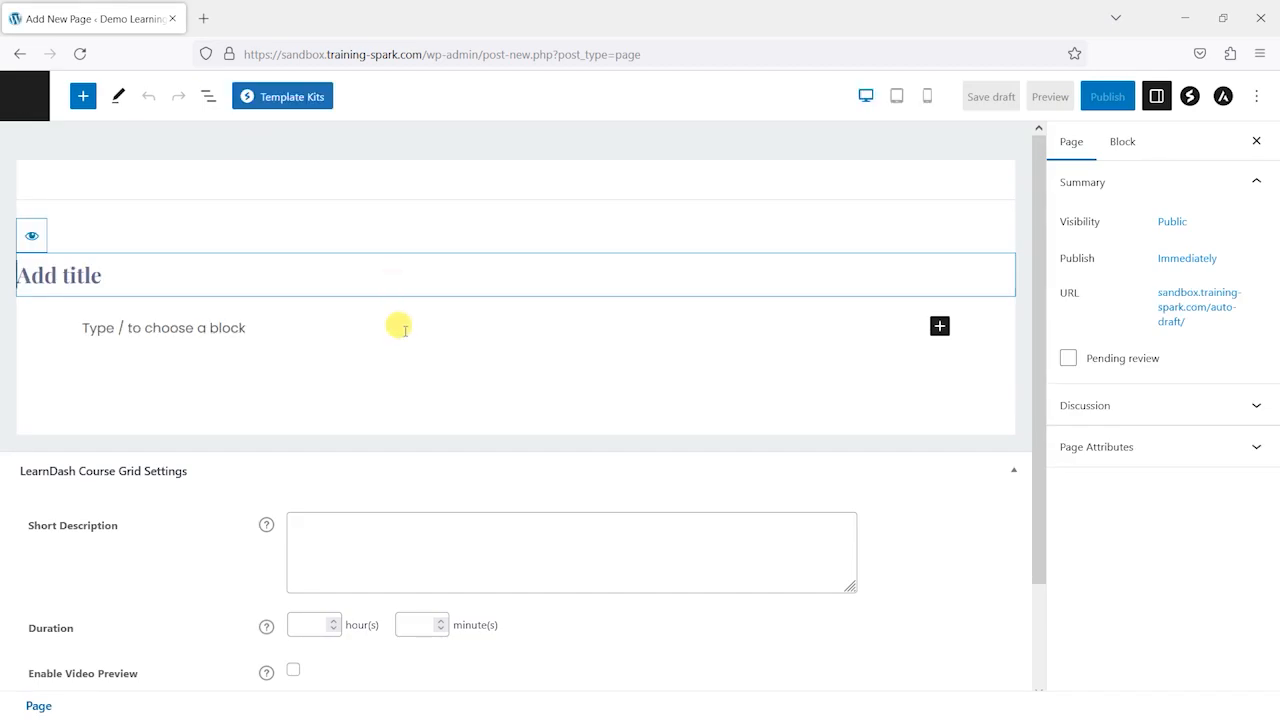
{"action": "type", "text": "My Achie"}
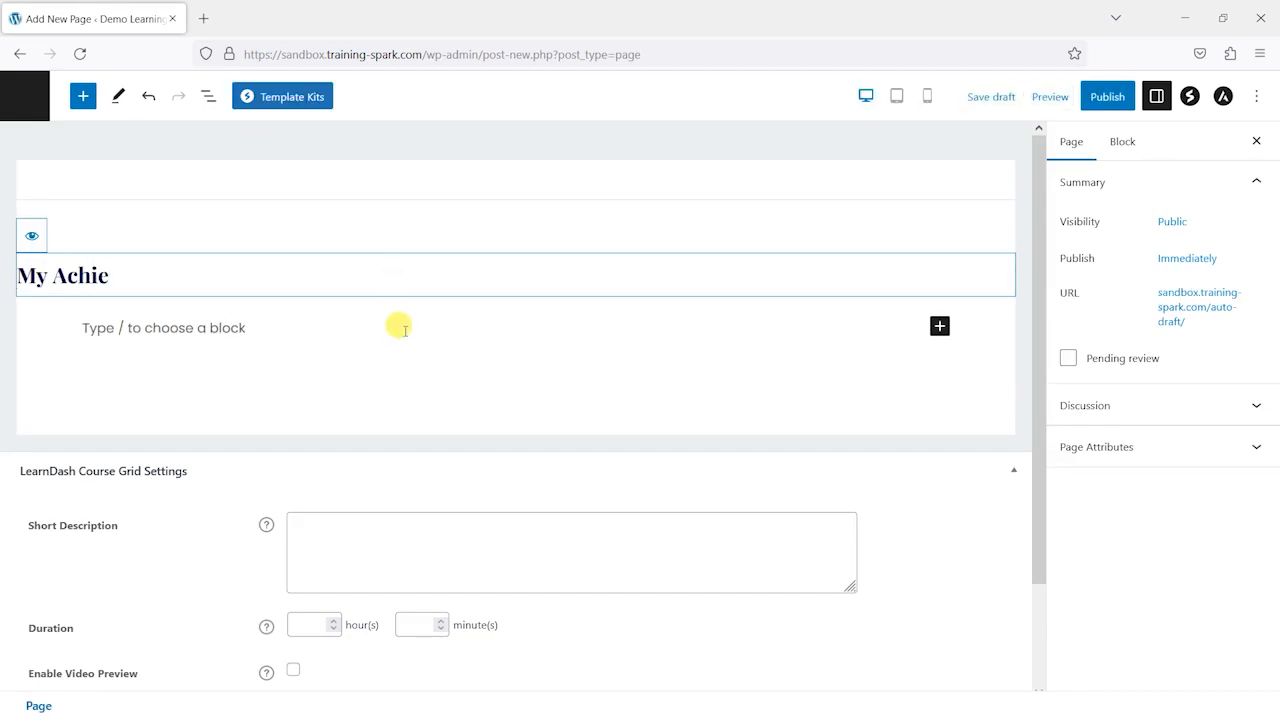
{"action": "type", "text": "vements"}
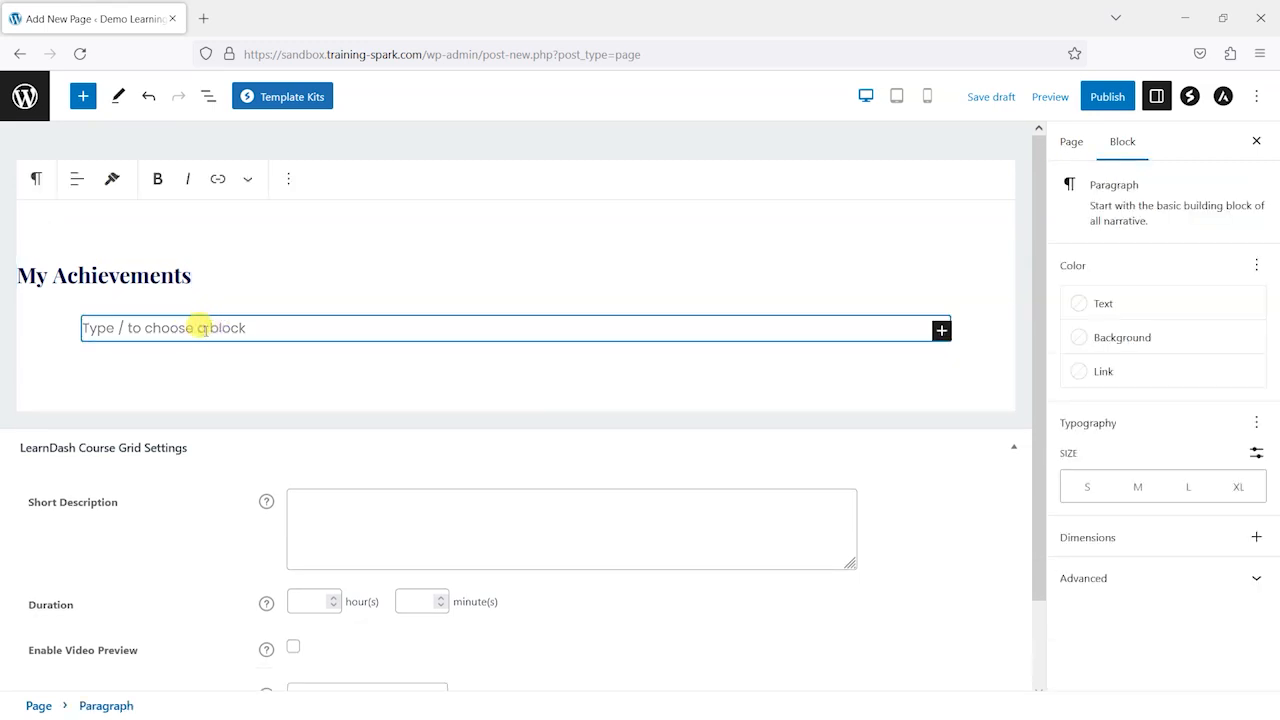
{"action": "type", "text": "[ld_my_achievements]"}
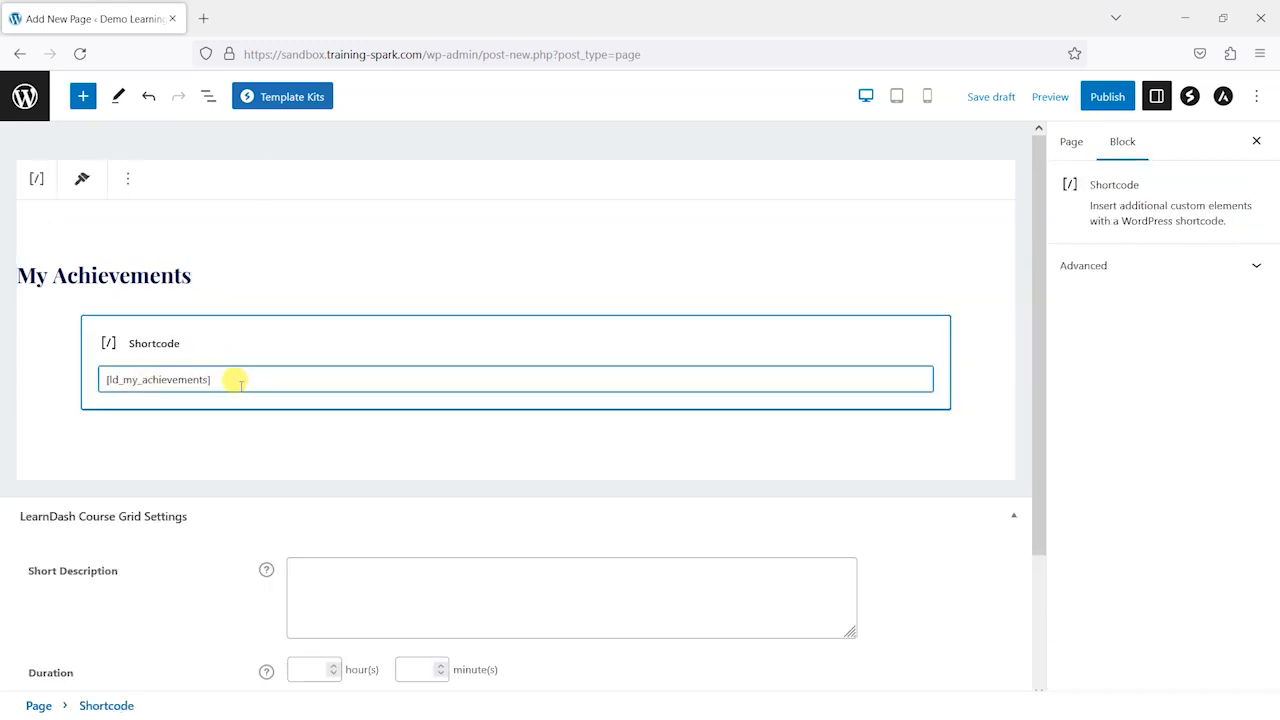
- Publish the My Achievements page, confirming in the pre-publish panel
{"action": "left_click", "coordinate": [1107, 96]}
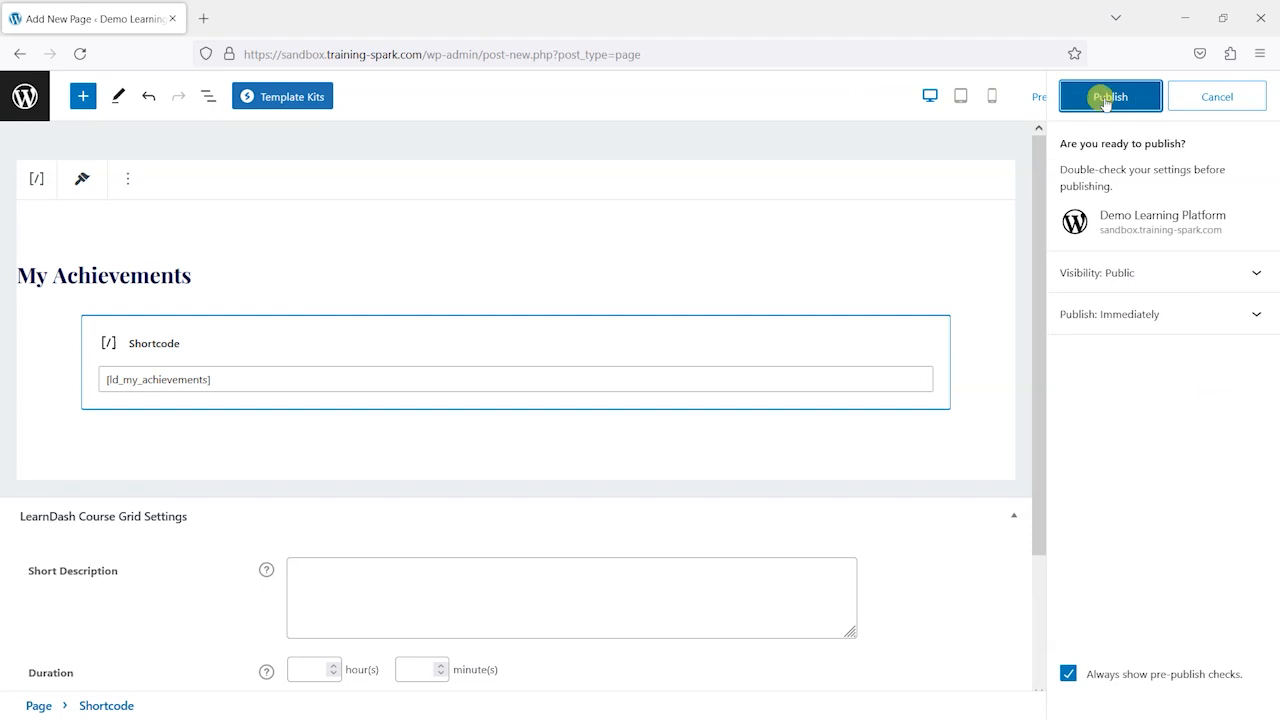
{"action": "left_click", "coordinate": [1110, 96]}
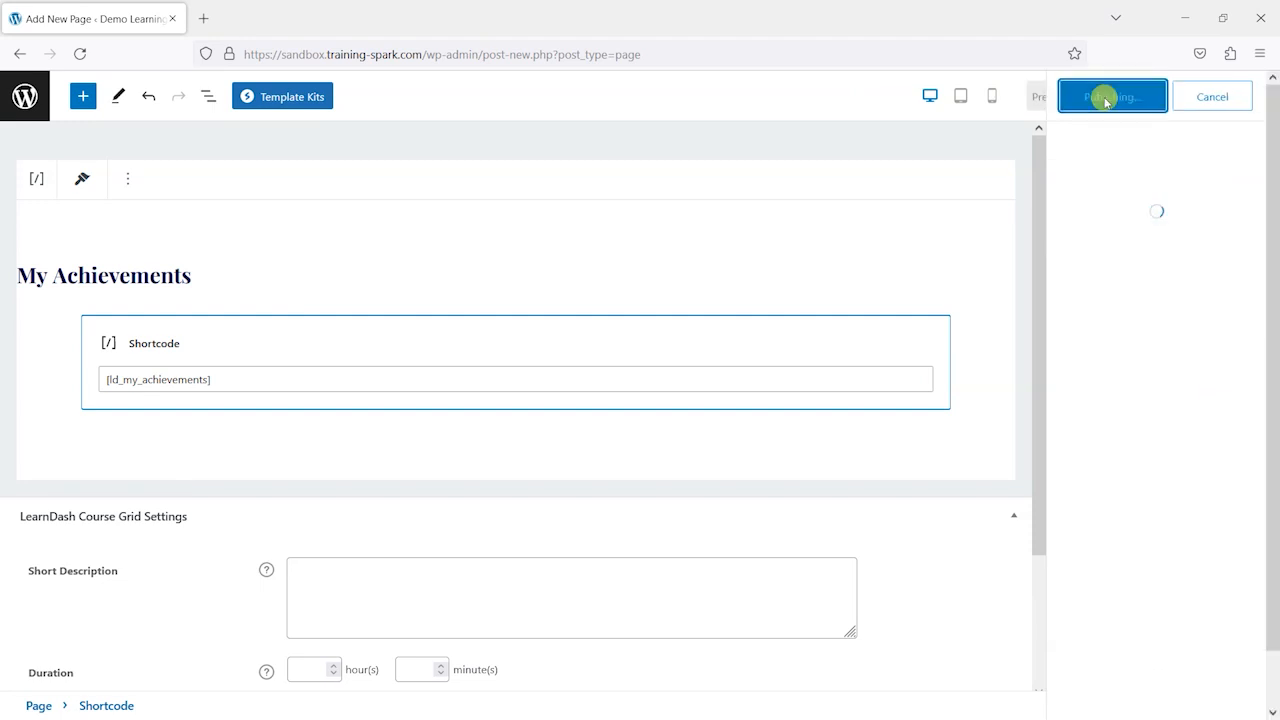
{"action": "left_click", "coordinate": [1112, 96]}
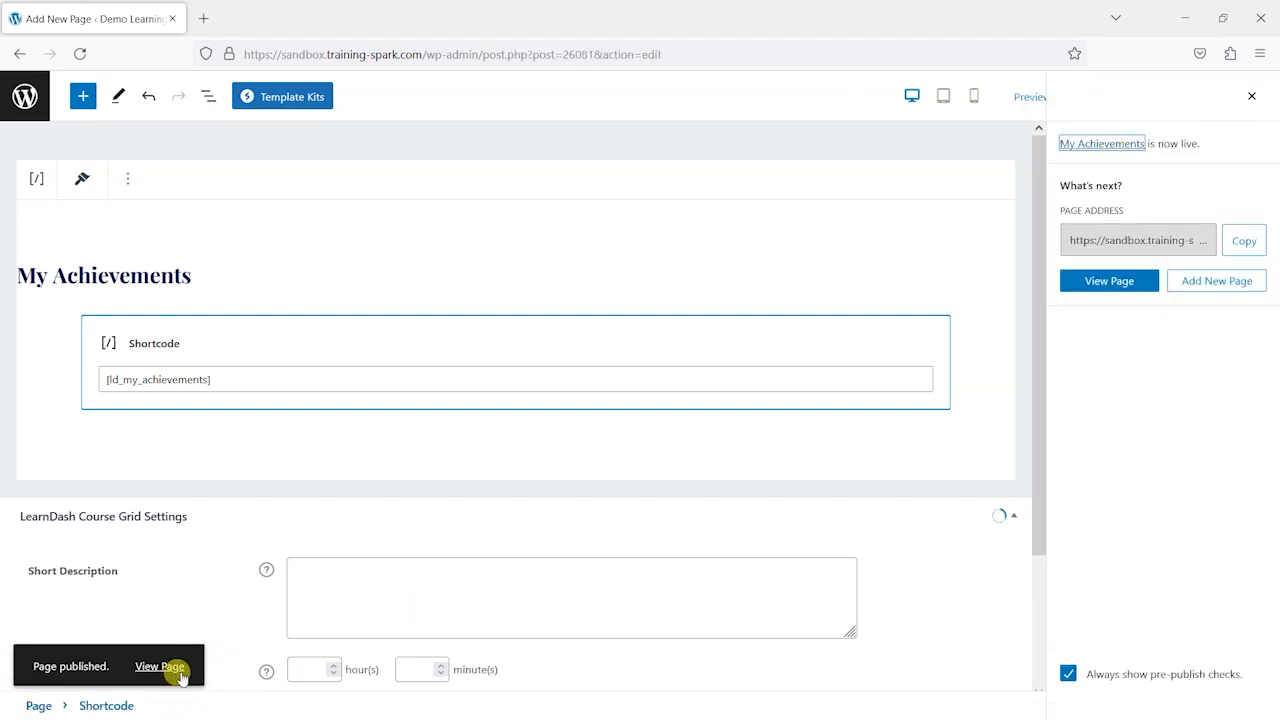
- View the live My Achievements page with My Badge and open Dashboard in a new tab
{"action": "left_click", "coordinate": [160, 666]}
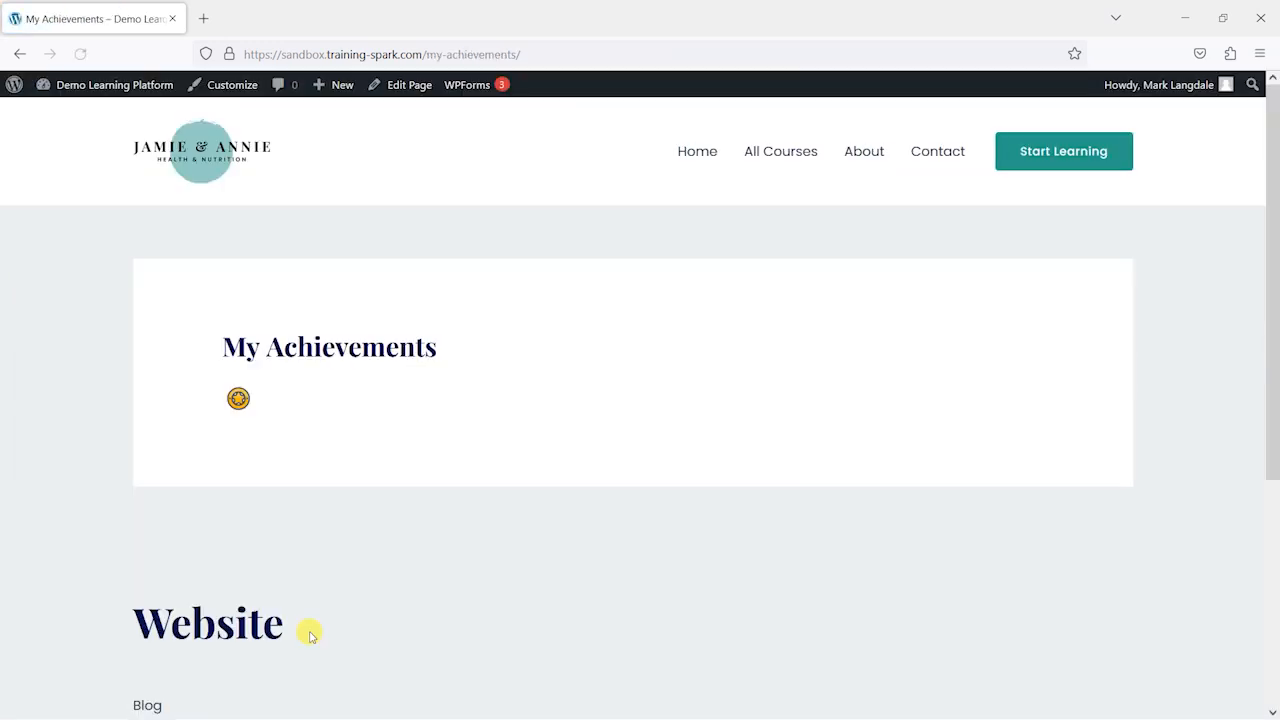
{"action": "mouse_move", "coordinate": [238, 399]}
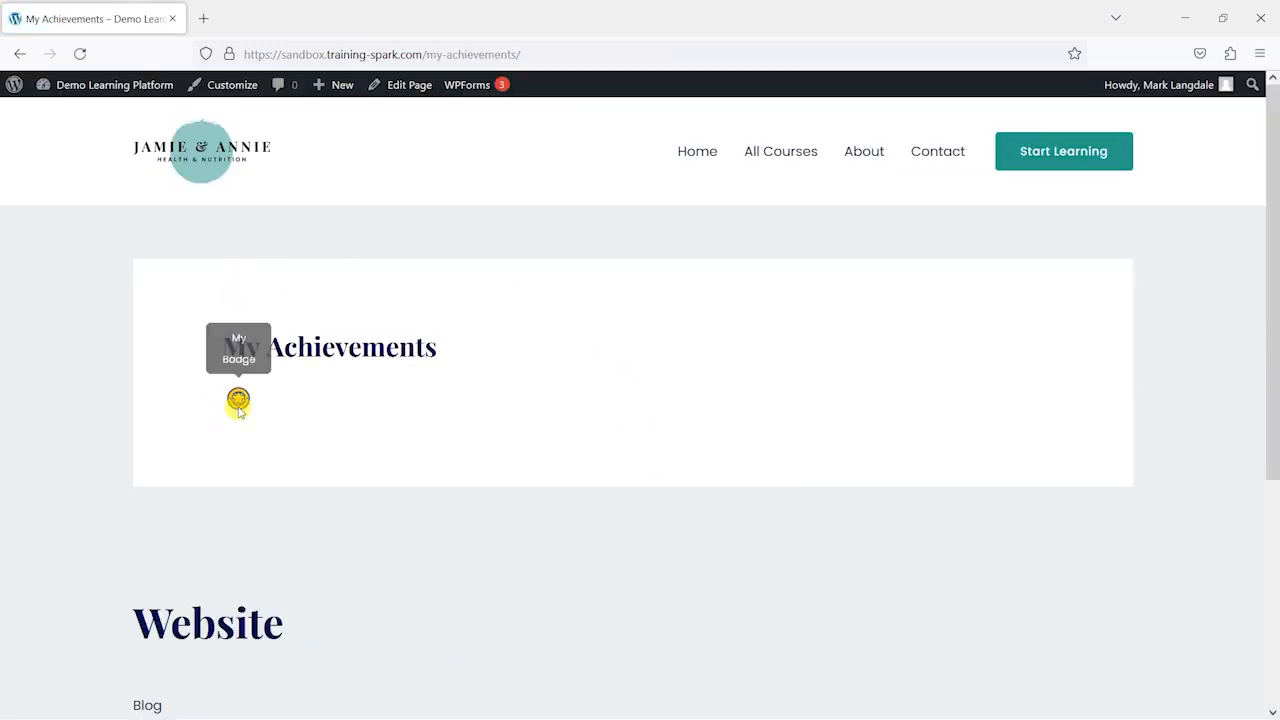
{"action": "mouse_move", "coordinate": [266, 398]}
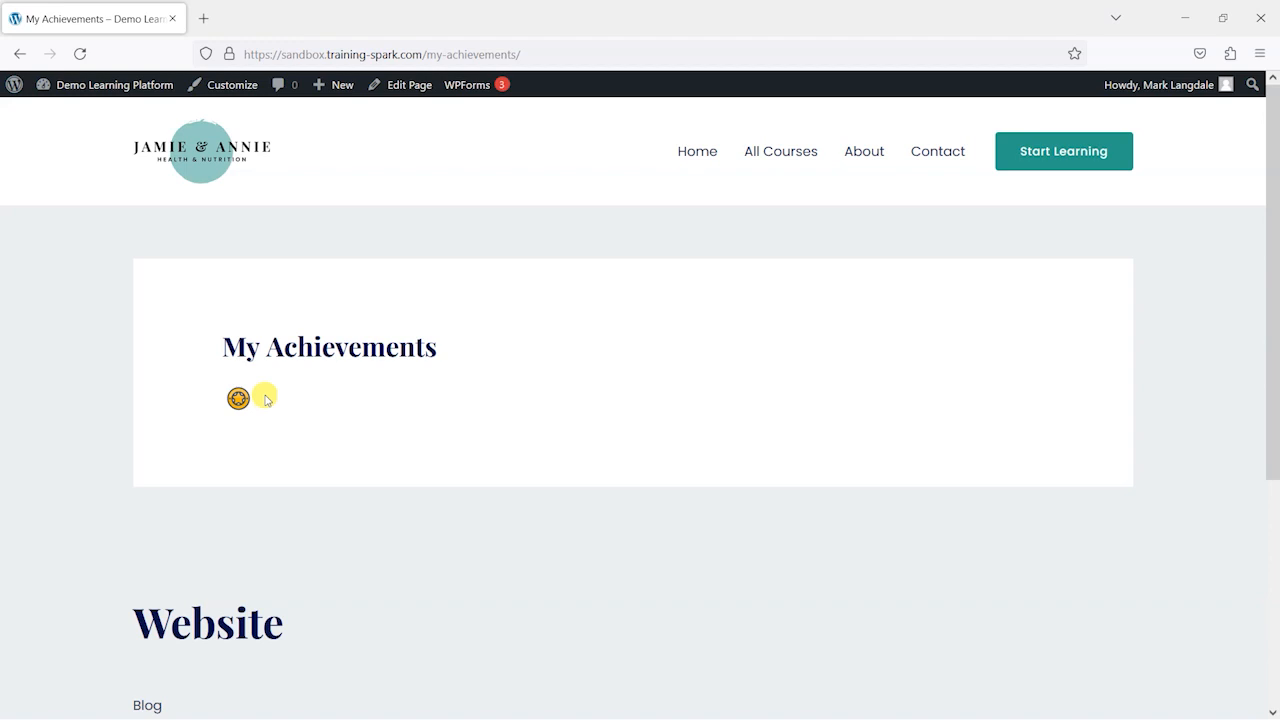
{"action": "mouse_move", "coordinate": [238, 398]}
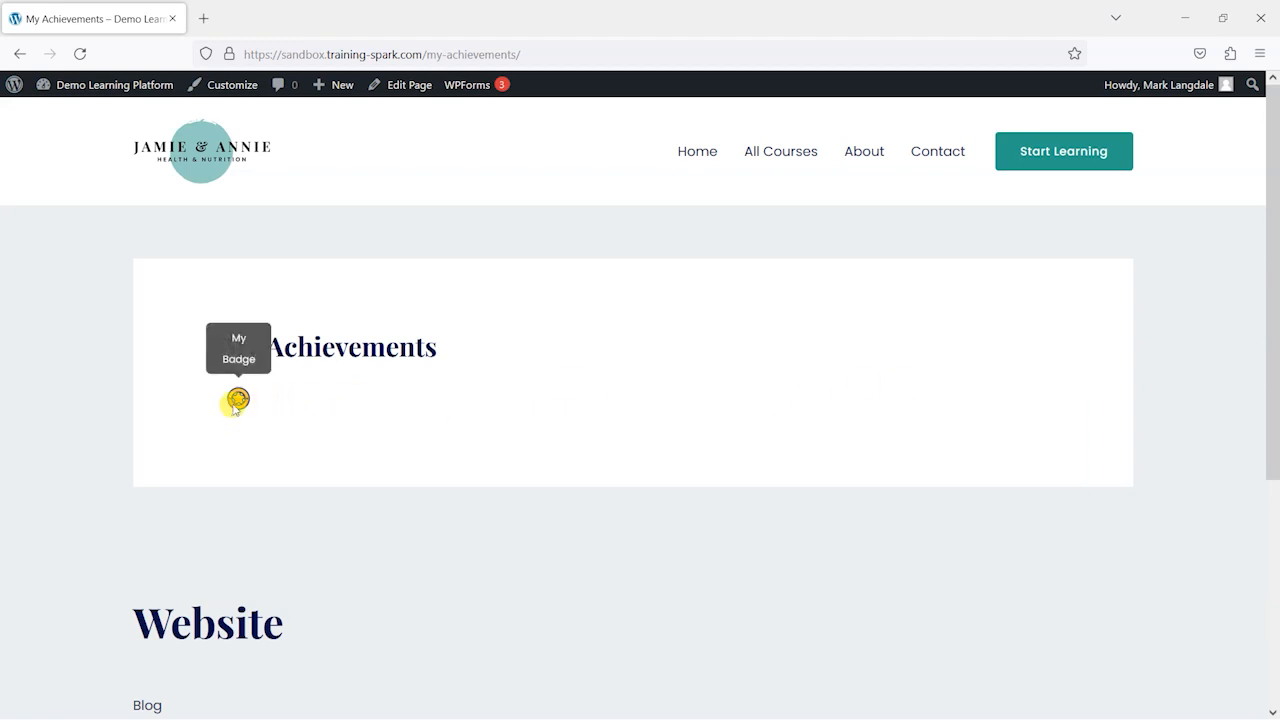
{"action": "mouse_move", "coordinate": [315, 328]}
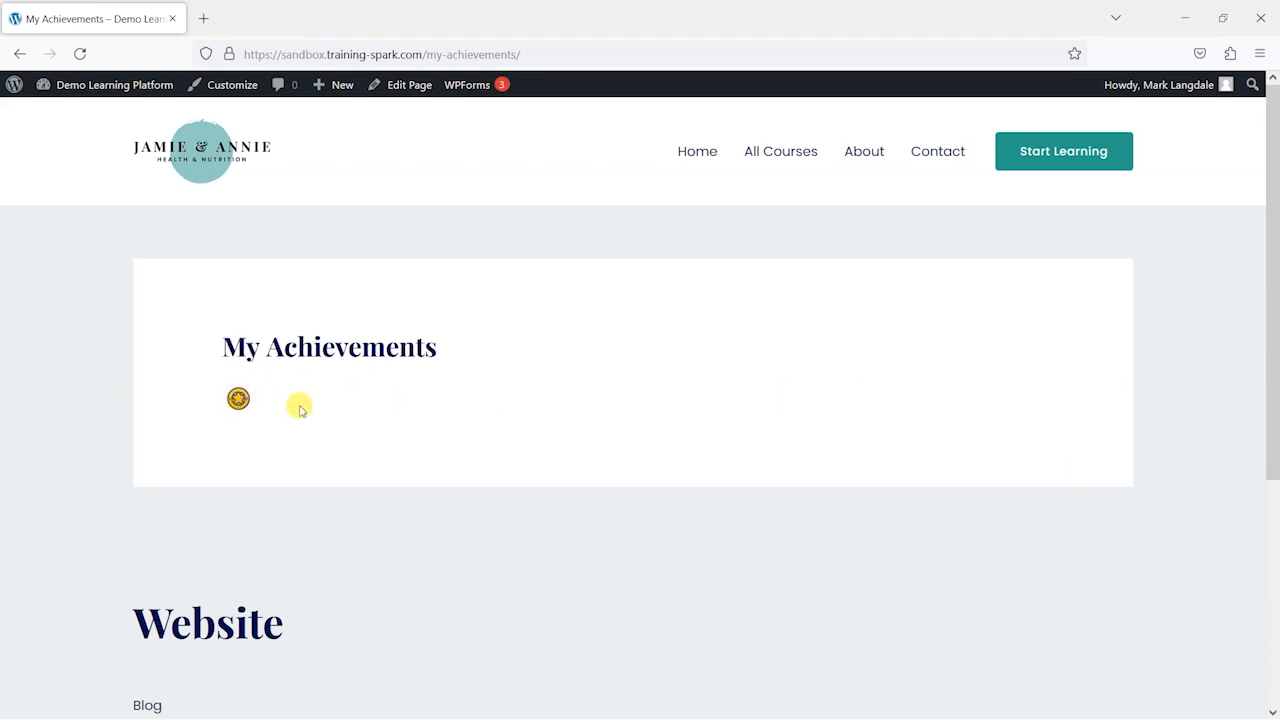
{"action": "mouse_move", "coordinate": [238, 399]}
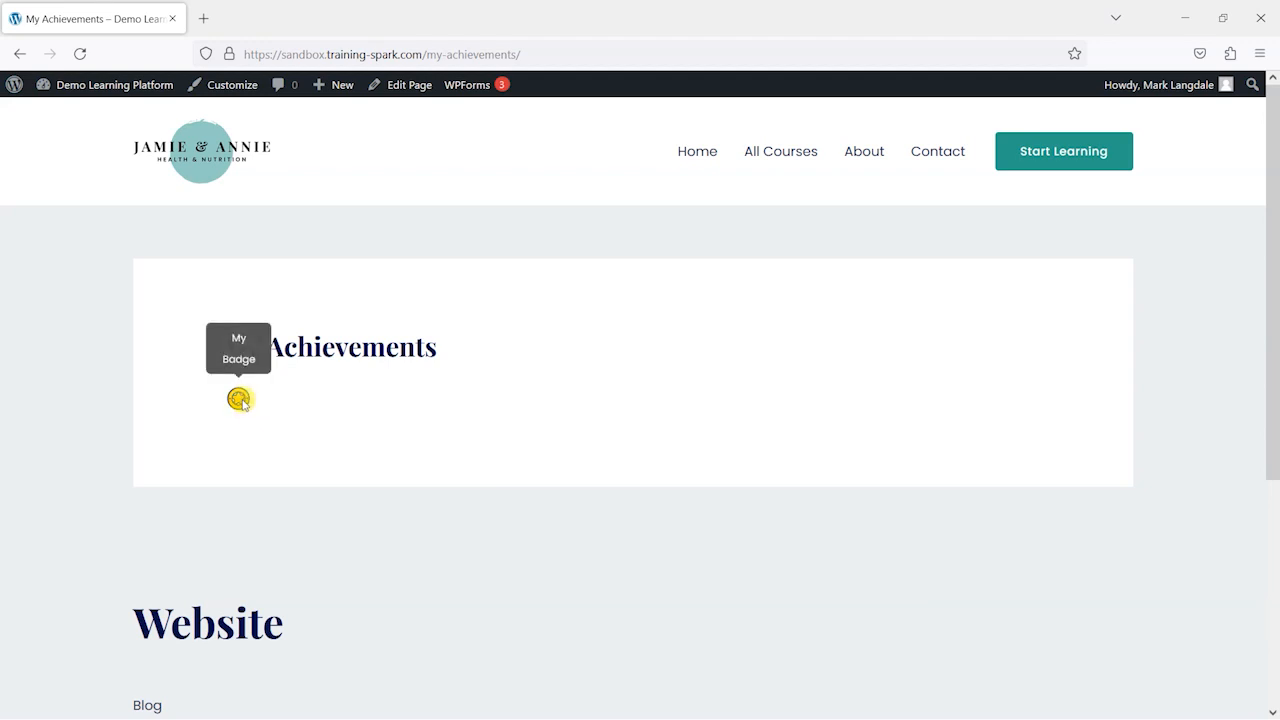
{"action": "left_click", "coordinate": [114, 84]}
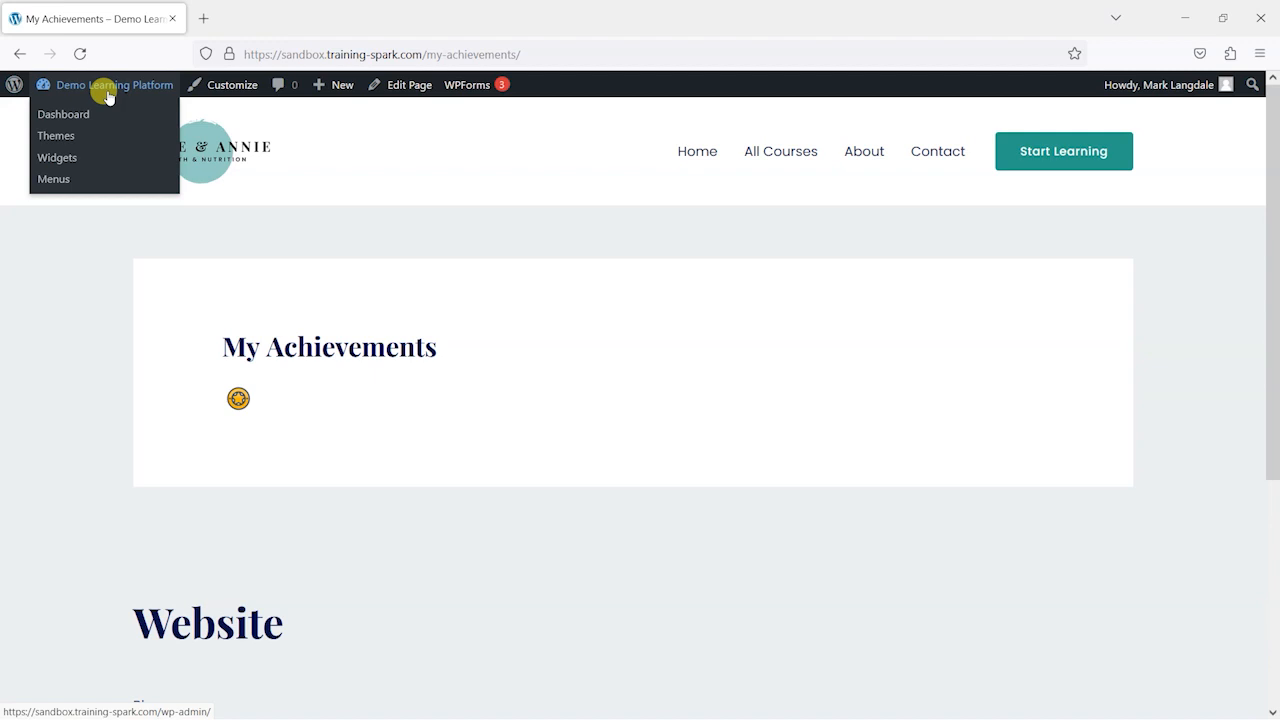
{"action": "left_click", "coordinate": [63, 113]}
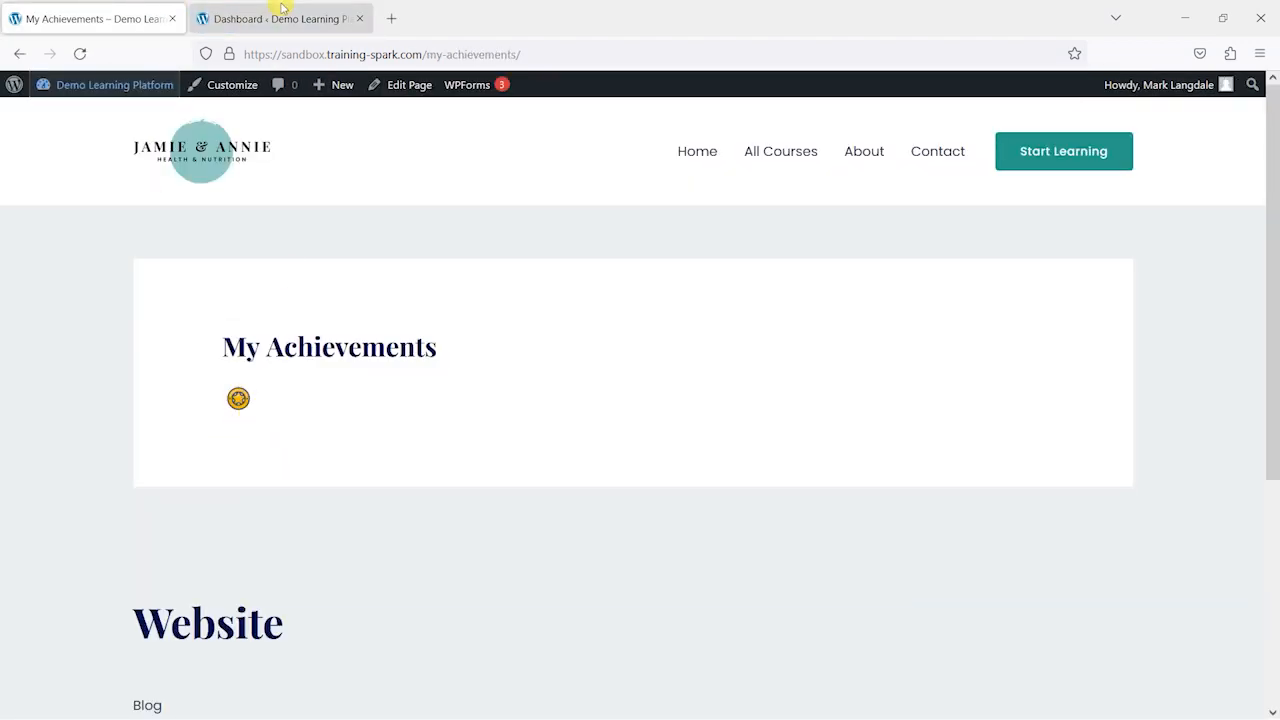
- Open LearnDash Achievements Settings in the dashboard tab and review its popup options
{"action": "left_click", "coordinate": [280, 18]}
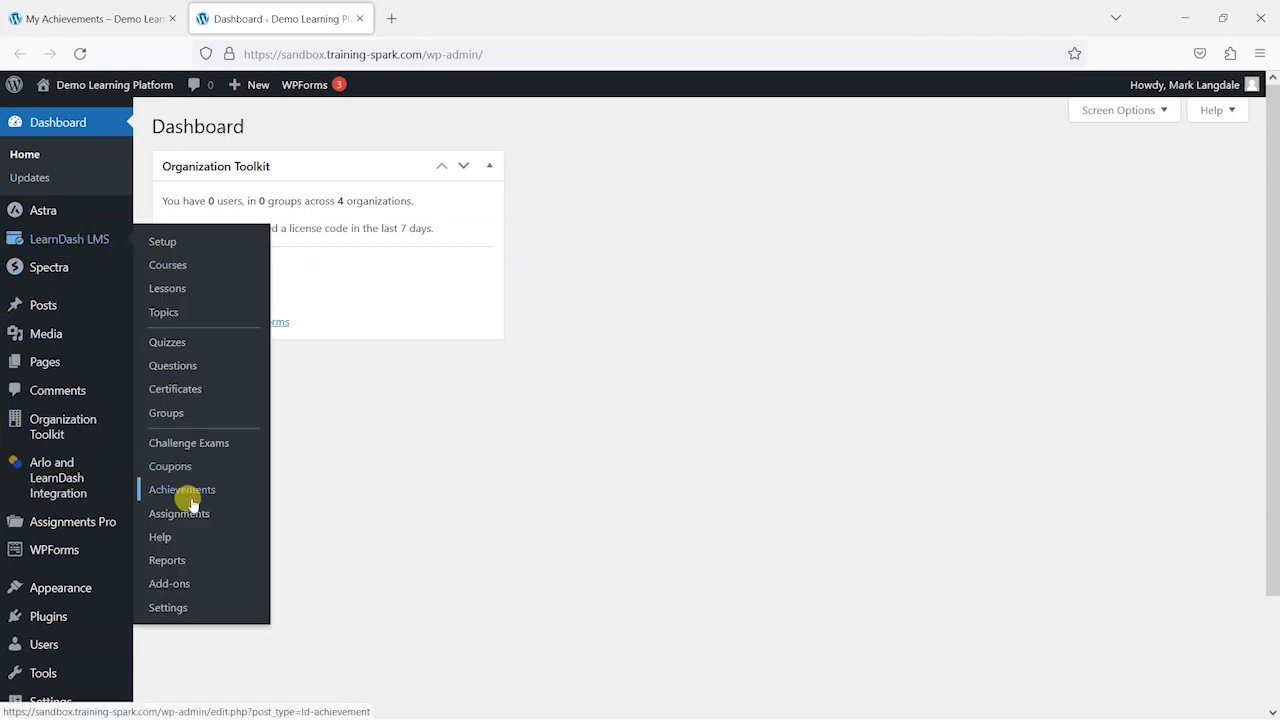
{"action": "left_click", "coordinate": [182, 489]}
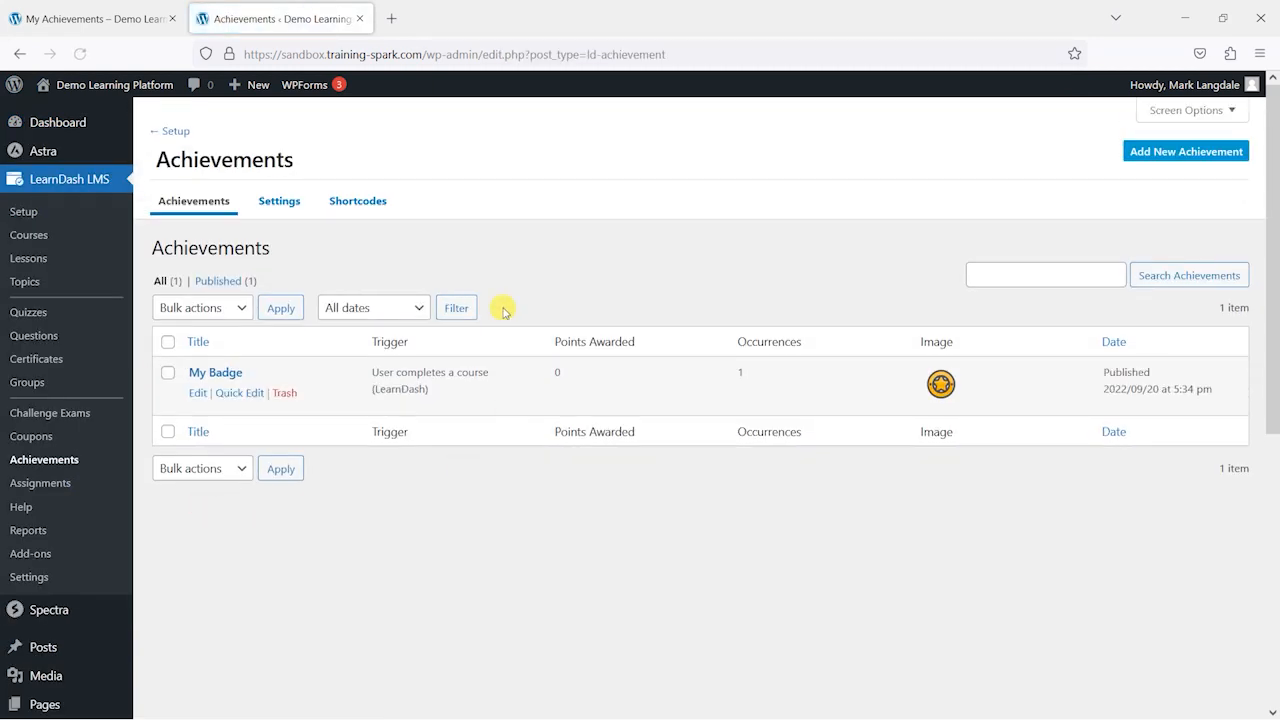
{"action": "left_click", "coordinate": [279, 201]}
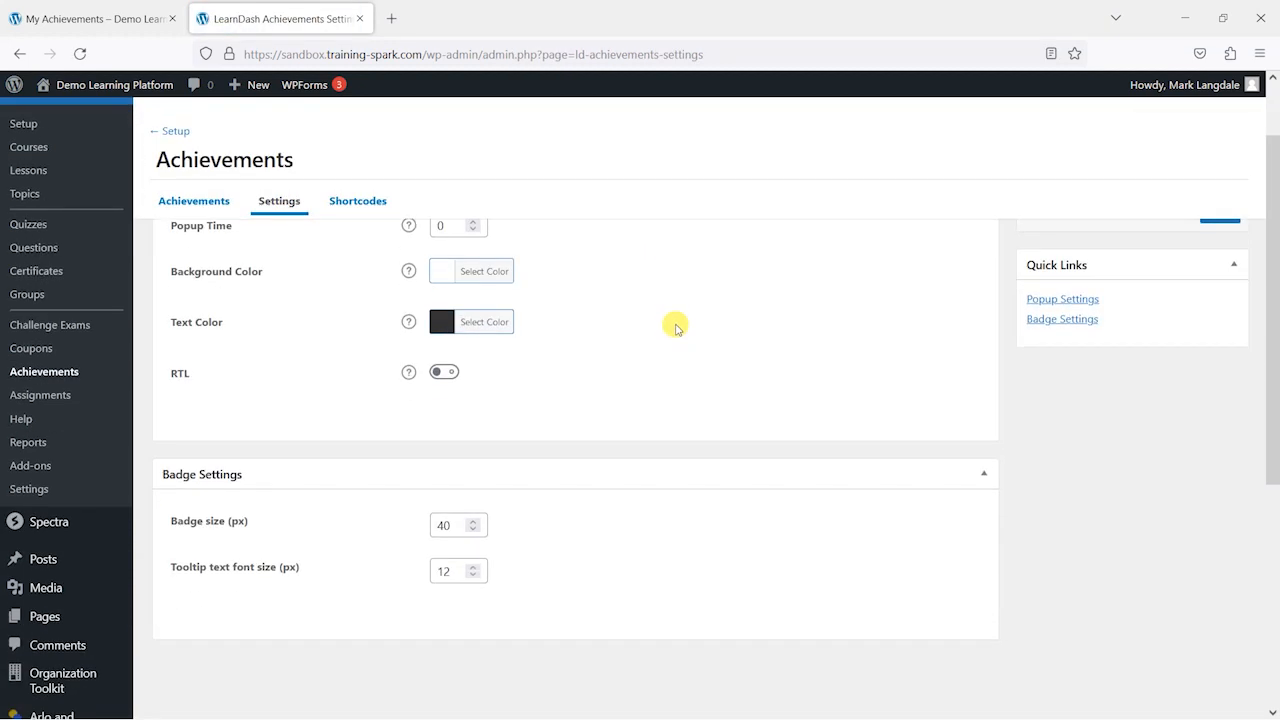
{"action": "scroll", "scroll_direction": "up", "scroll_amount": 3}
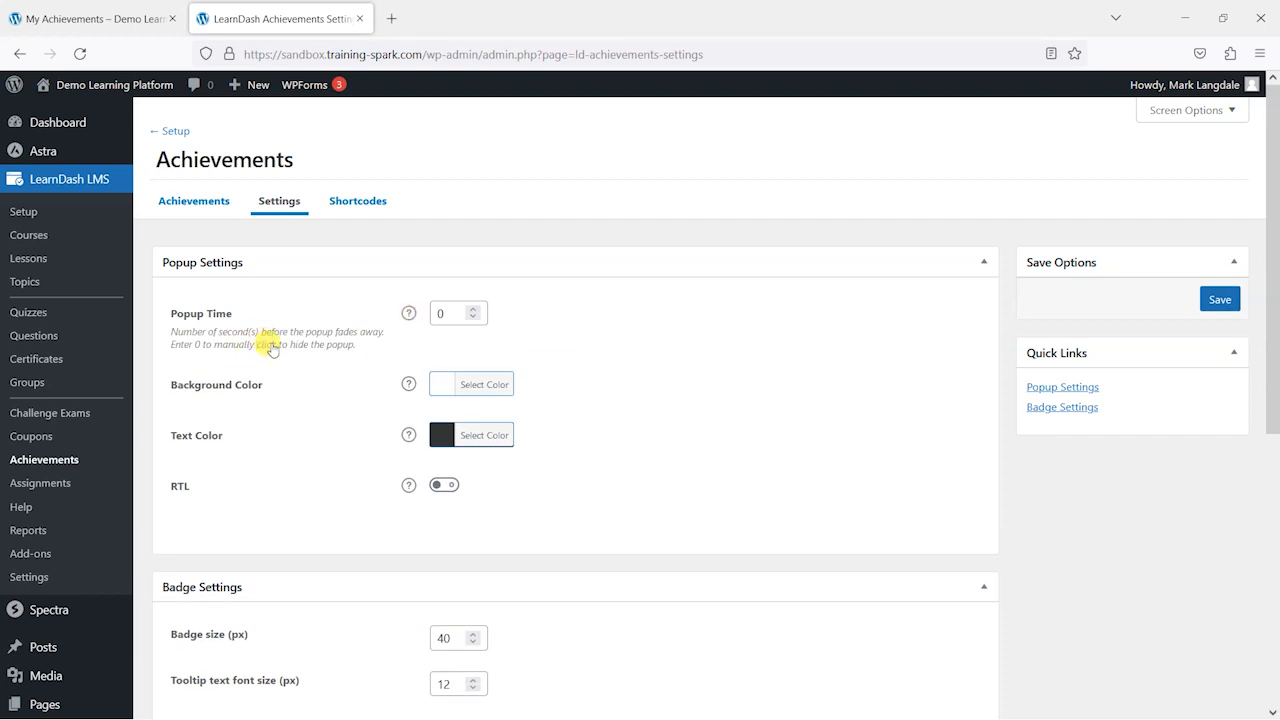
{"action": "mouse_move", "coordinate": [408, 313]}
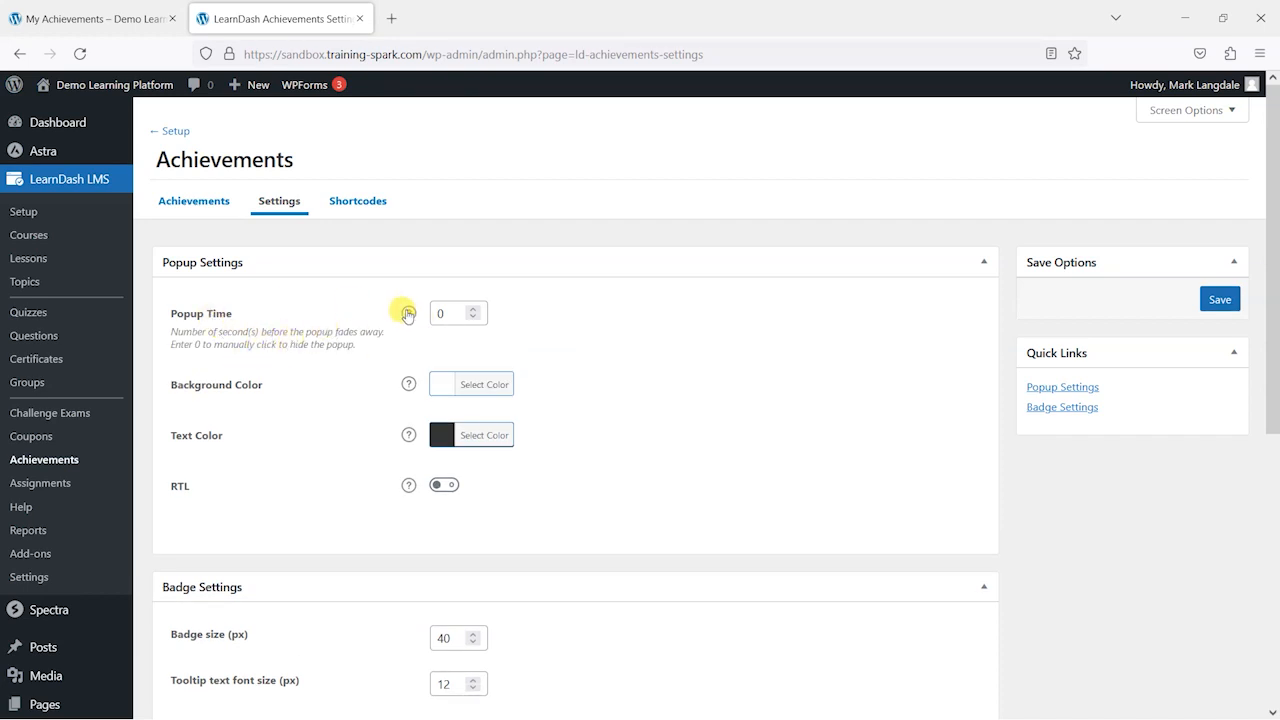
- Switch between the Achievements Settings tab and the My Achievements page
{"action": "left_click", "coordinate": [90, 18]}
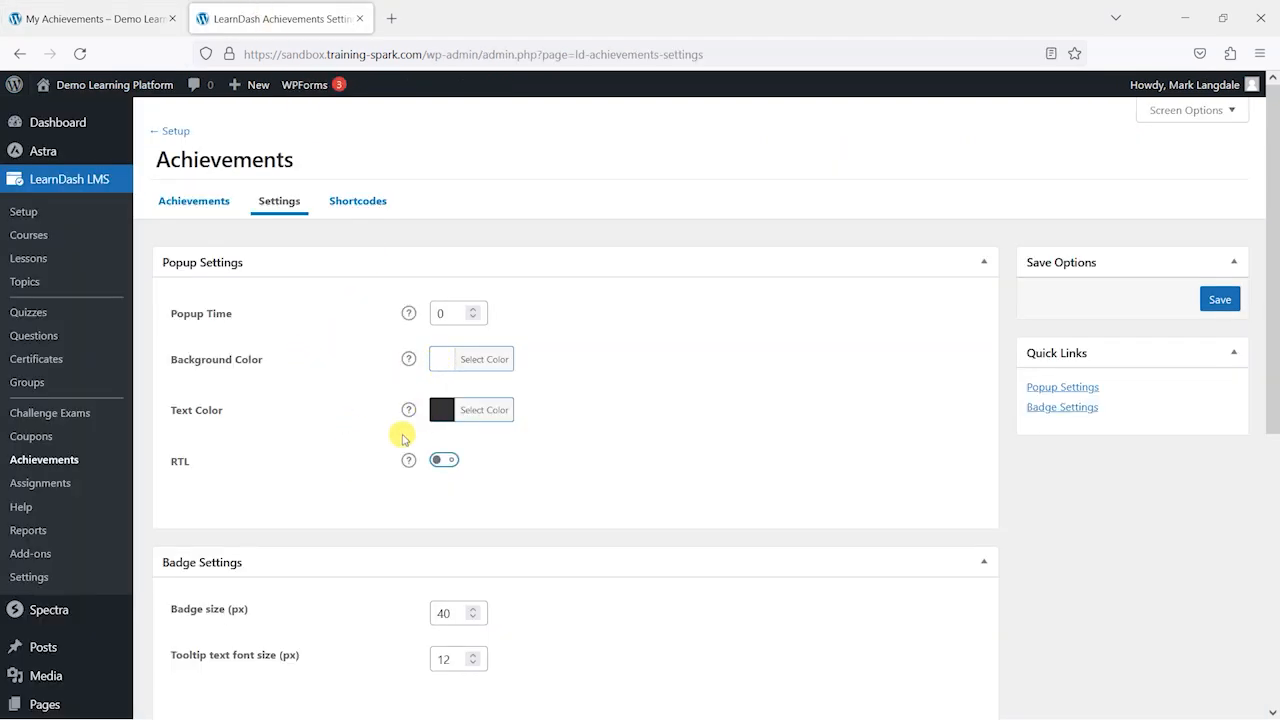
{"action": "left_click", "coordinate": [90, 18]}
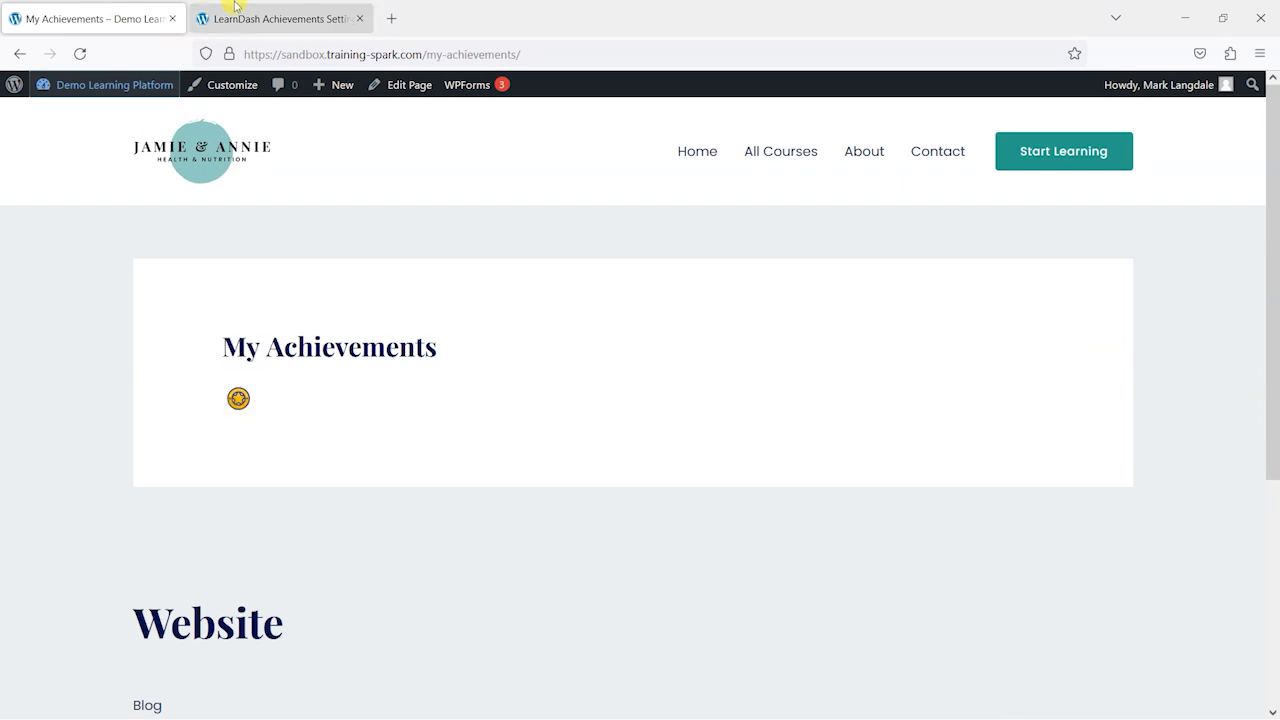
{"action": "left_click", "coordinate": [280, 18]}
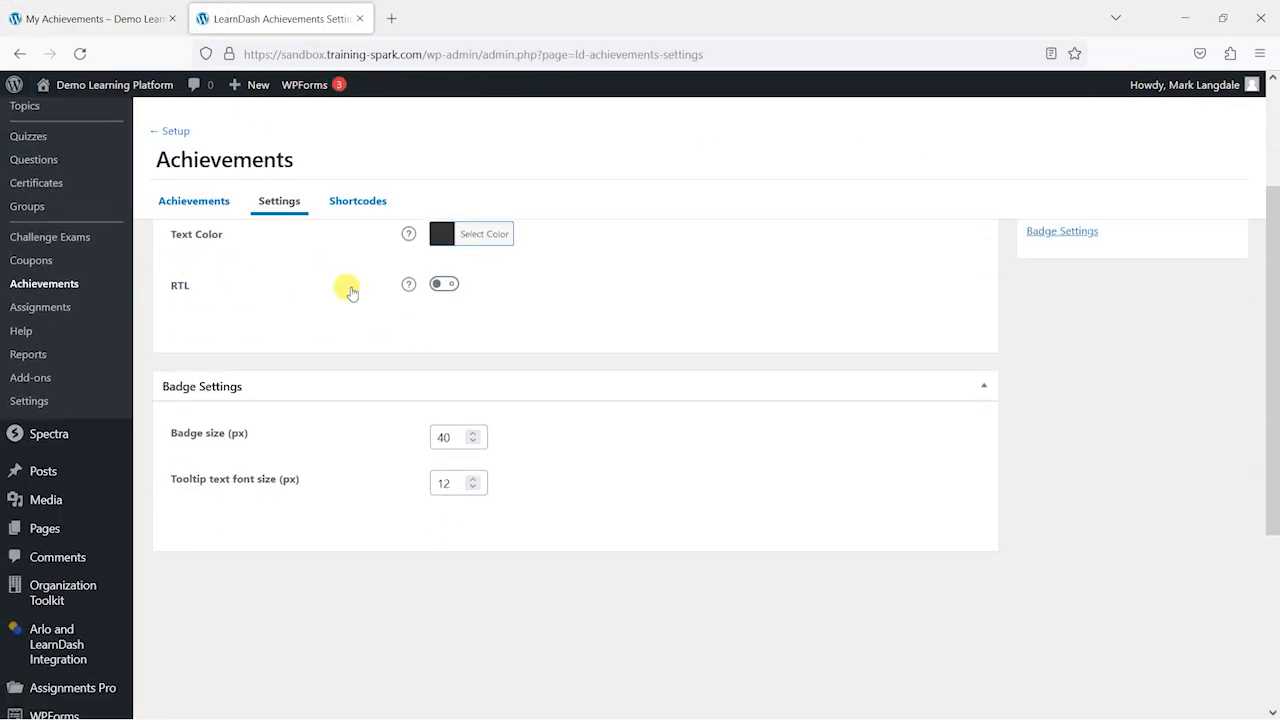
{"action": "mouse_move", "coordinate": [408, 285]}
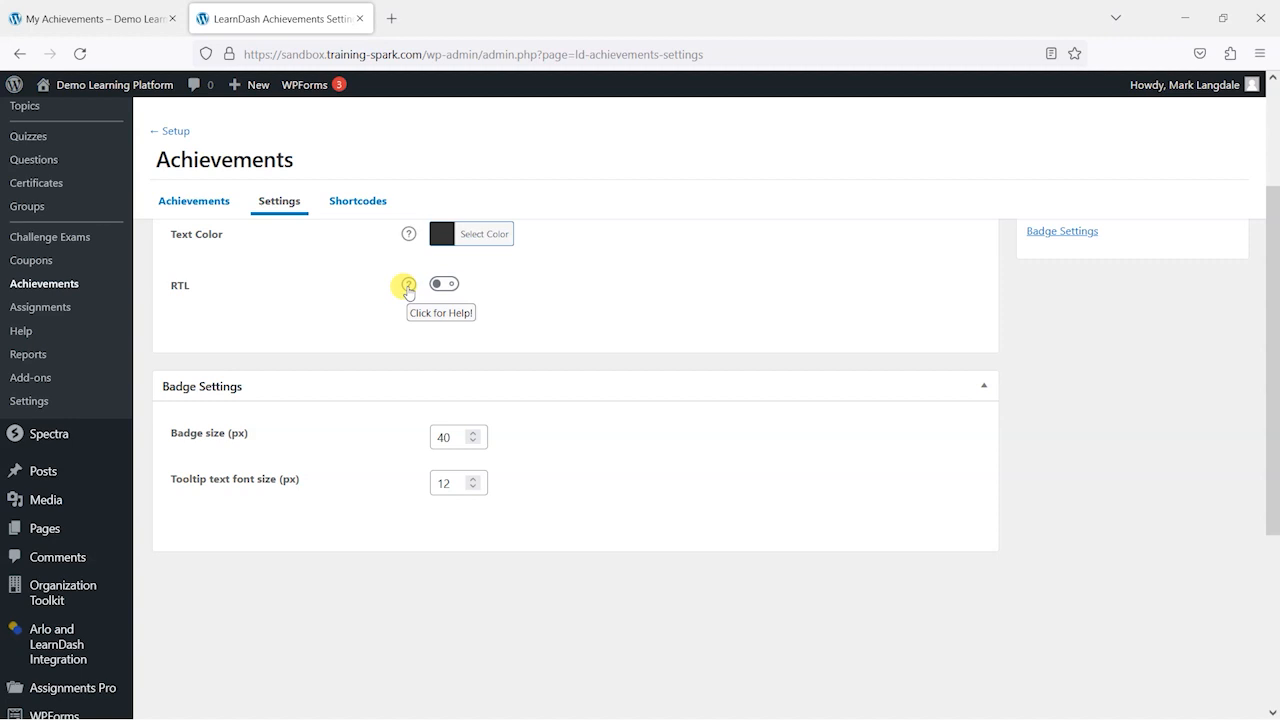
{"action": "left_click", "coordinate": [90, 18]}
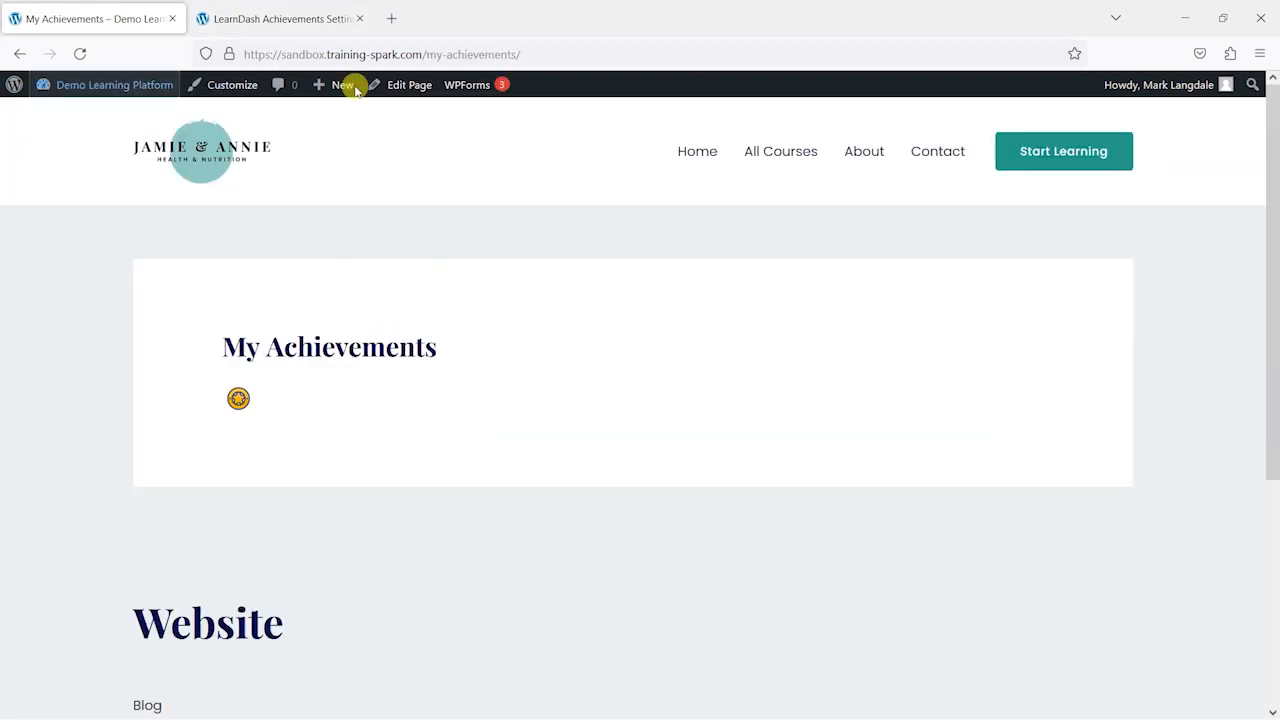
- Set Badge size to 100 px in Achievements Settings and save
{"action": "left_click", "coordinate": [278, 18]}
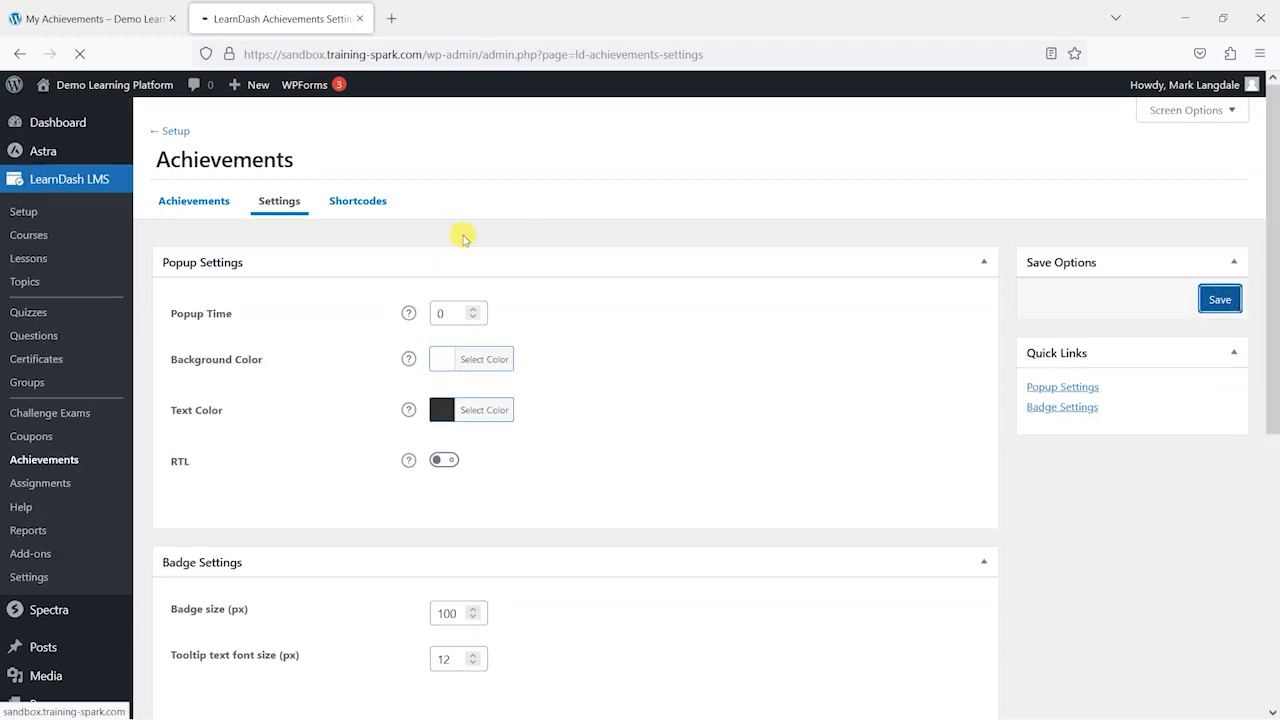
{"action": "left_click", "coordinate": [90, 18]}
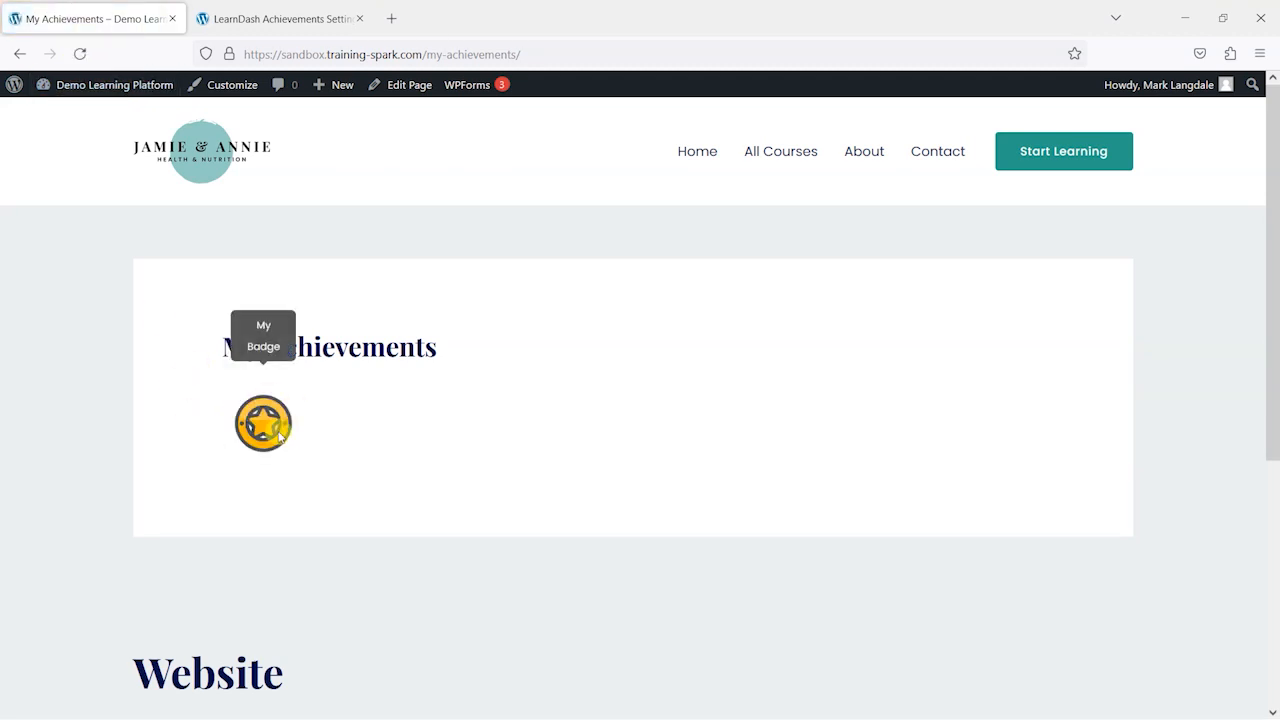
{"action": "mouse_move", "coordinate": [470, 452]}
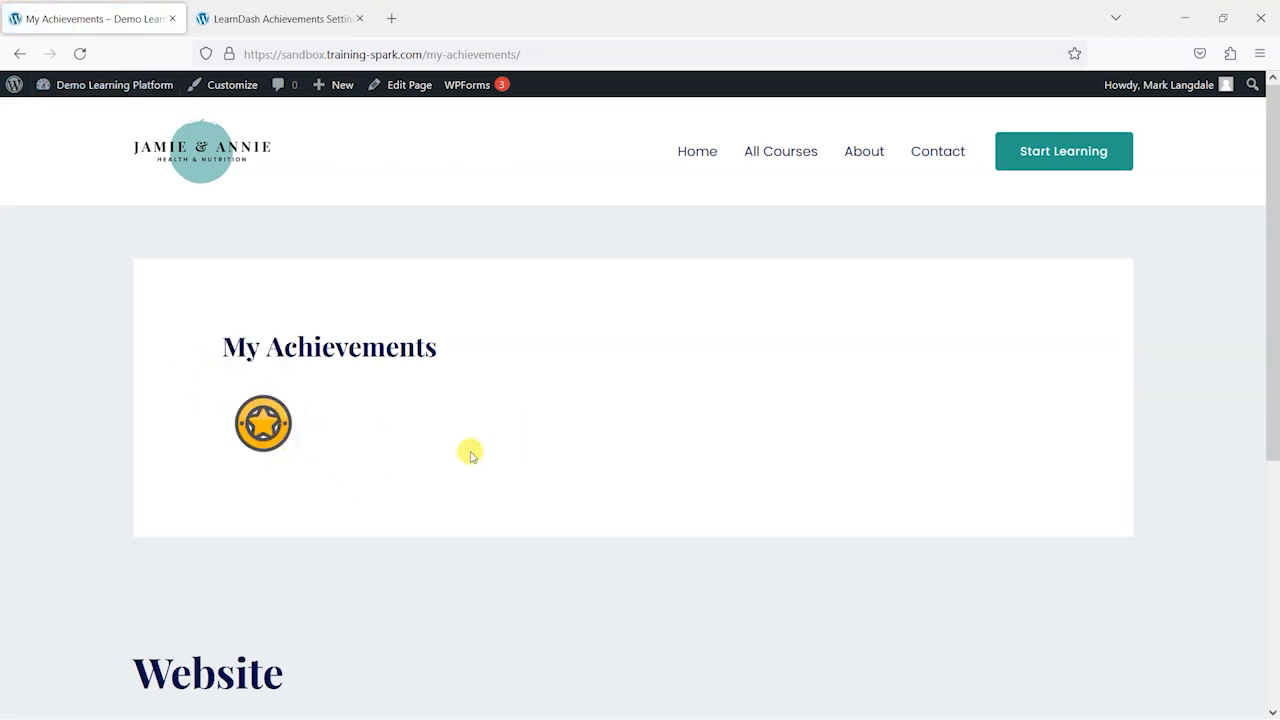
{"action": "mouse_move", "coordinate": [1090, 655]}
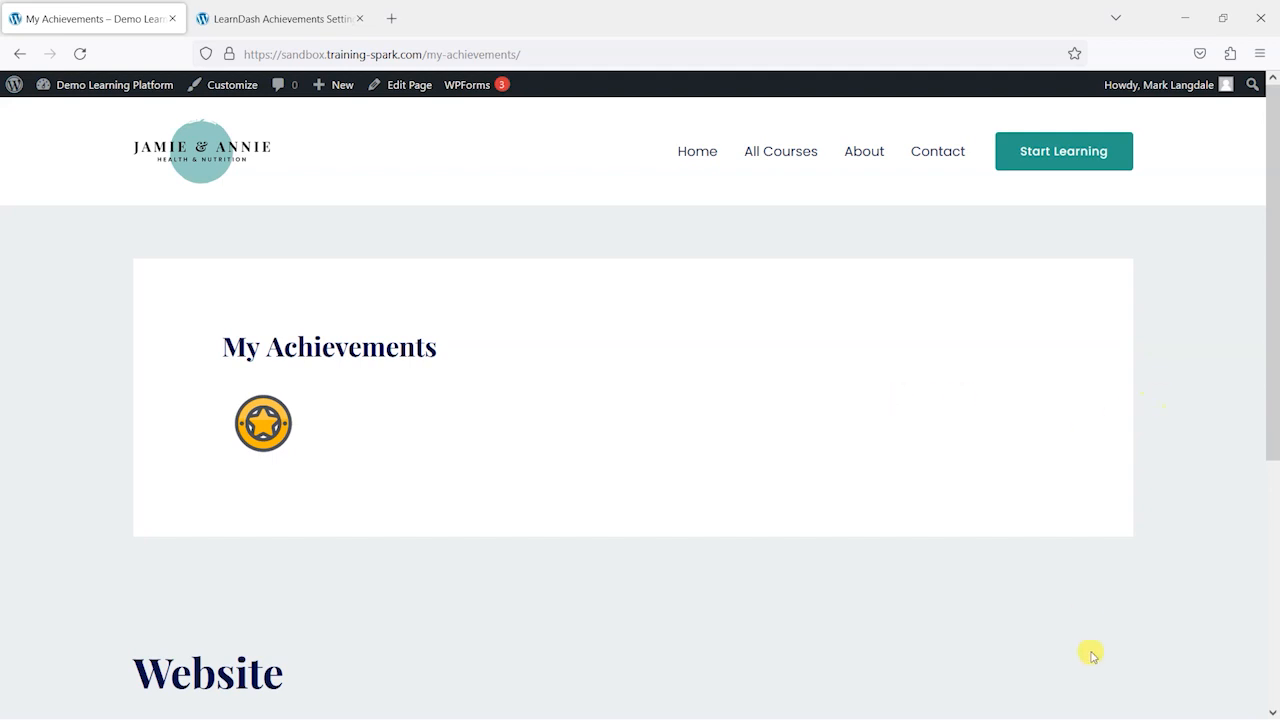
{"action": "mouse_move", "coordinate": [263, 423]}
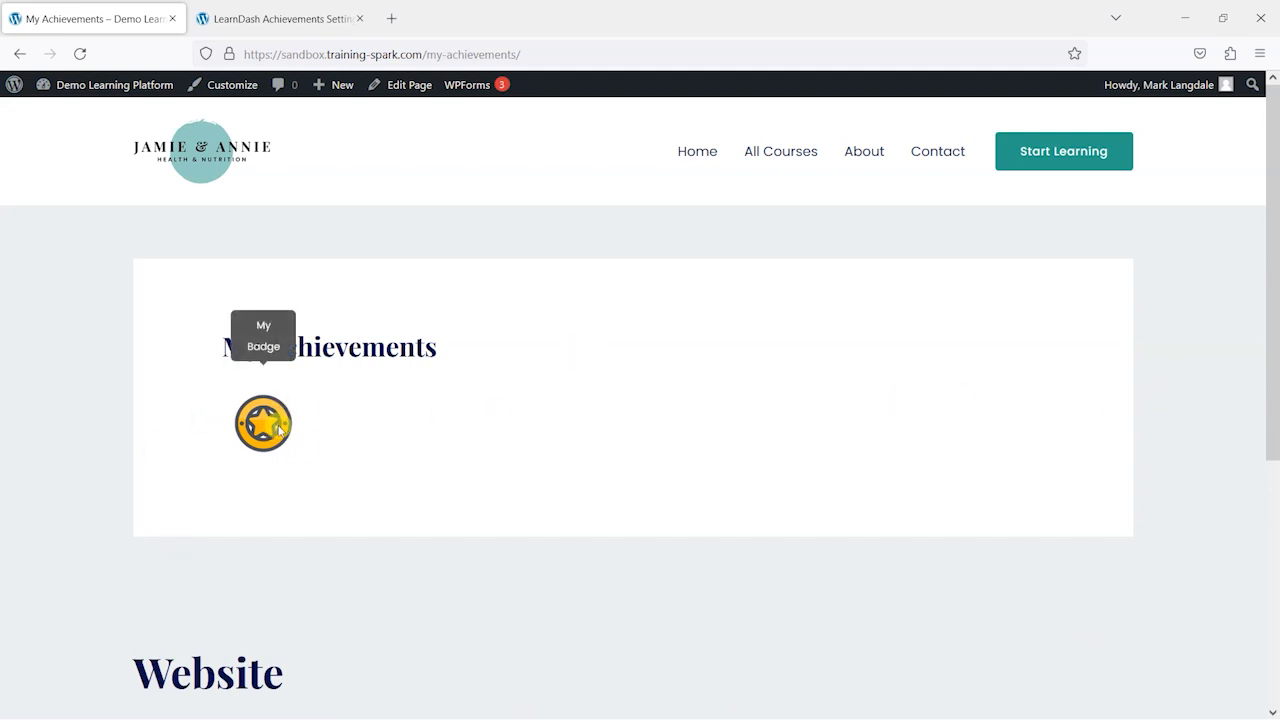
{"action": "mouse_move", "coordinate": [340, 418]}
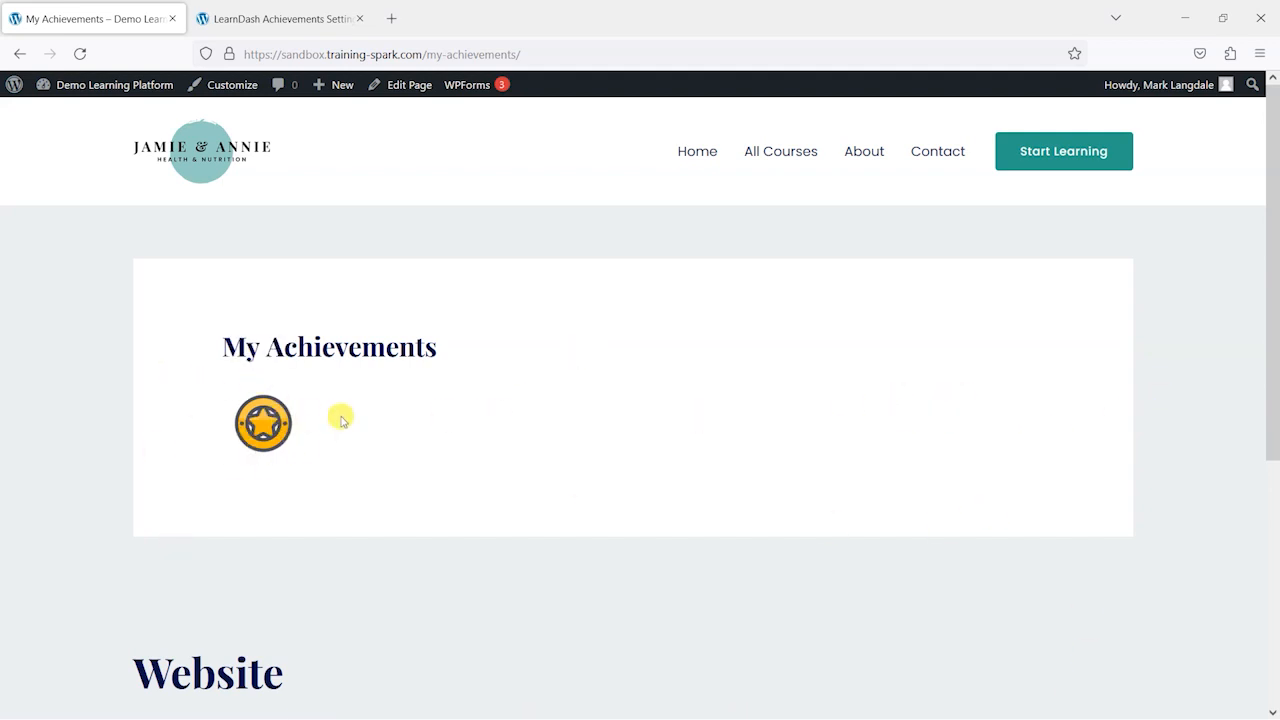
{"action": "mouse_move", "coordinate": [263, 423]}
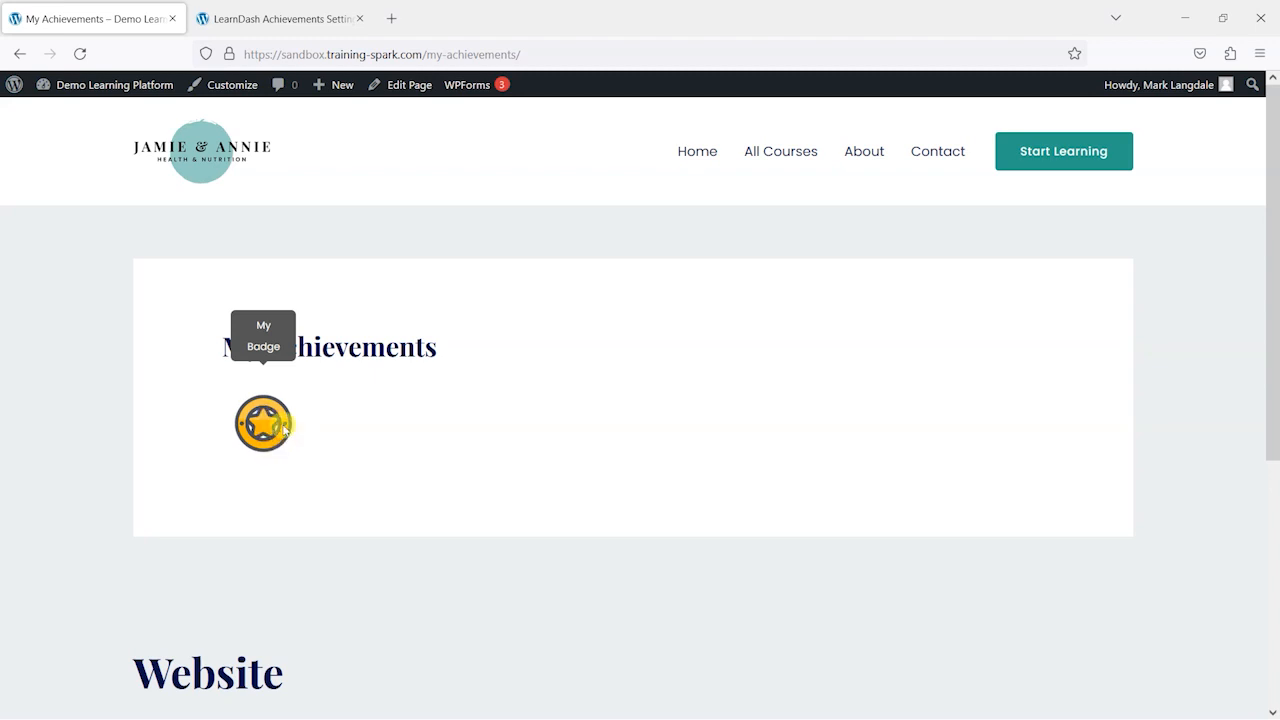
{"action": "mouse_move", "coordinate": [263, 424]}
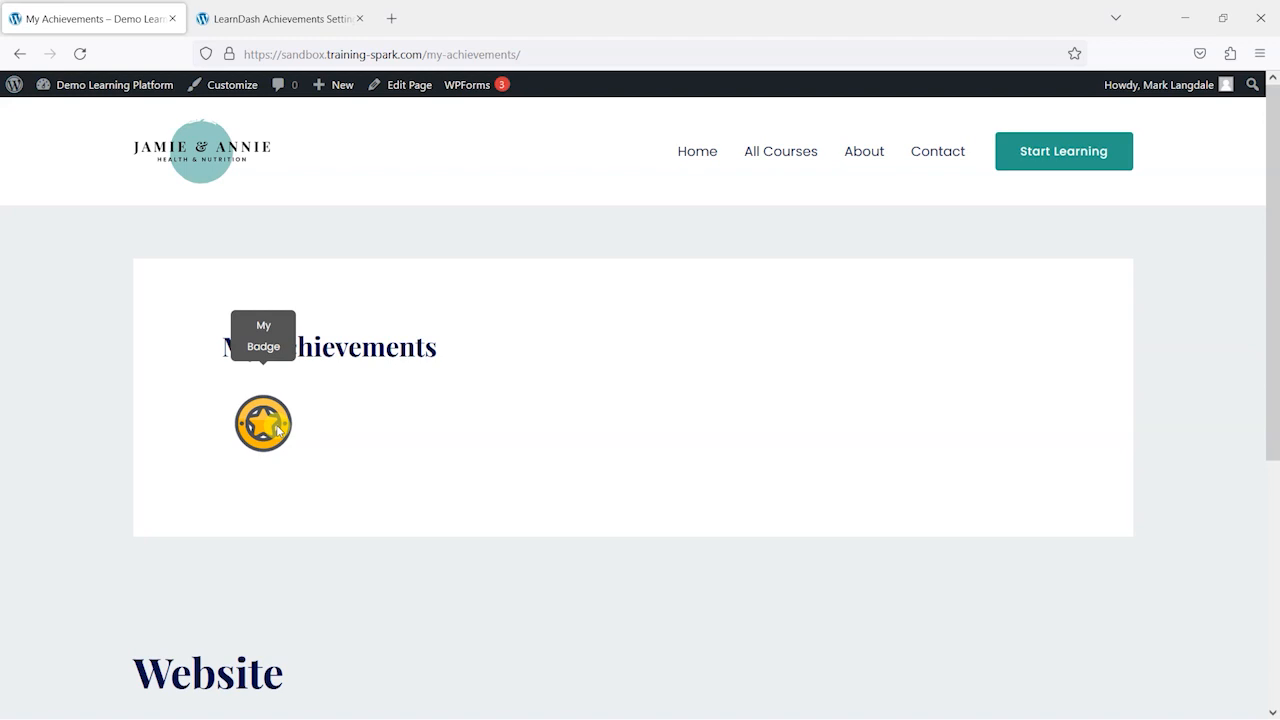
{"action": "mouse_move", "coordinate": [387, 451]}
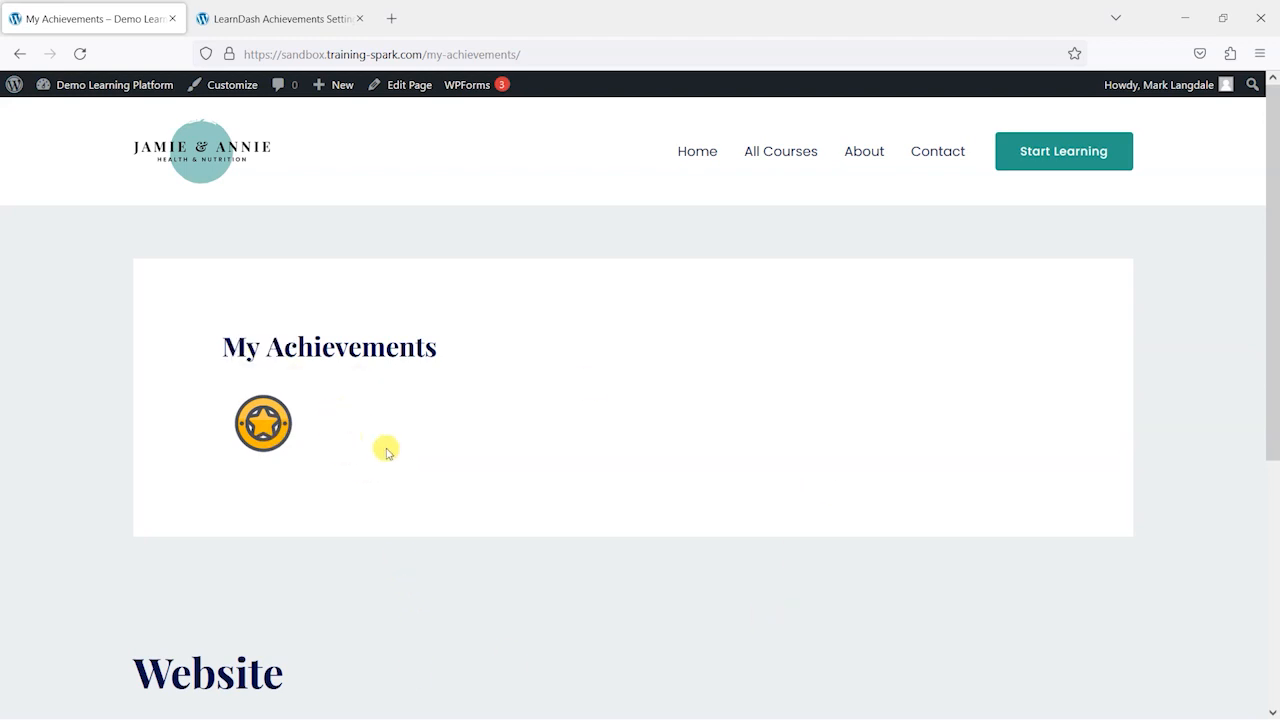
{"action": "mouse_move", "coordinate": [137, 90]}
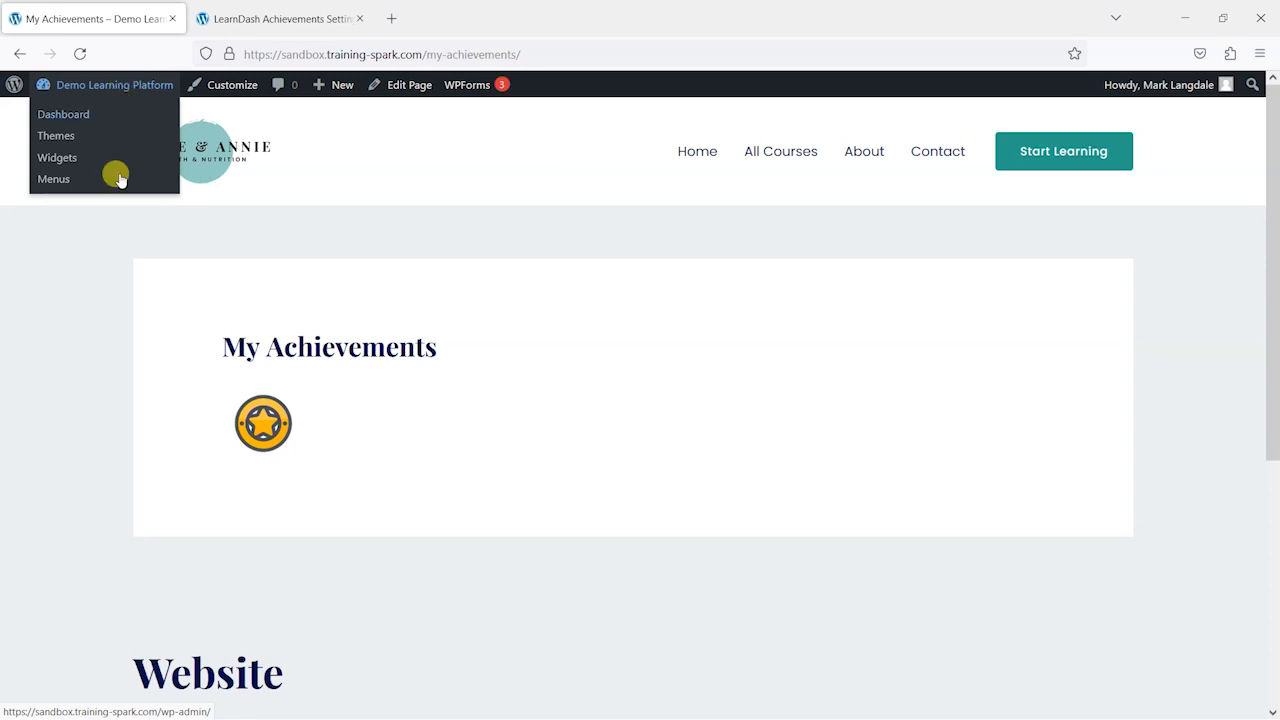
- In Appearance > Menus, add the My Achievements page and save the Primary Menu
{"action": "left_click", "coordinate": [54, 178]}
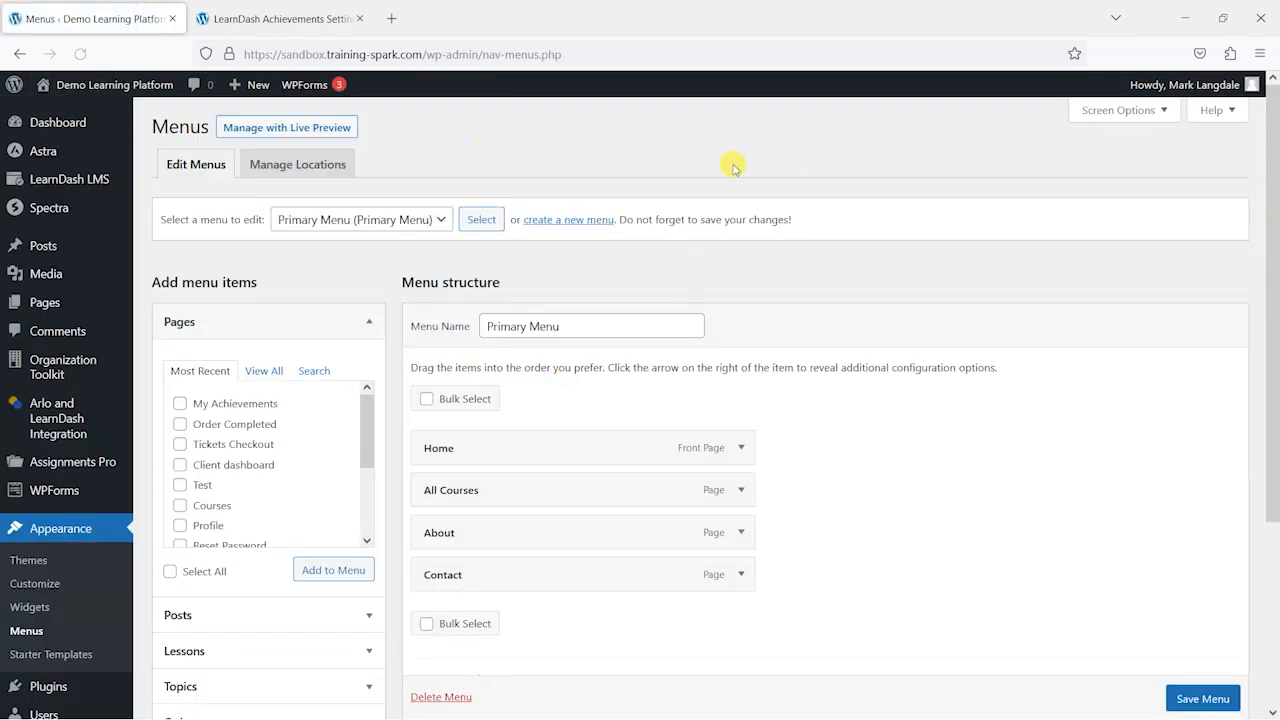
{"action": "scroll", "scroll_direction": "down", "scroll_amount": 3}
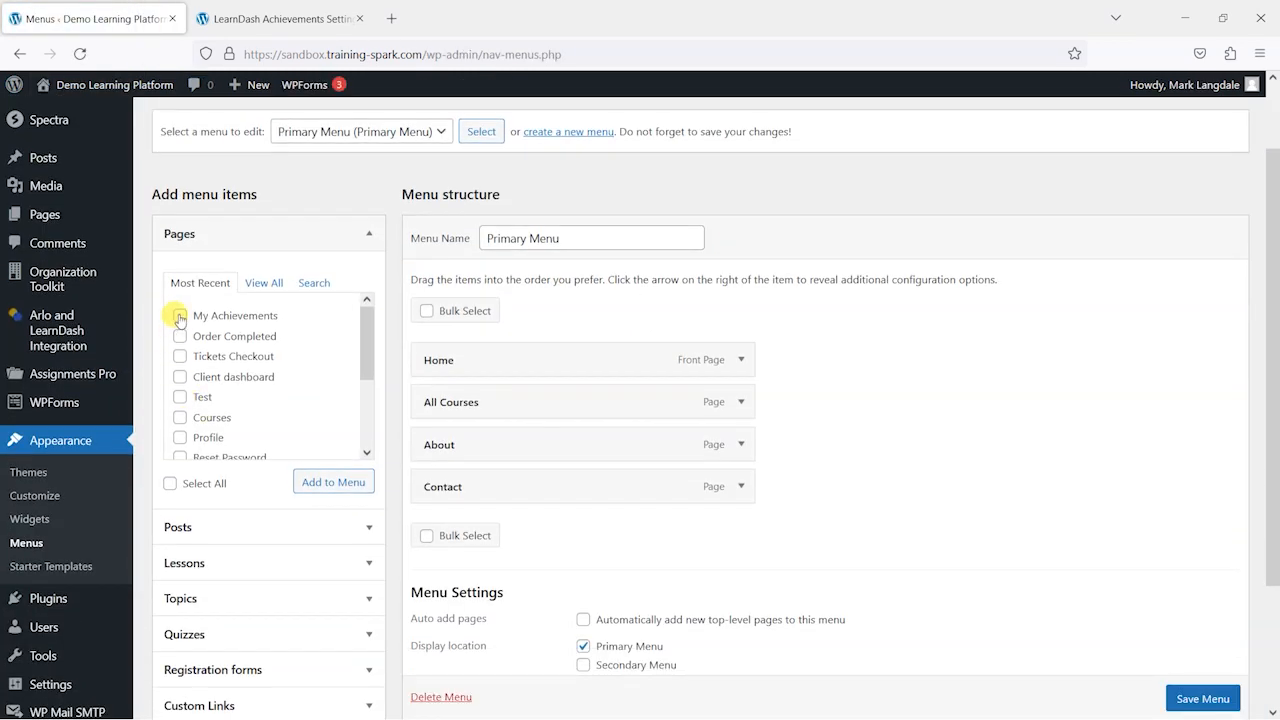
{"action": "left_click", "coordinate": [333, 481]}
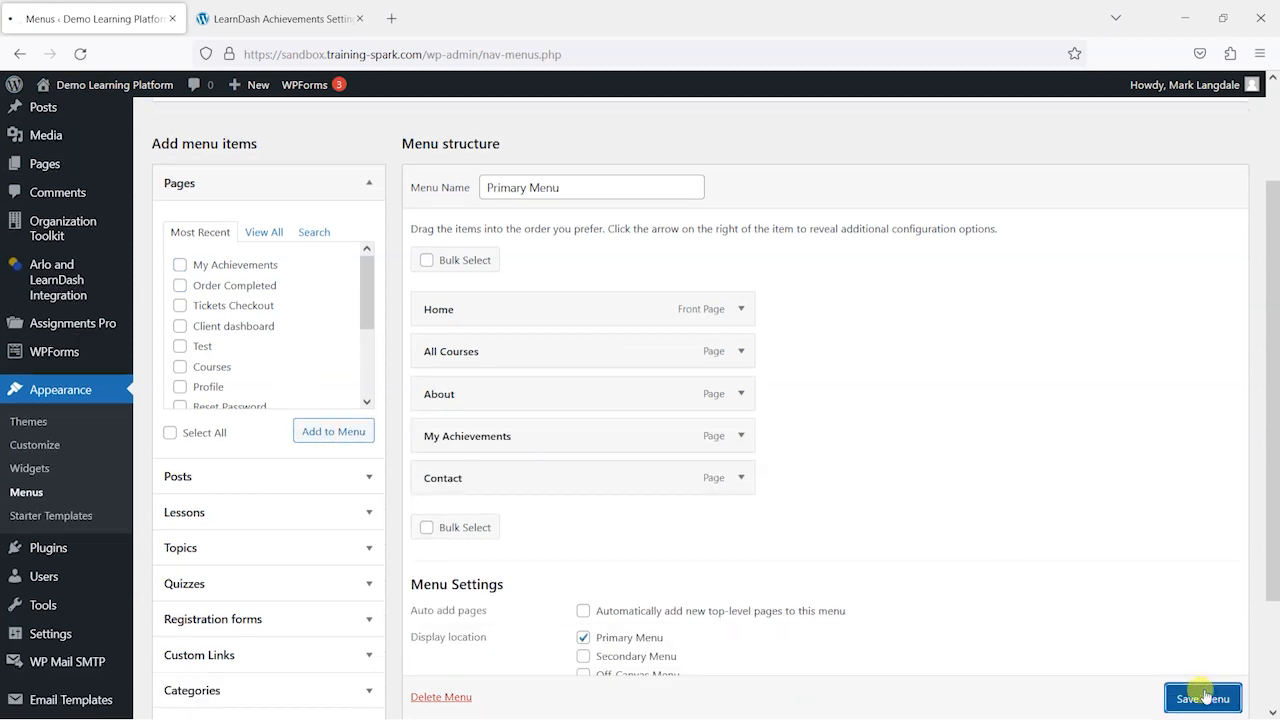
{"action": "left_click", "coordinate": [1203, 697]}
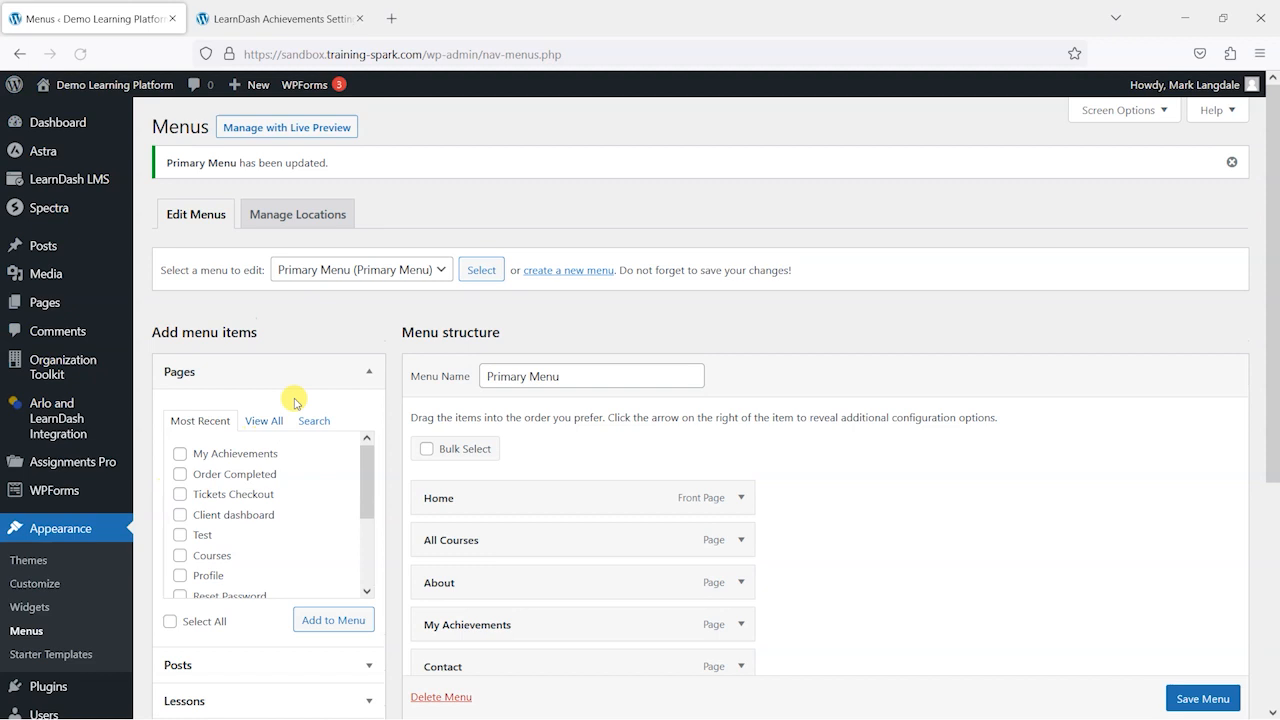
{"action": "mouse_move", "coordinate": [113, 84]}
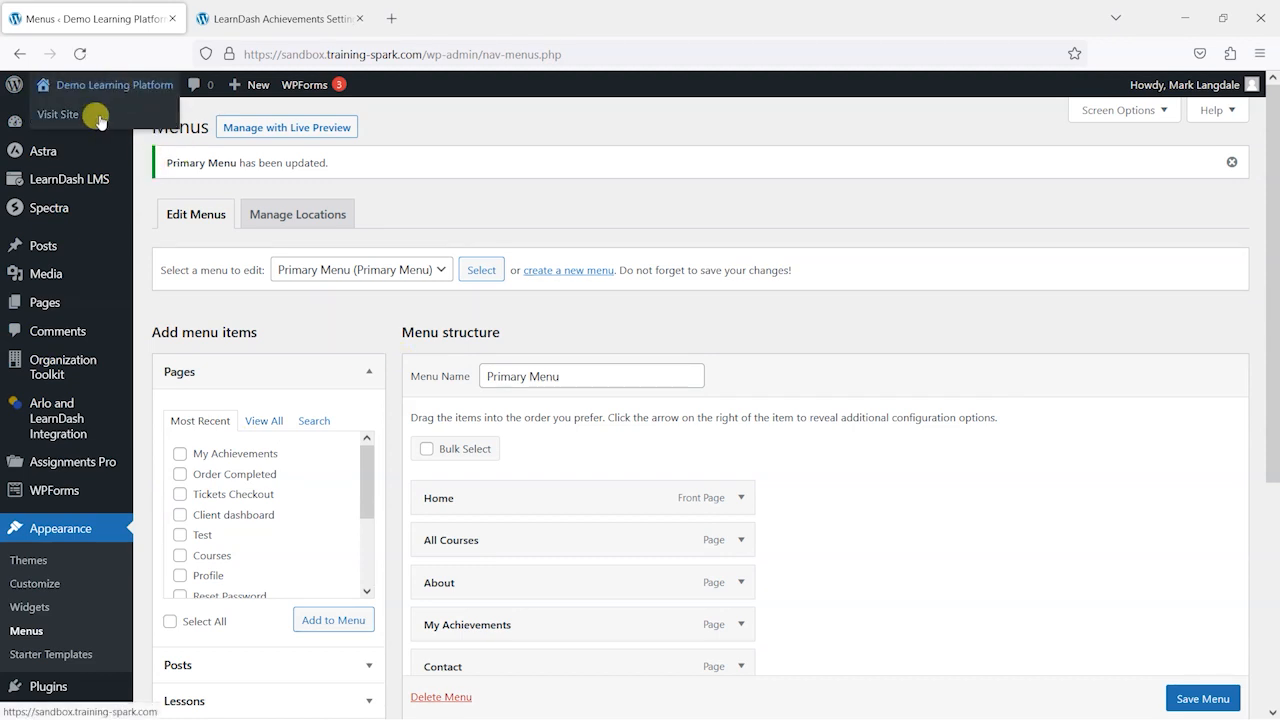
- Visit the live site and open My Achievements from the navigation
{"action": "left_click", "coordinate": [57, 114]}
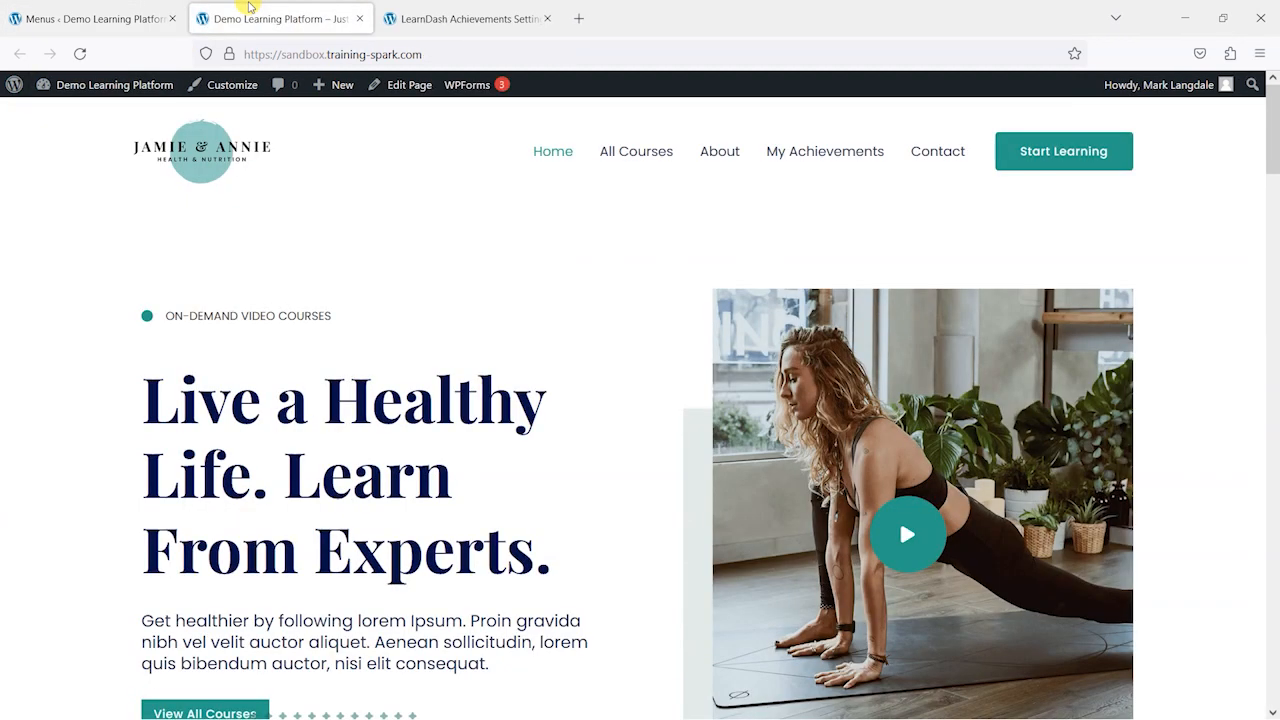
{"action": "left_click", "coordinate": [824, 151]}
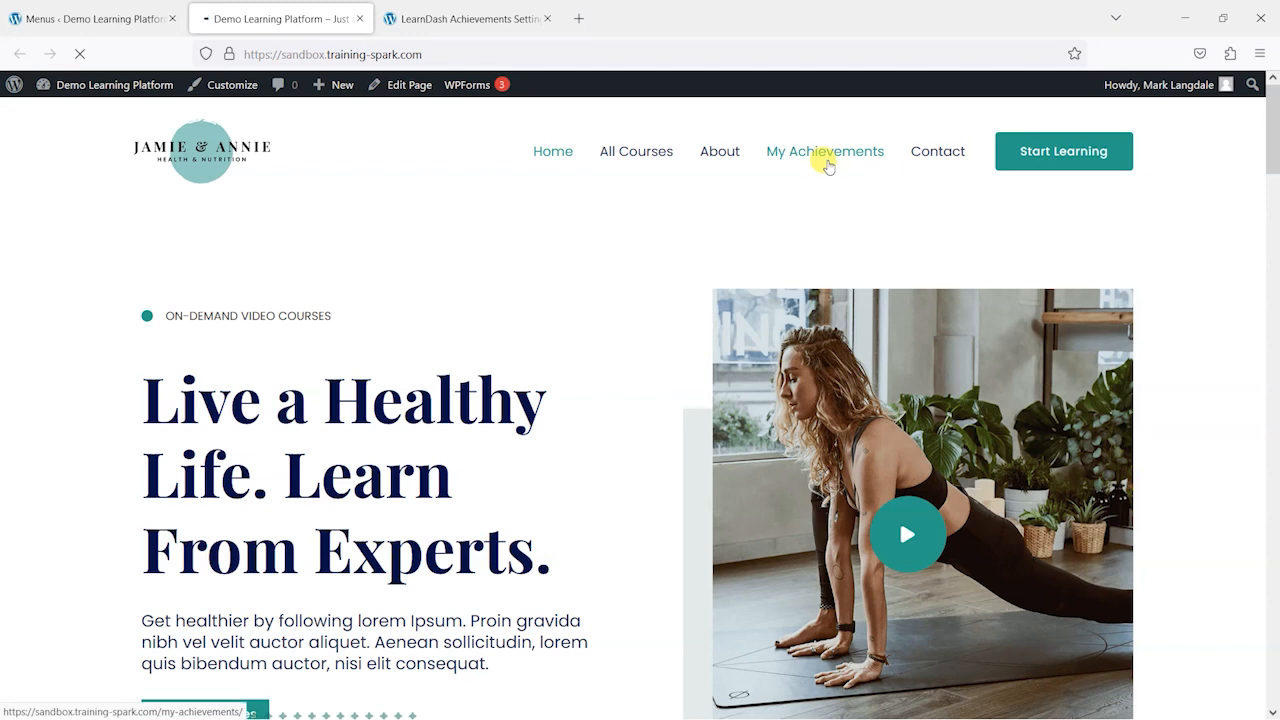
{"action": "left_click", "coordinate": [825, 151]}
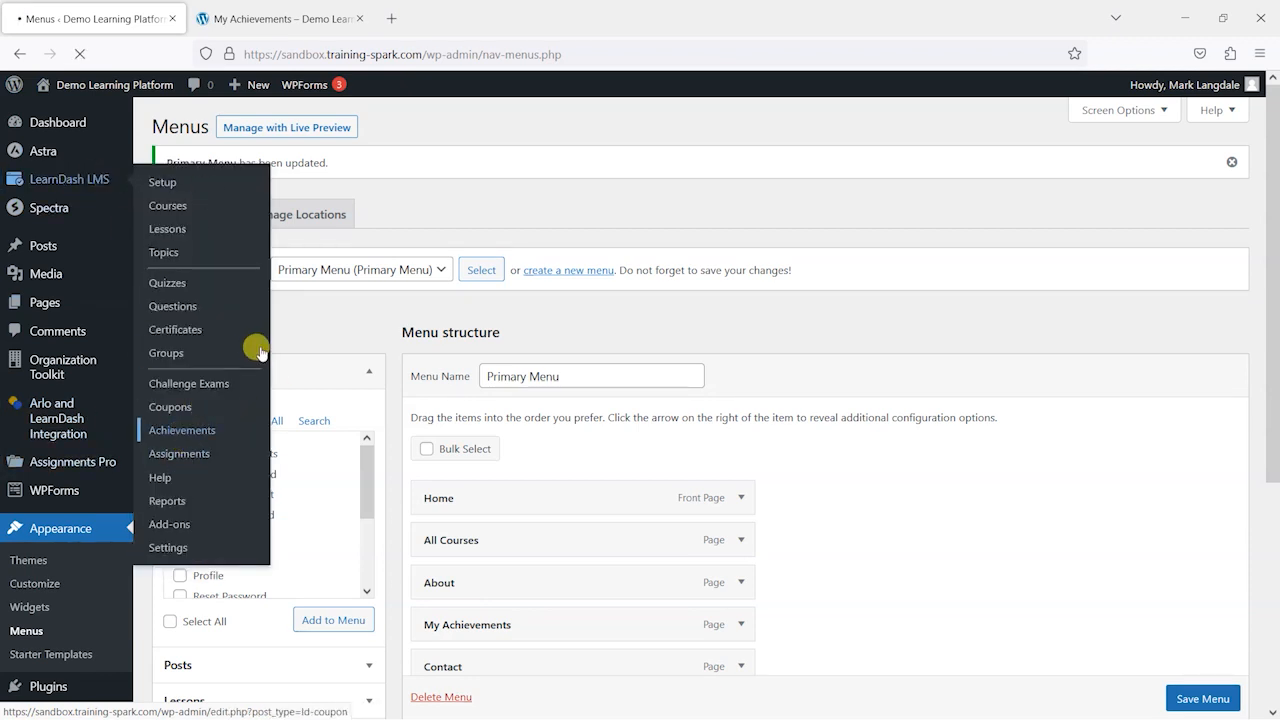
- Trash the My Badge achievement and empty the trash so the achievements list is empty
{"action": "left_click", "coordinate": [182, 430]}
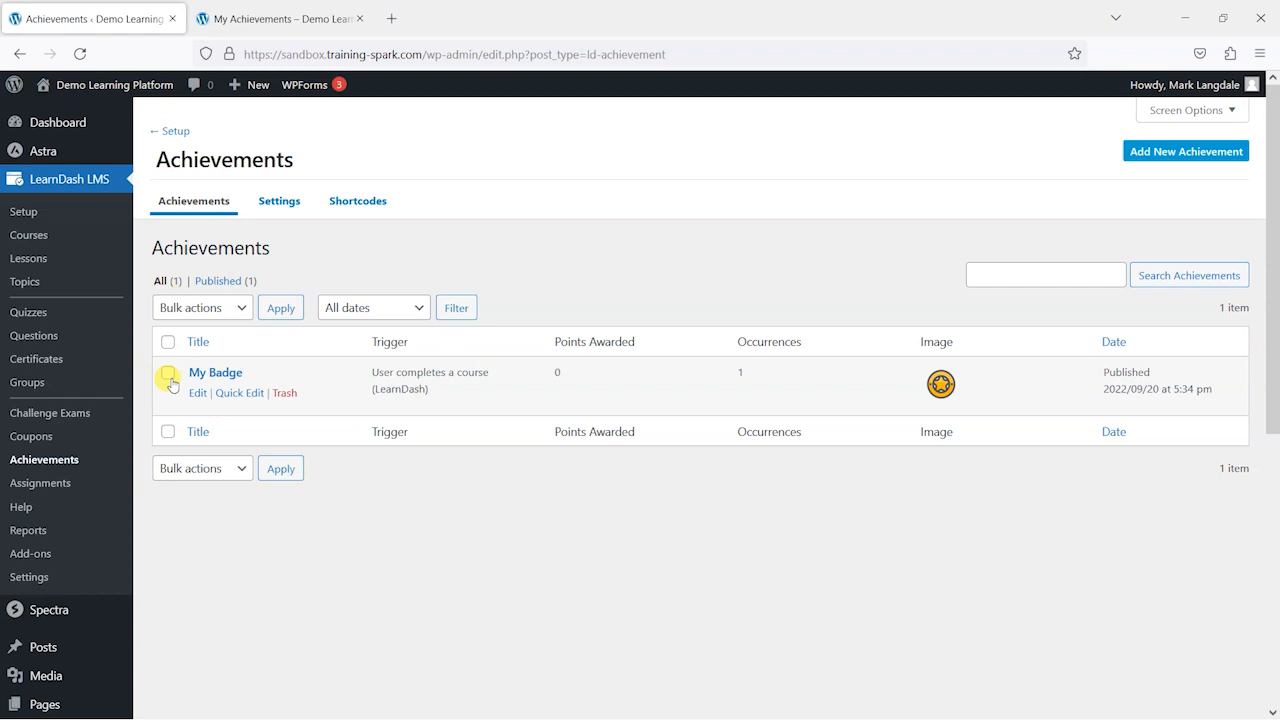
{"action": "left_click", "coordinate": [167, 341]}
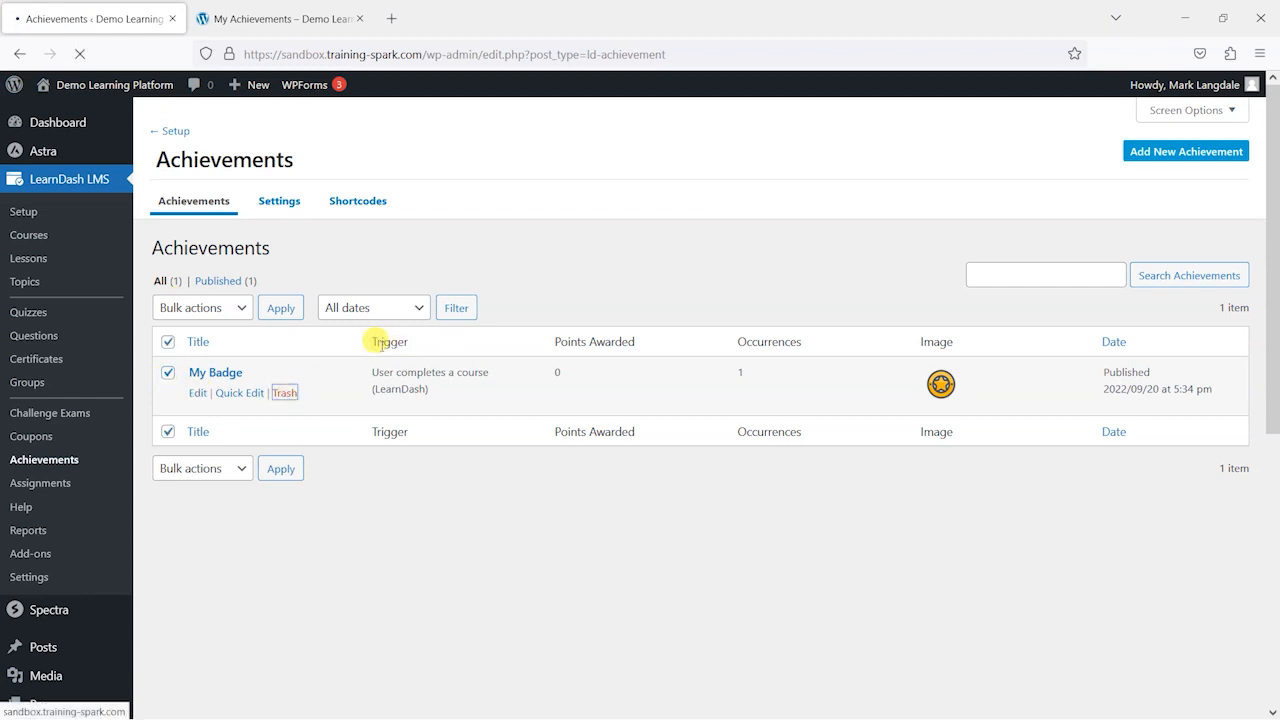
{"action": "left_click", "coordinate": [284, 392]}
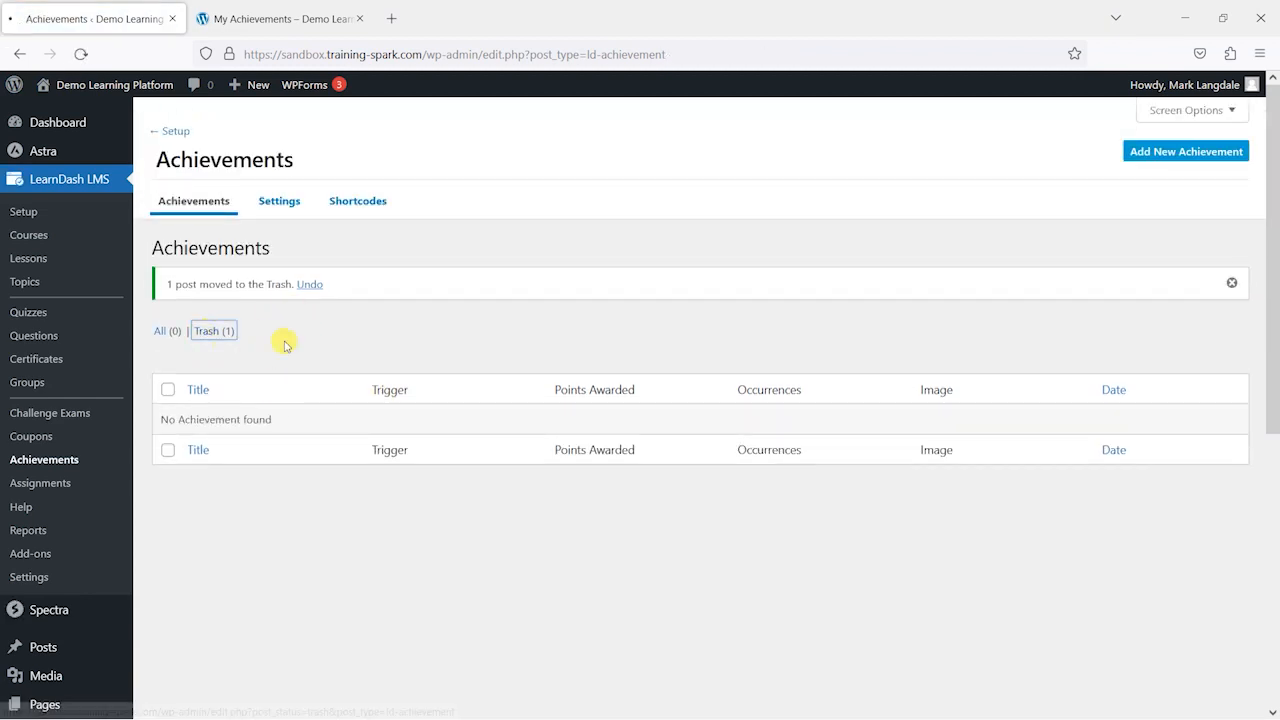
{"action": "left_click", "coordinate": [213, 330]}
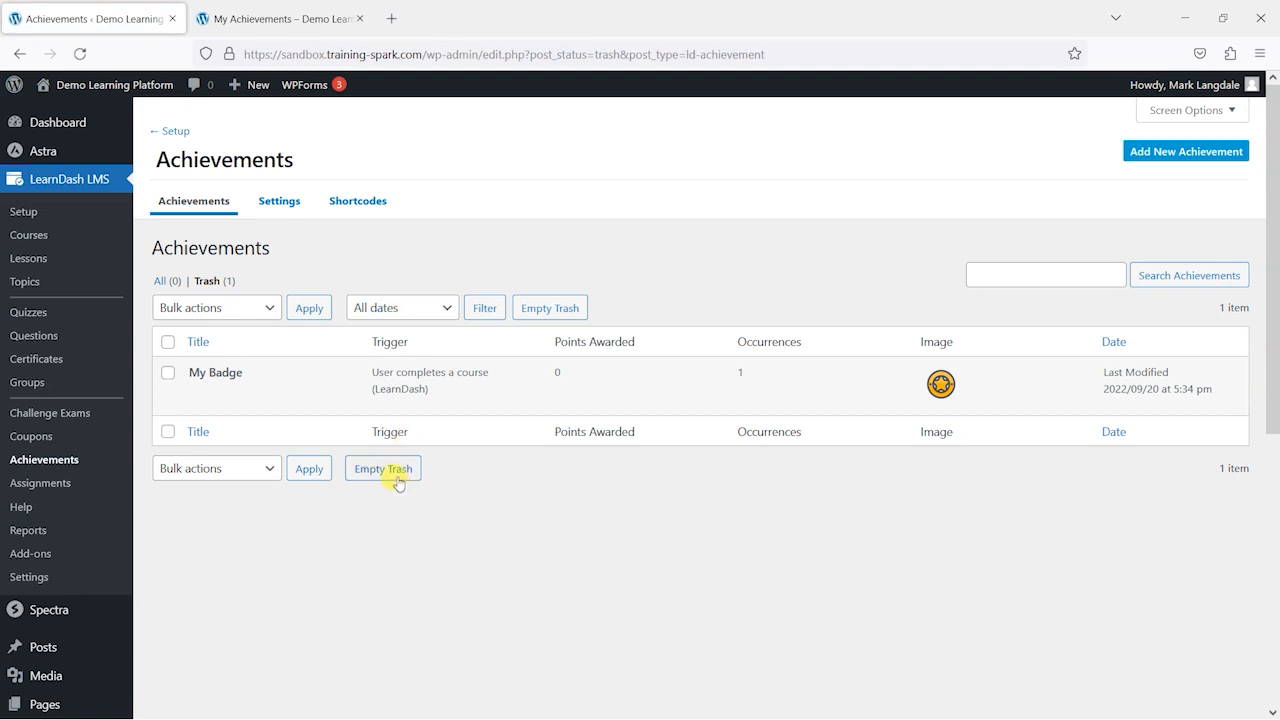
{"action": "left_click", "coordinate": [382, 468]}
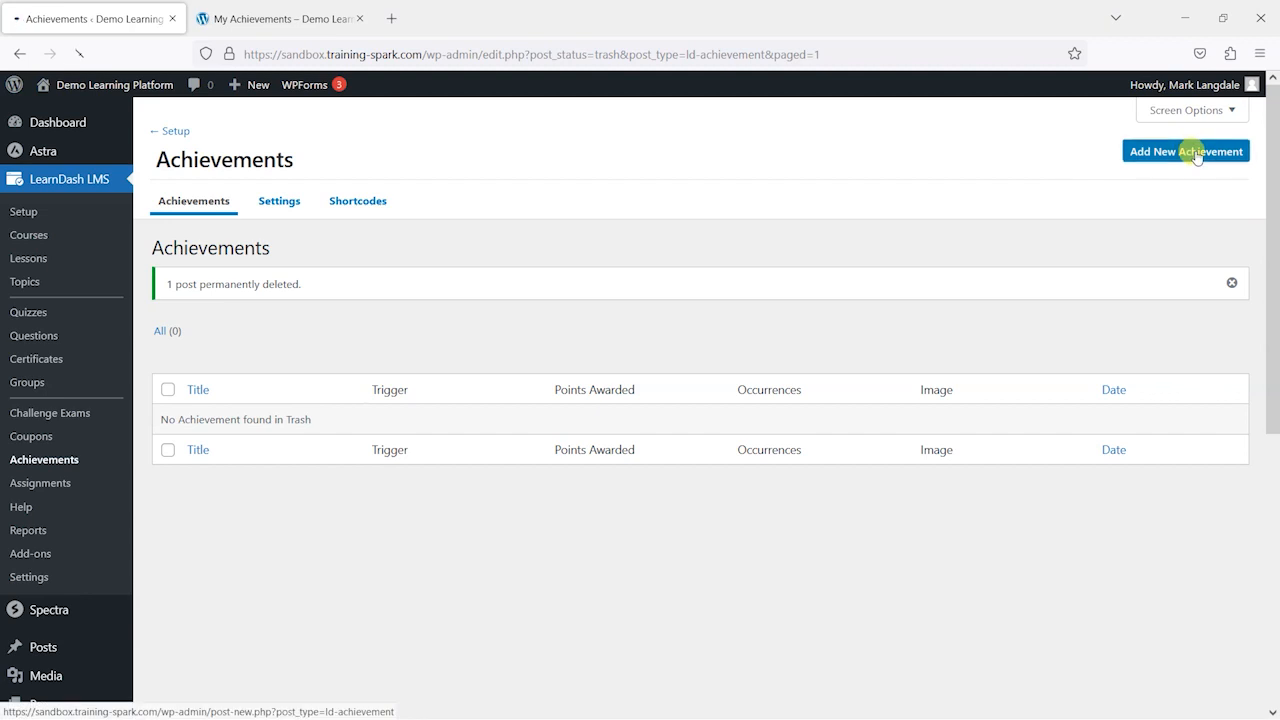
- Start a new achievement titled 'Completed Seek Health with Yoga Sadhana', copying the course name
{"action": "left_click", "coordinate": [1186, 151]}
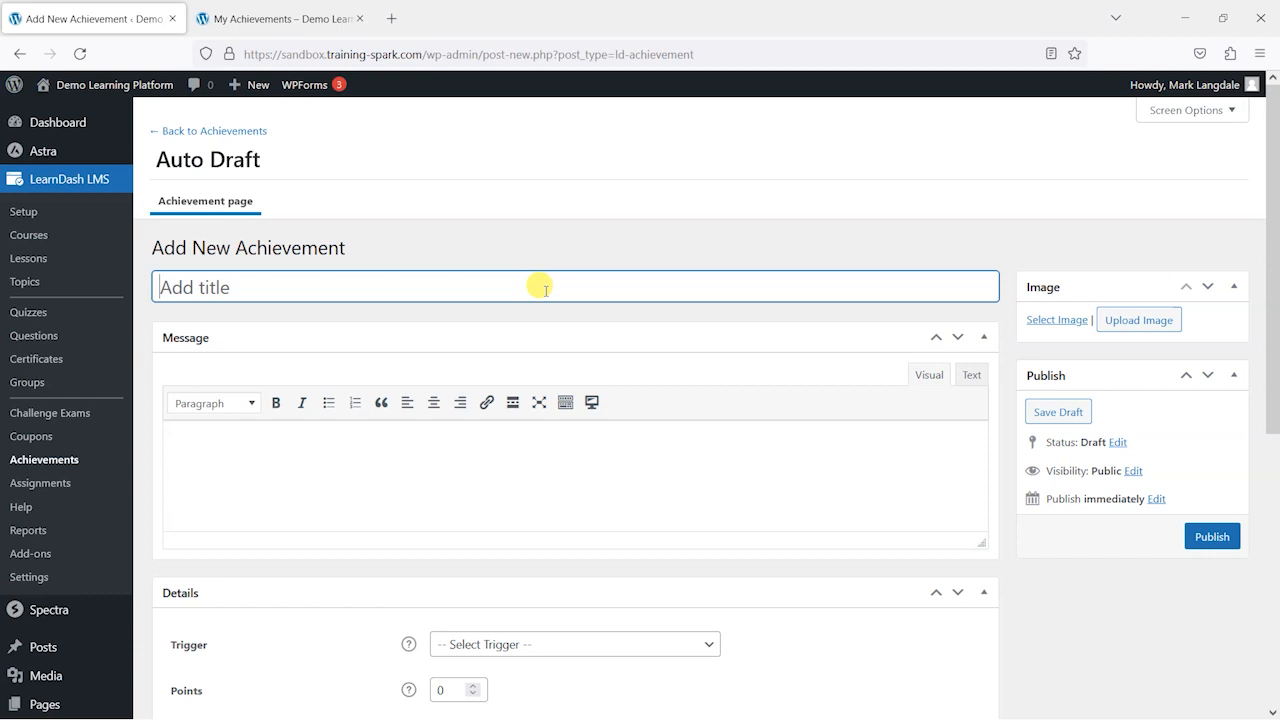
{"action": "left_click", "coordinate": [460, 18]}
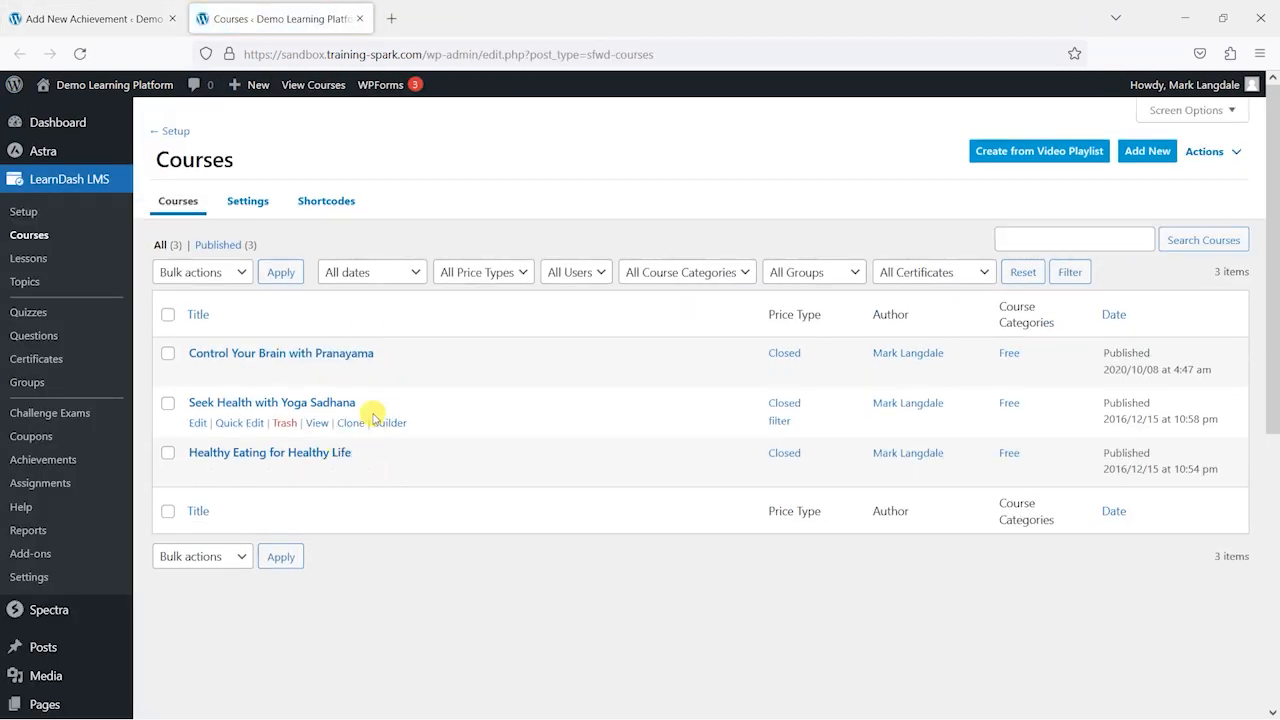
{"action": "double_click", "coordinate": [271, 402]}
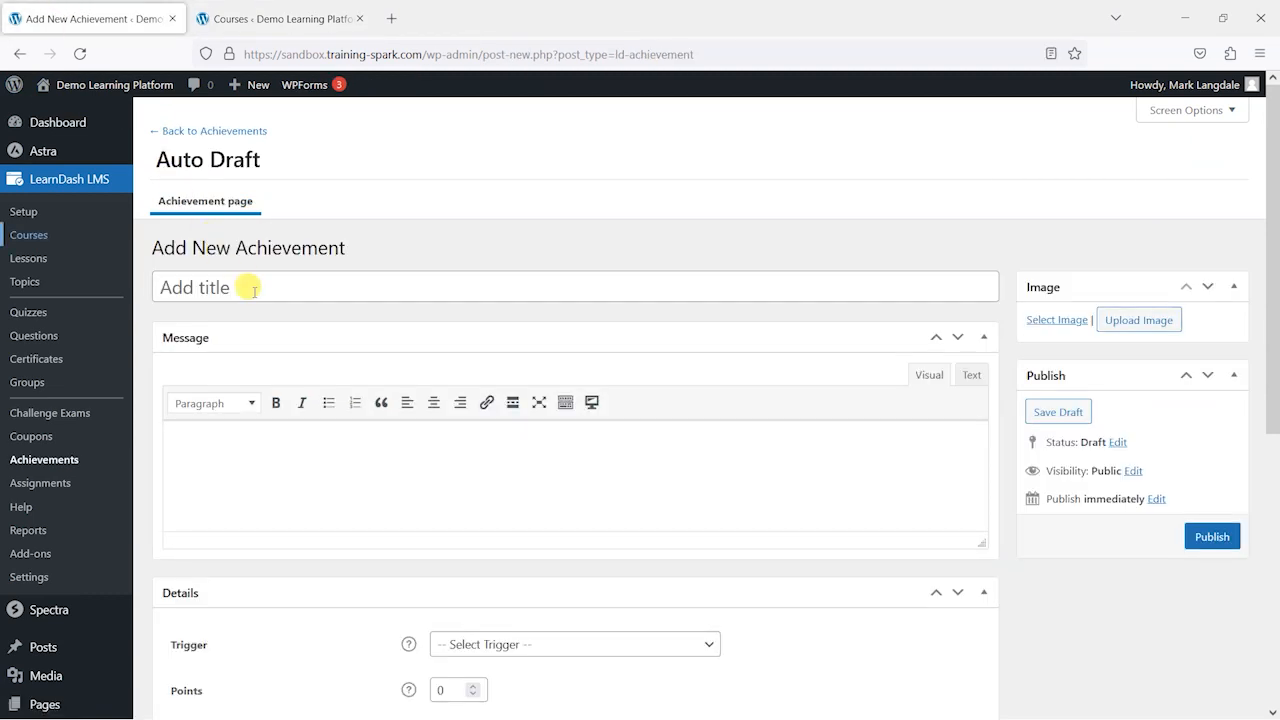
{"action": "type", "text": "Completed Seek Health with Yoga Sadhana"}
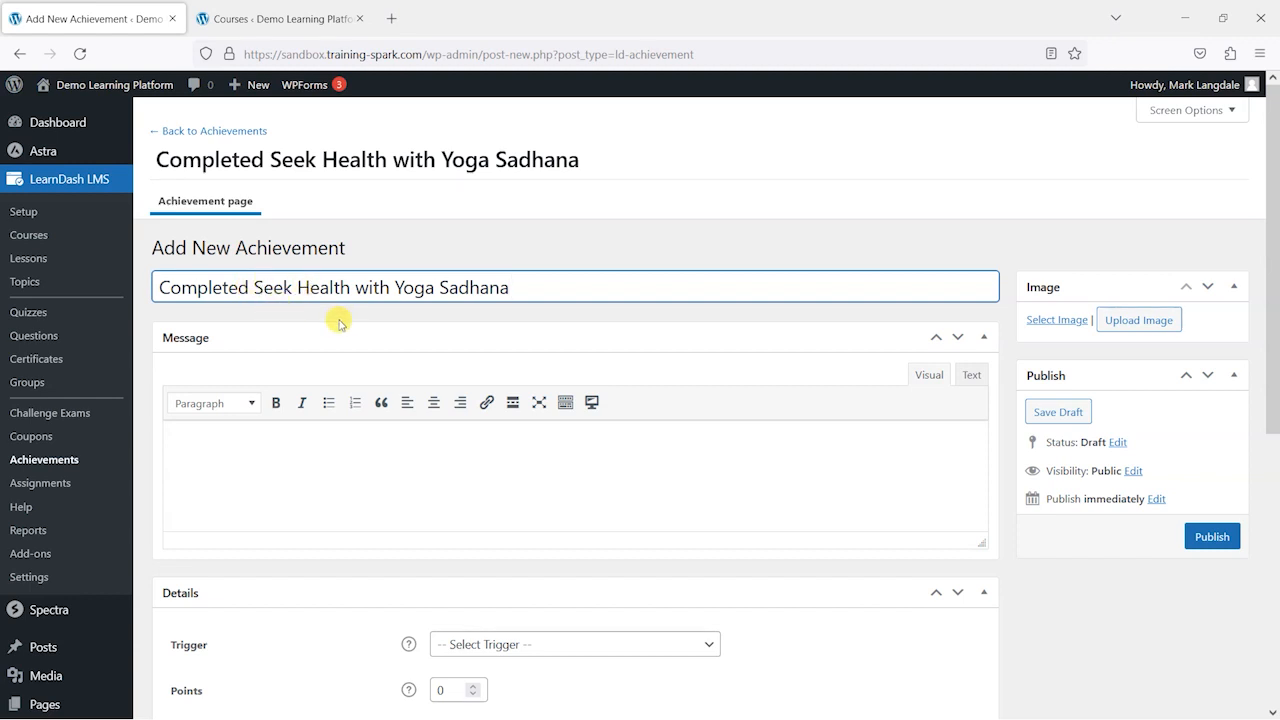
{"action": "mouse_move", "coordinate": [583, 305]}
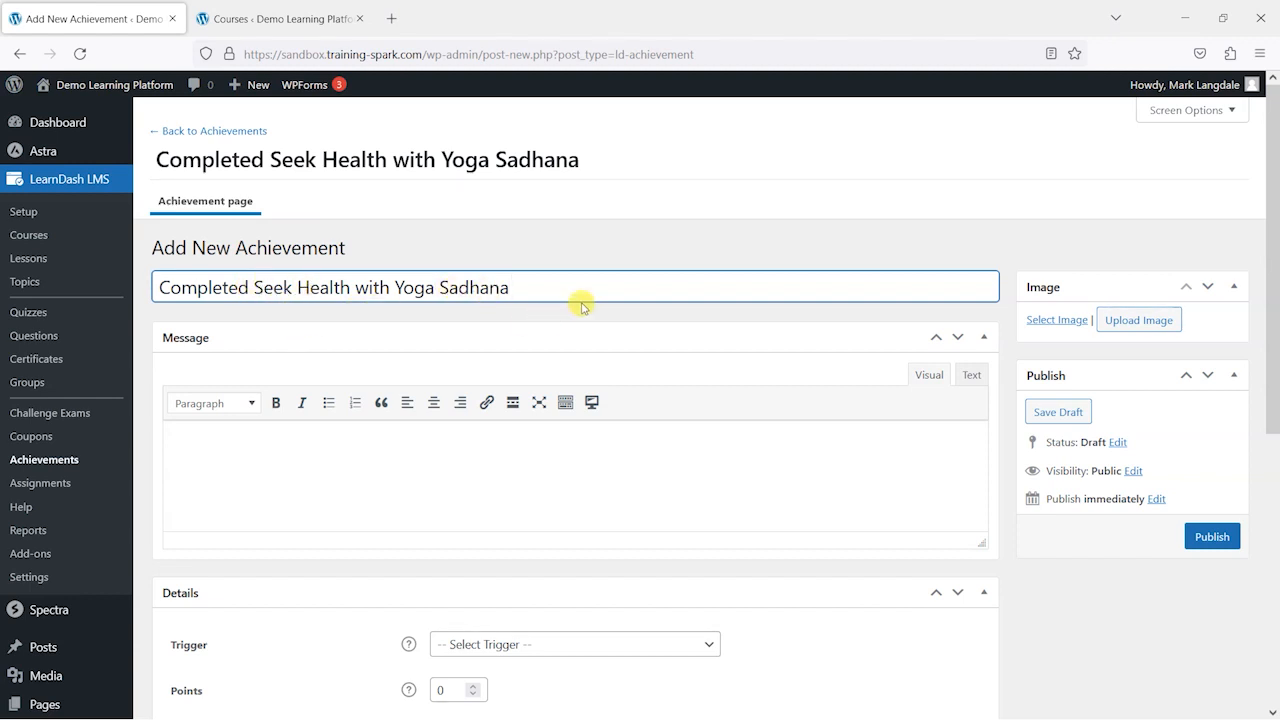
- Enter the message 'Well done, you've completed the Seek Health with Yoga Sadhana course.'
{"action": "type", "text": "We"}
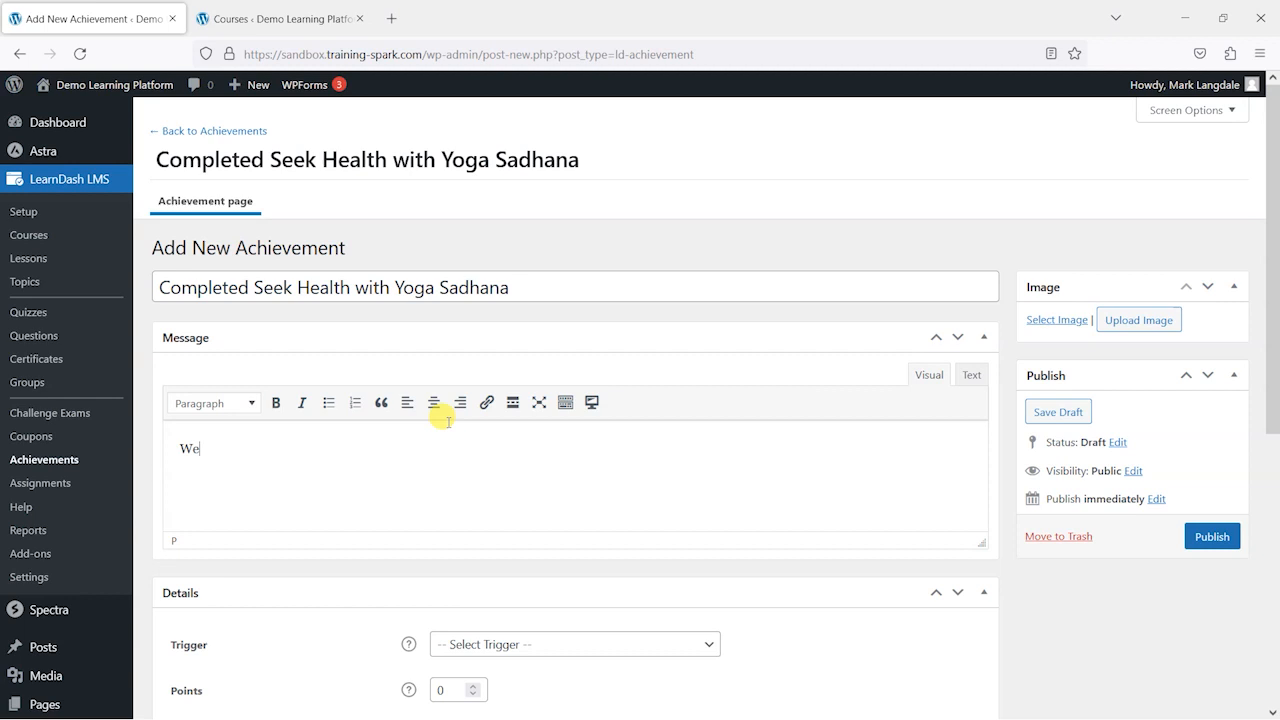
{"action": "type", "text": "ll done"}
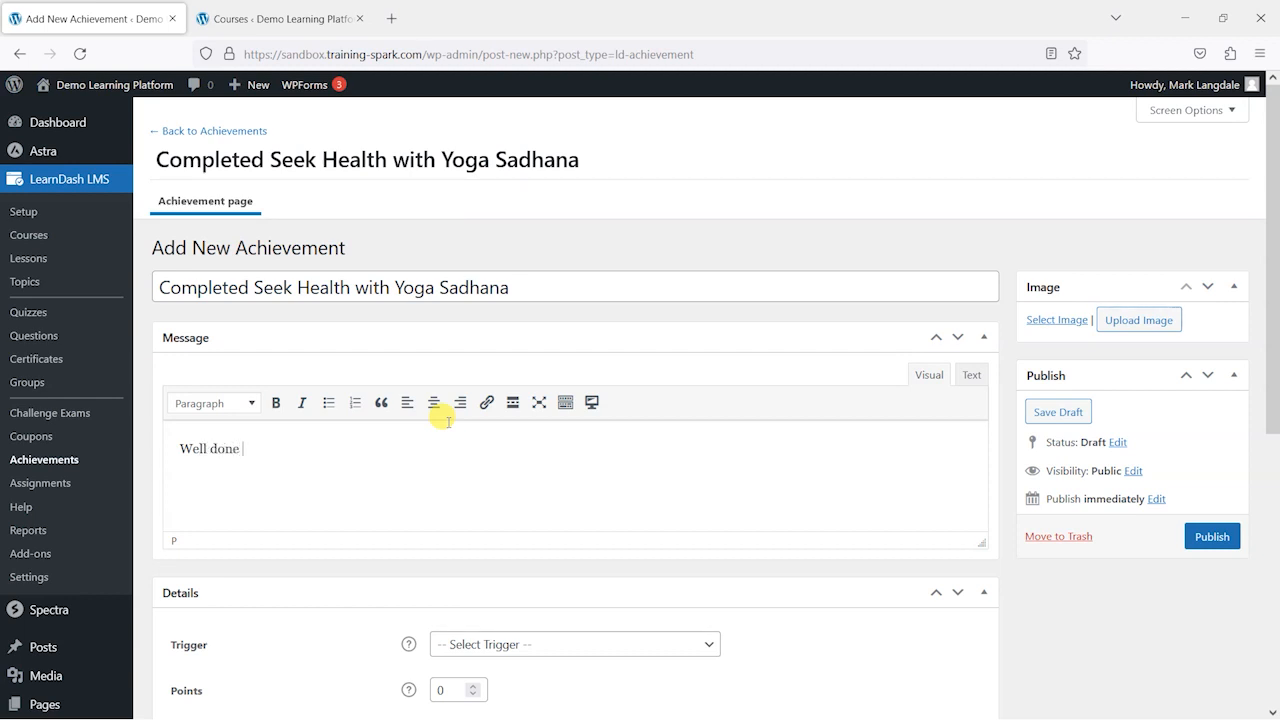
{"action": "type", "text": ", you'v"}
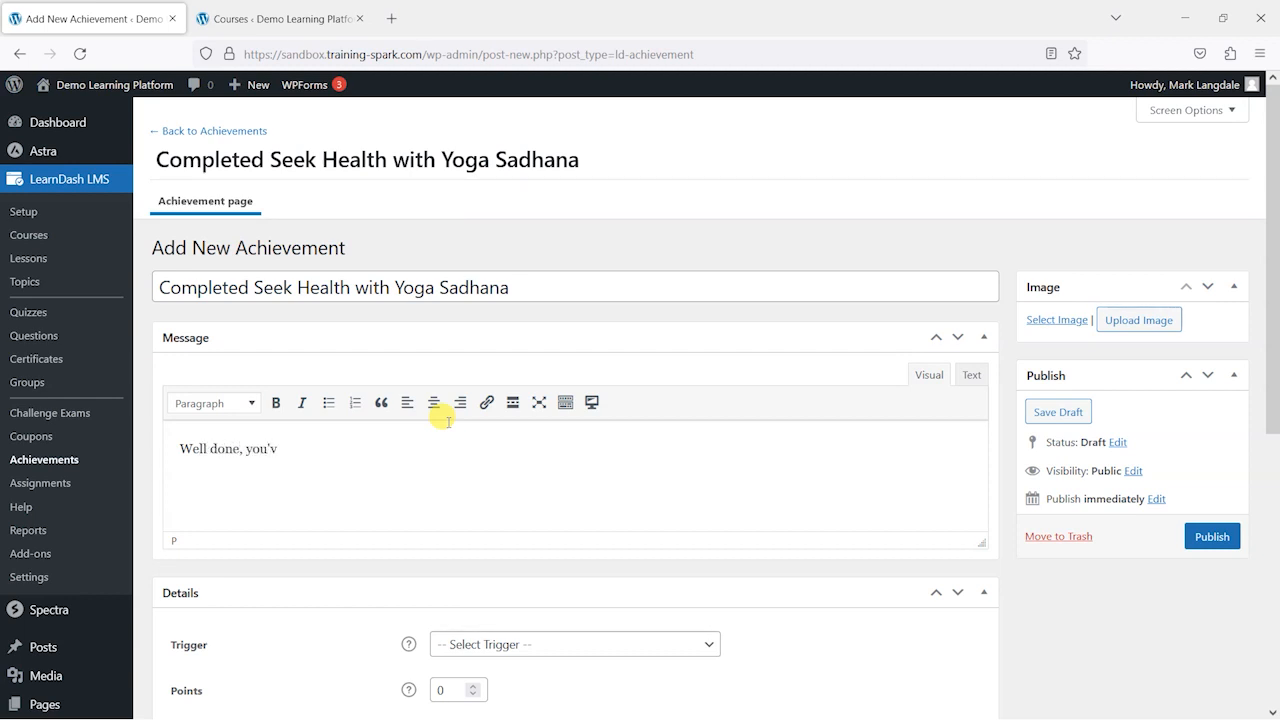
{"action": "type", "text": "e completed the"}
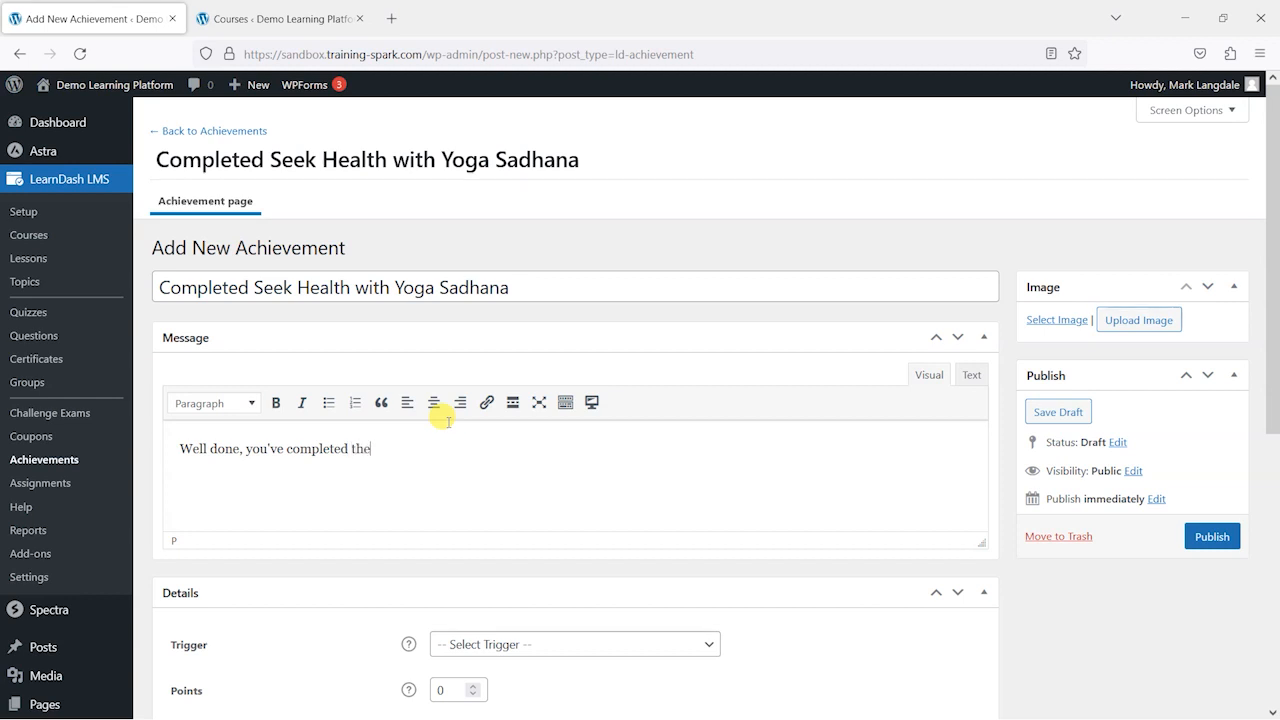
{"action": "type", "text": "Seek Health with Yoga Sadhana"}
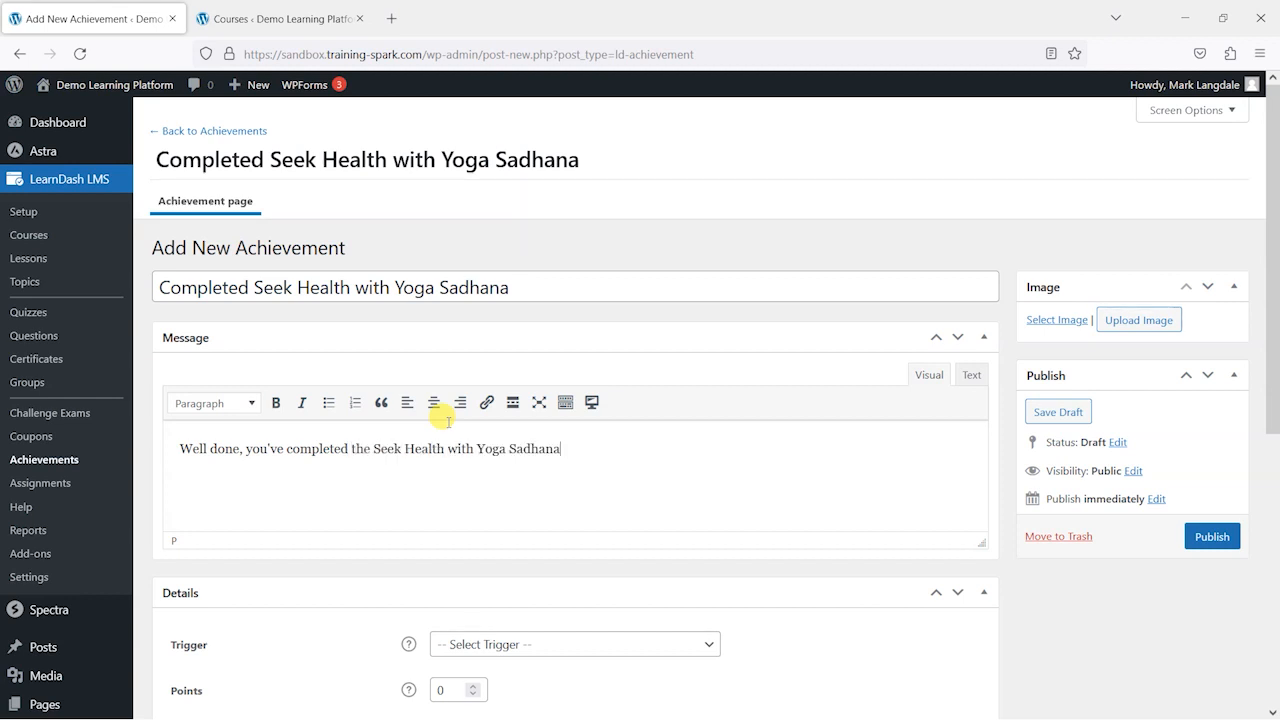
{"action": "type", "text": "course."}
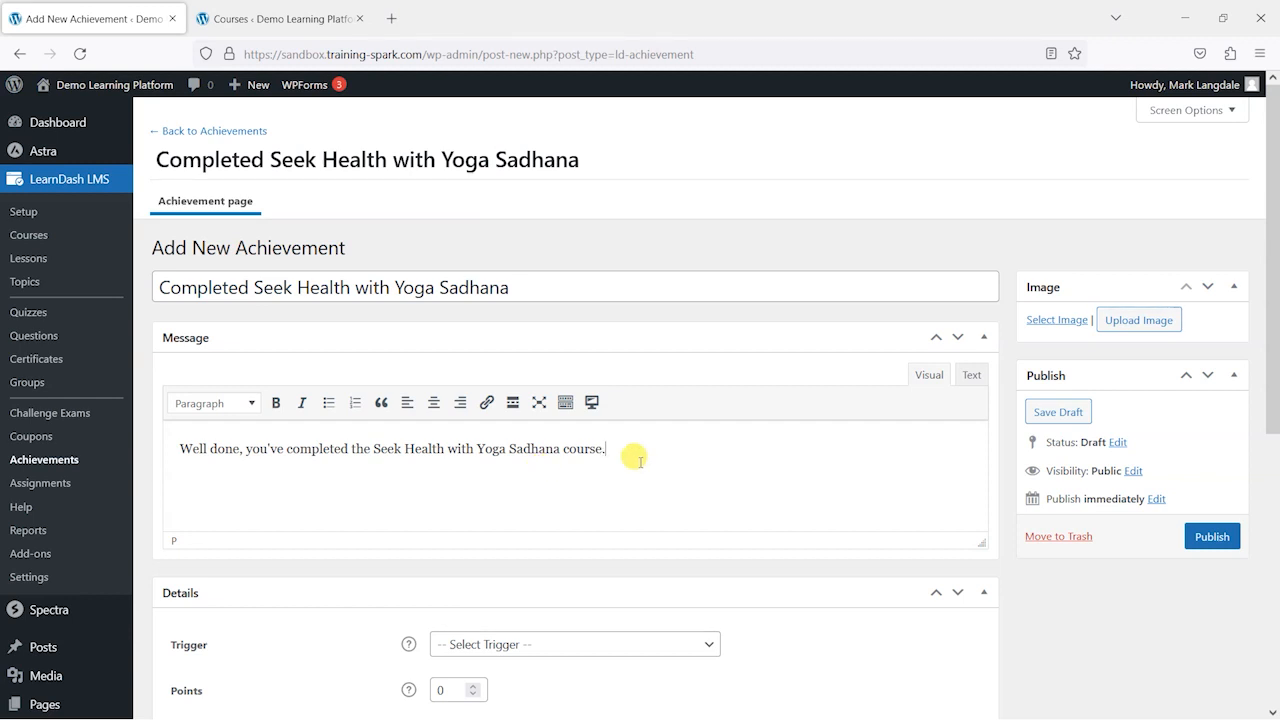
{"action": "scroll", "scroll_direction": "down", "scroll_amount": 3}
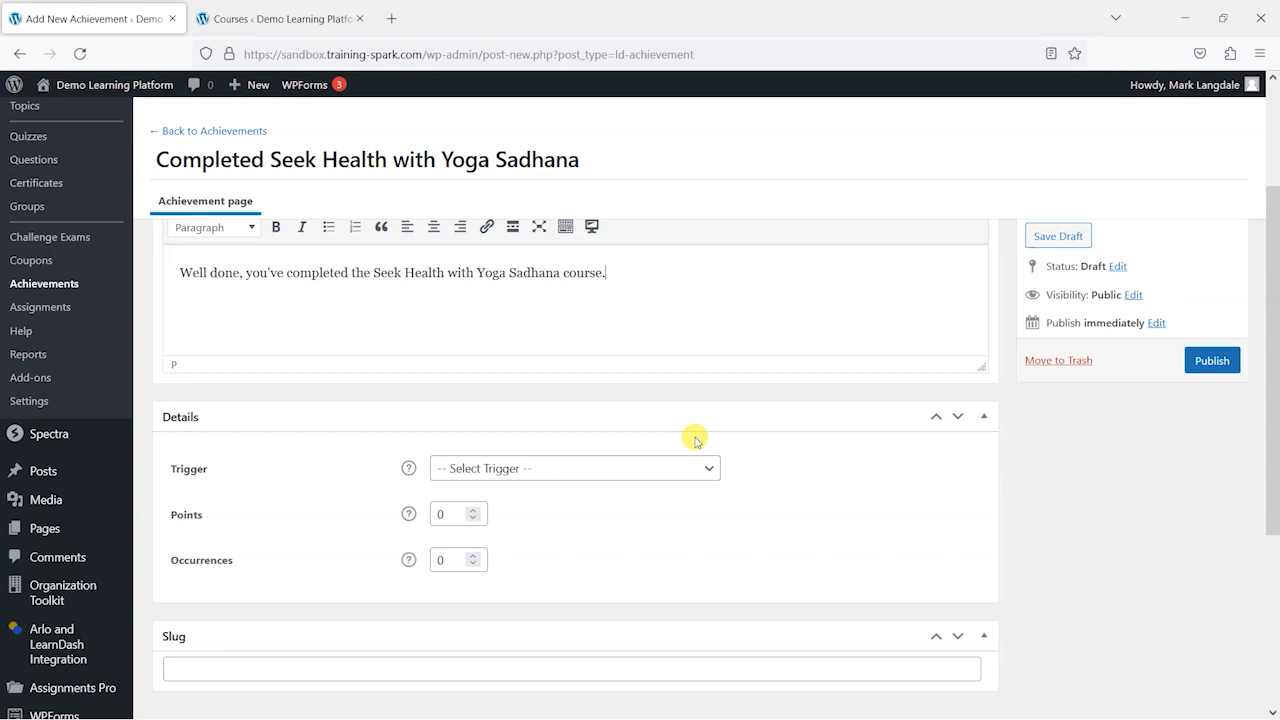
- Set Trigger to 'User completes a course (LearnDash)' with Course 'Seek Health with Yoga Sadhana'
{"action": "left_click", "coordinate": [573, 468]}
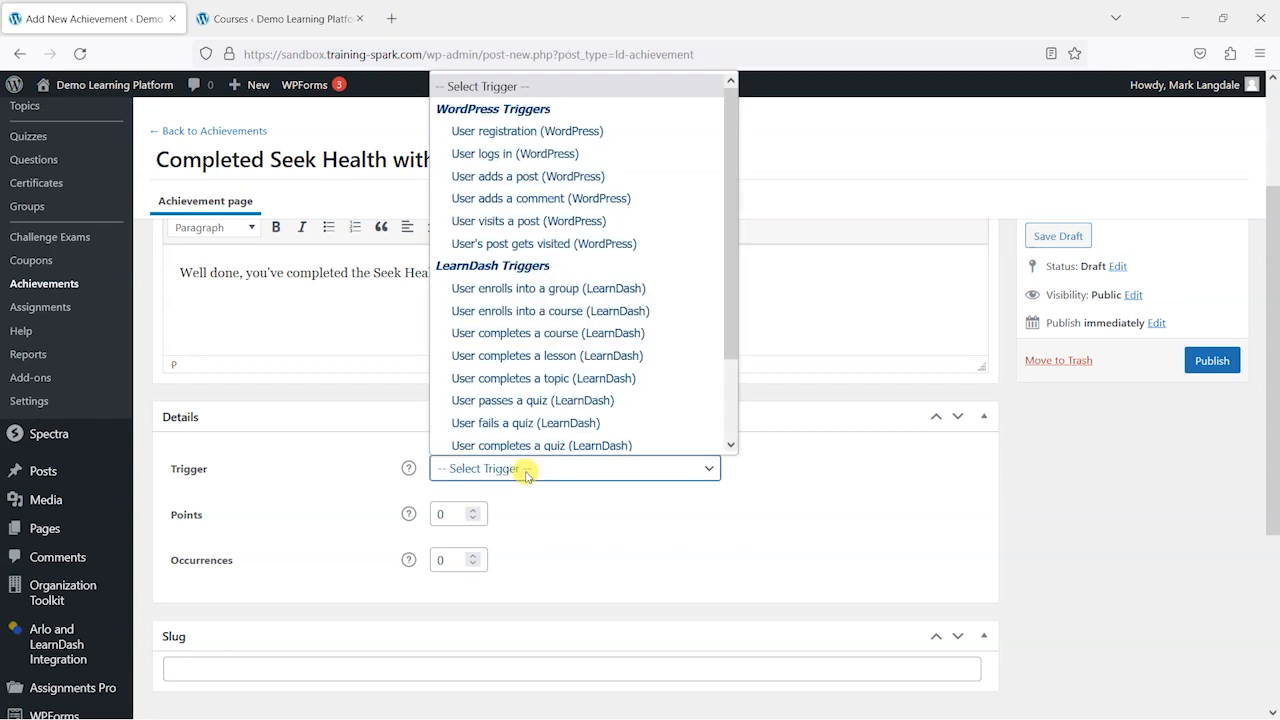
{"action": "scroll", "scroll_direction": "down", "scroll_amount": 3}
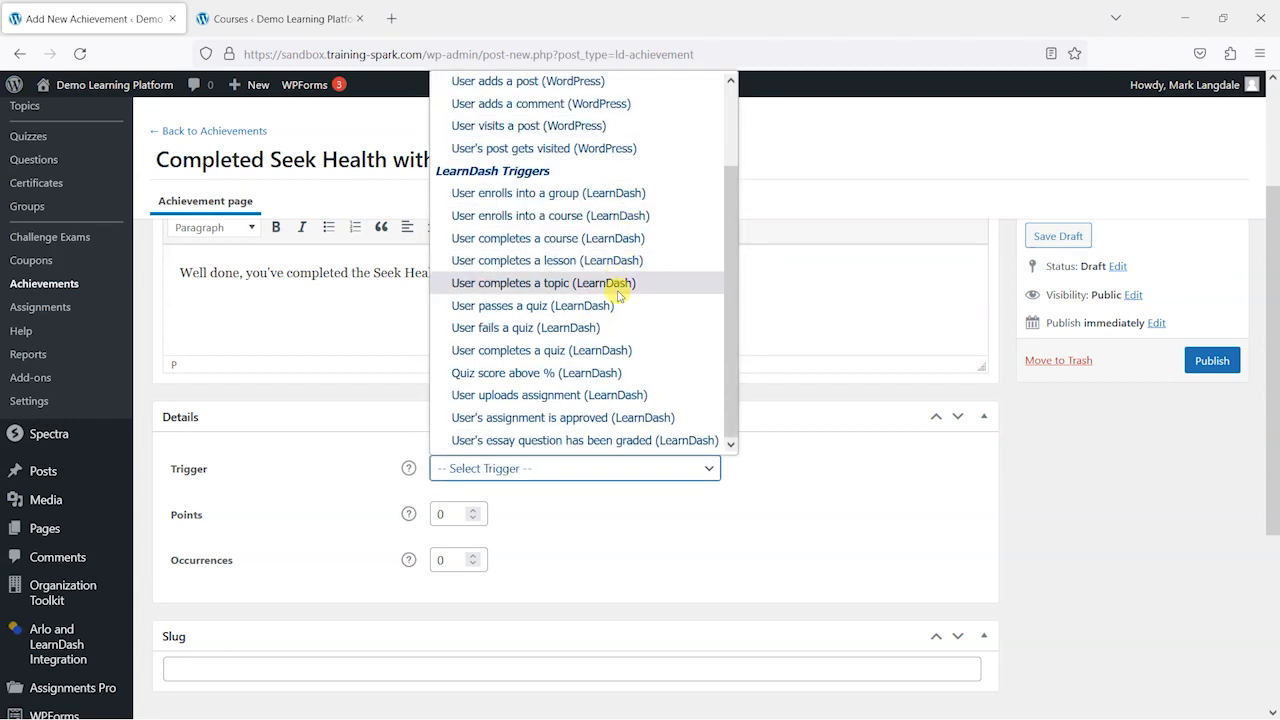
{"action": "scroll", "scroll_direction": "up", "scroll_amount": 3}
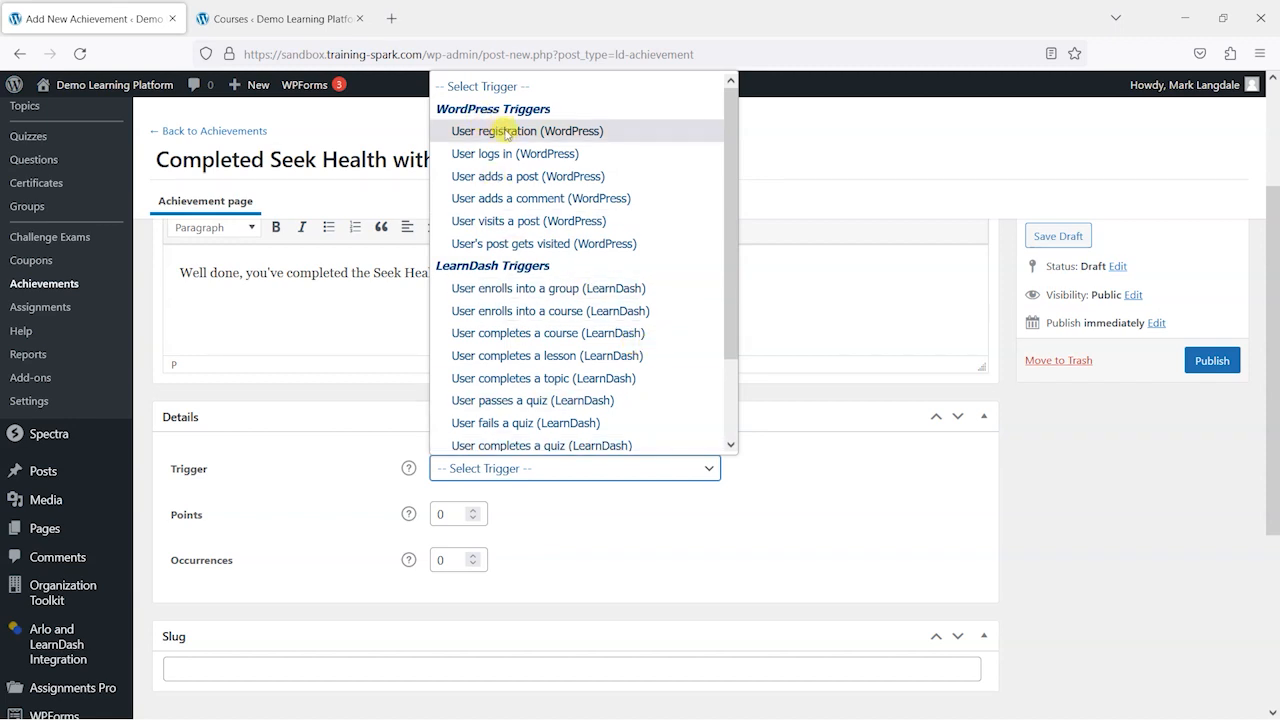
{"action": "mouse_move", "coordinate": [515, 153]}
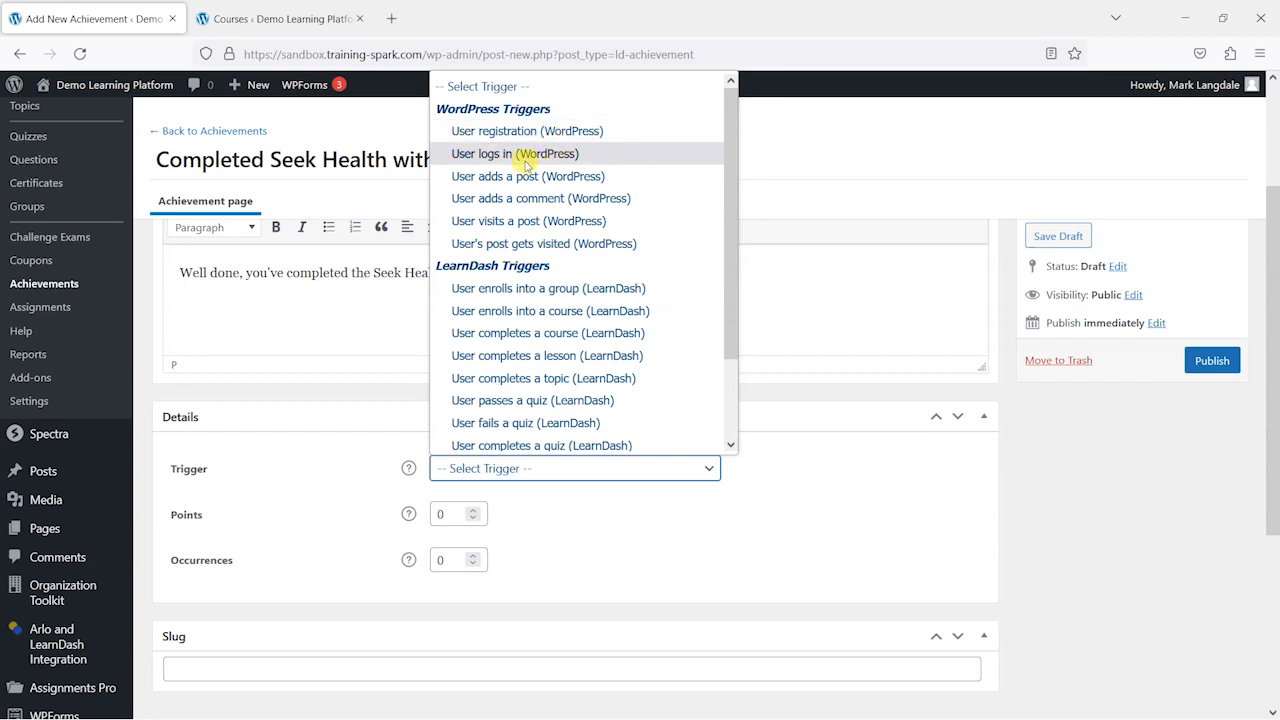
{"action": "mouse_move", "coordinate": [668, 203]}
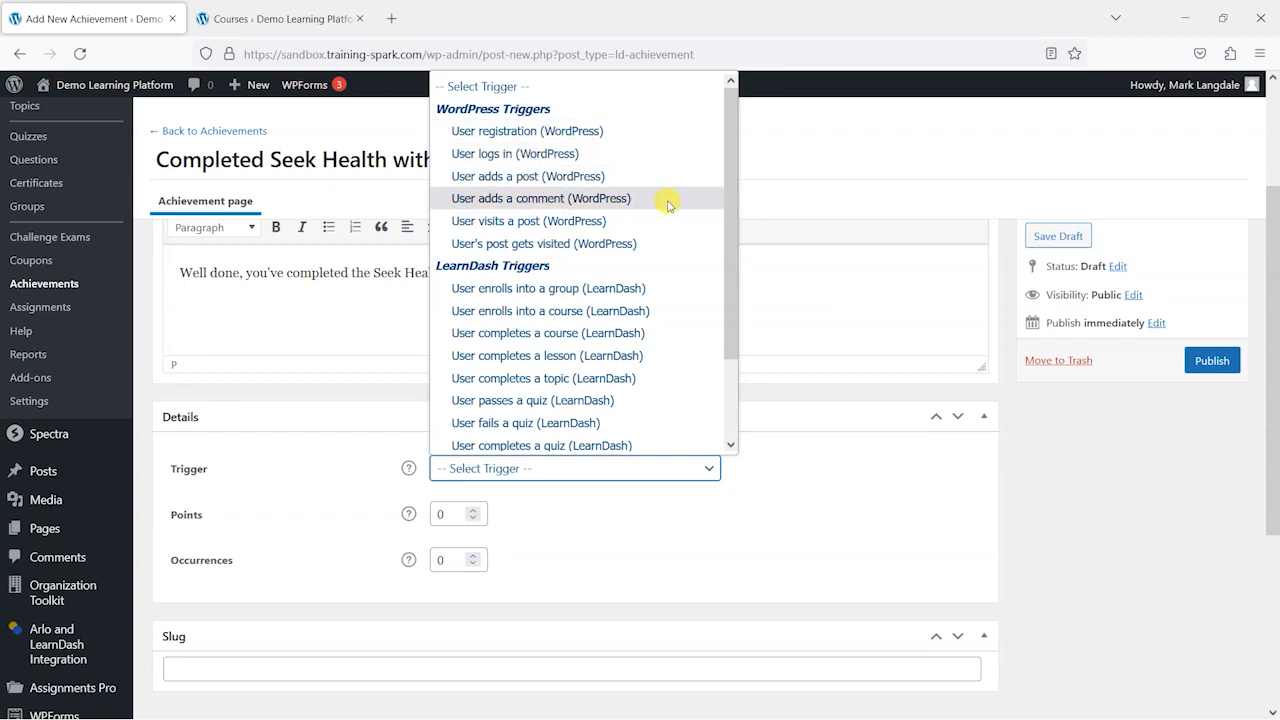
{"action": "scroll", "scroll_direction": "down", "scroll_amount": 3}
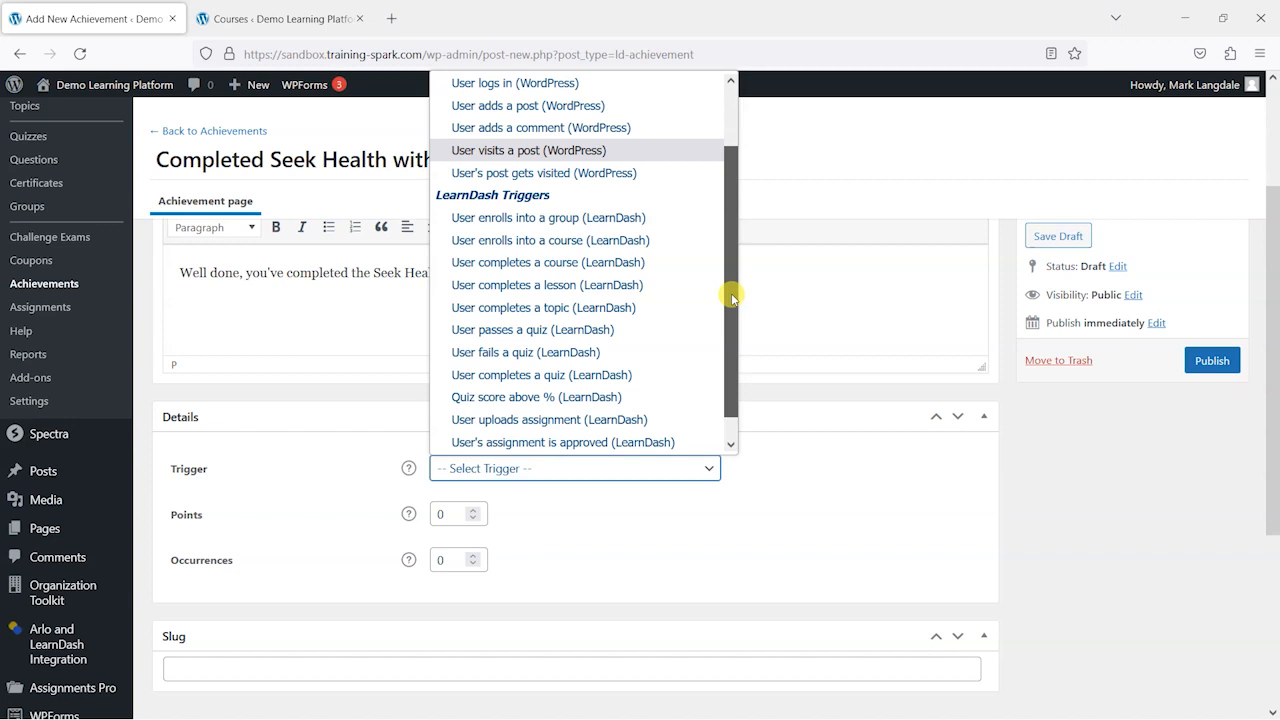
{"action": "scroll", "scroll_direction": "down", "scroll_amount": 3}
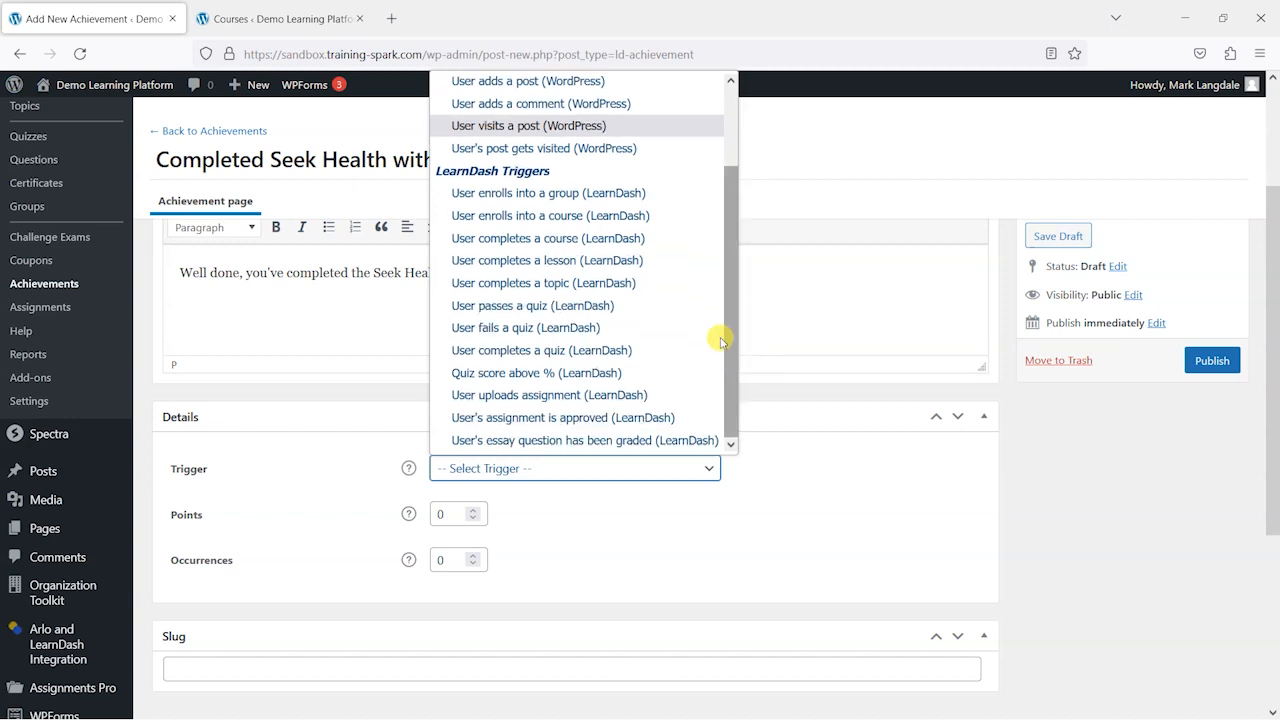
{"action": "left_click", "coordinate": [547, 238]}
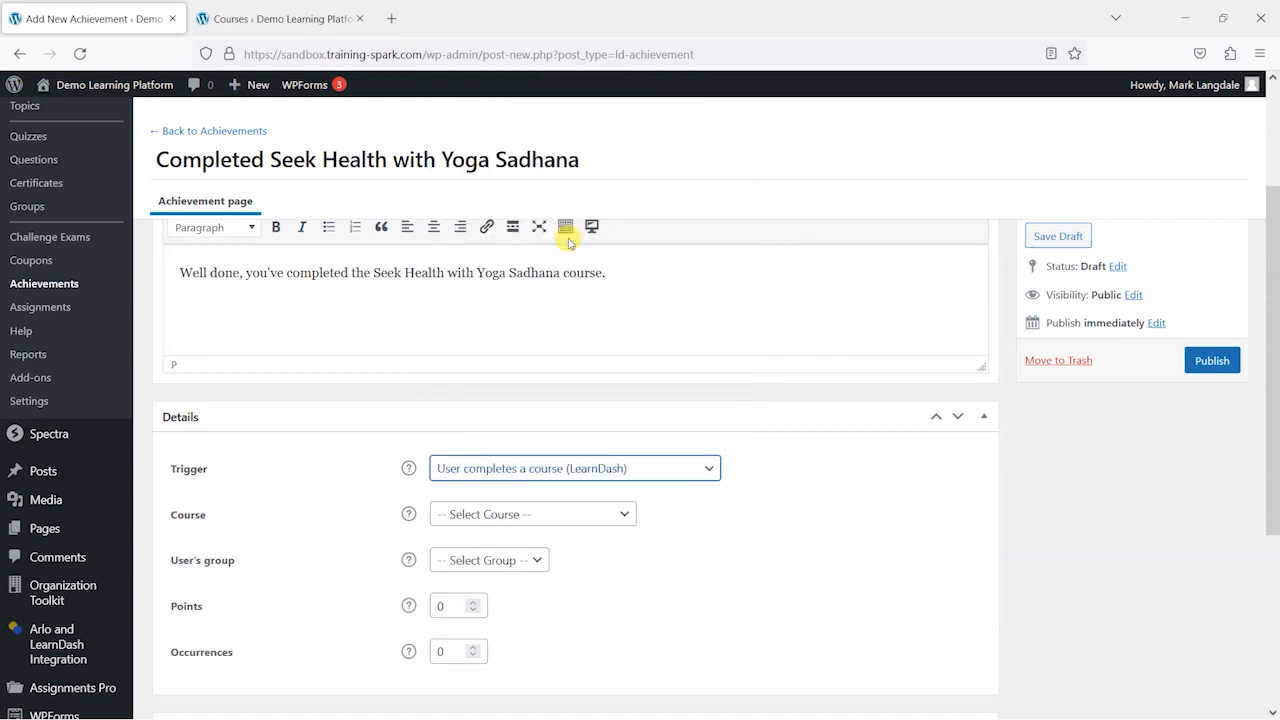
{"action": "scroll", "scroll_direction": "down", "scroll_amount": 3}
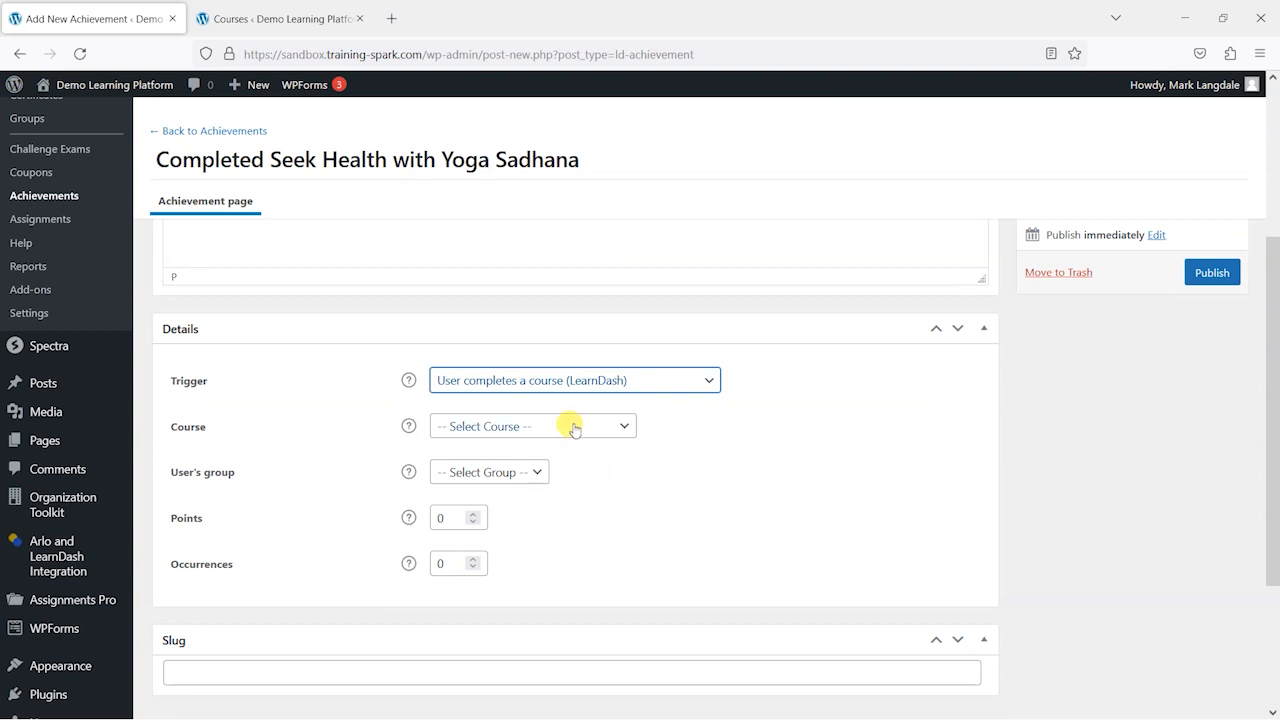
{"action": "left_click", "coordinate": [532, 426]}
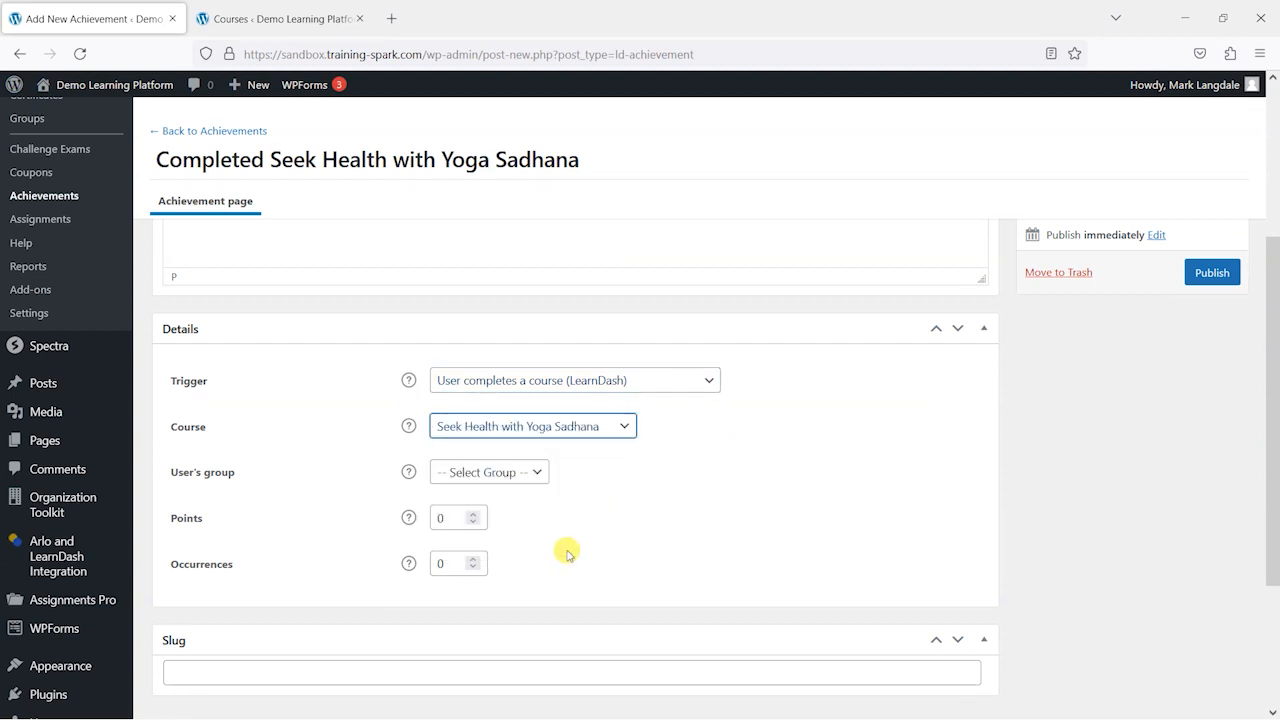
{"action": "mouse_move", "coordinate": [578, 448]}
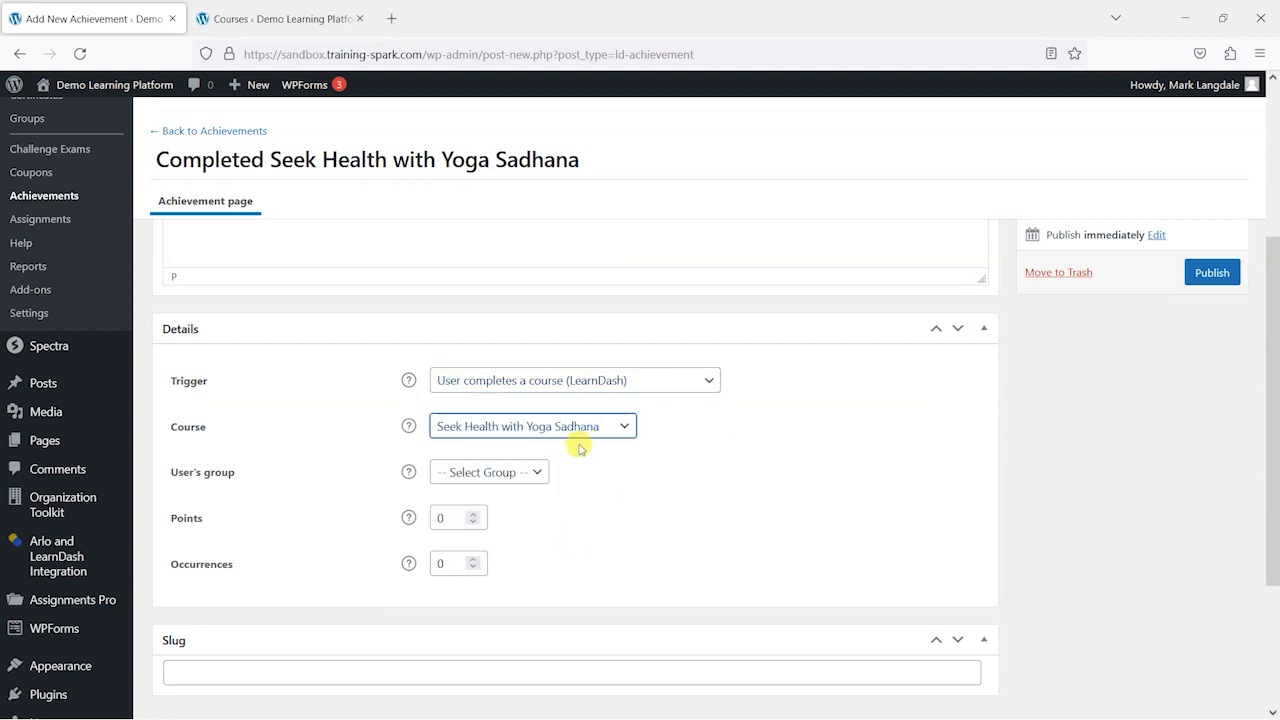
{"action": "left_click", "coordinate": [488, 471]}
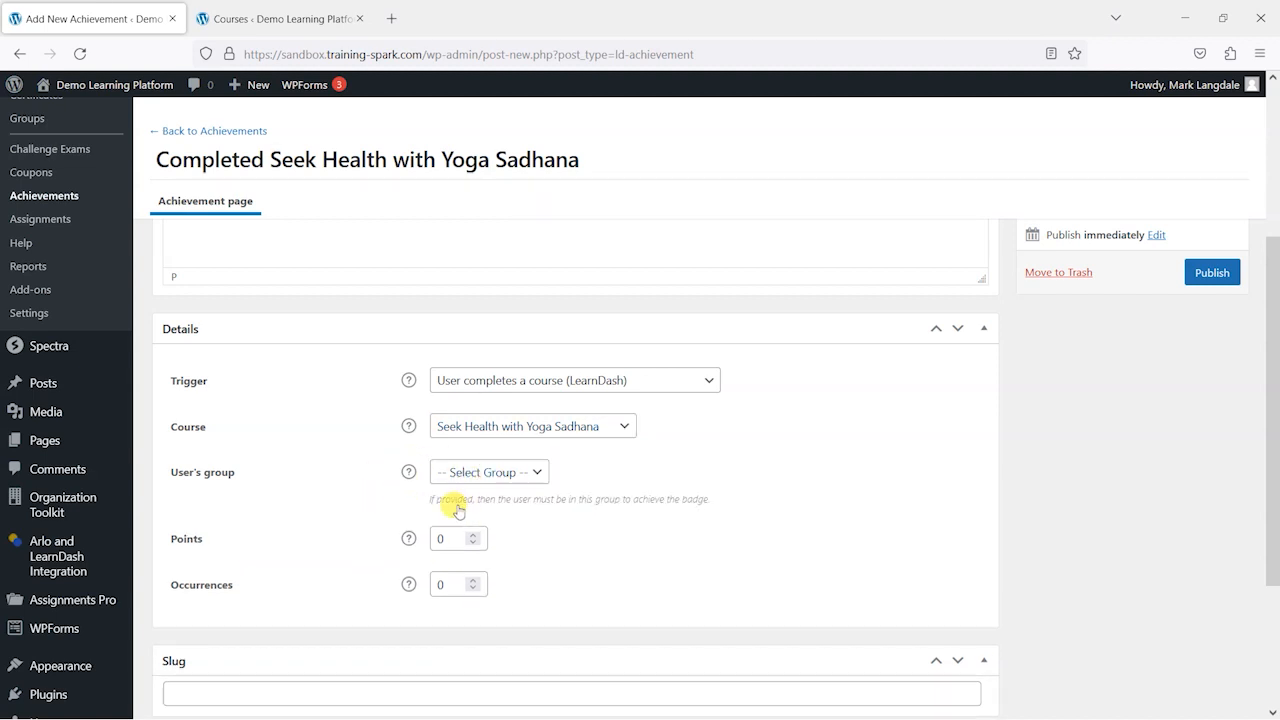
{"action": "left_click", "coordinate": [488, 471]}
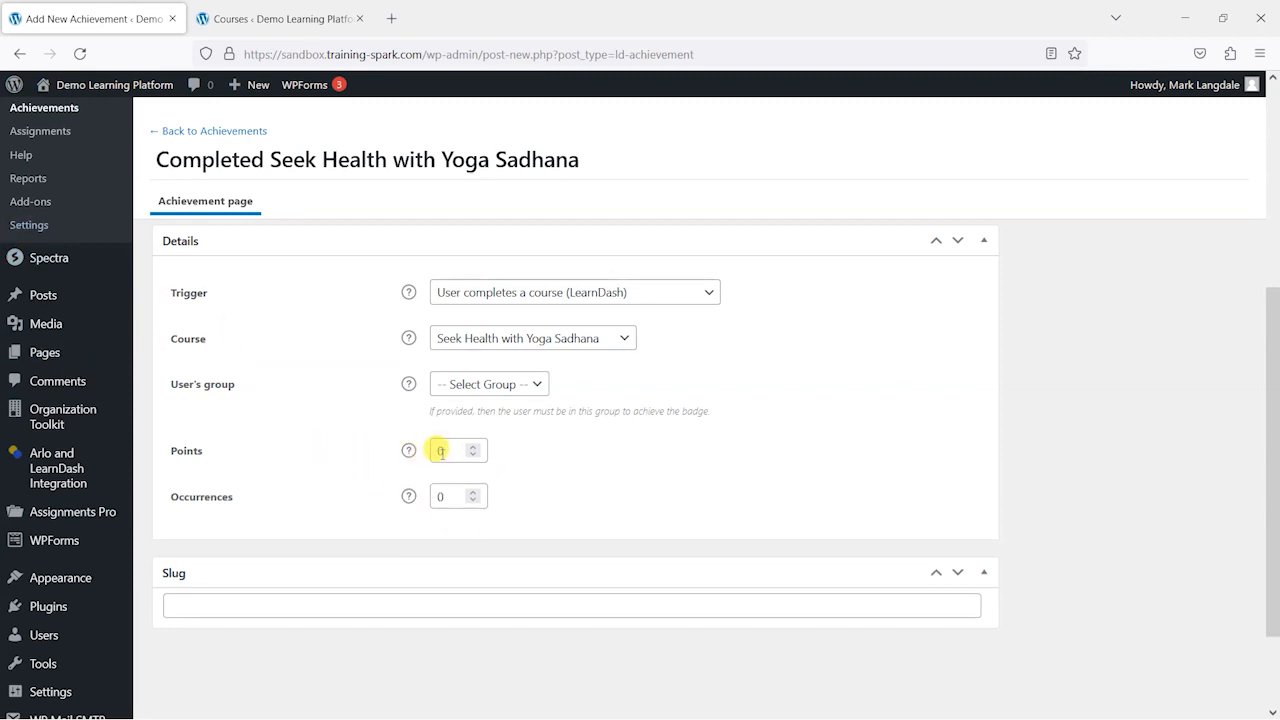
{"action": "mouse_move", "coordinate": [408, 496]}
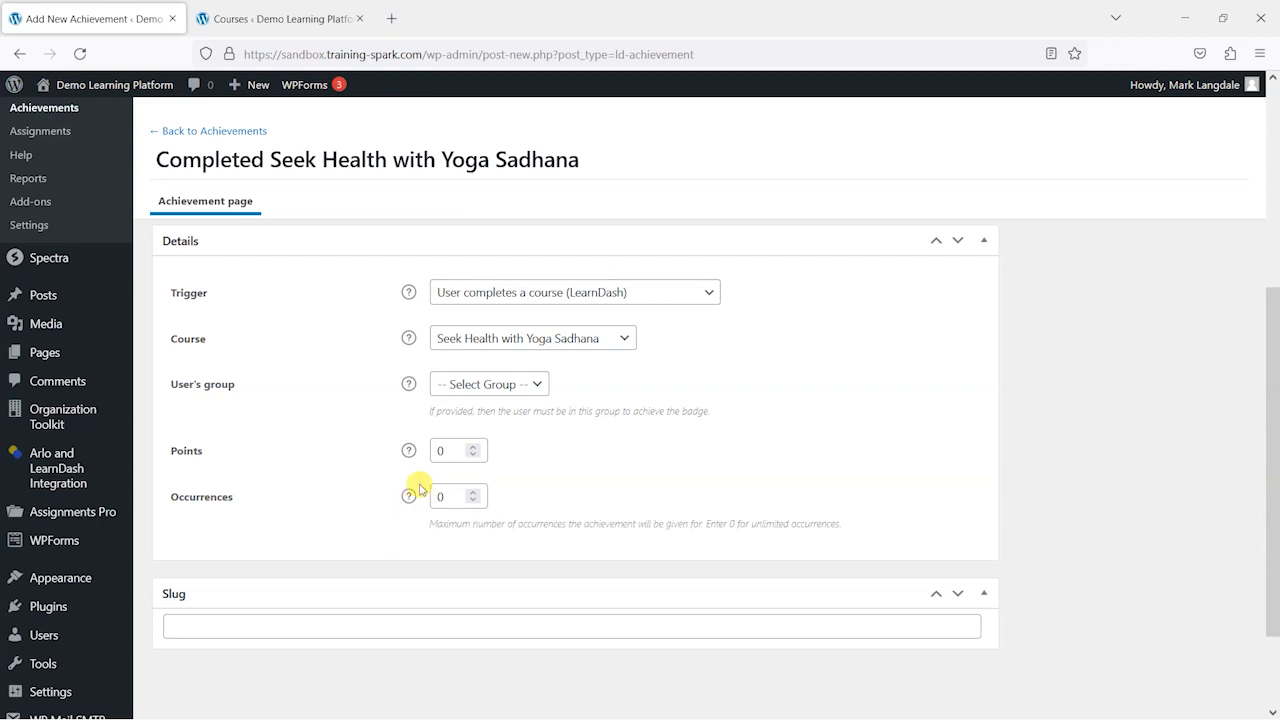
{"action": "mouse_move", "coordinate": [560, 522]}
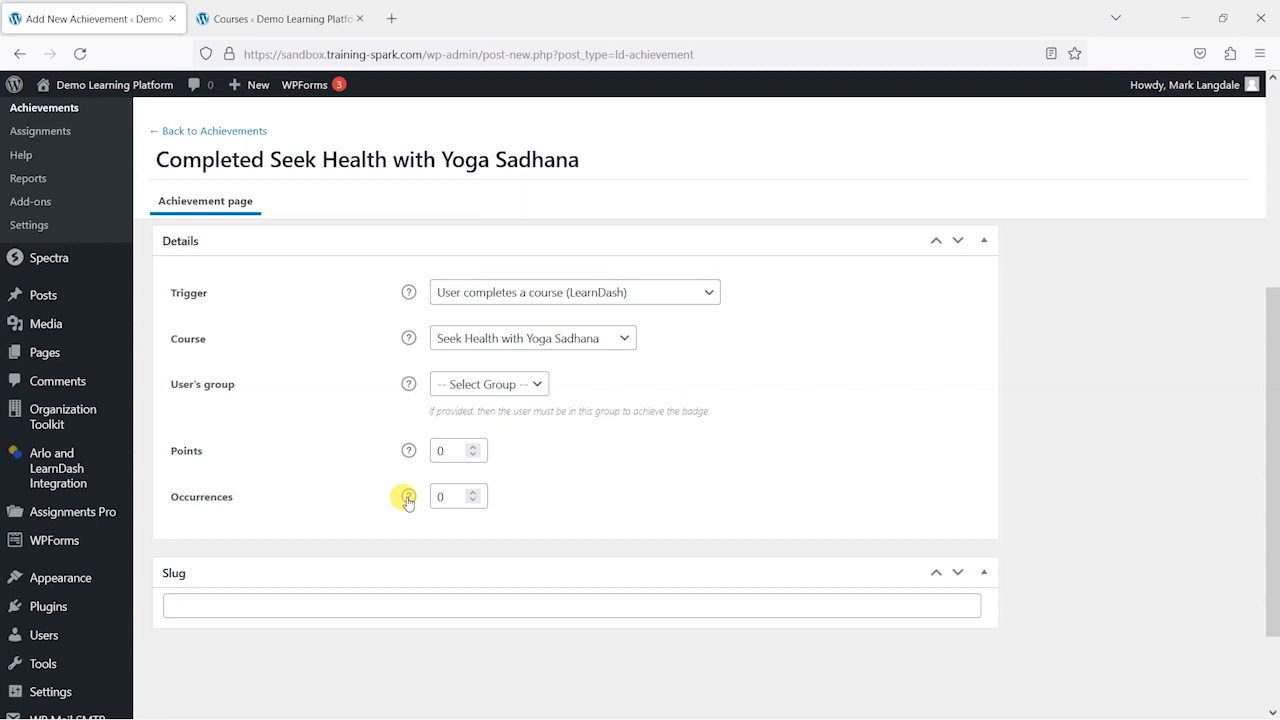
{"action": "mouse_move", "coordinate": [588, 505]}
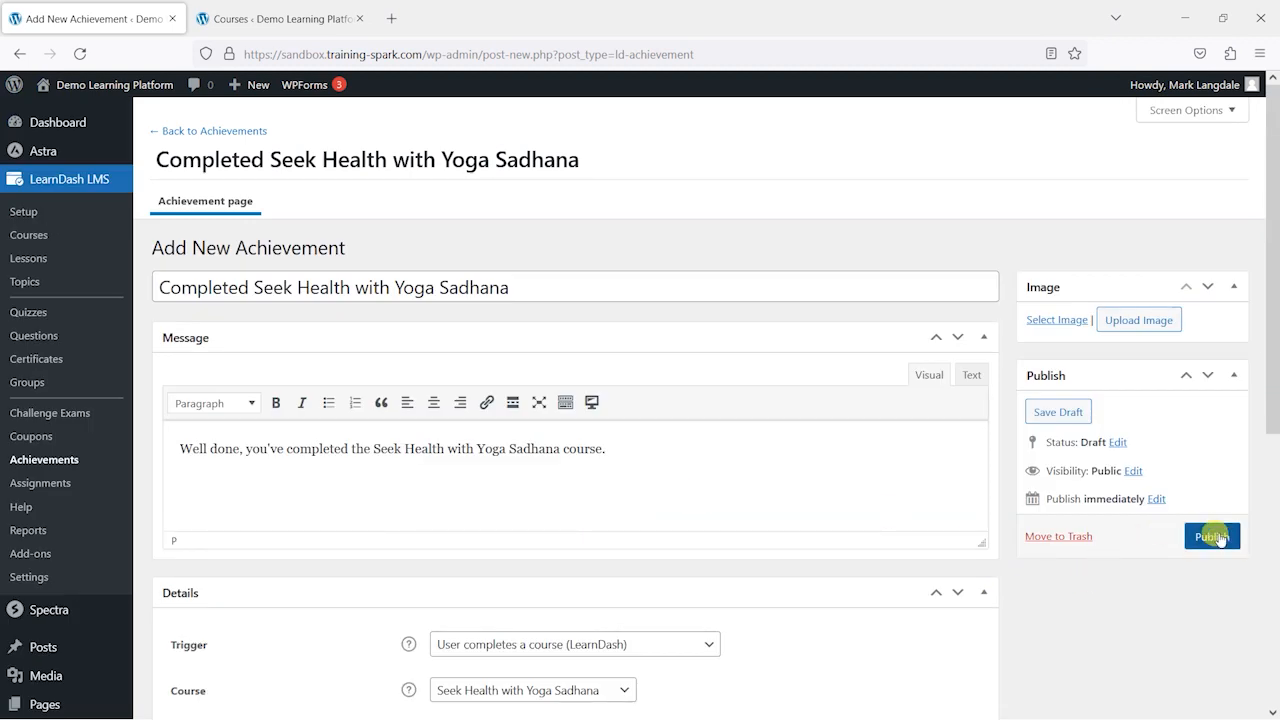
{"action": "mouse_move", "coordinate": [1107, 330]}
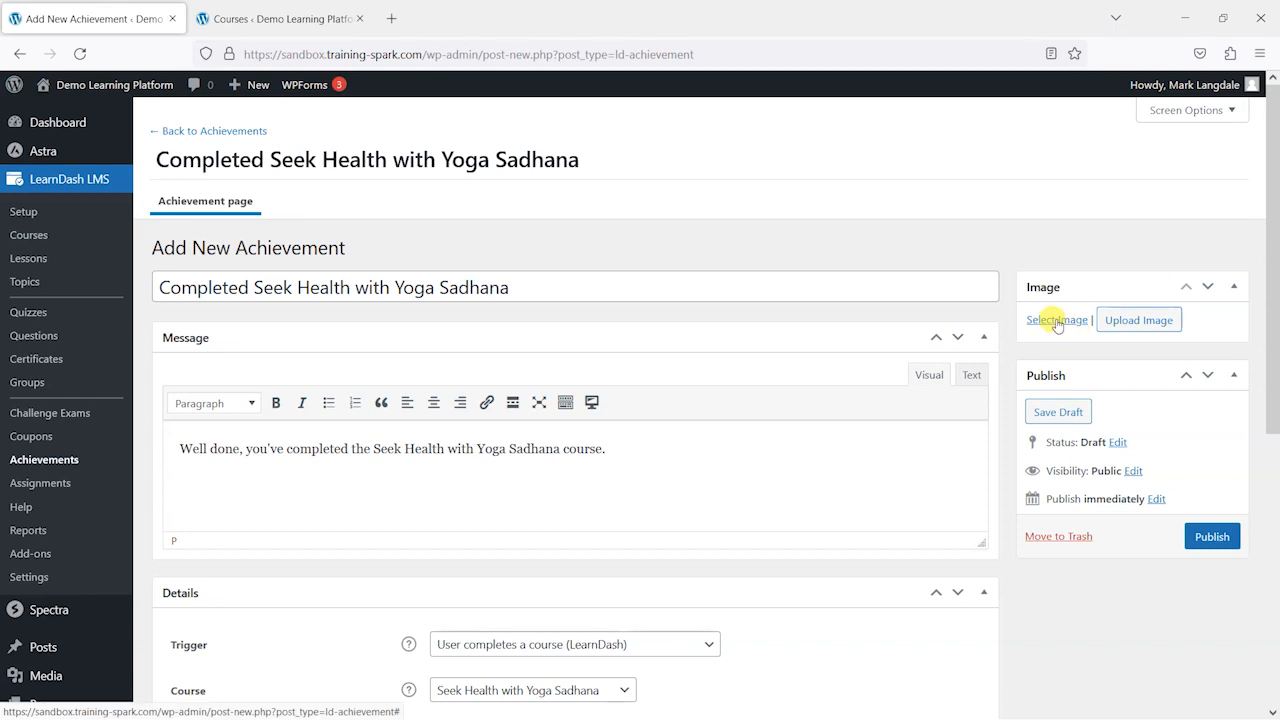
- Attach the yellow thumbs-up badge from the Media Library as the achievement image
{"action": "left_click", "coordinate": [1053, 319]}
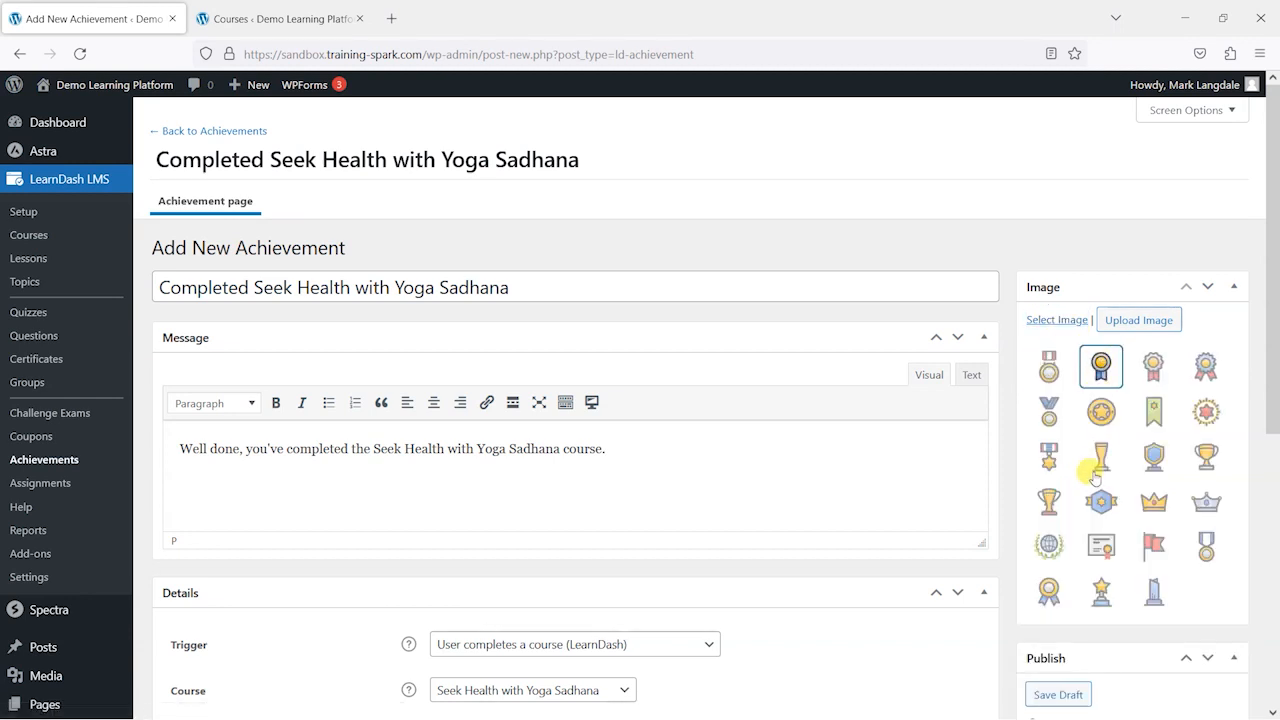
{"action": "left_click", "coordinate": [1100, 501]}
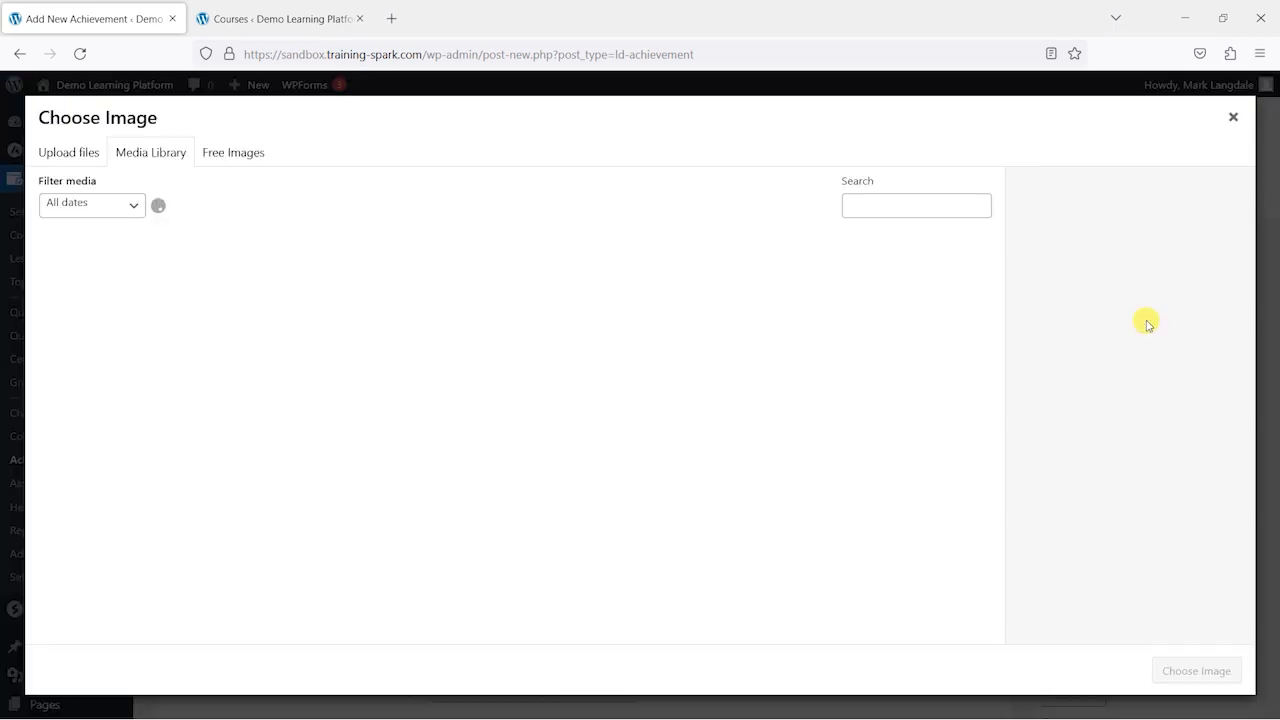
{"action": "left_click", "coordinate": [150, 152]}
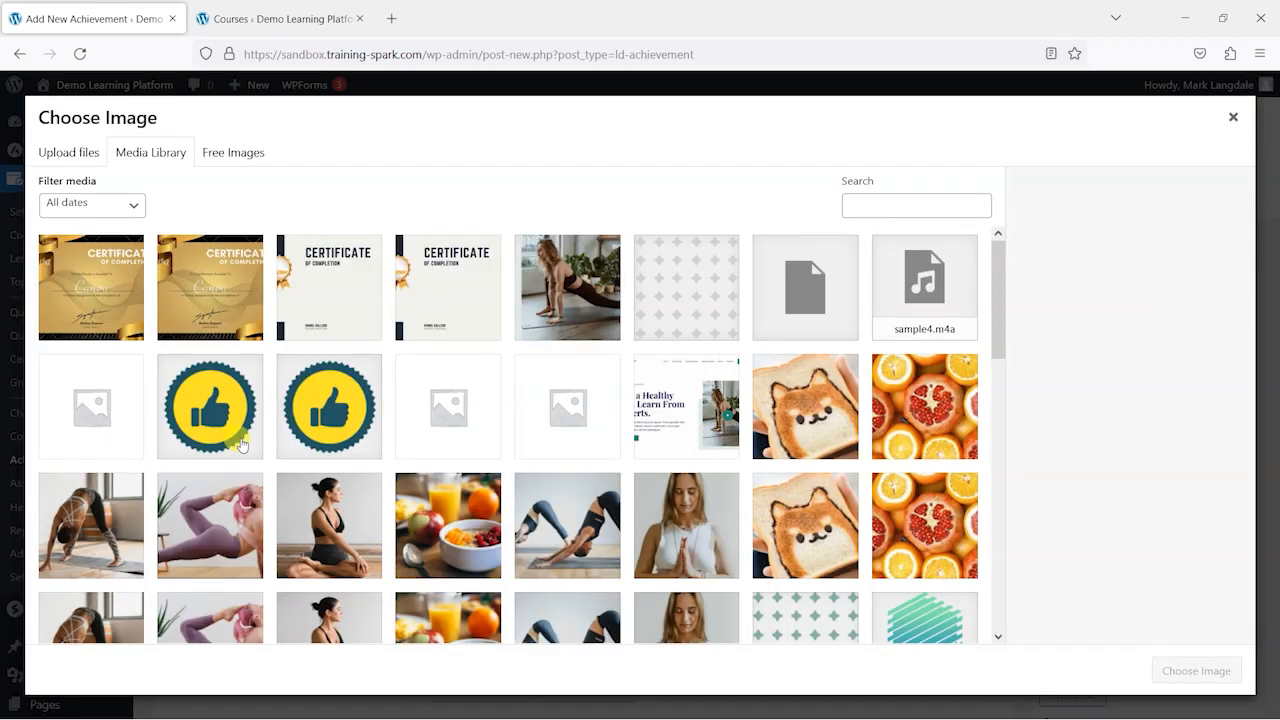
{"action": "left_click", "coordinate": [209, 405]}
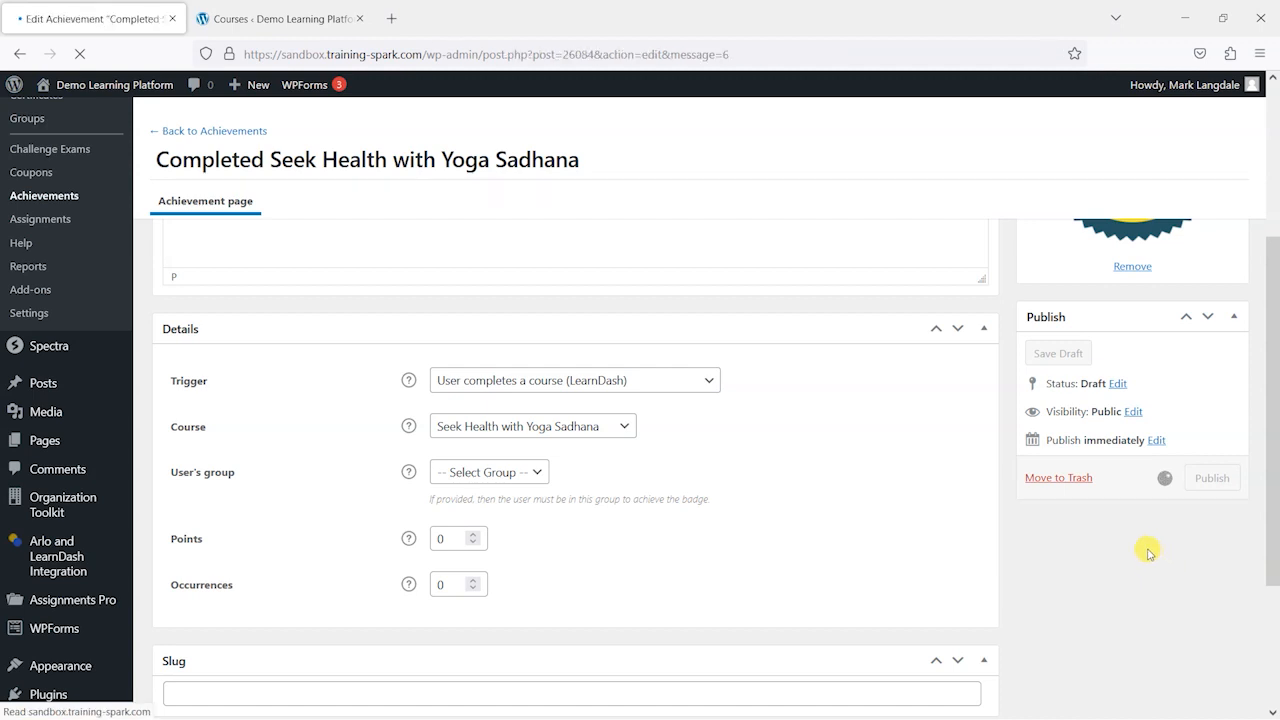
{"action": "left_click", "coordinate": [278, 18]}
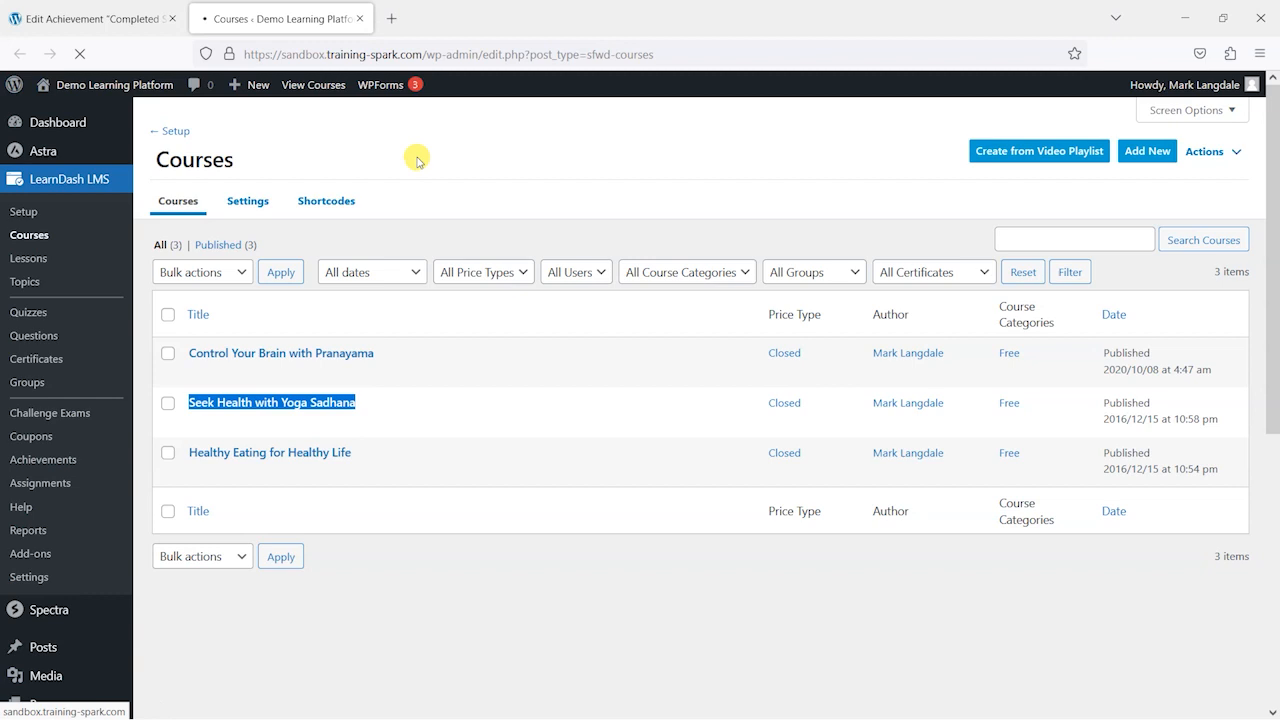
- View the site's My Achievements page, still empty, then go to All Courses
{"action": "left_click", "coordinate": [825, 151]}
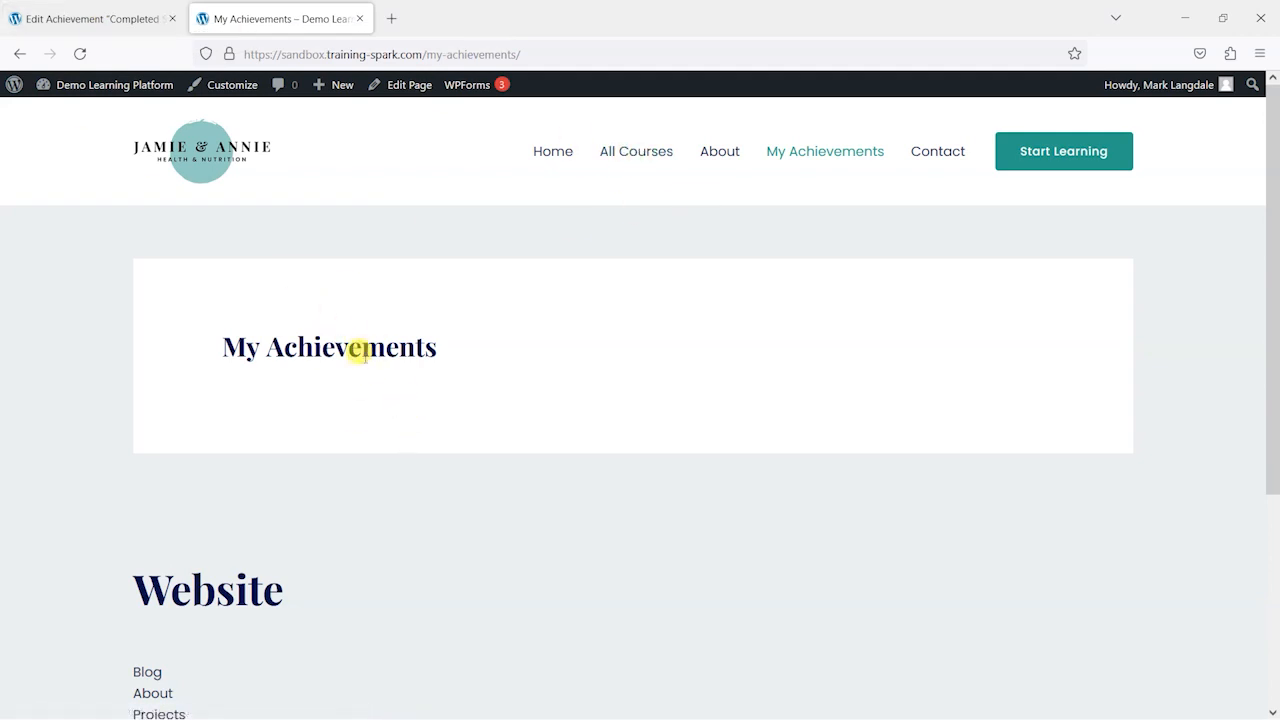
{"action": "mouse_move", "coordinate": [350, 193]}
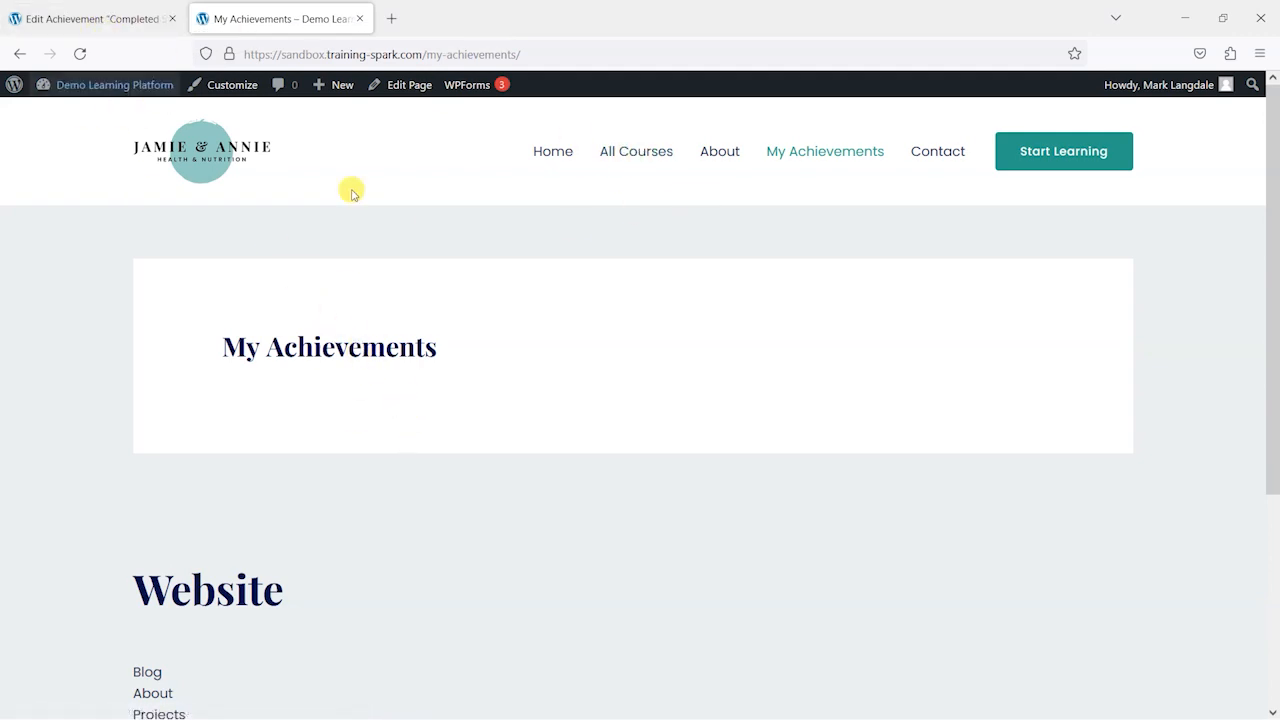
{"action": "left_click", "coordinate": [90, 18]}
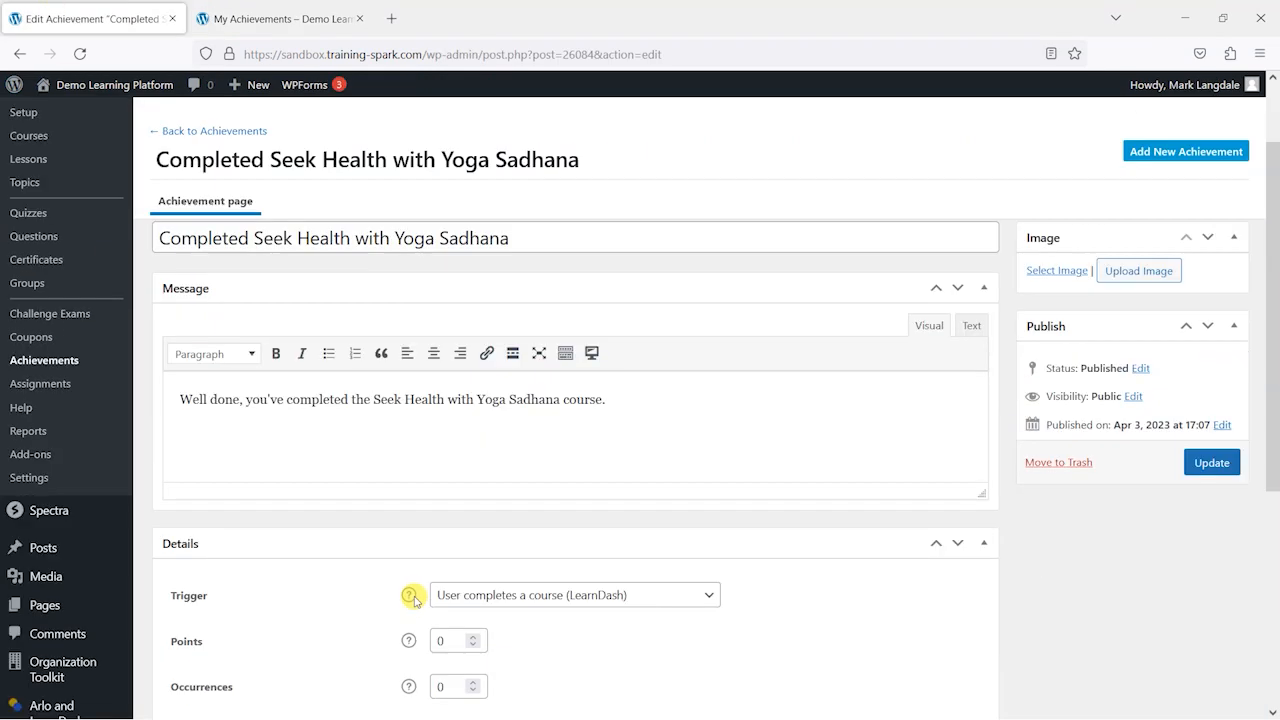
{"action": "scroll", "scroll_direction": "down", "scroll_amount": 3}
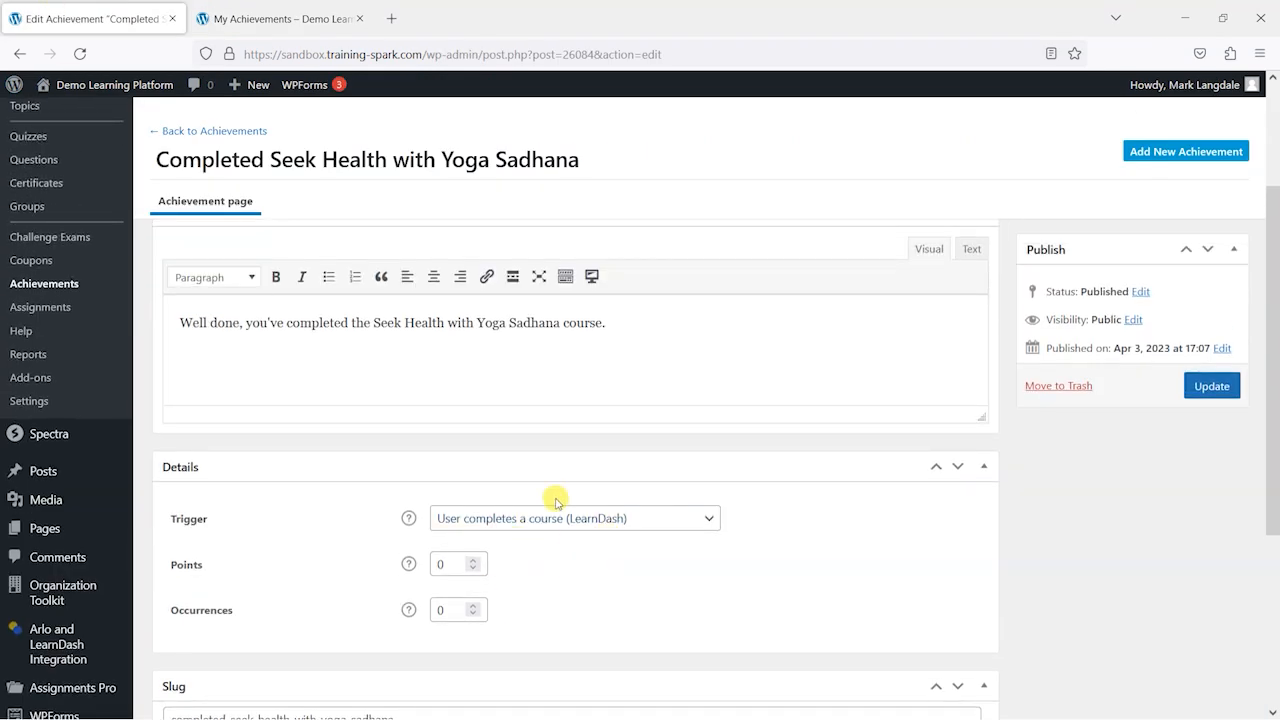
{"action": "left_click", "coordinate": [280, 18]}
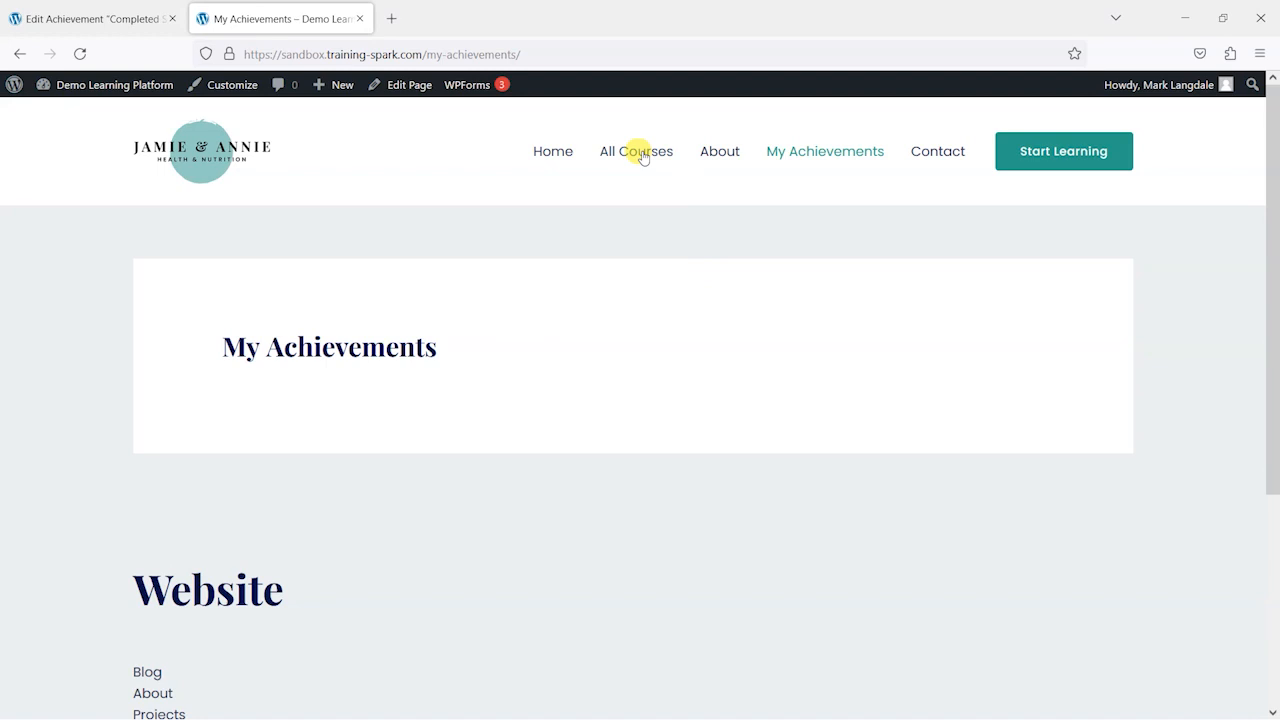
{"action": "left_click", "coordinate": [636, 151]}
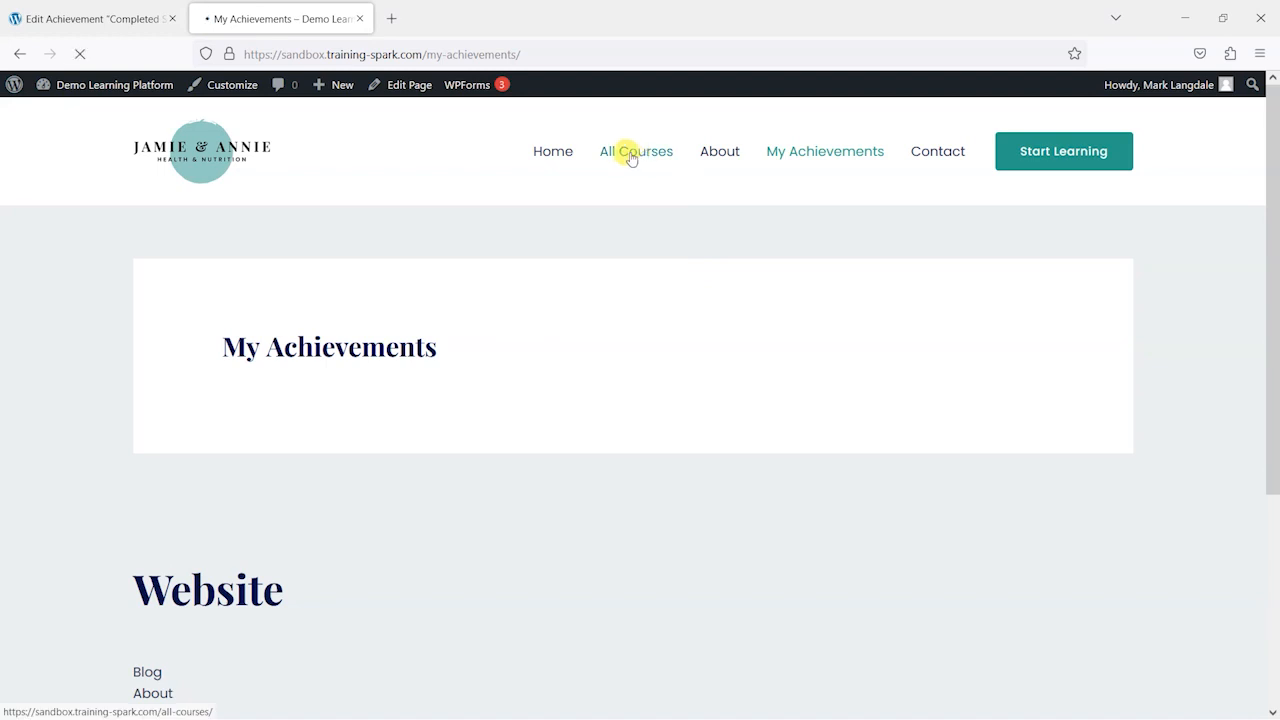
- Open Seek Health with Yoga Sadhana and mark its lessons complete through the final lesson
{"action": "left_click", "coordinate": [636, 151]}
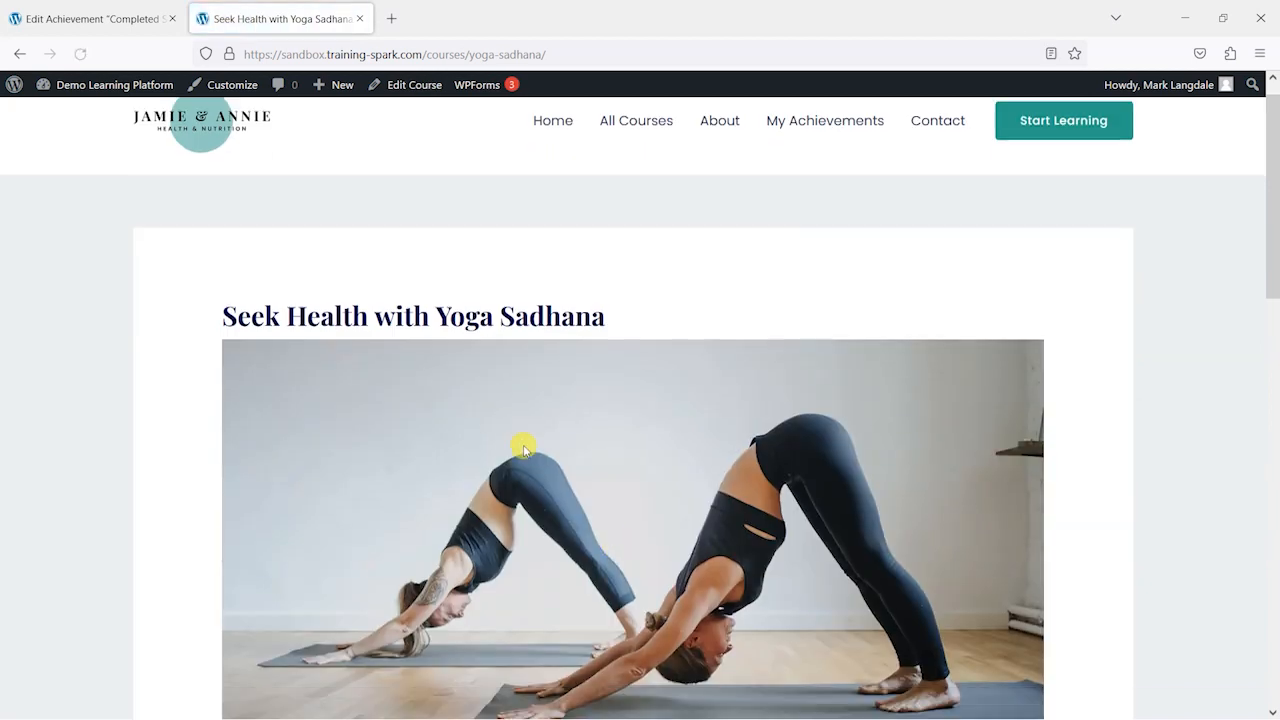
{"action": "scroll", "scroll_direction": "down", "scroll_amount": 3}
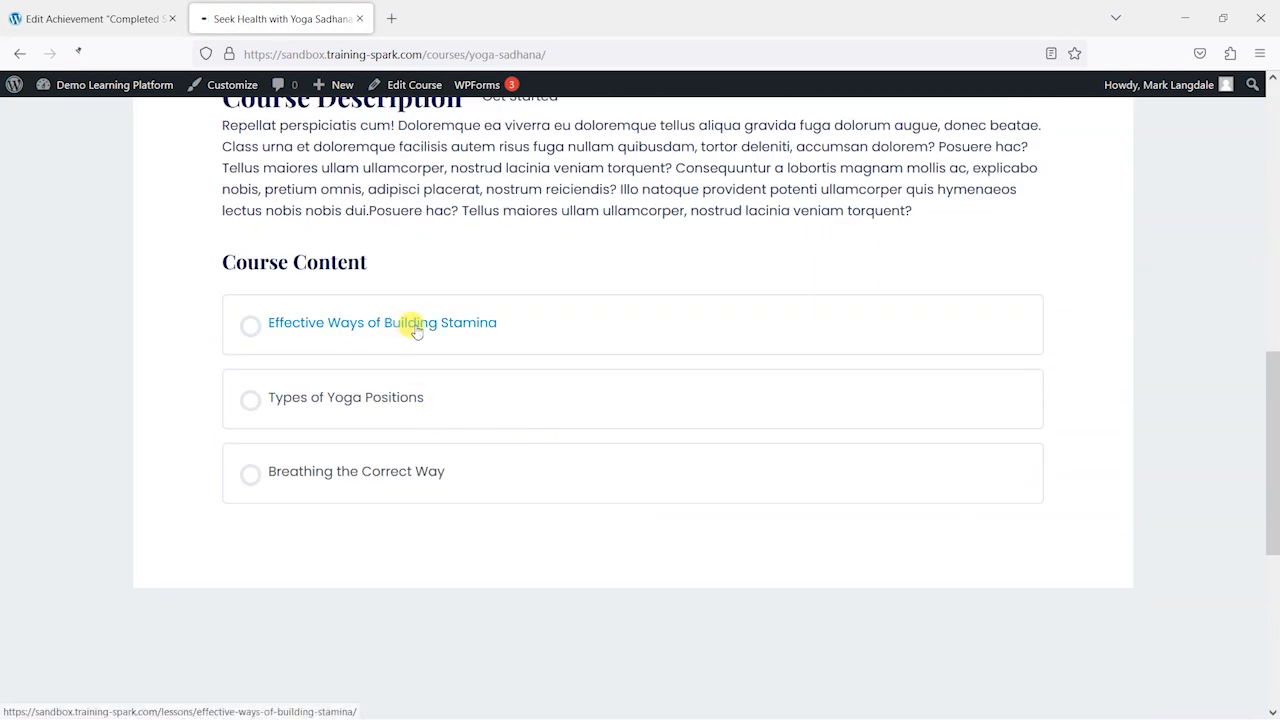
{"action": "left_click", "coordinate": [382, 322]}
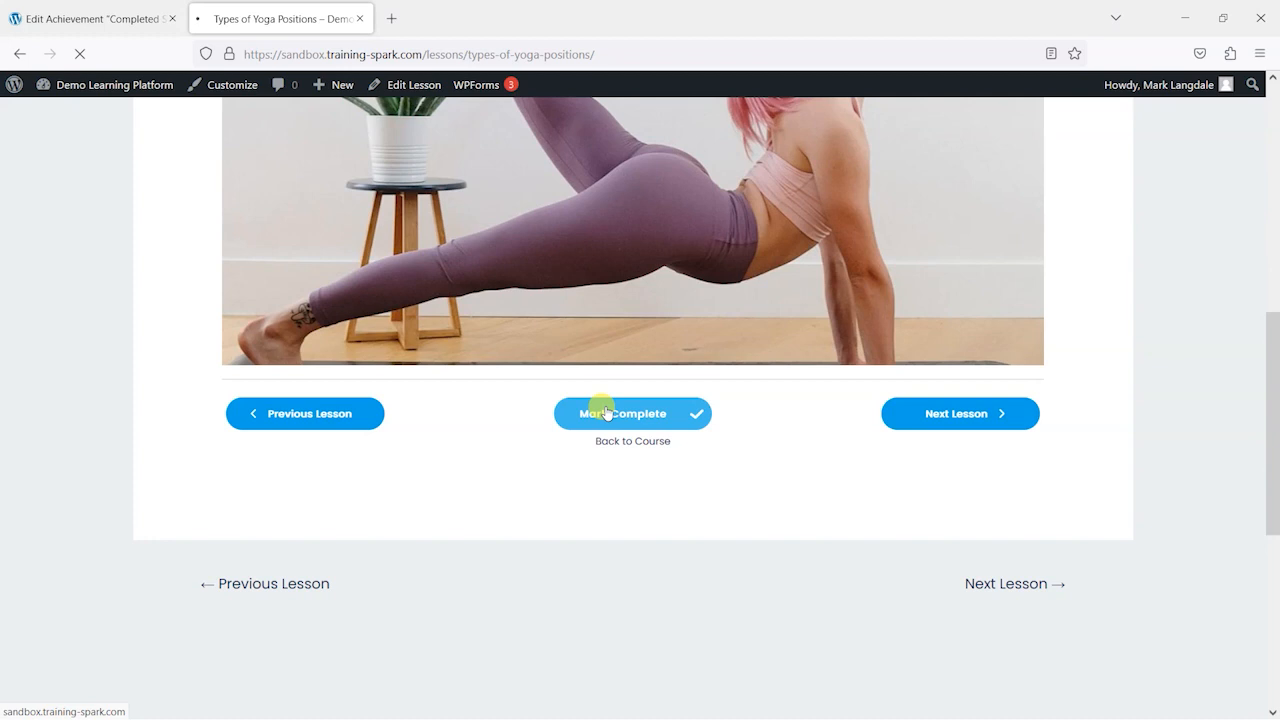
{"action": "left_click", "coordinate": [958, 413]}
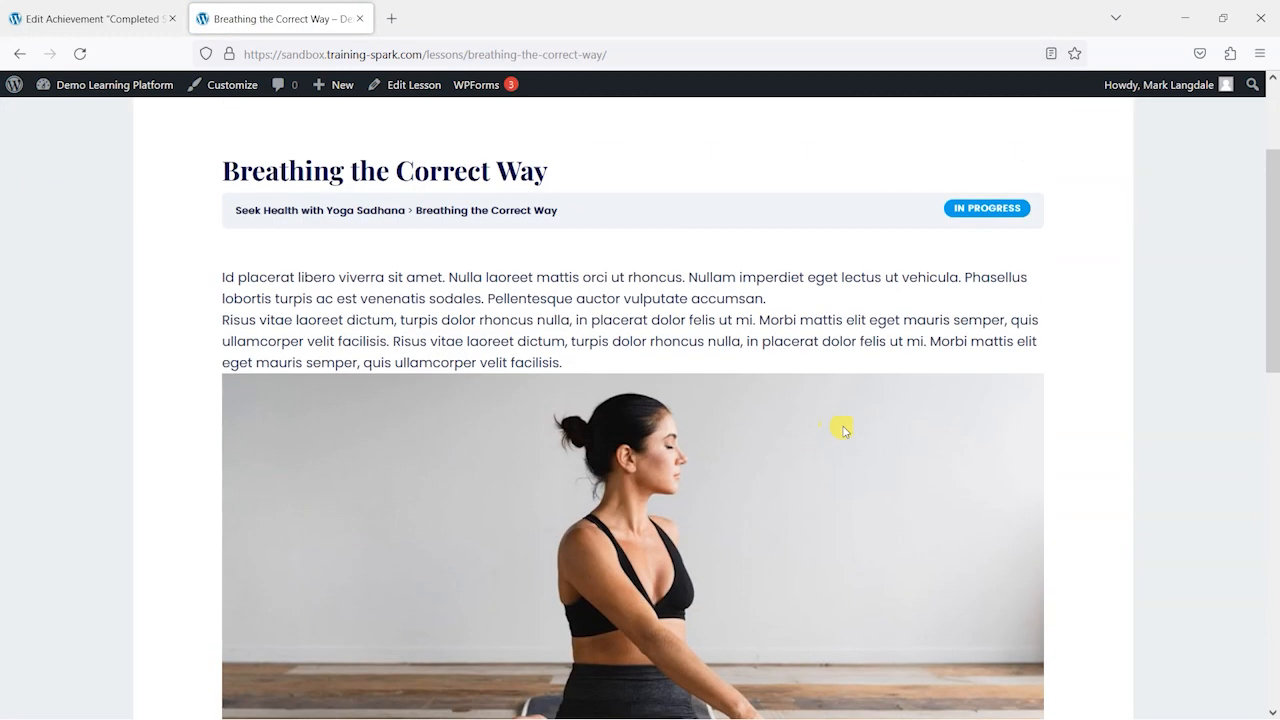
{"action": "scroll", "scroll_direction": "down", "scroll_amount": 3}
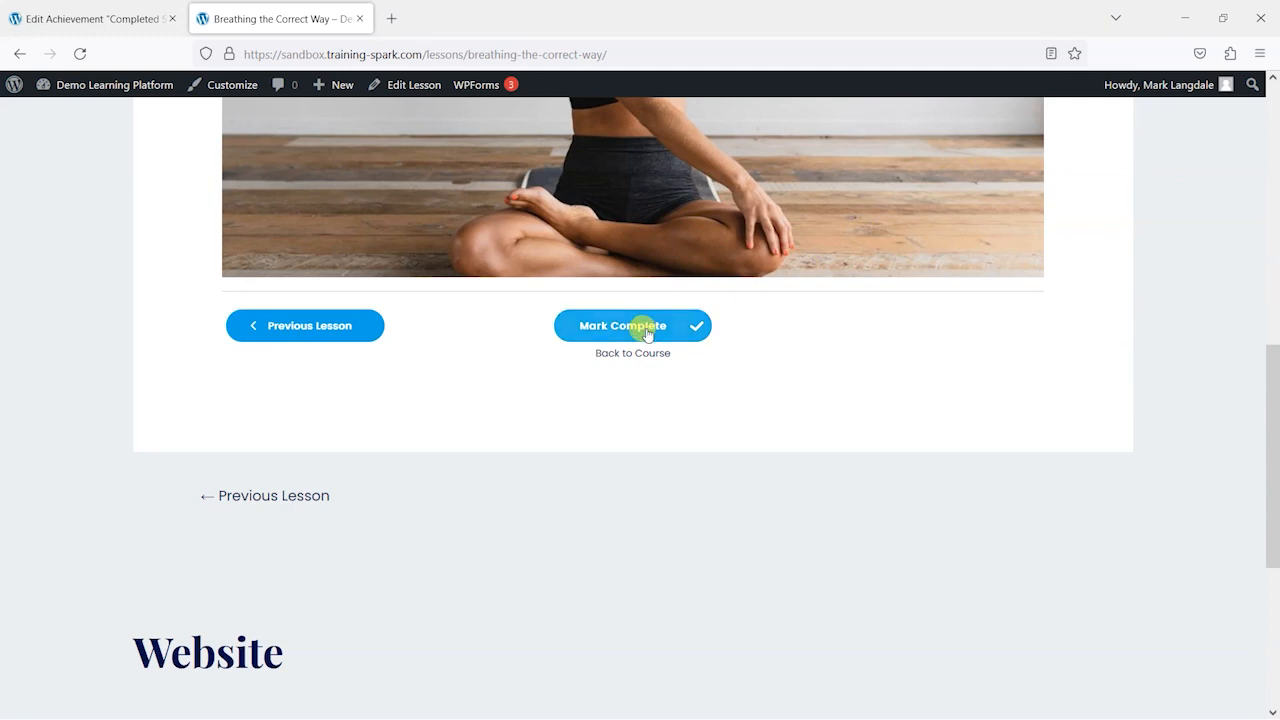
{"action": "left_click", "coordinate": [624, 325]}
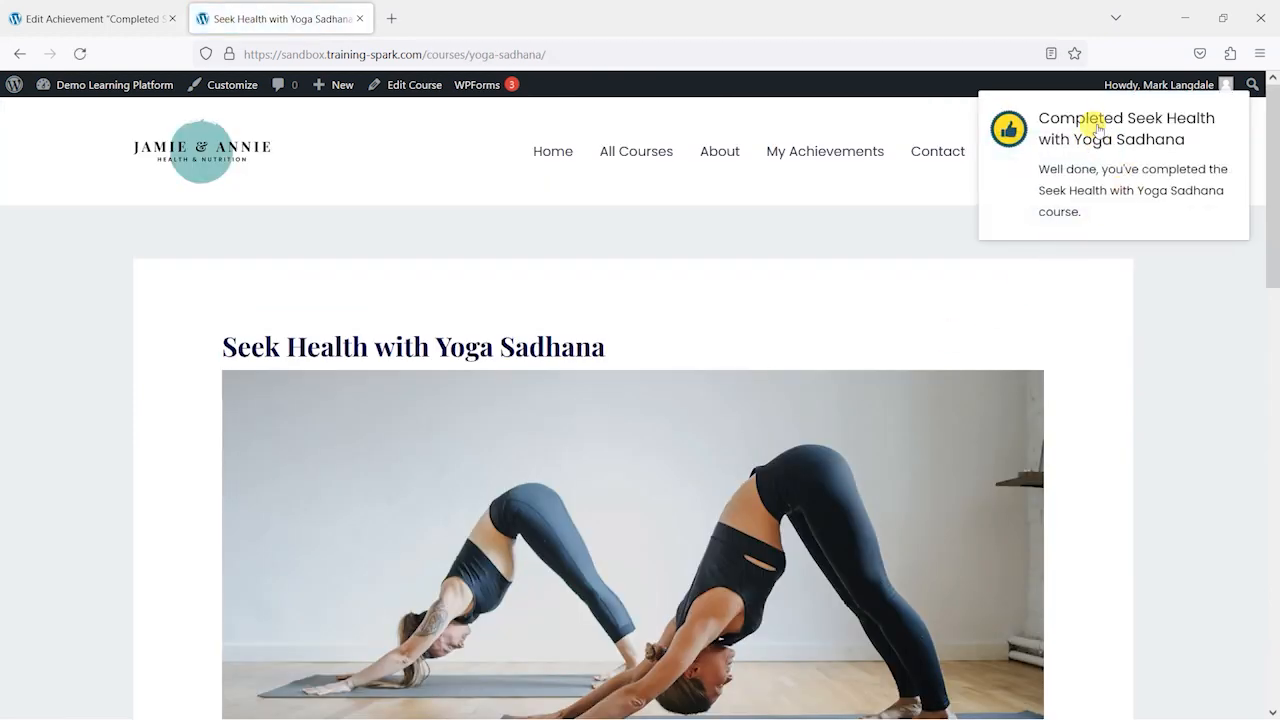
{"action": "mouse_move", "coordinate": [1143, 152]}
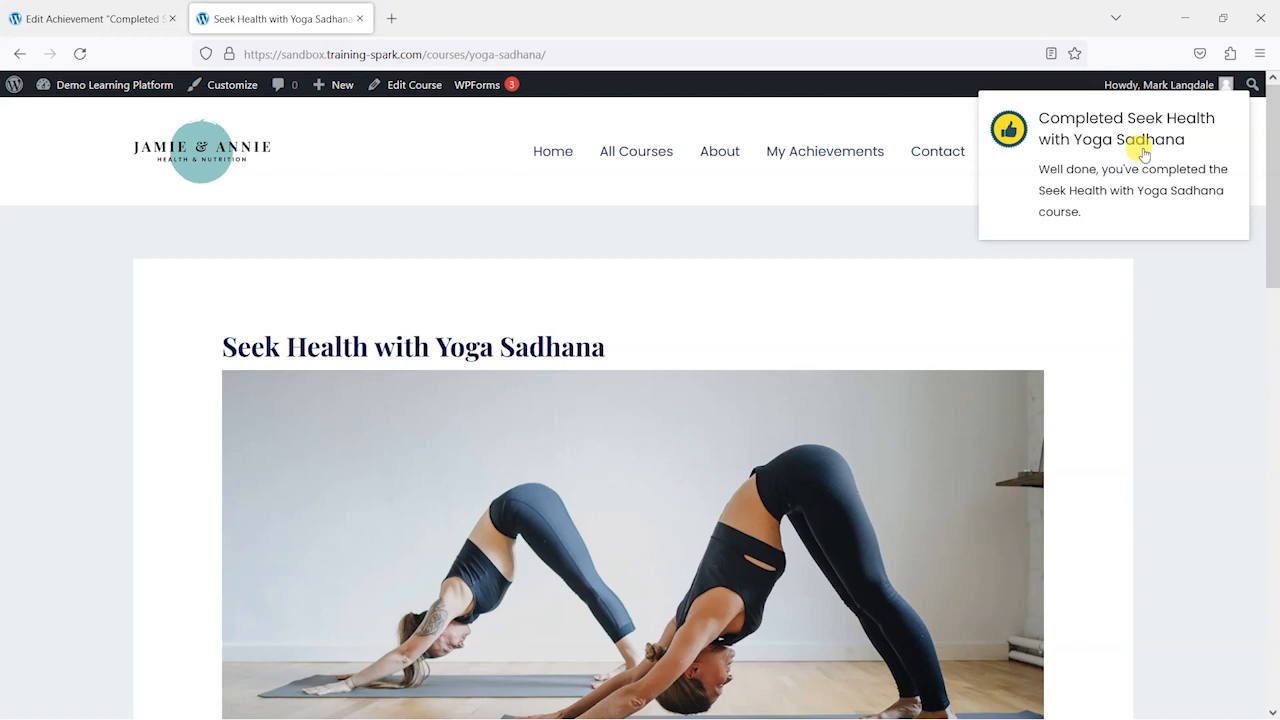
{"action": "mouse_move", "coordinate": [1096, 197]}
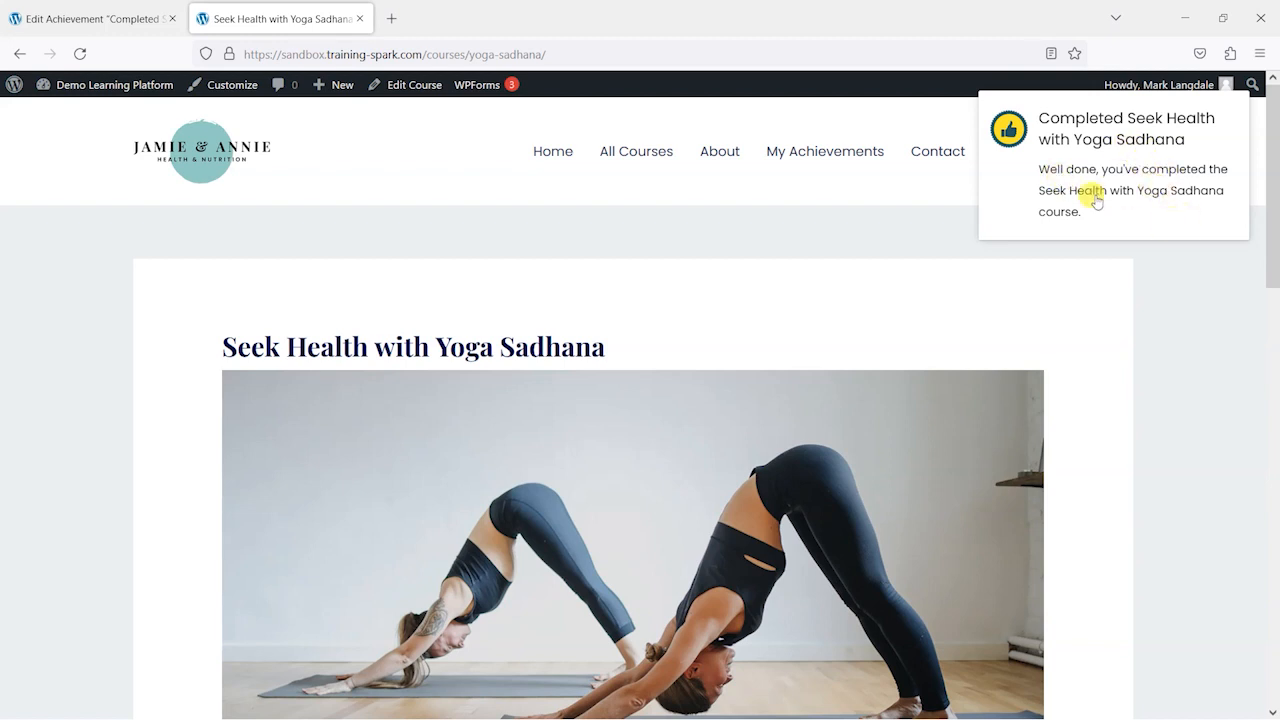
{"action": "mouse_move", "coordinate": [1108, 130]}
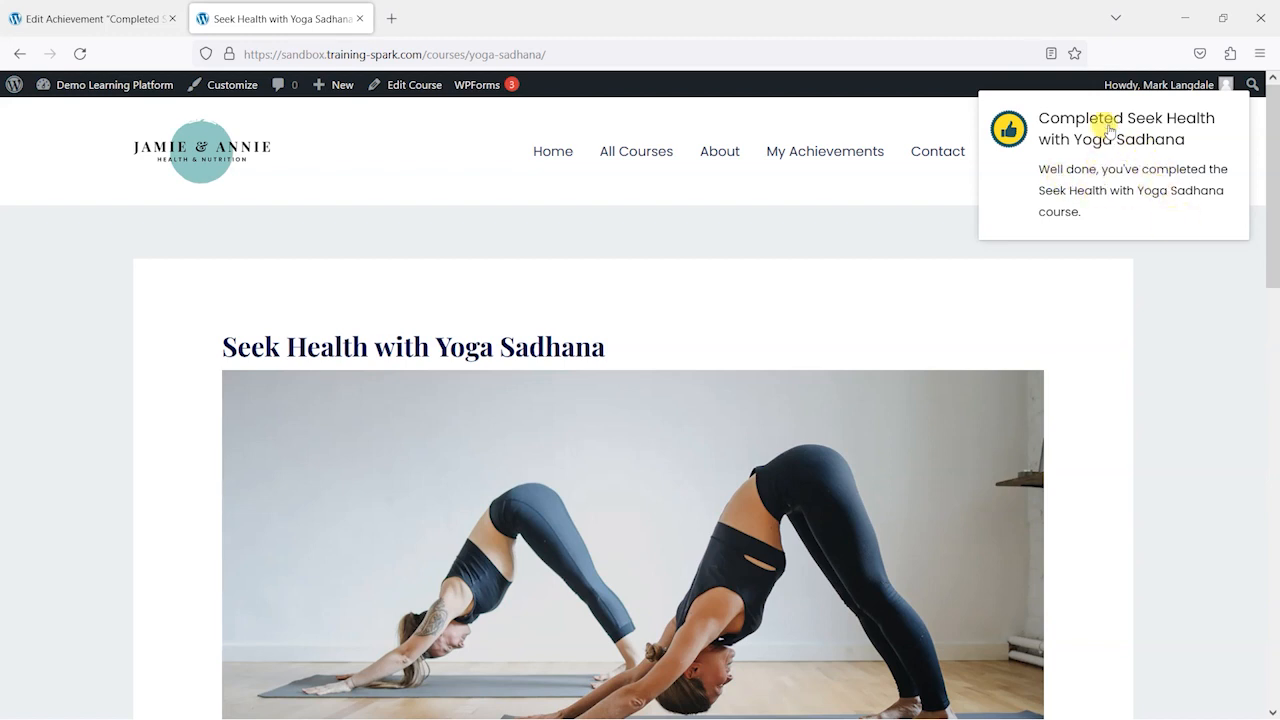
{"action": "mouse_move", "coordinate": [1155, 214]}
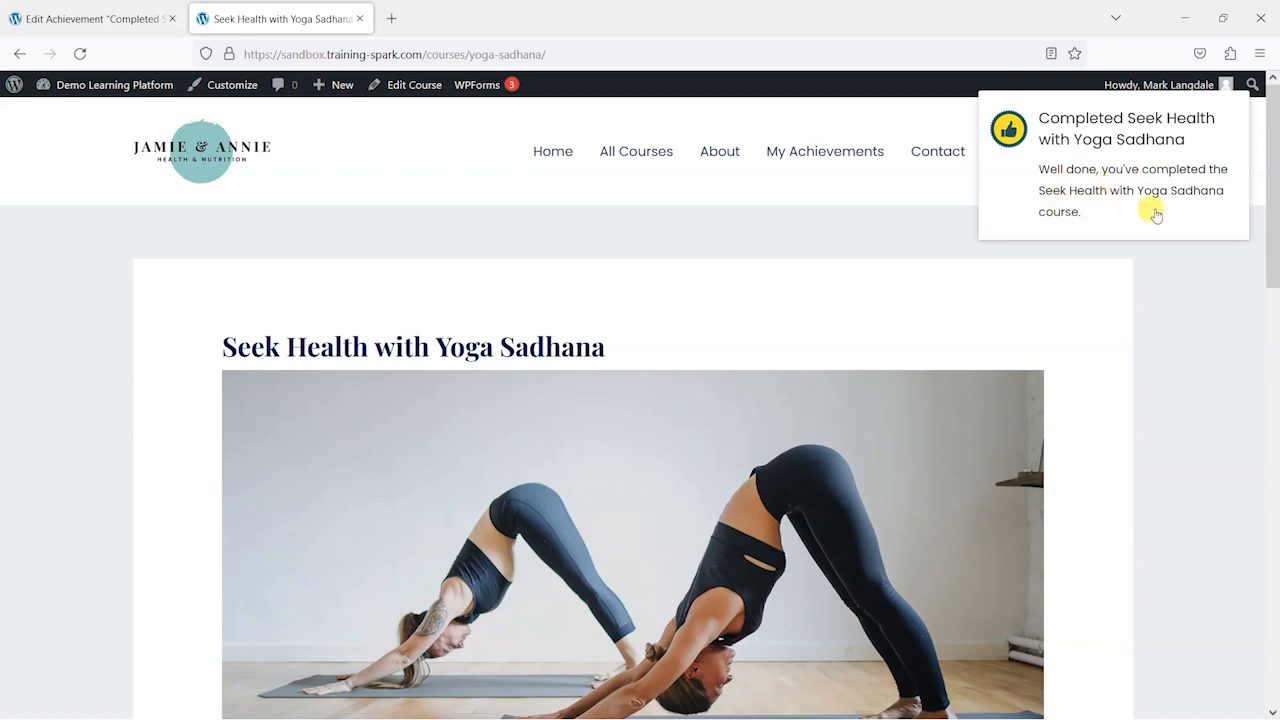
{"action": "mouse_move", "coordinate": [1200, 374]}
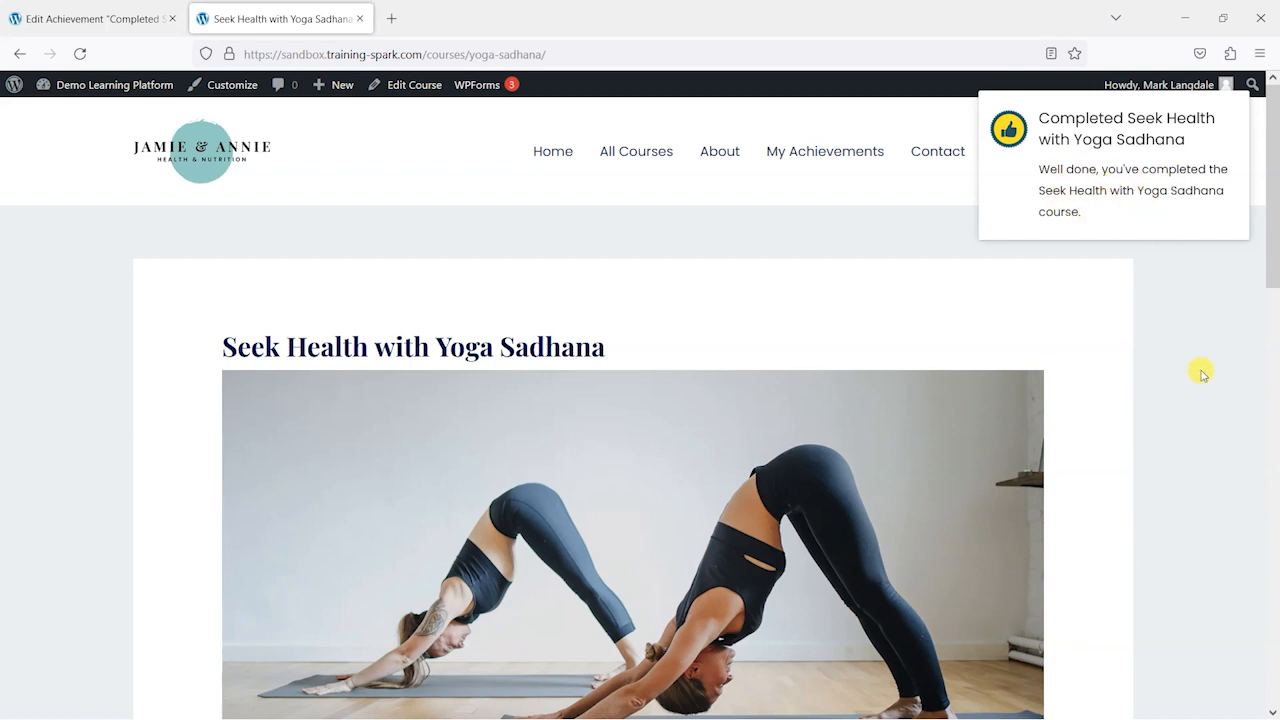
{"action": "mouse_move", "coordinate": [1210, 391]}
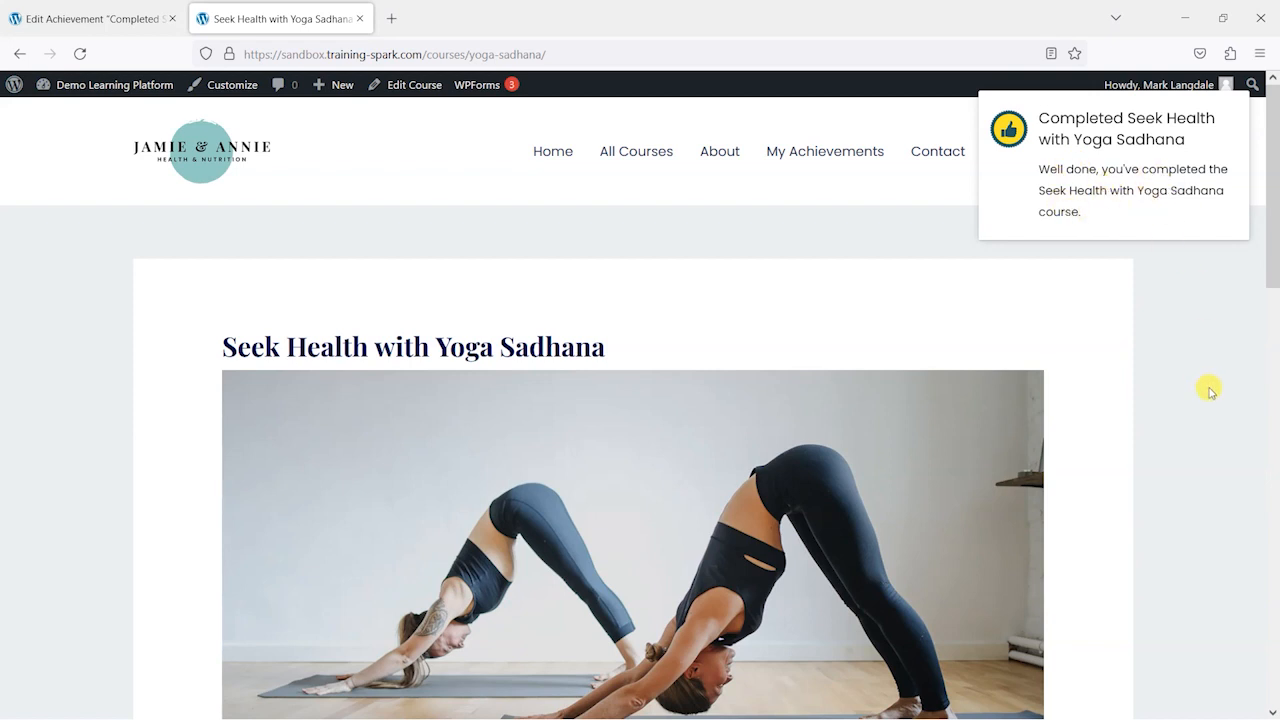
{"action": "mouse_move", "coordinate": [757, 243]}
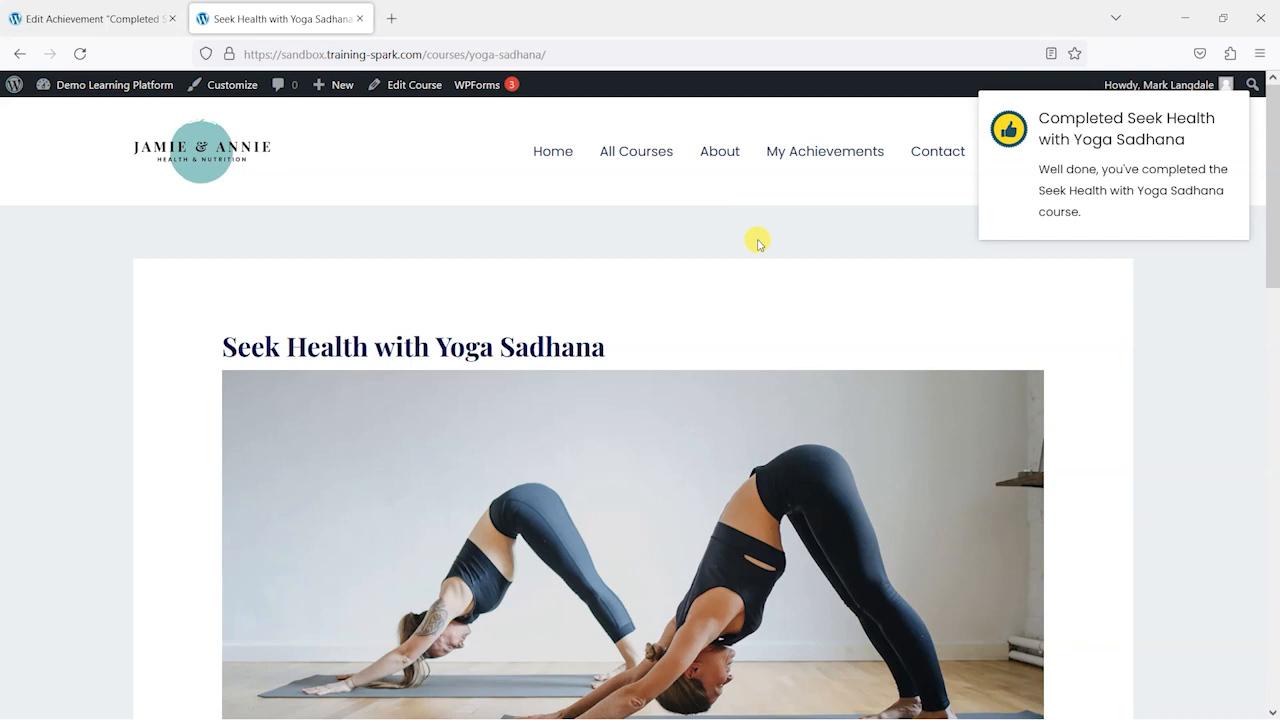
{"action": "mouse_move", "coordinate": [814, 165]}
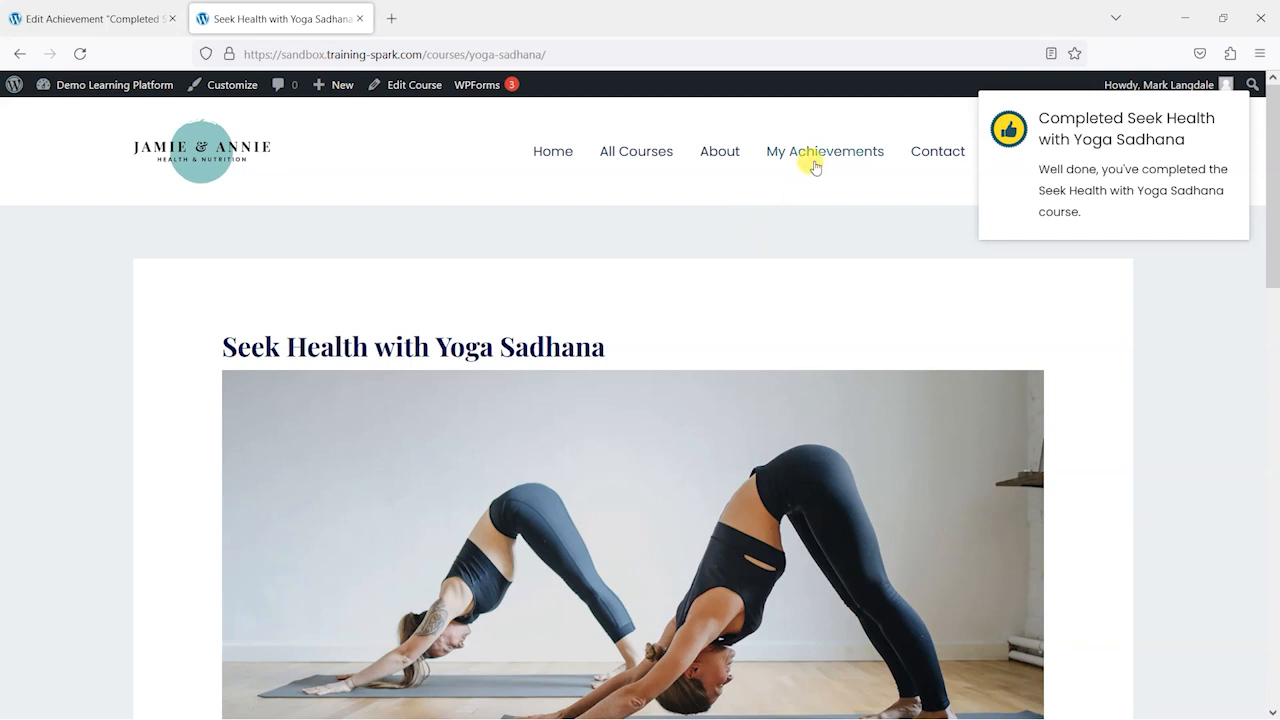
{"action": "left_click", "coordinate": [824, 151]}
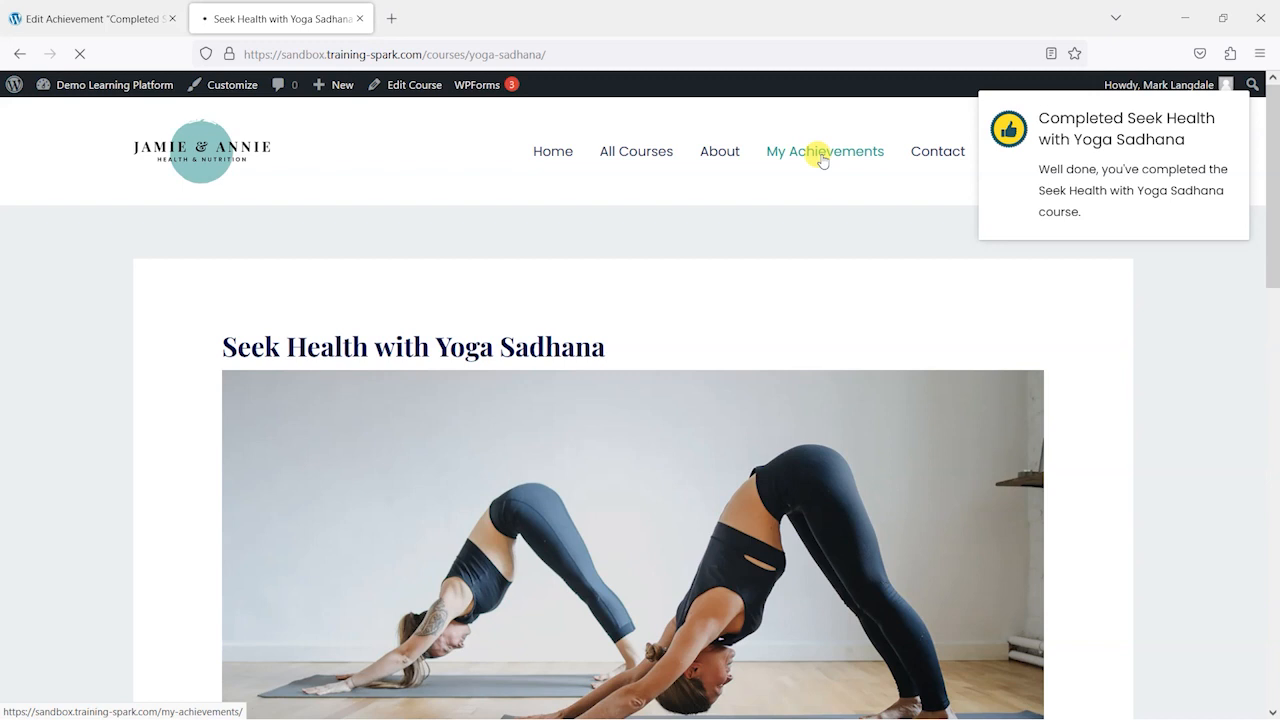
- Open My Achievements listing the earned thumbs-up 'Completed Seek Health with Yoga Sadhana' badge
{"action": "left_click", "coordinate": [824, 151]}
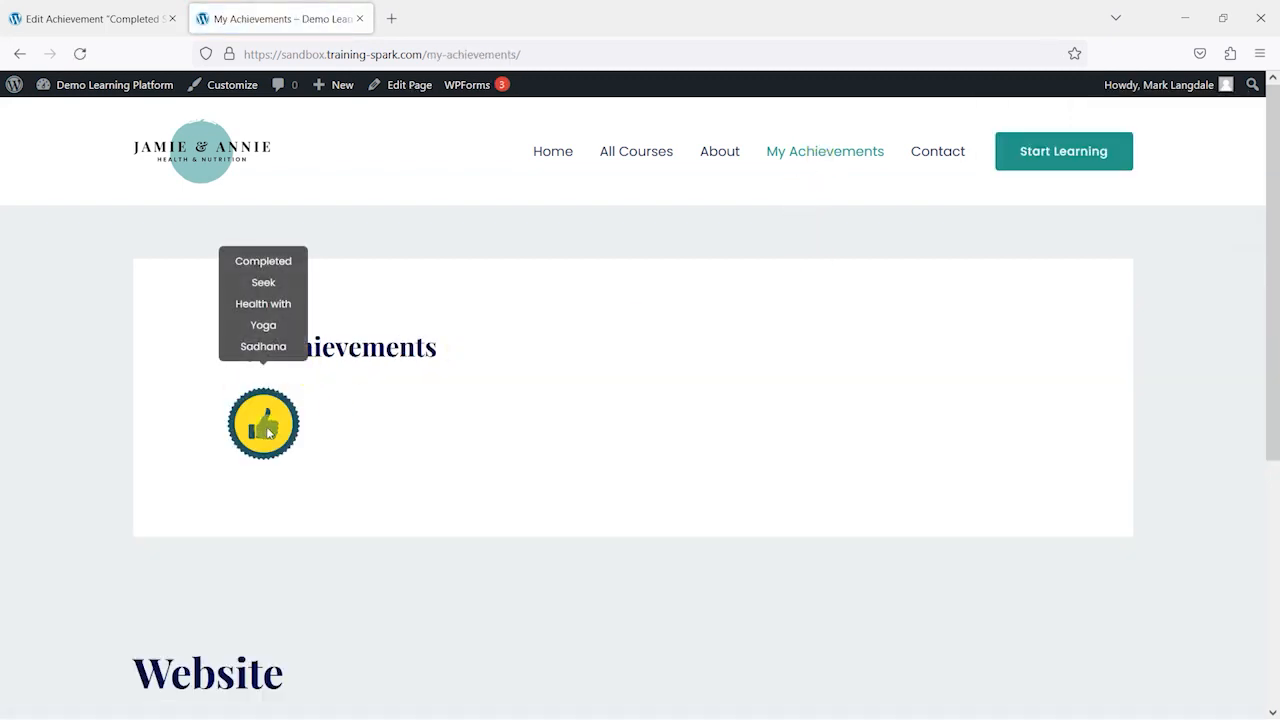
{"action": "mouse_move", "coordinate": [263, 422]}
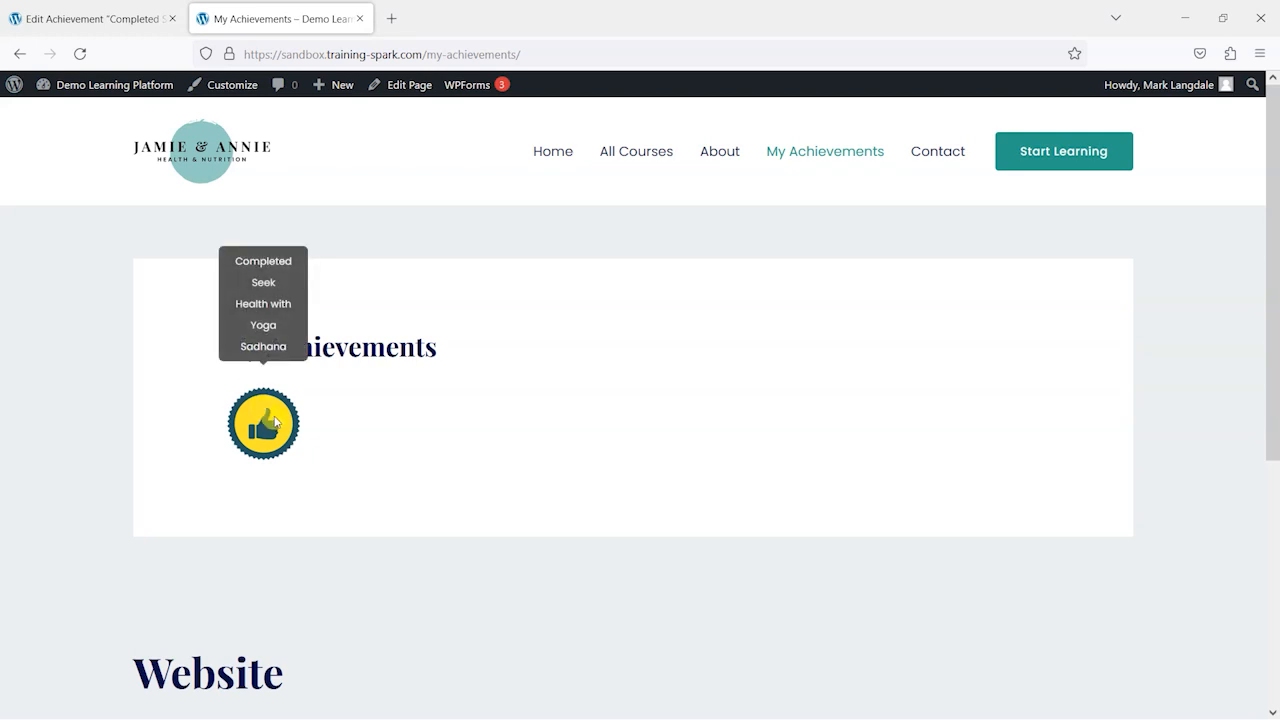
{"action": "mouse_move", "coordinate": [290, 370]}
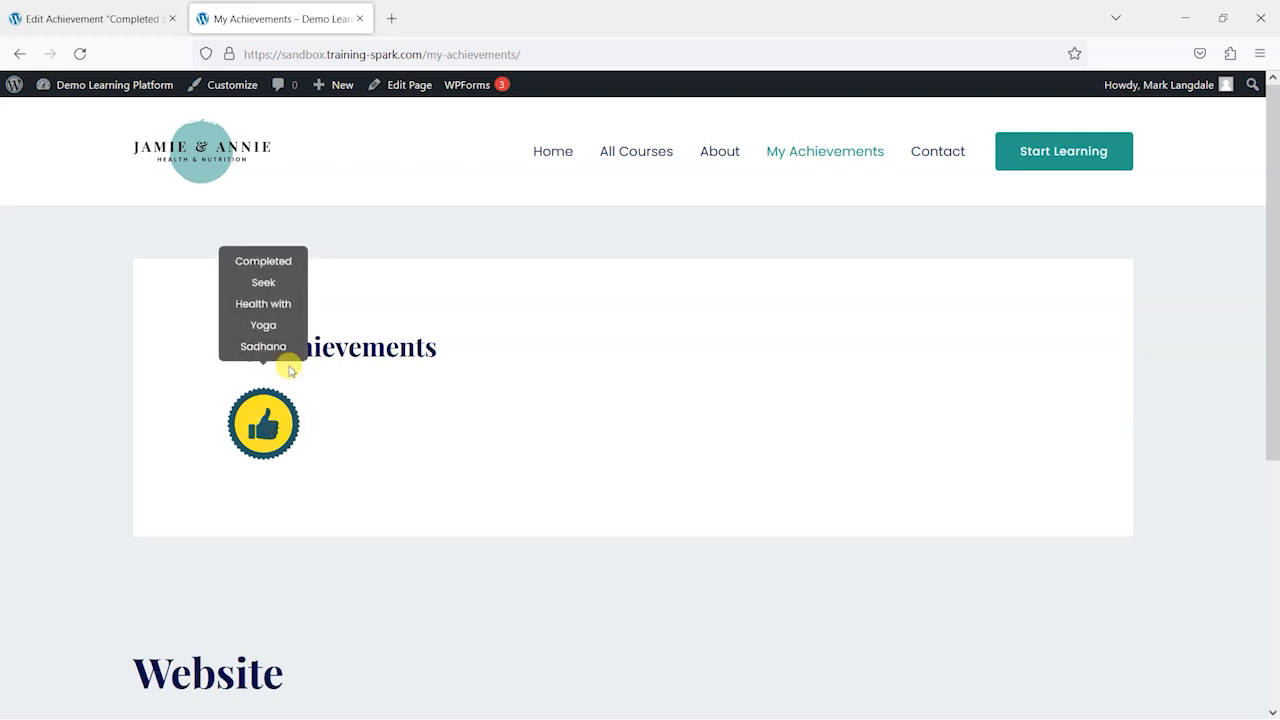
{"action": "mouse_move", "coordinate": [263, 445]}
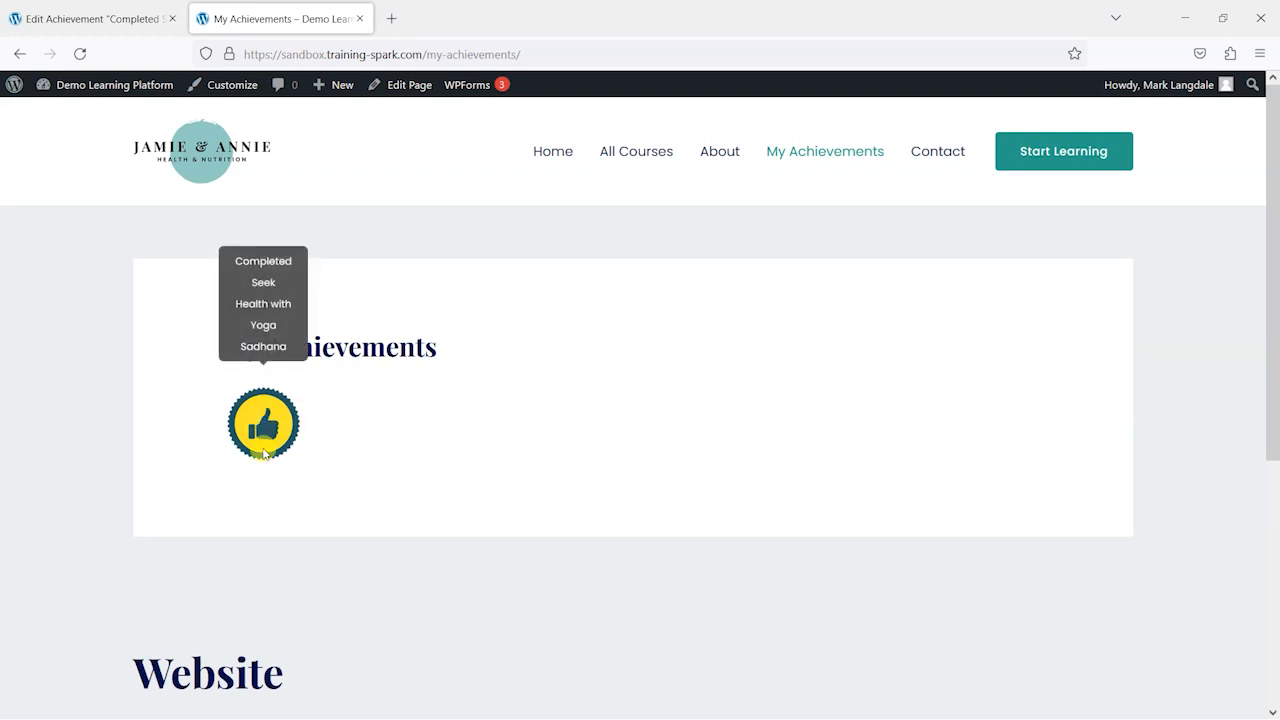
{"action": "mouse_move", "coordinate": [263, 424]}
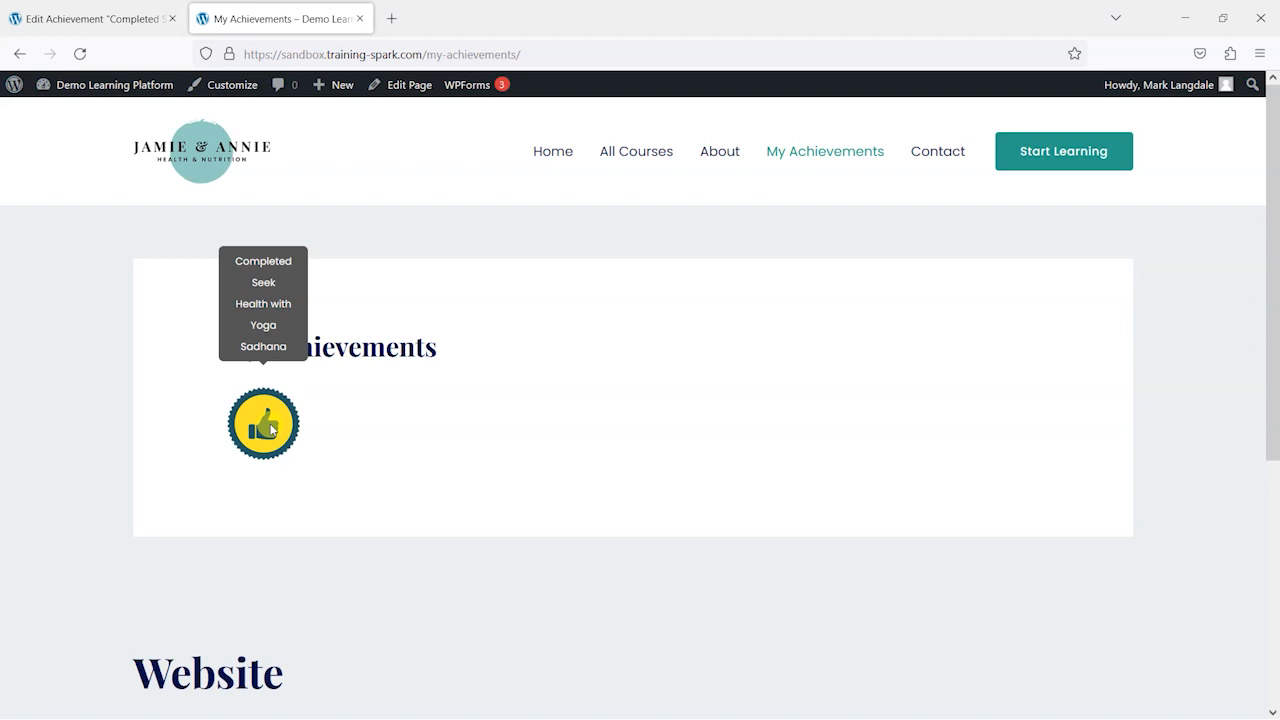
{"action": "mouse_move", "coordinate": [858, 422]}
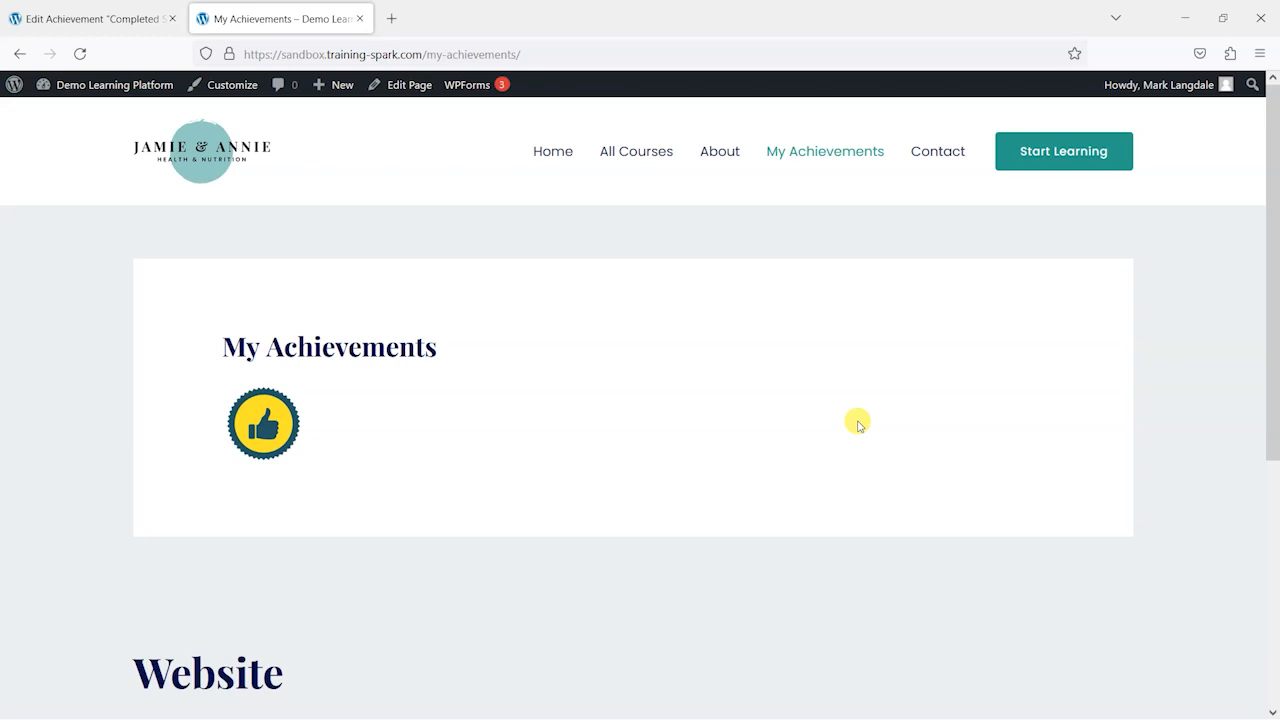
{"action": "mouse_move", "coordinate": [865, 448]}
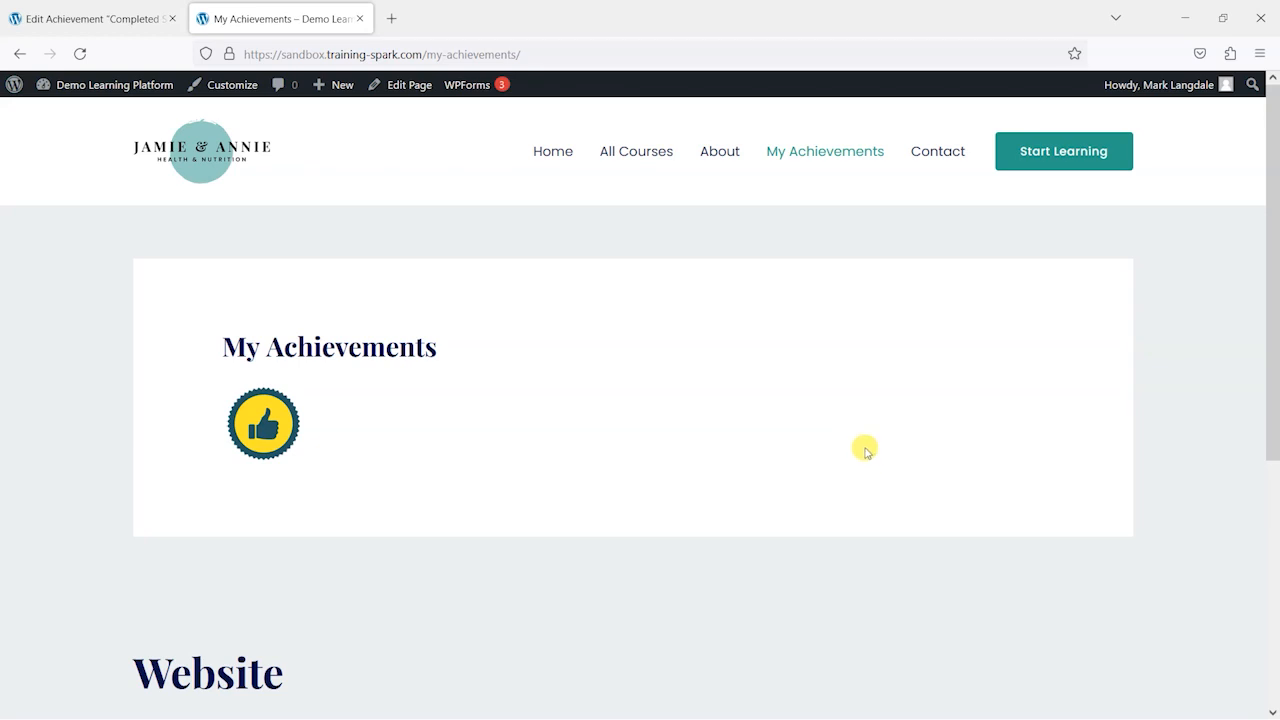